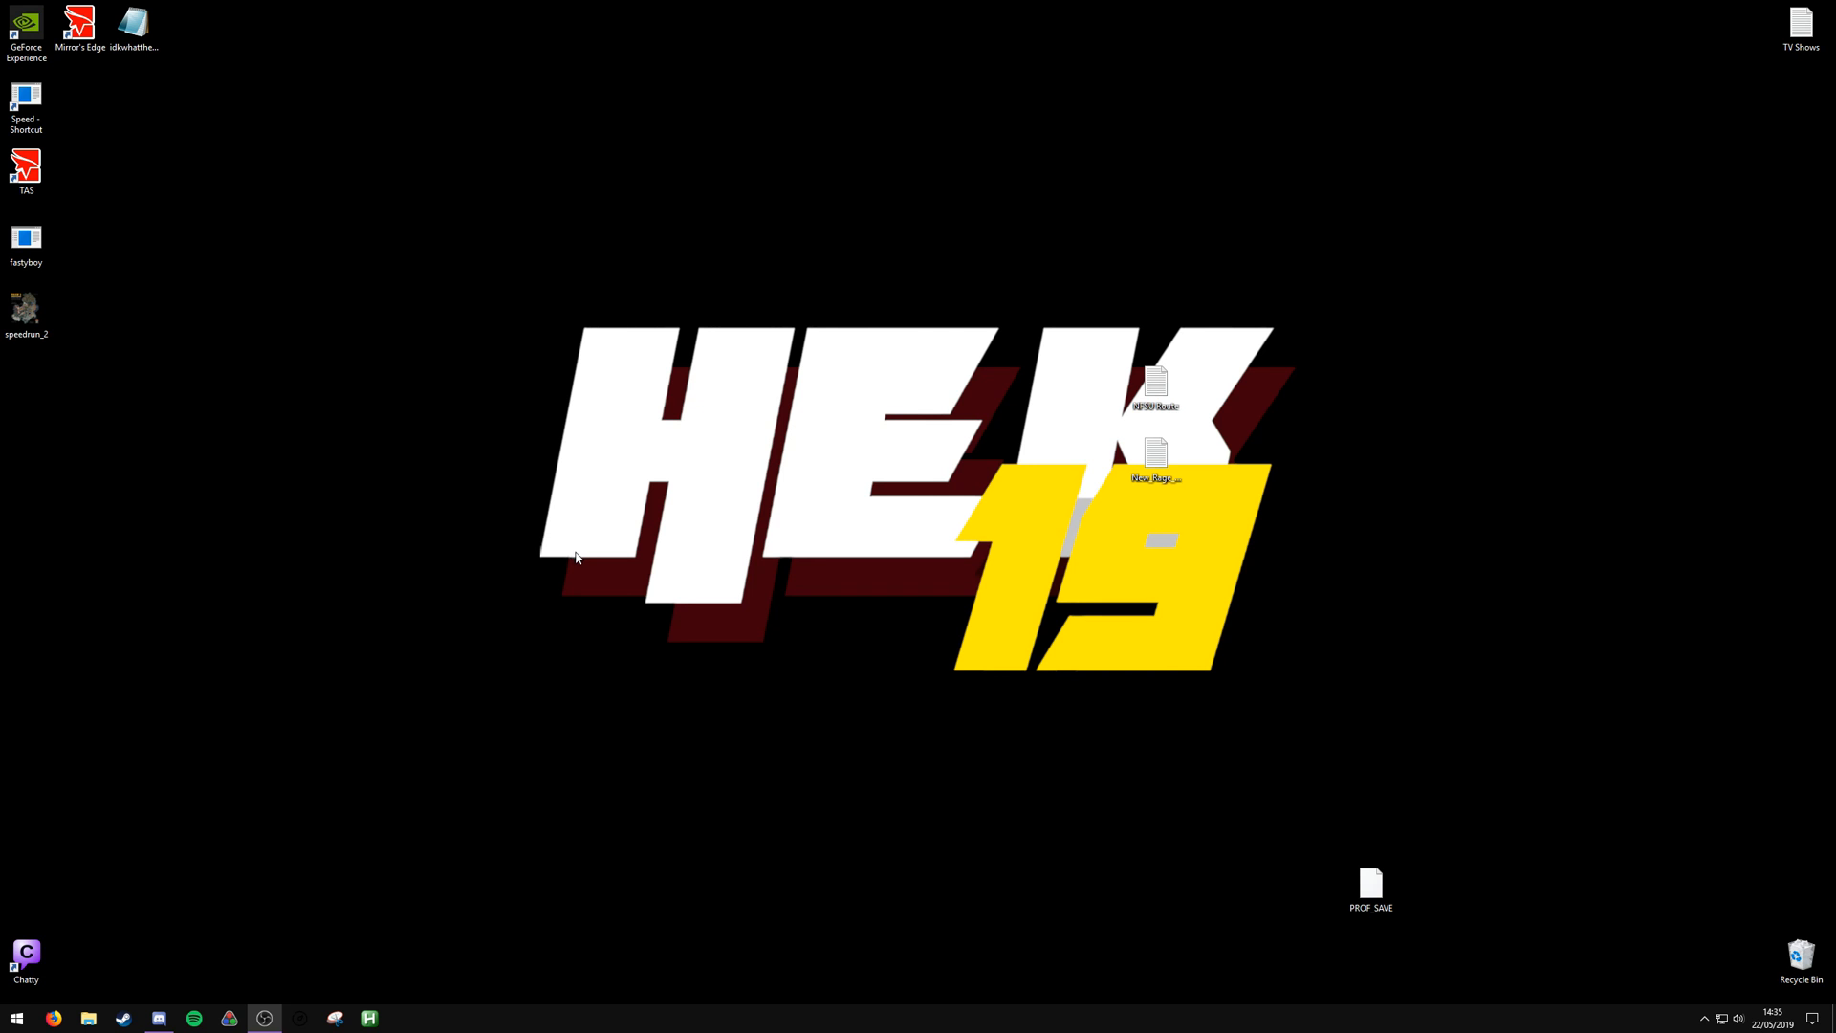
pyautogui.moveTo(1066, 335)
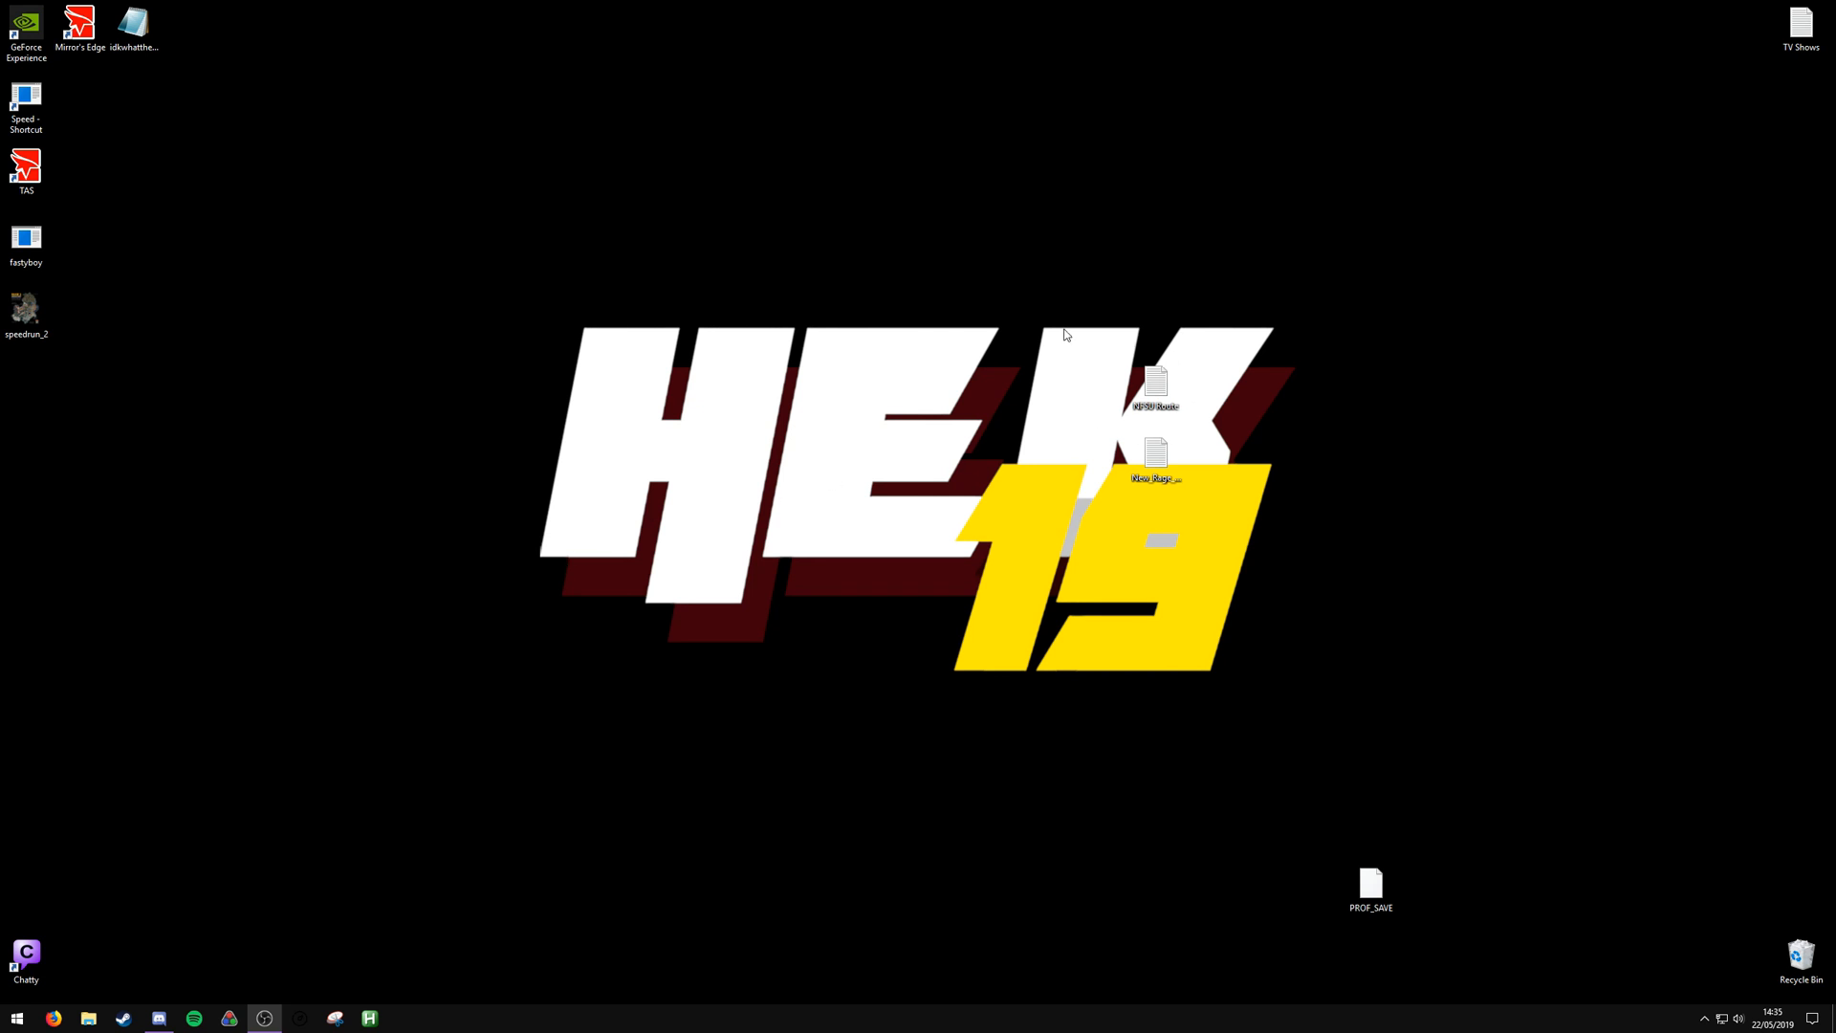
pyautogui.moveTo(222, 585)
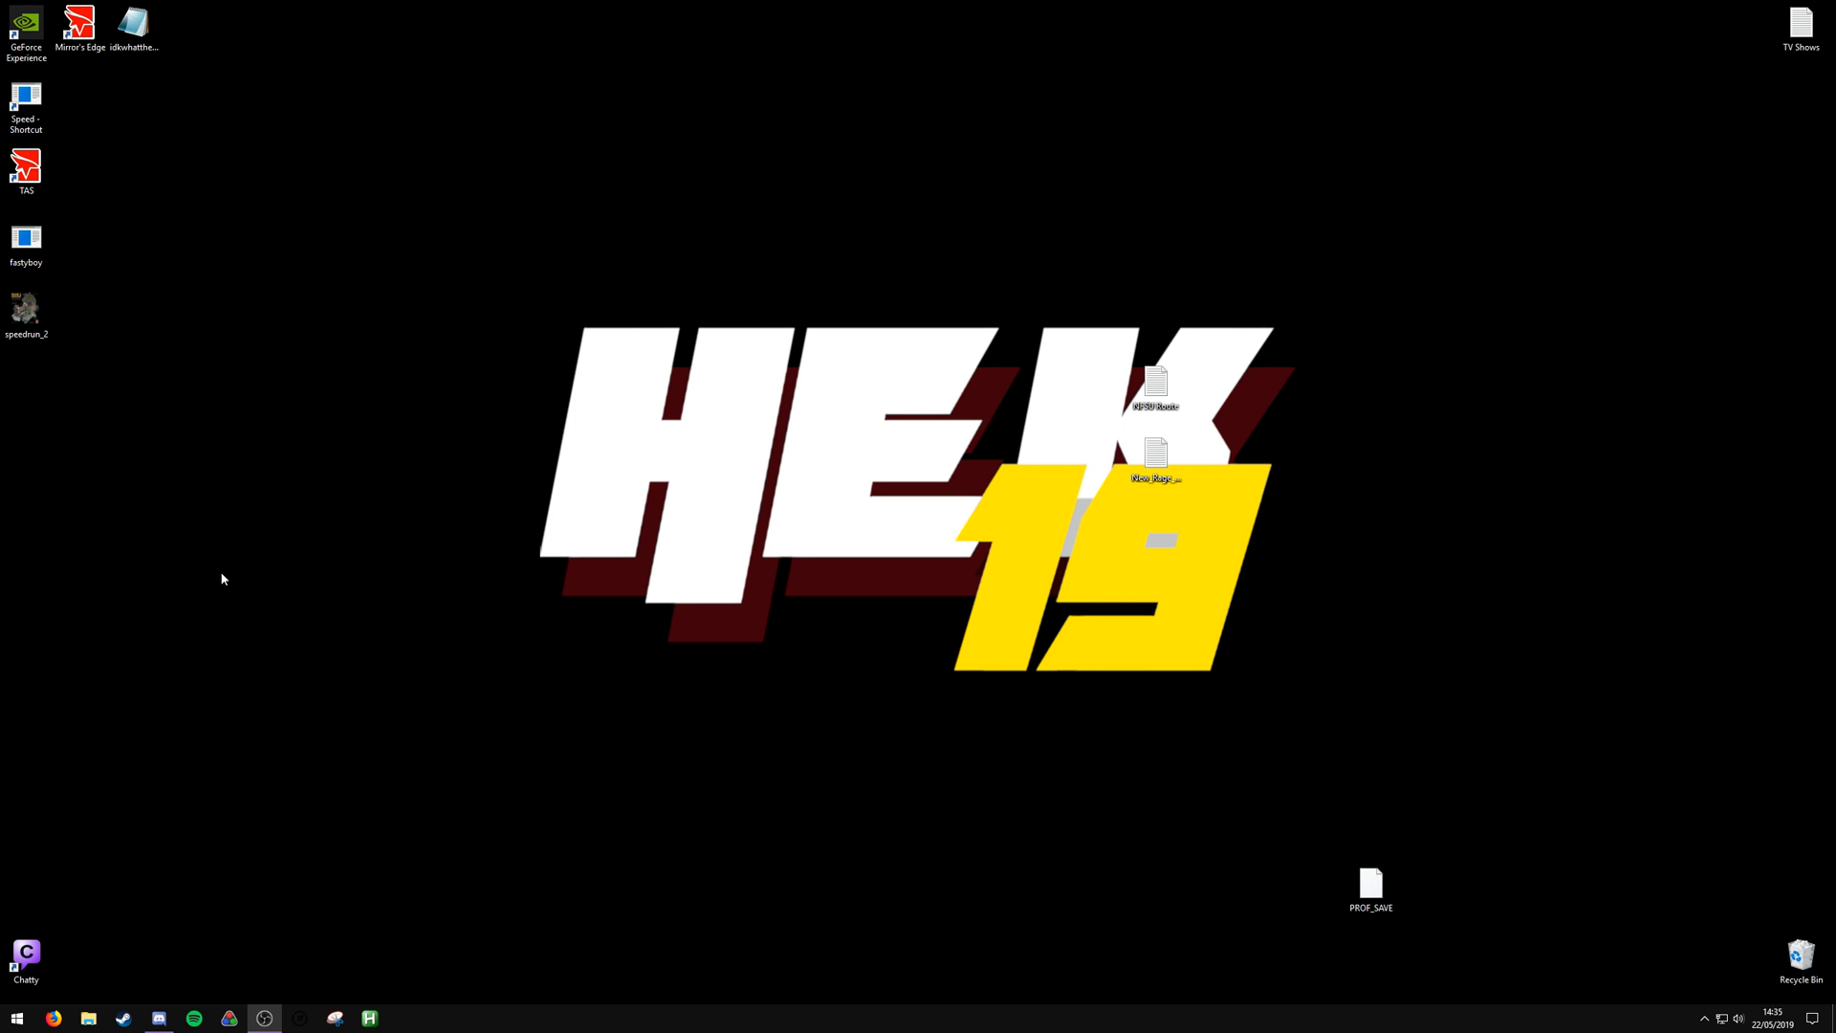
pyautogui.moveTo(310, 559)
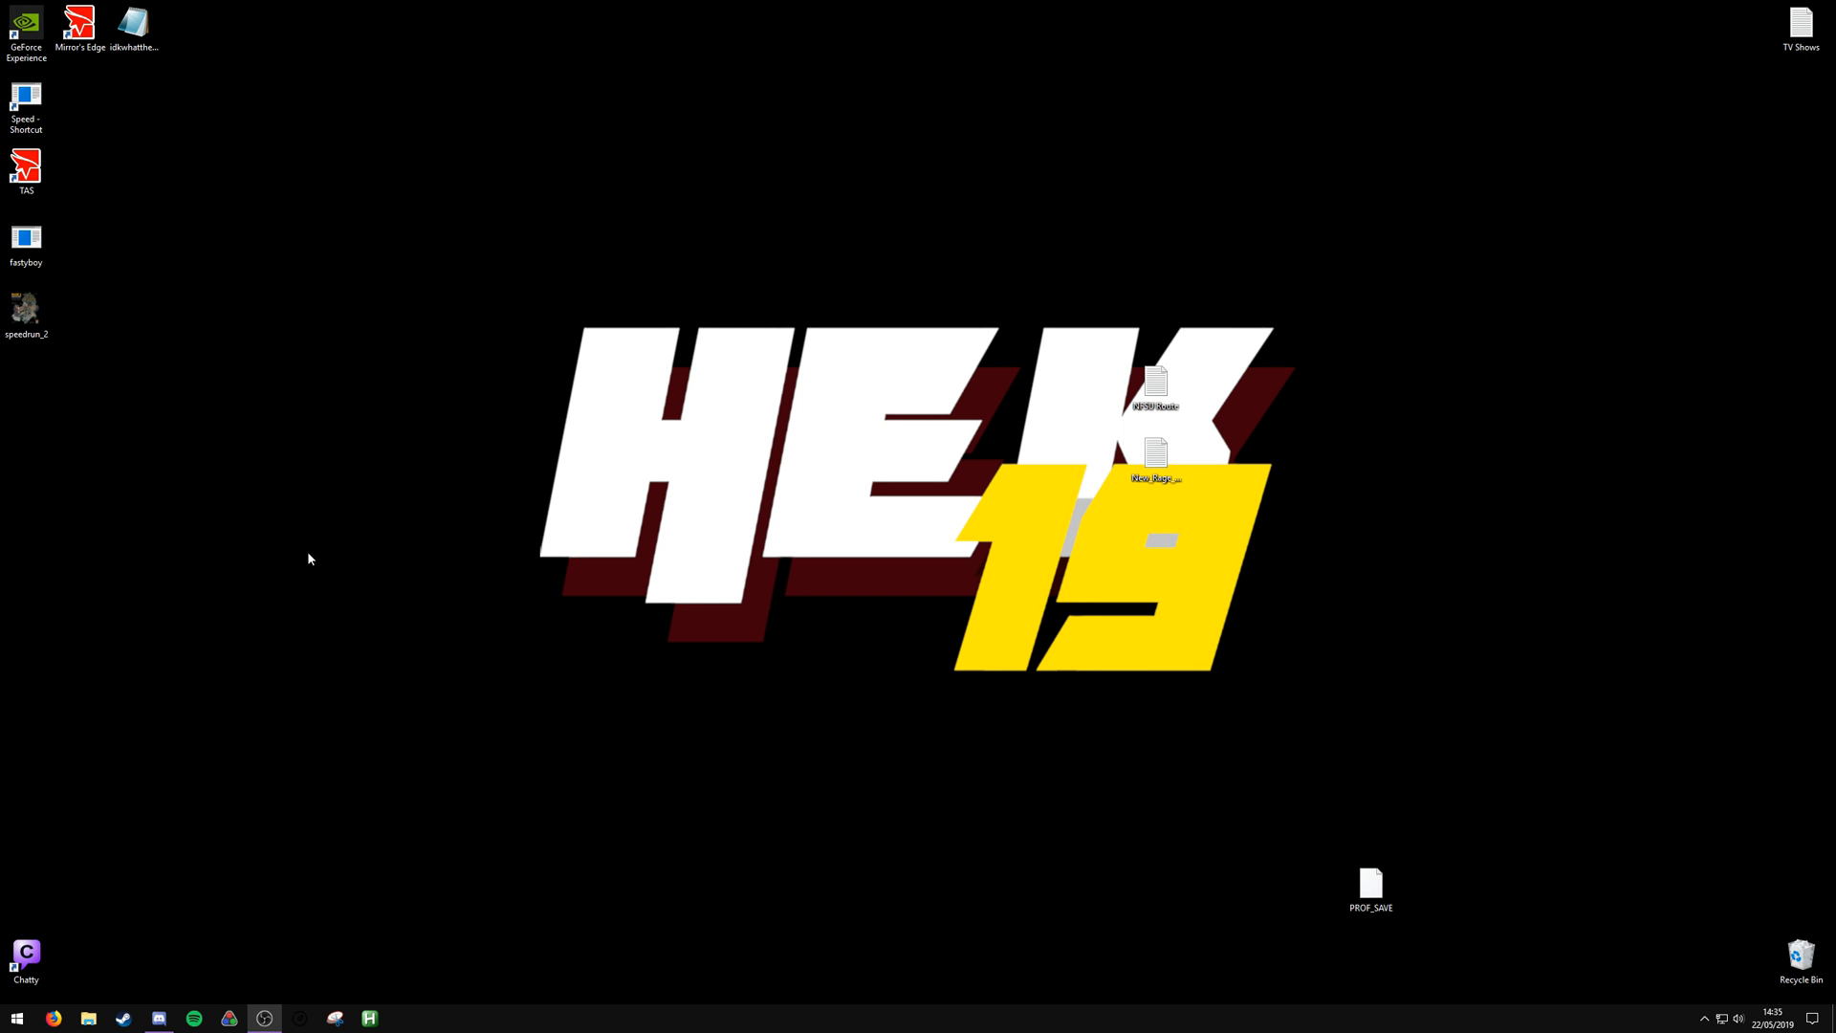
pyautogui.moveTo(442, 574)
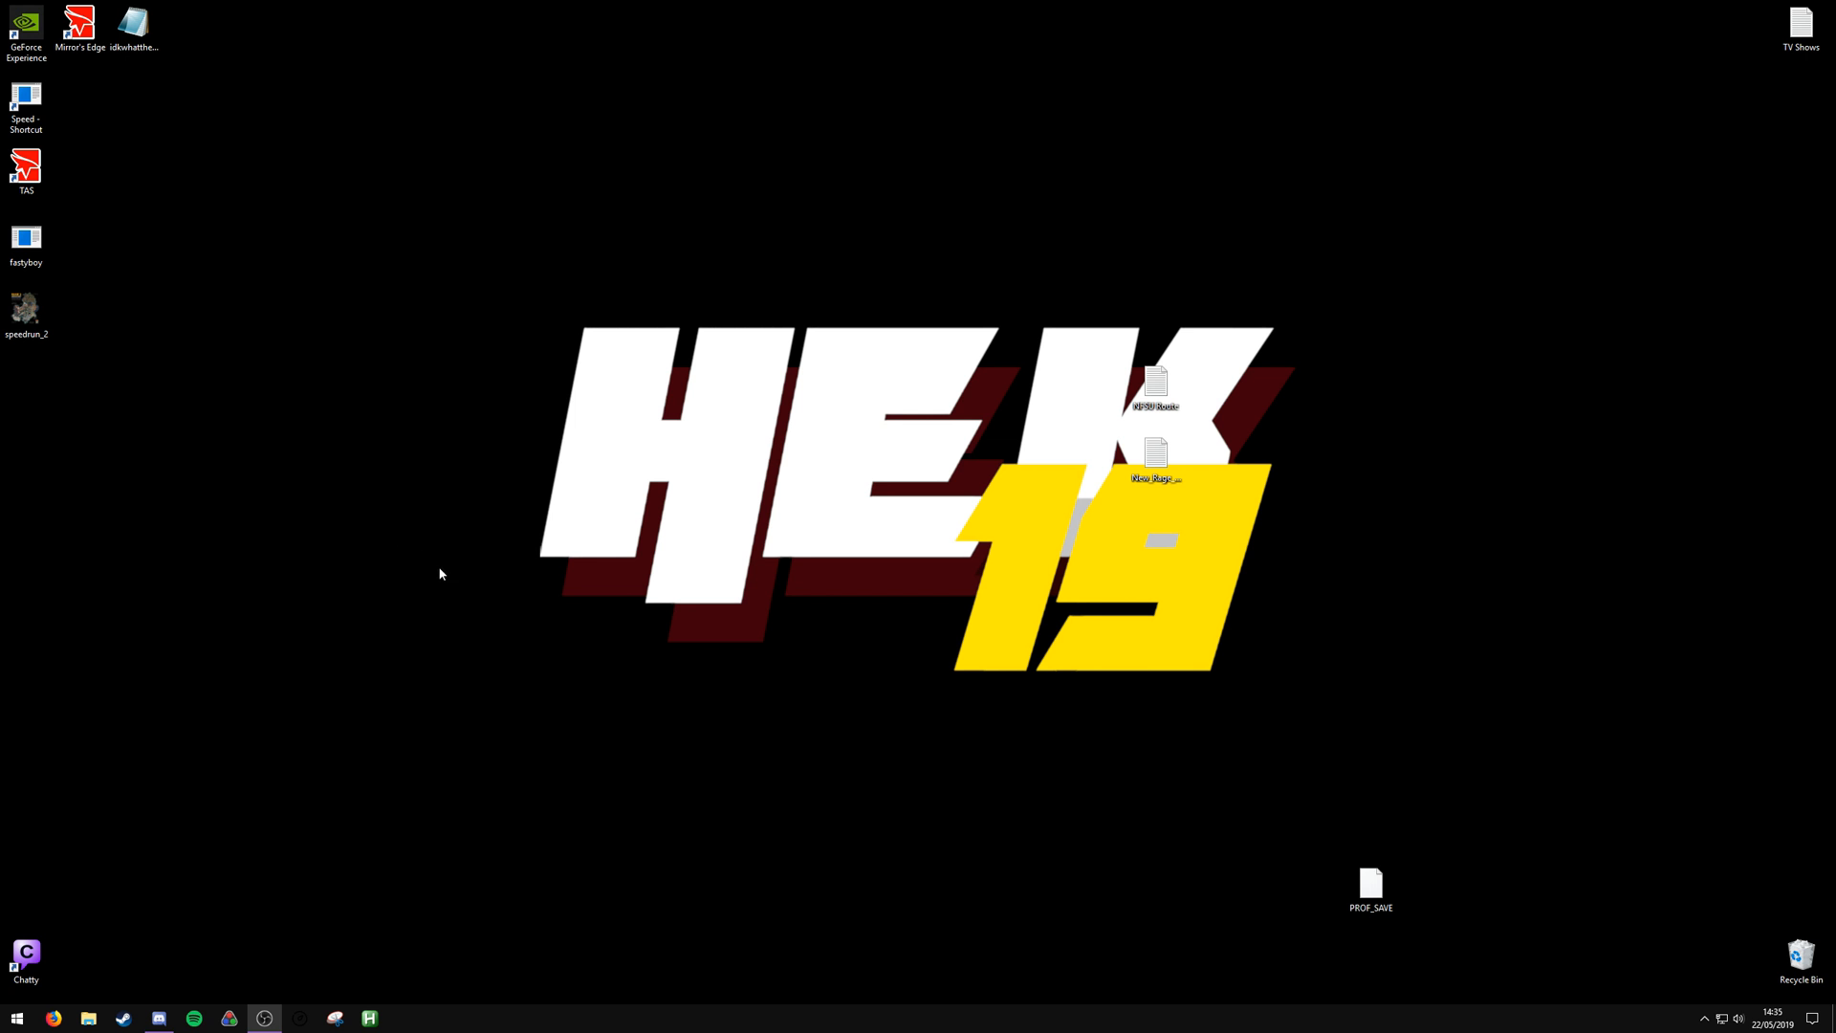
pyautogui.moveTo(18, 1018)
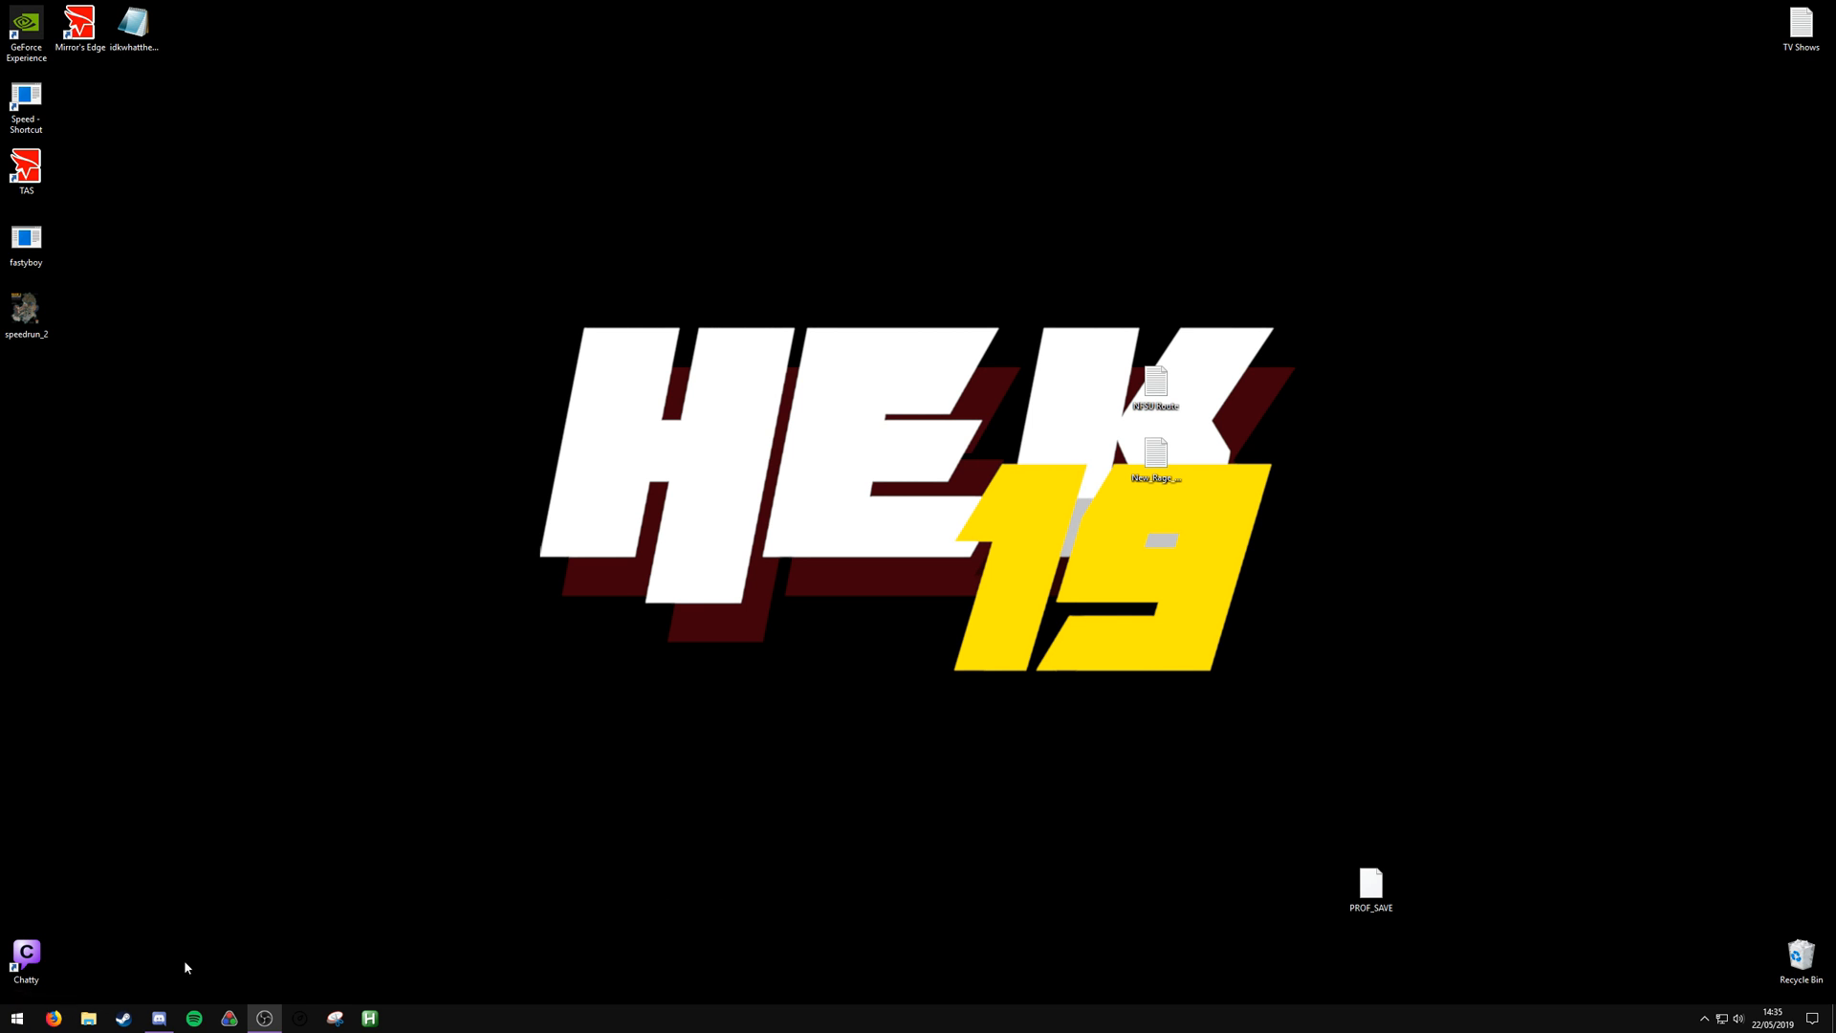
pyautogui.moveTo(901, 748)
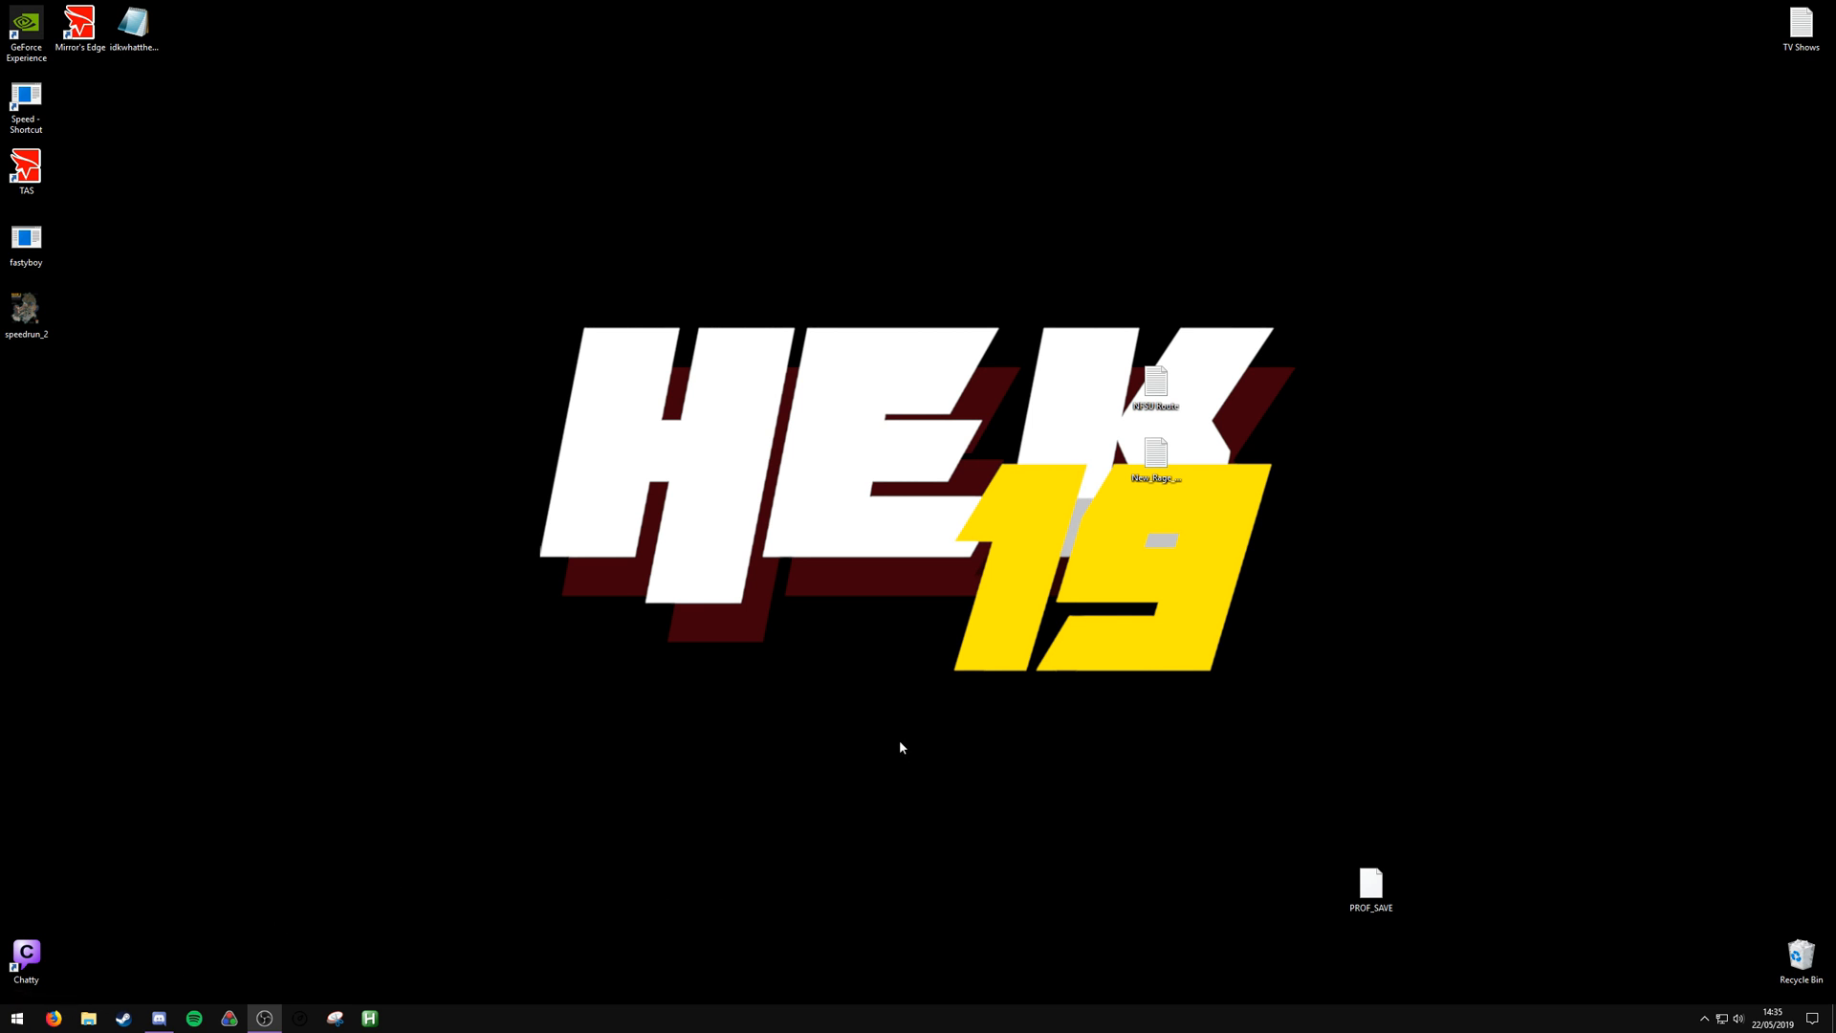
pyautogui.moveTo(140, 899)
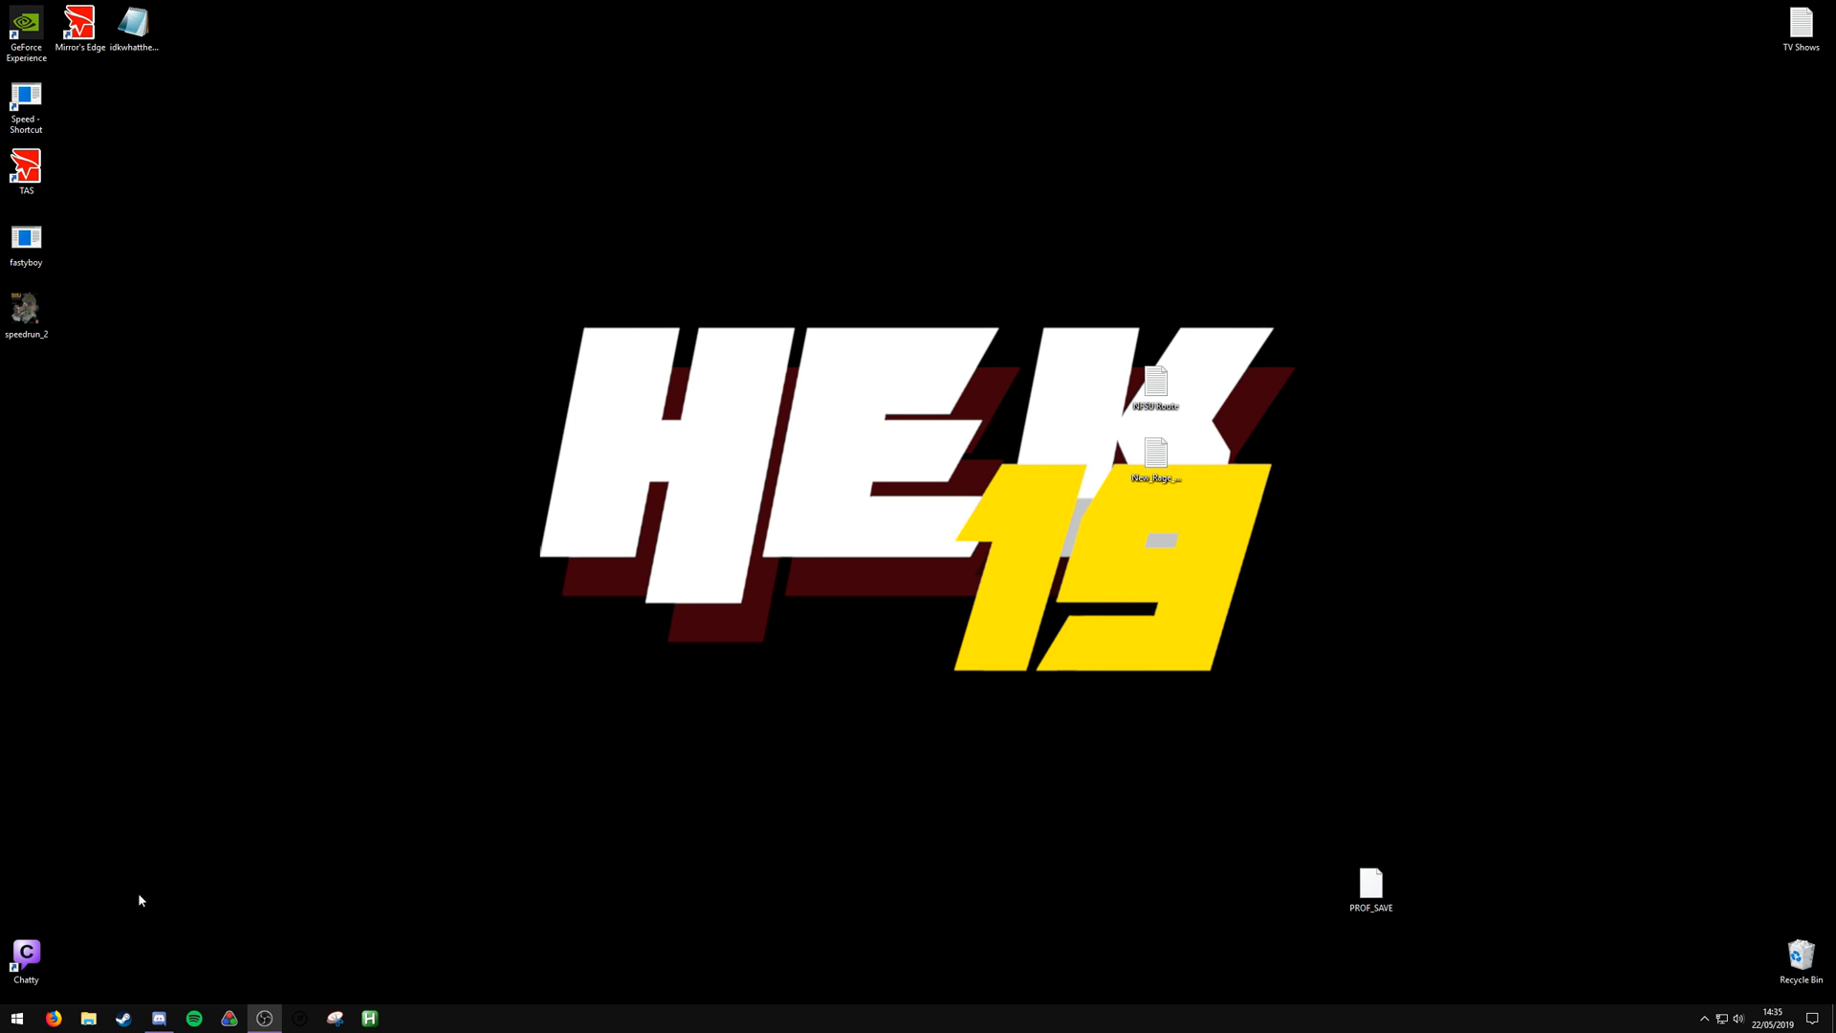
pyautogui.moveTo(213, 803)
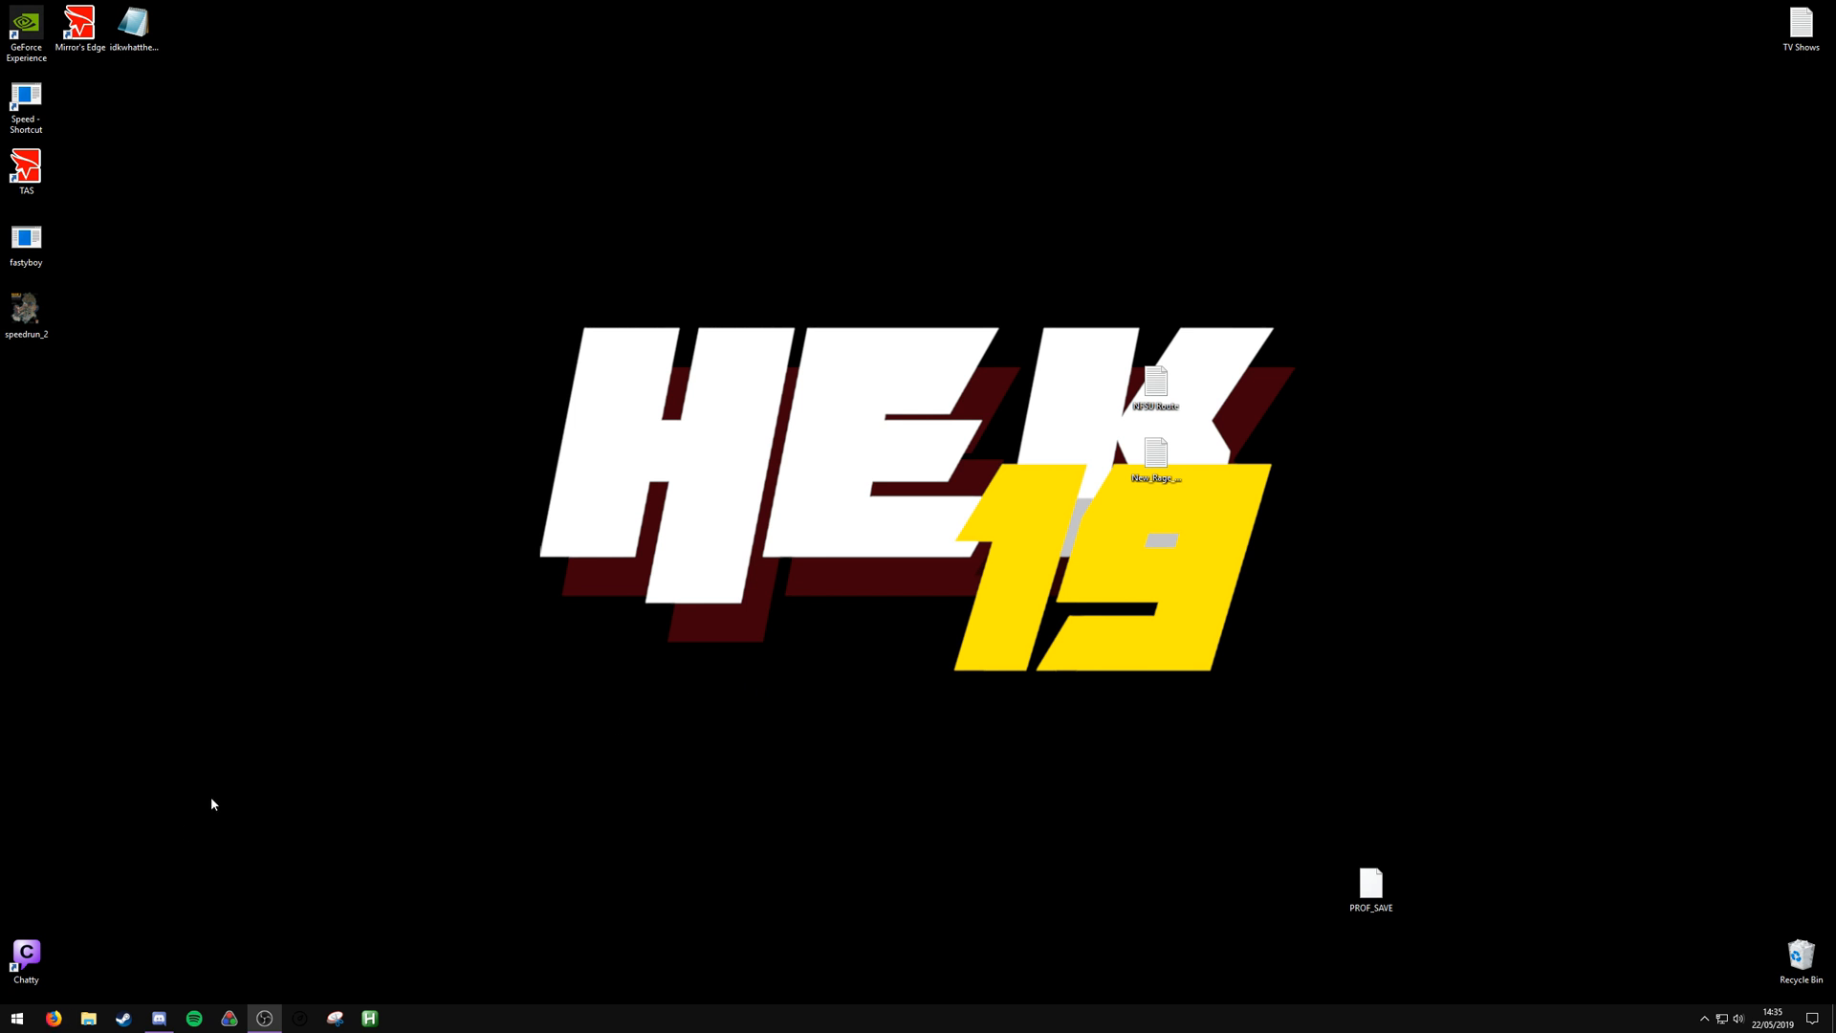
pyautogui.moveTo(639, 391)
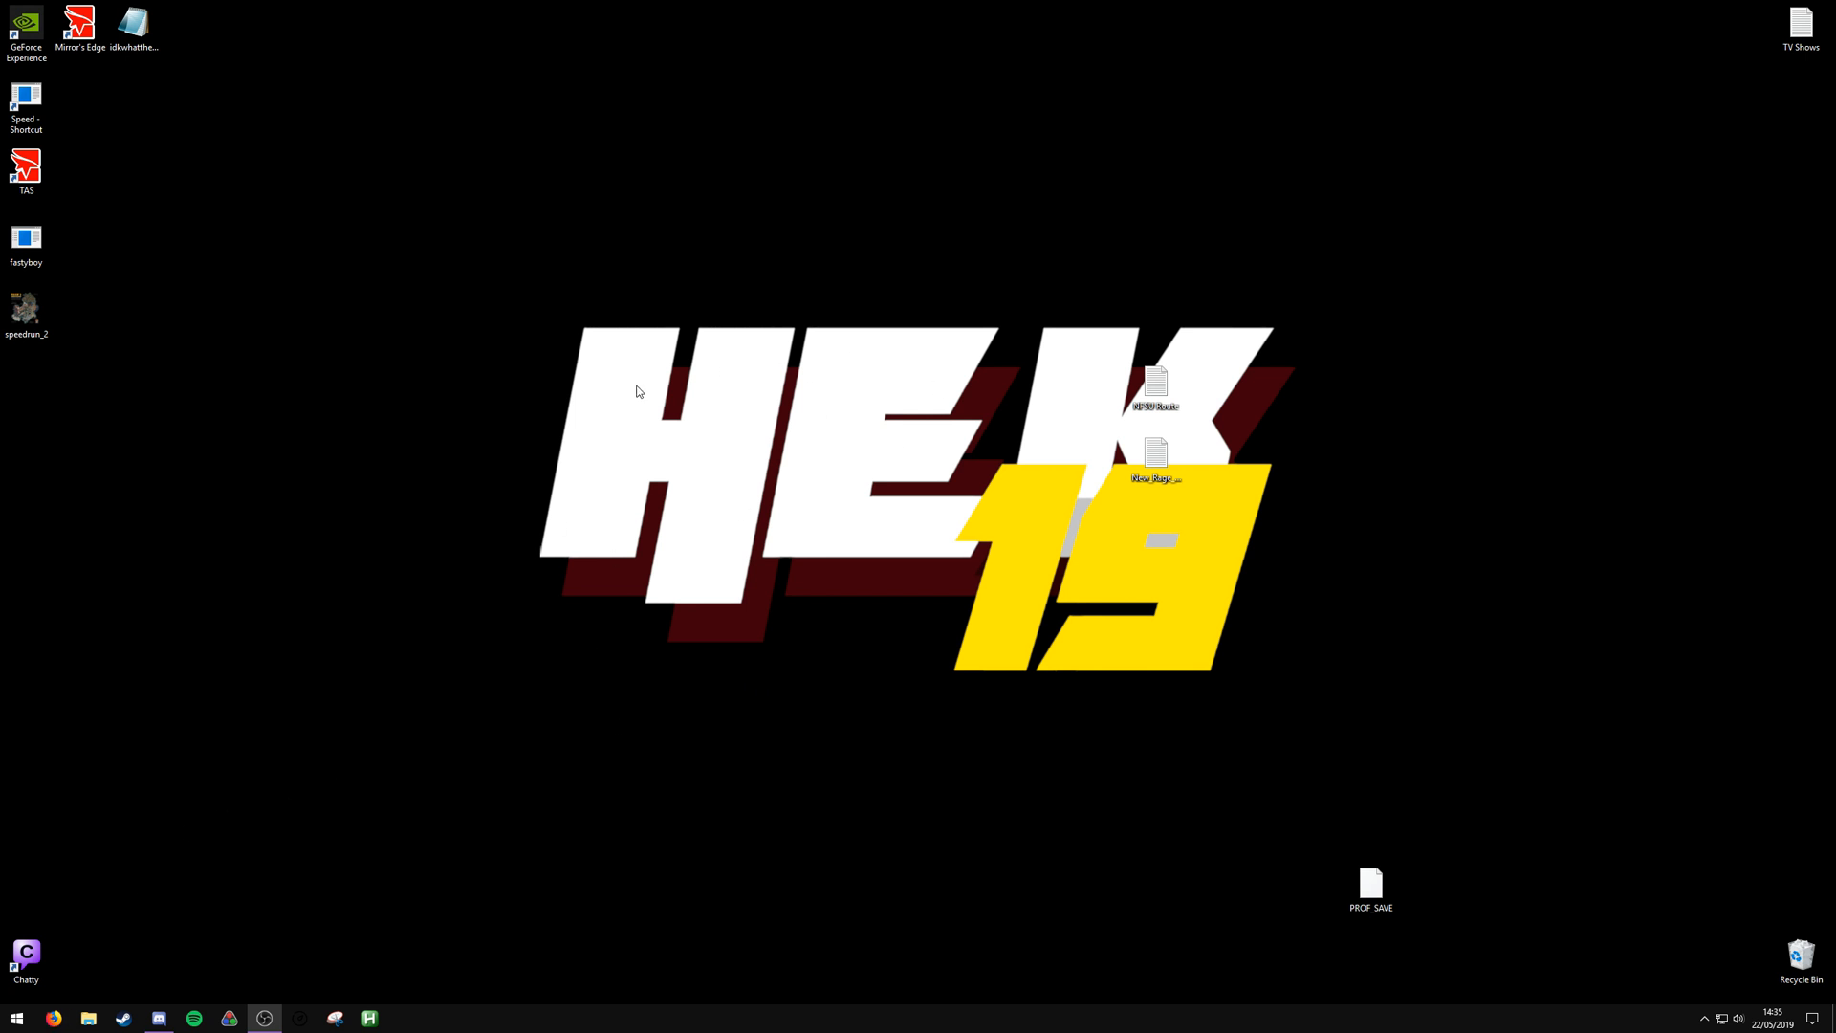
pyautogui.moveTo(463, 629)
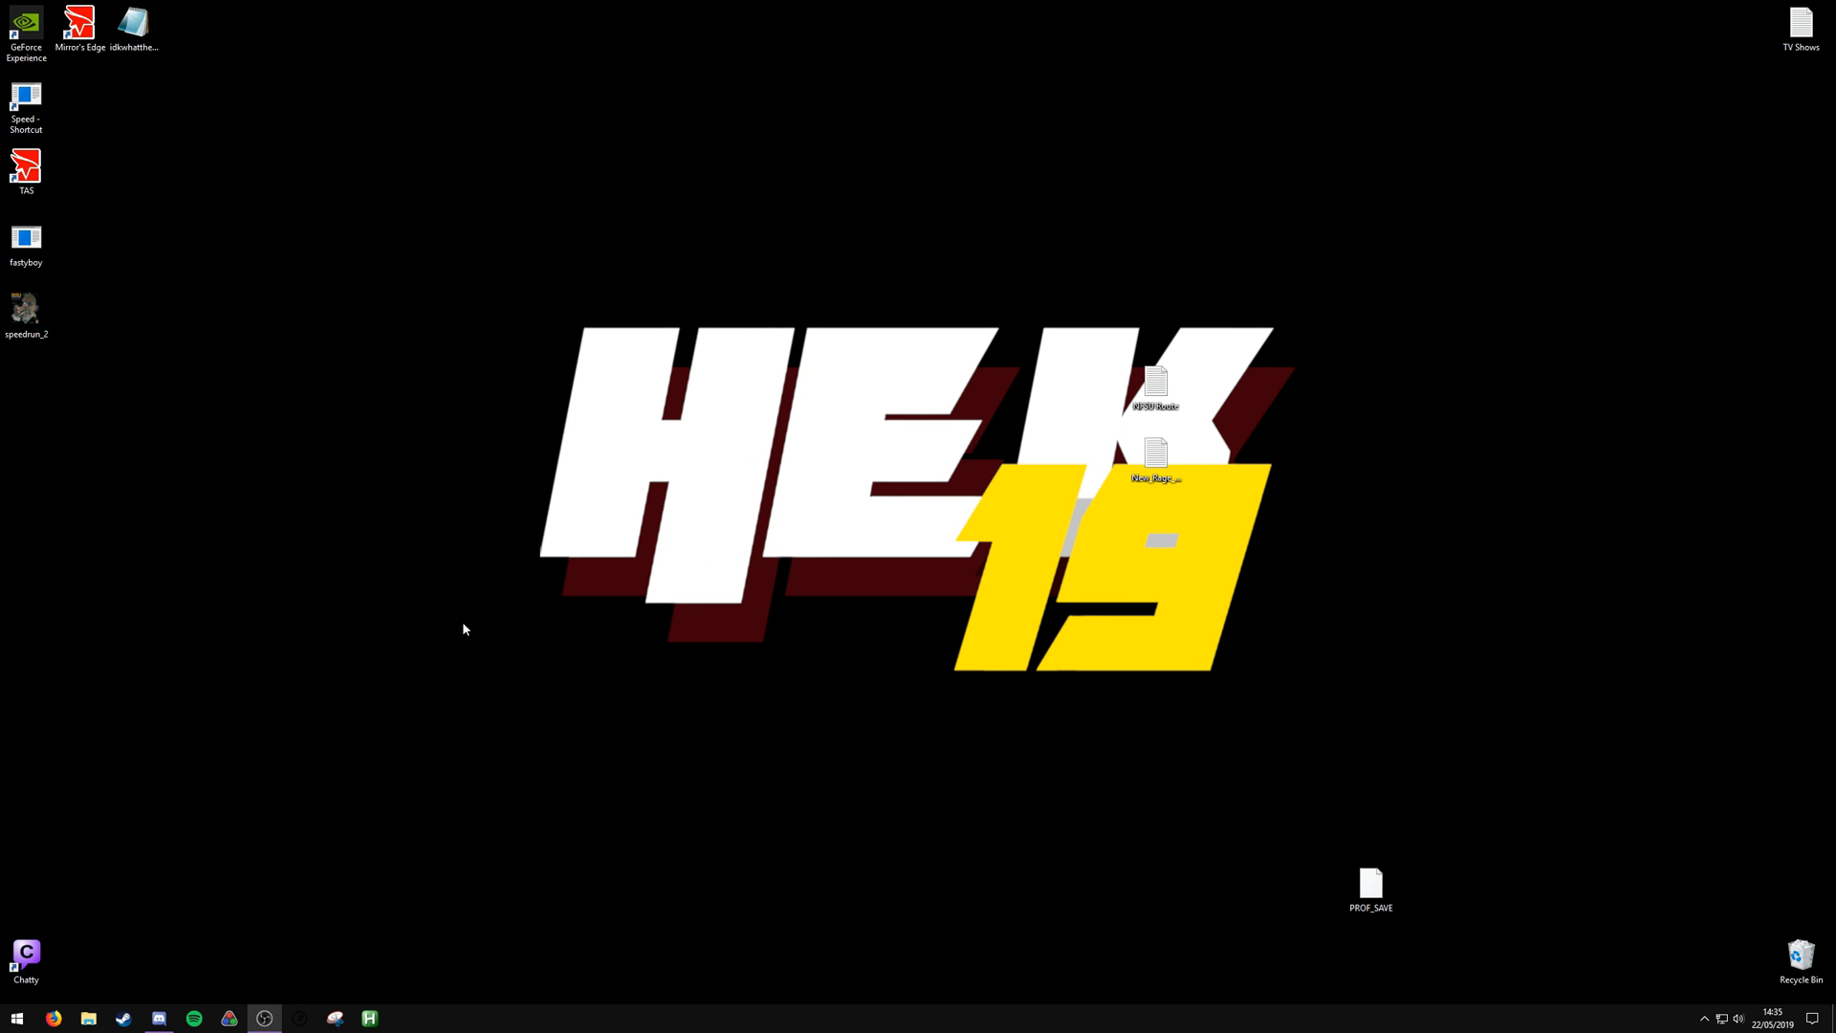
pyautogui.moveTo(557, 211)
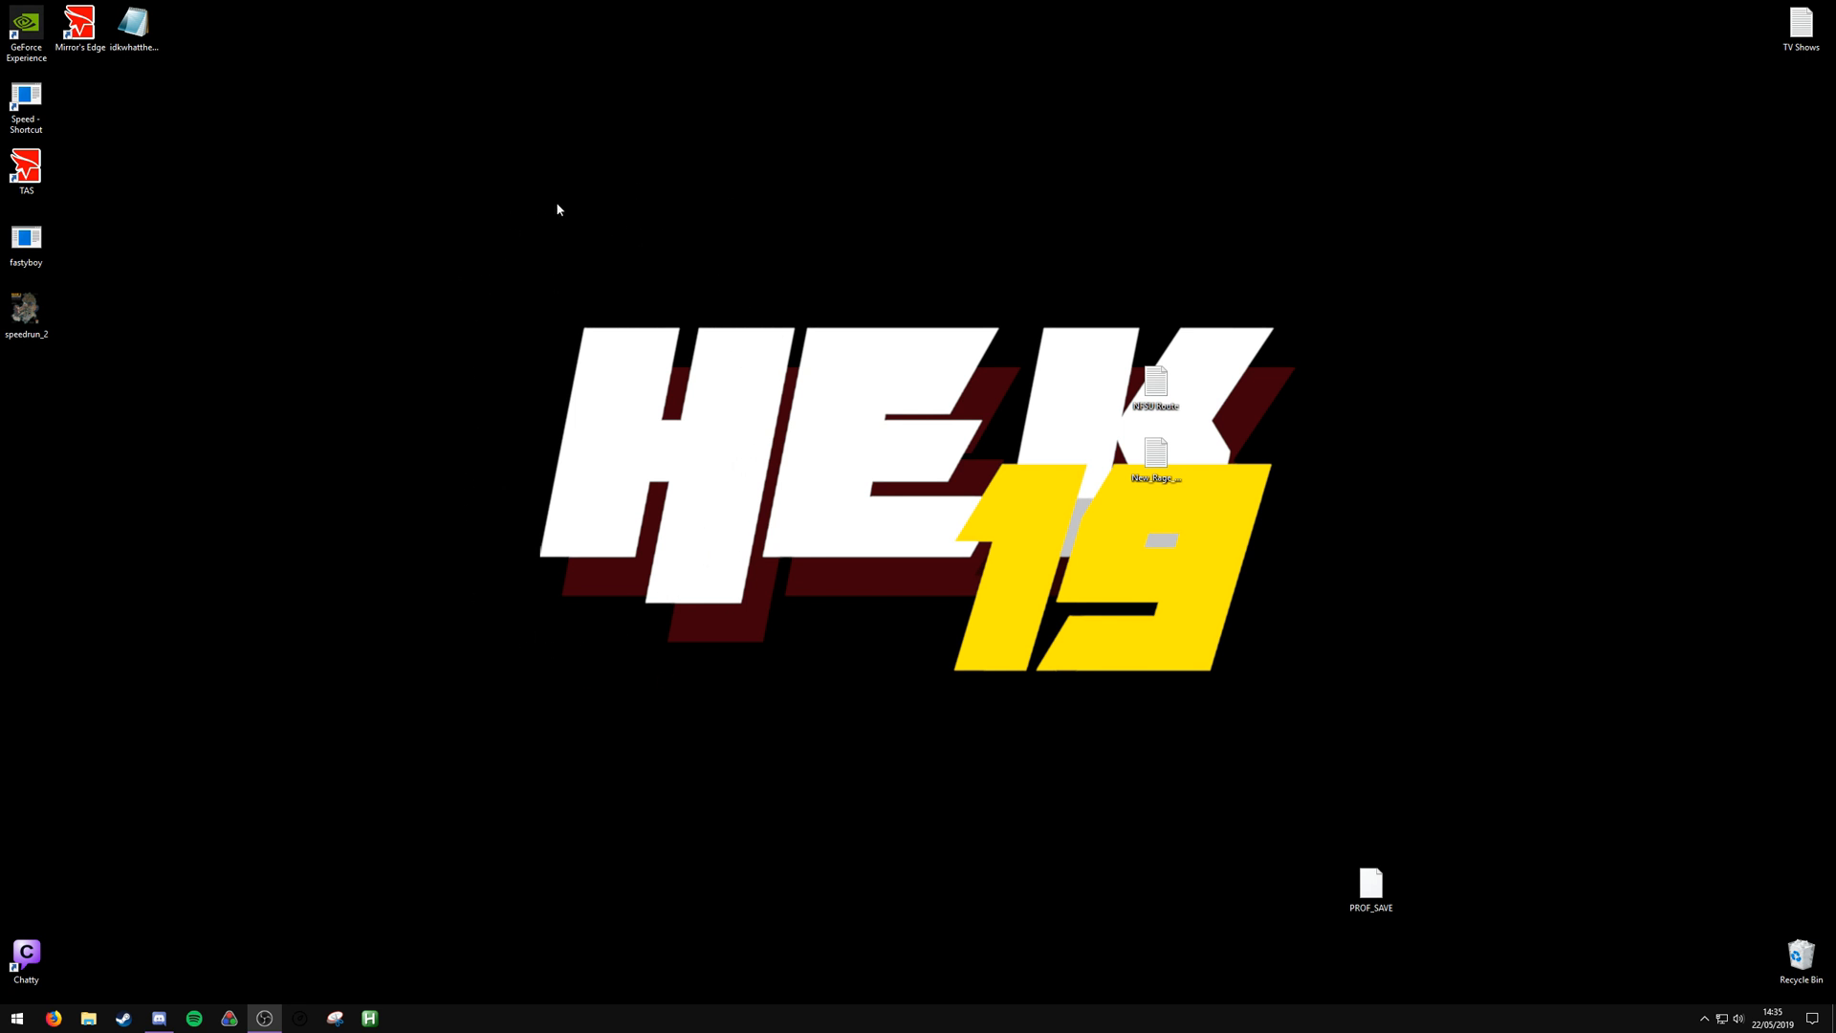
pyautogui.moveTo(853, 539)
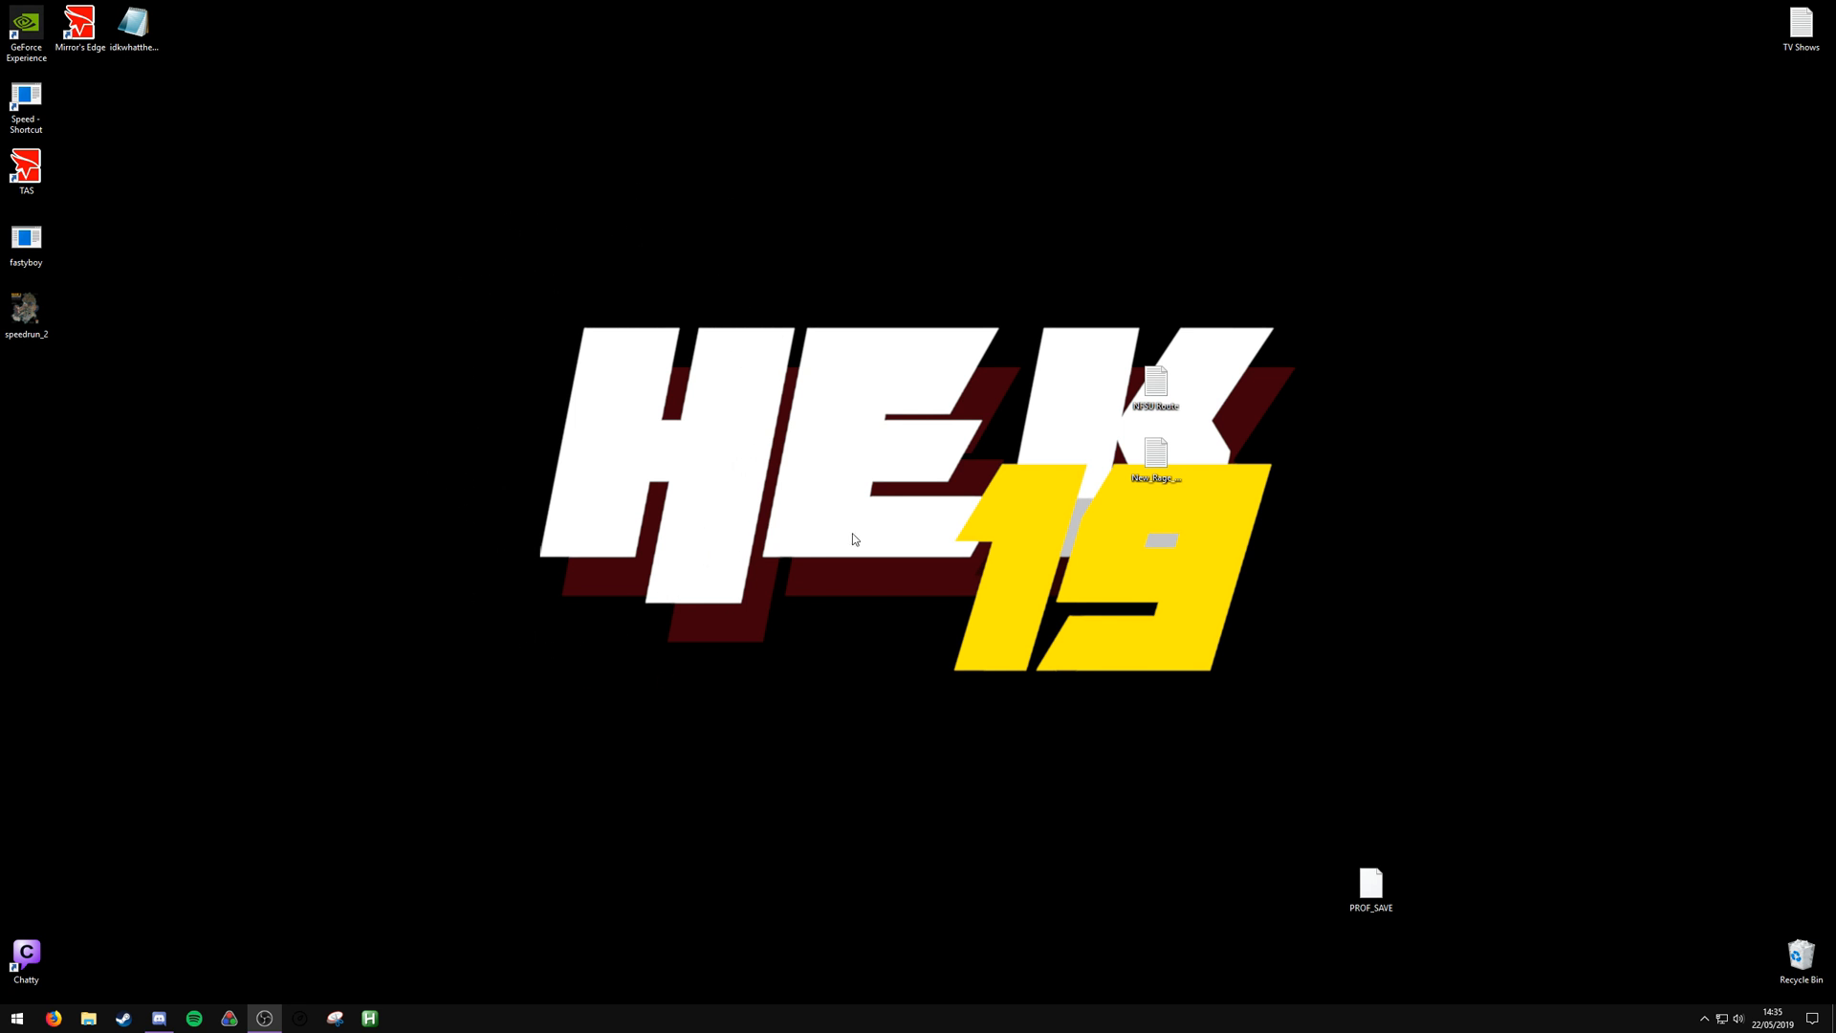
pyautogui.moveTo(791, 438)
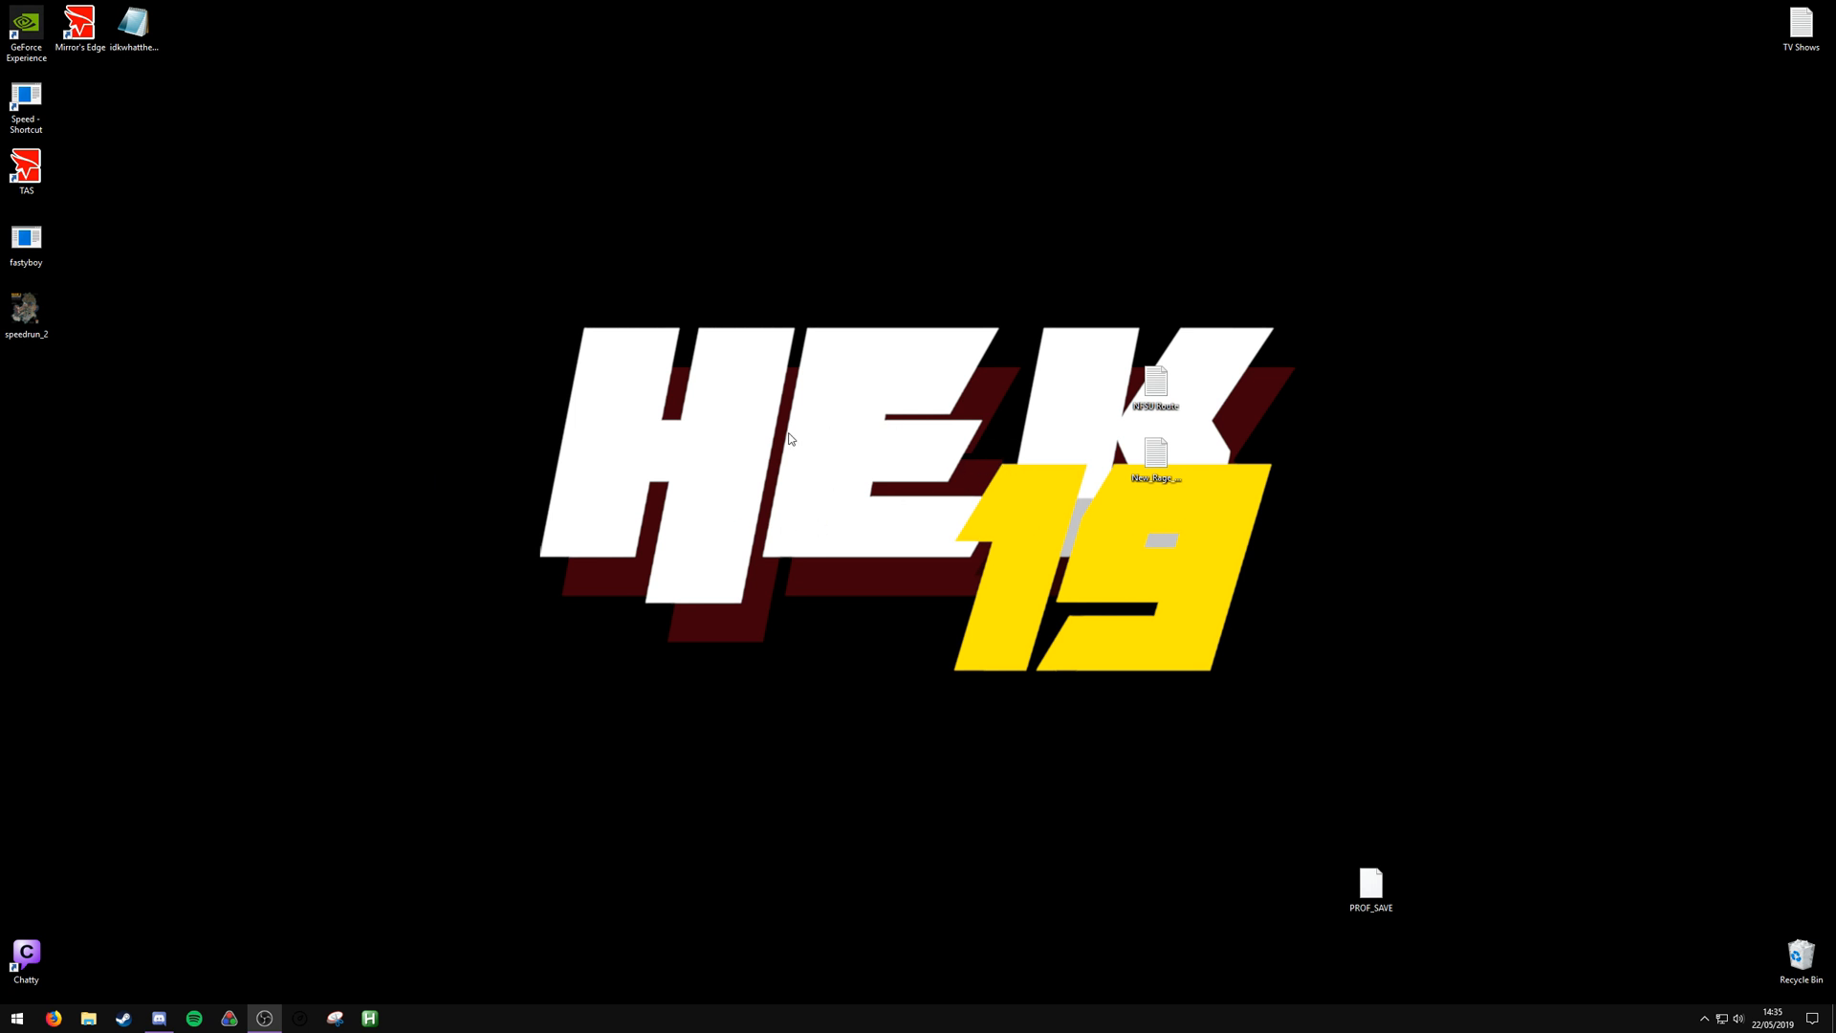
pyautogui.moveTo(779, 446)
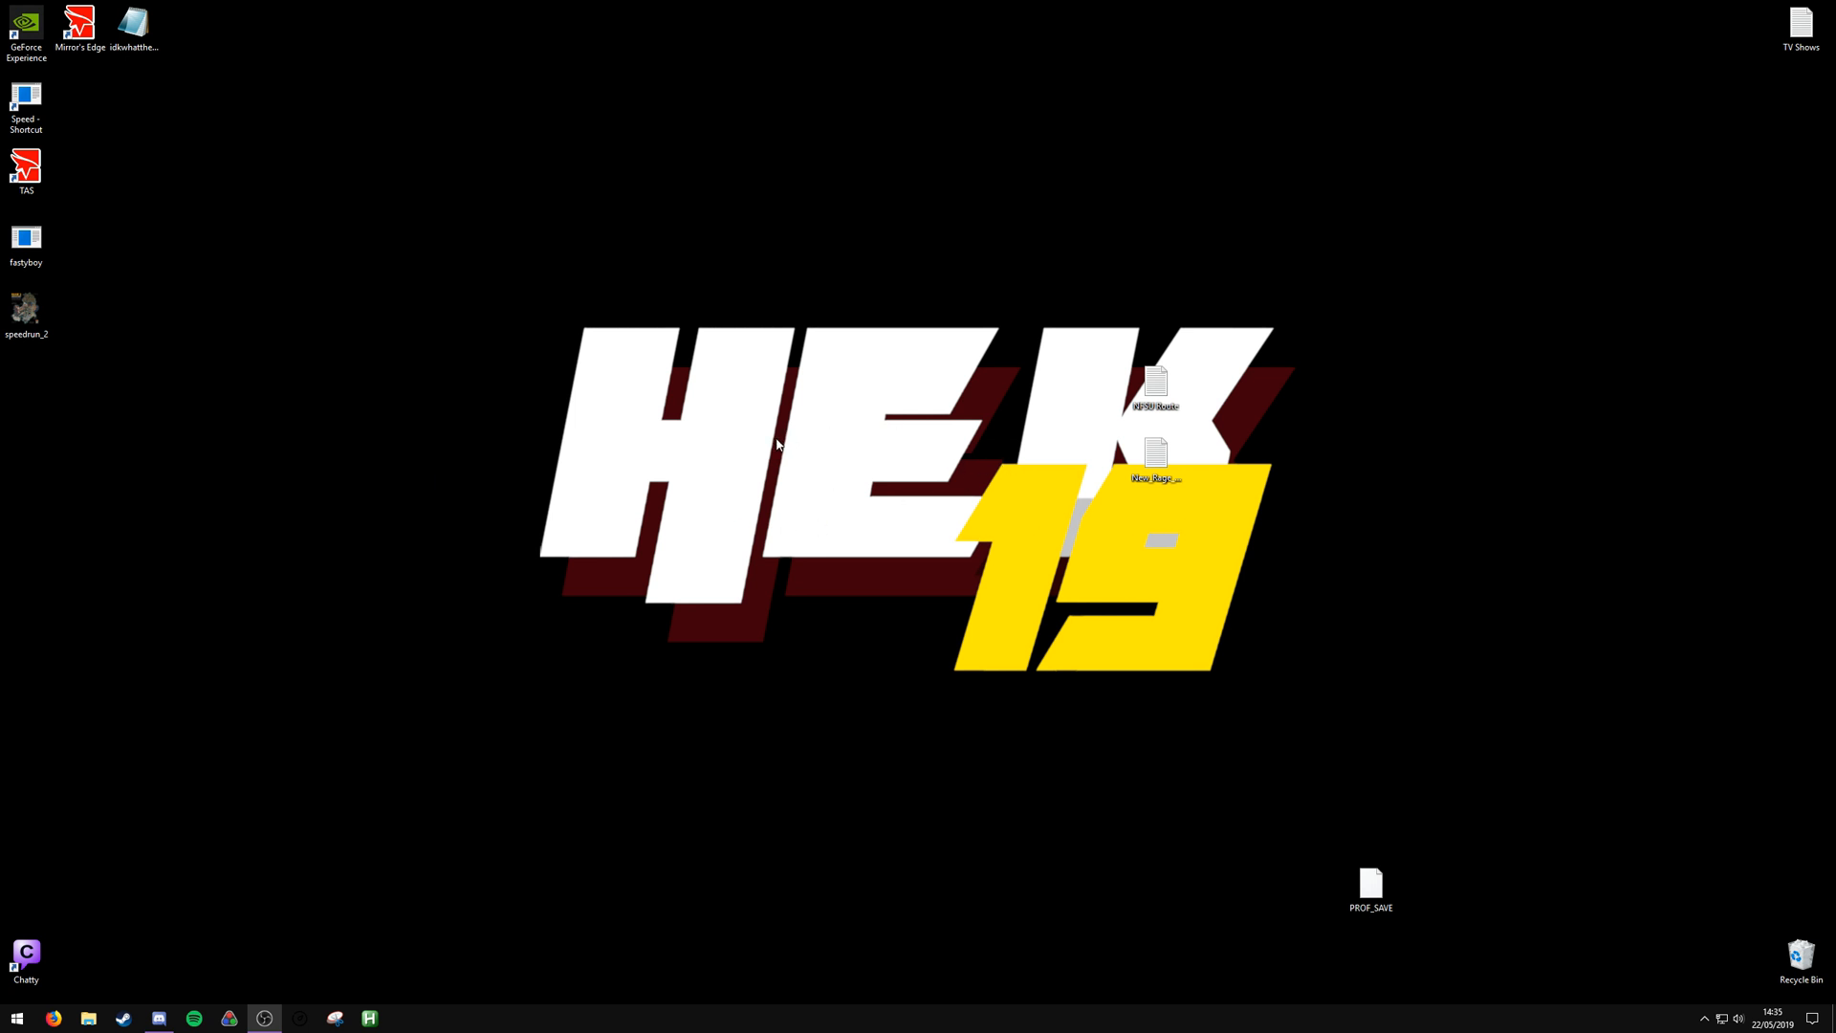
pyautogui.moveTo(743, 604)
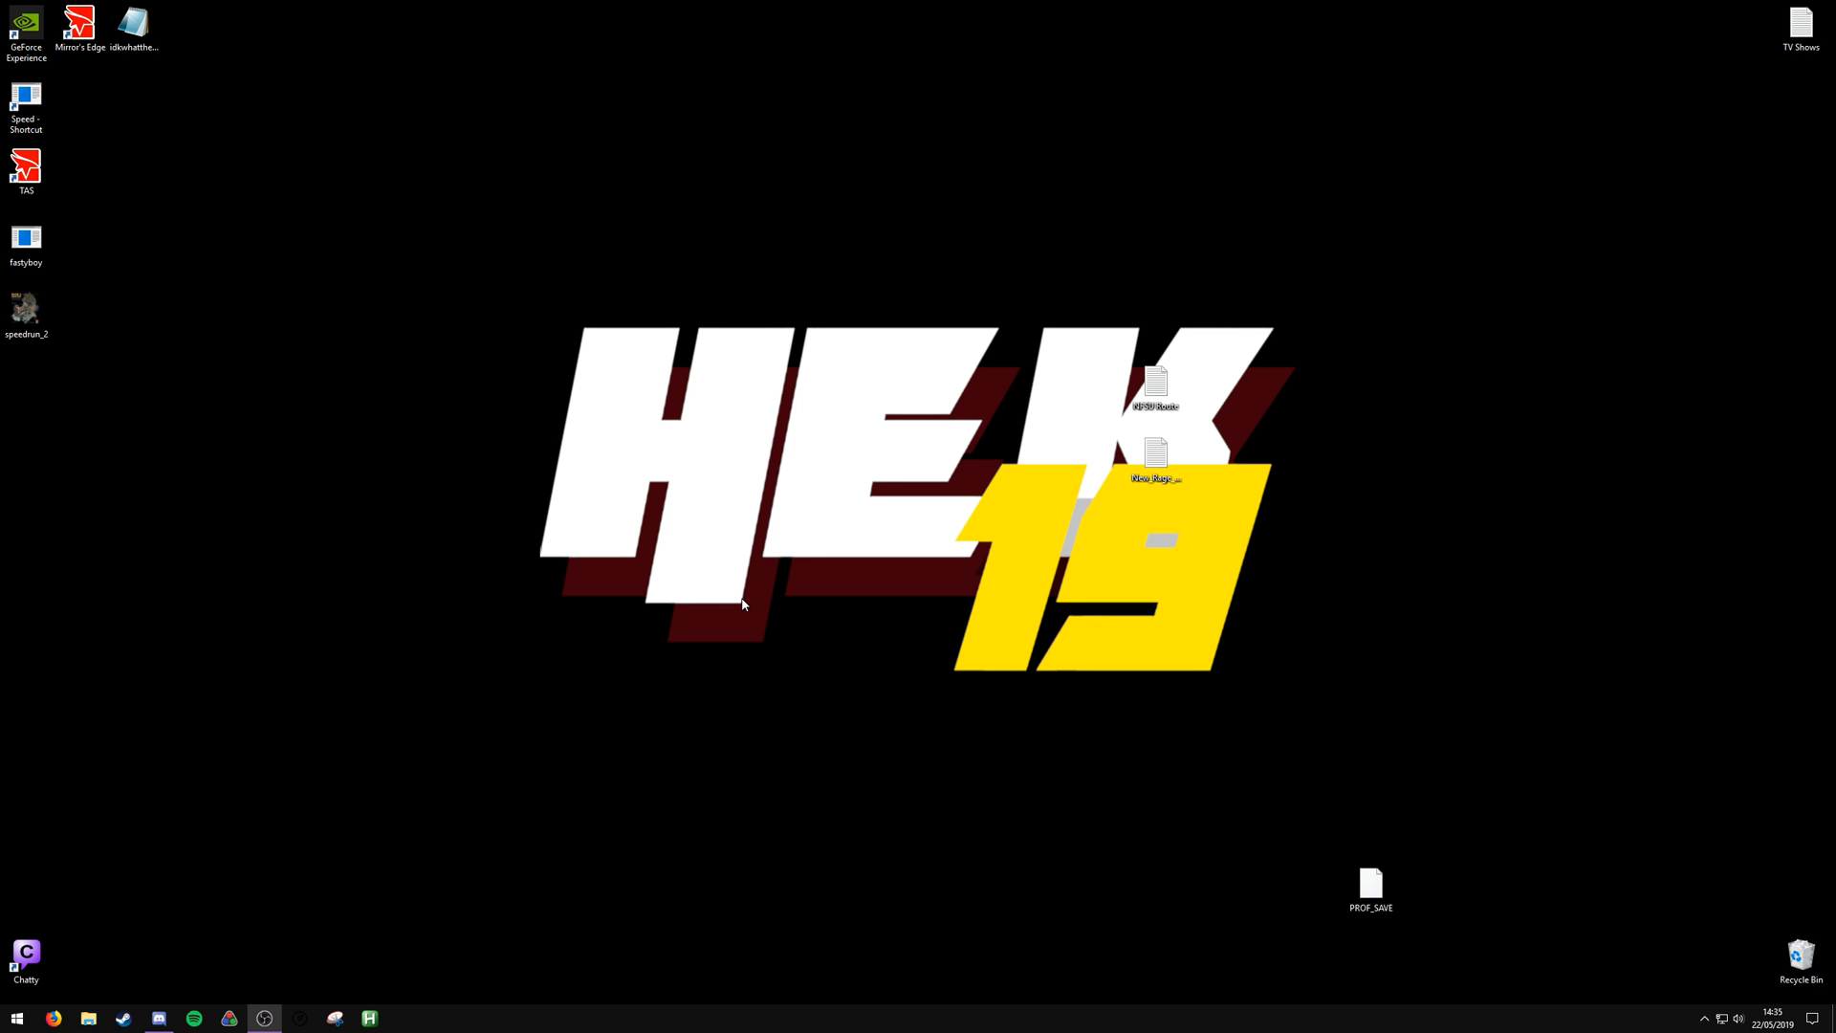
# Search the web for 'voicemeeter banana' and go to the official vb-audio.com page
pyautogui.click(53, 1016)
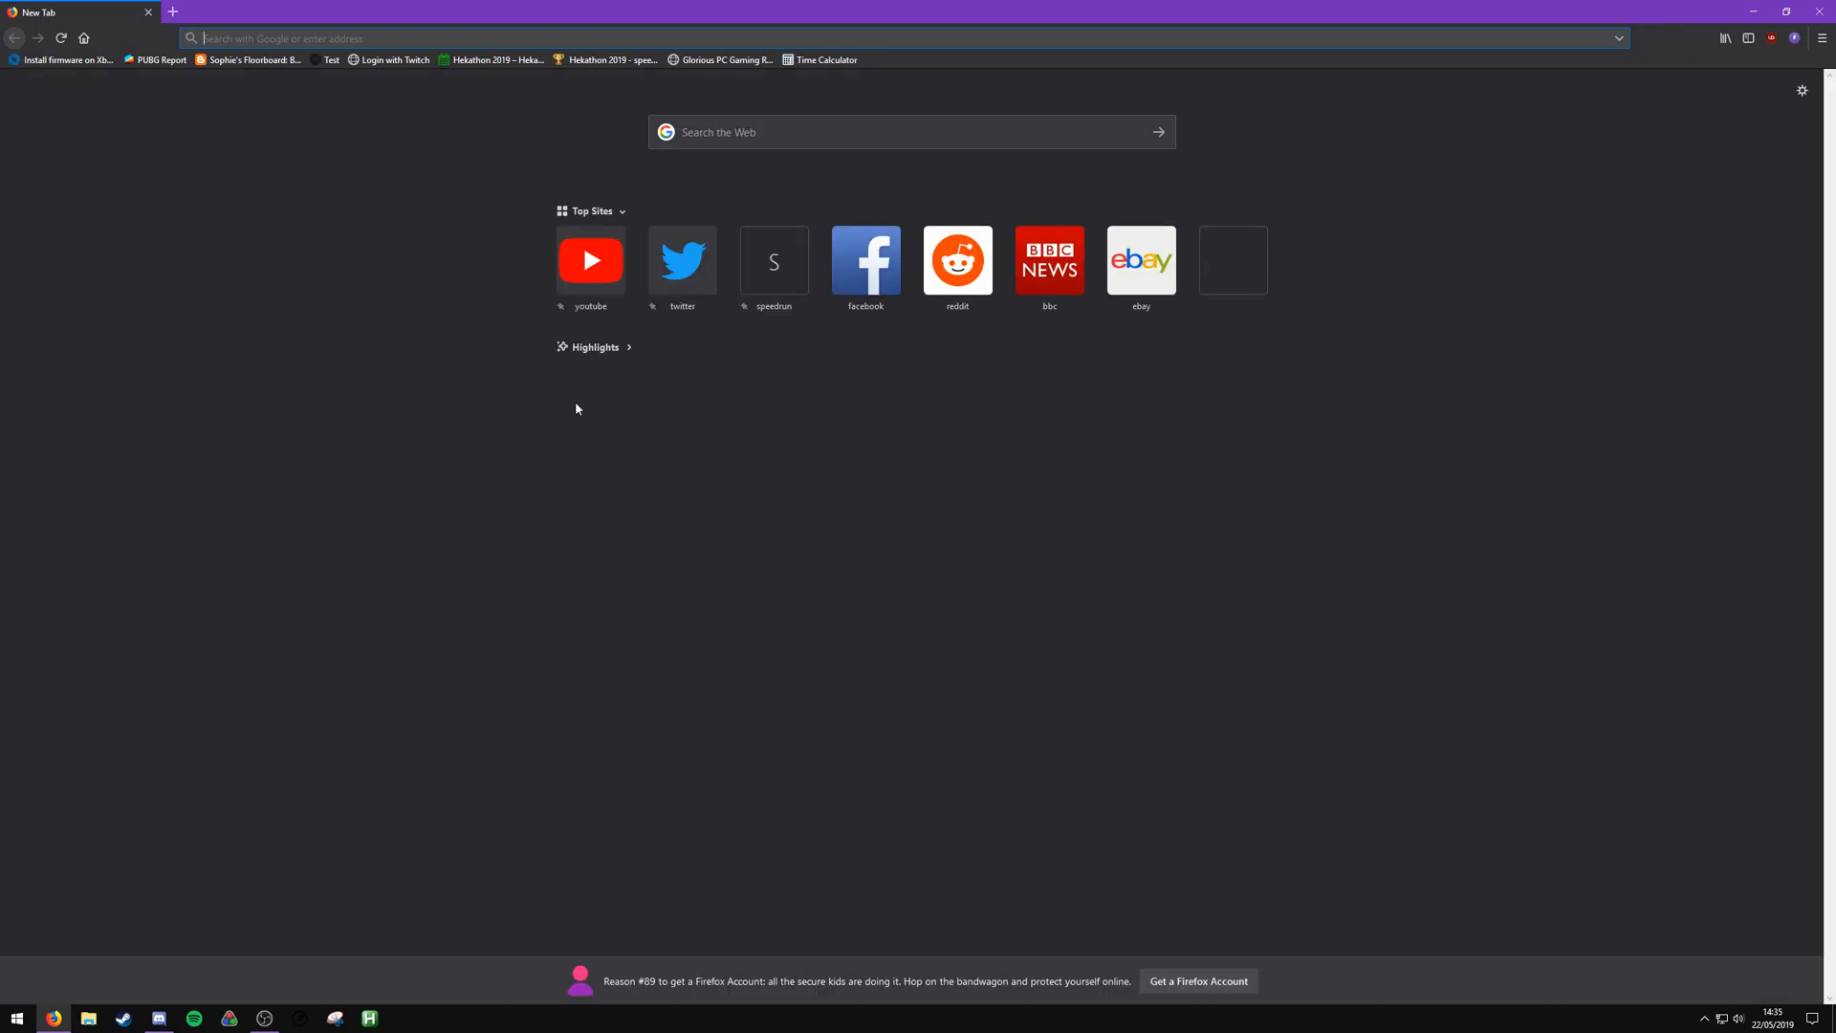
pyautogui.write('voicemeete')
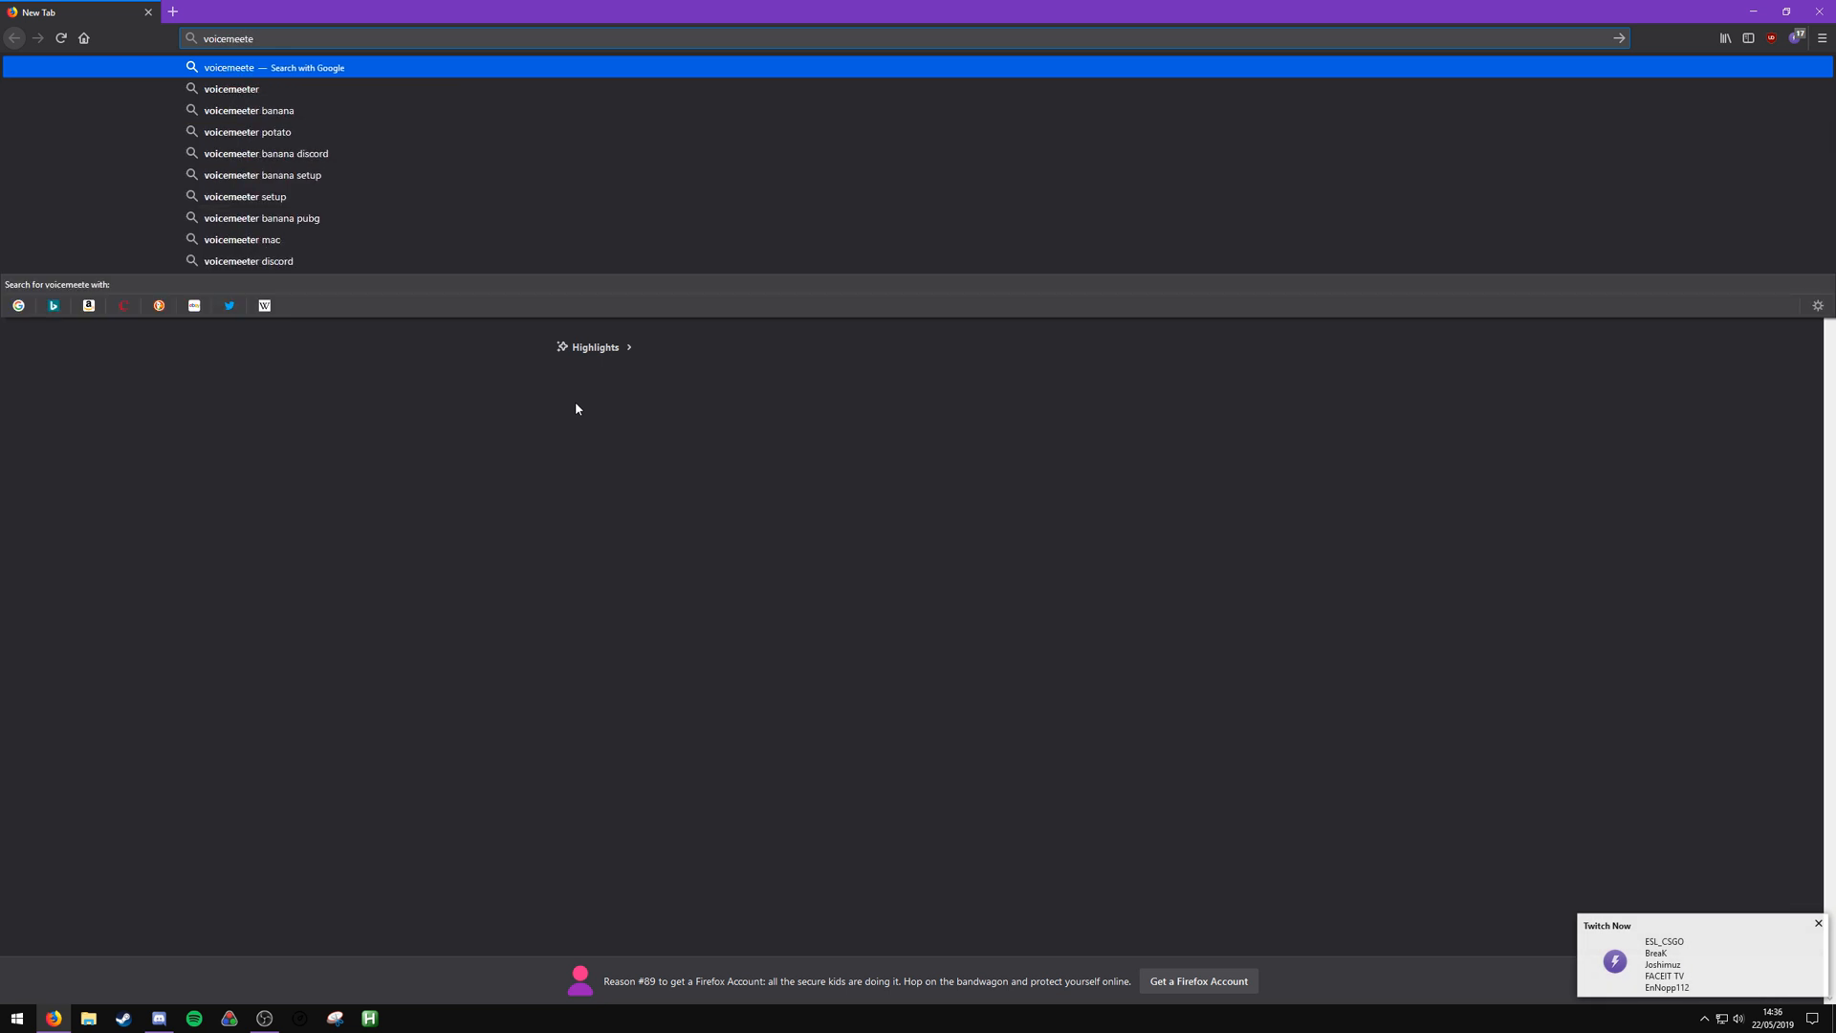
pyautogui.click(248, 111)
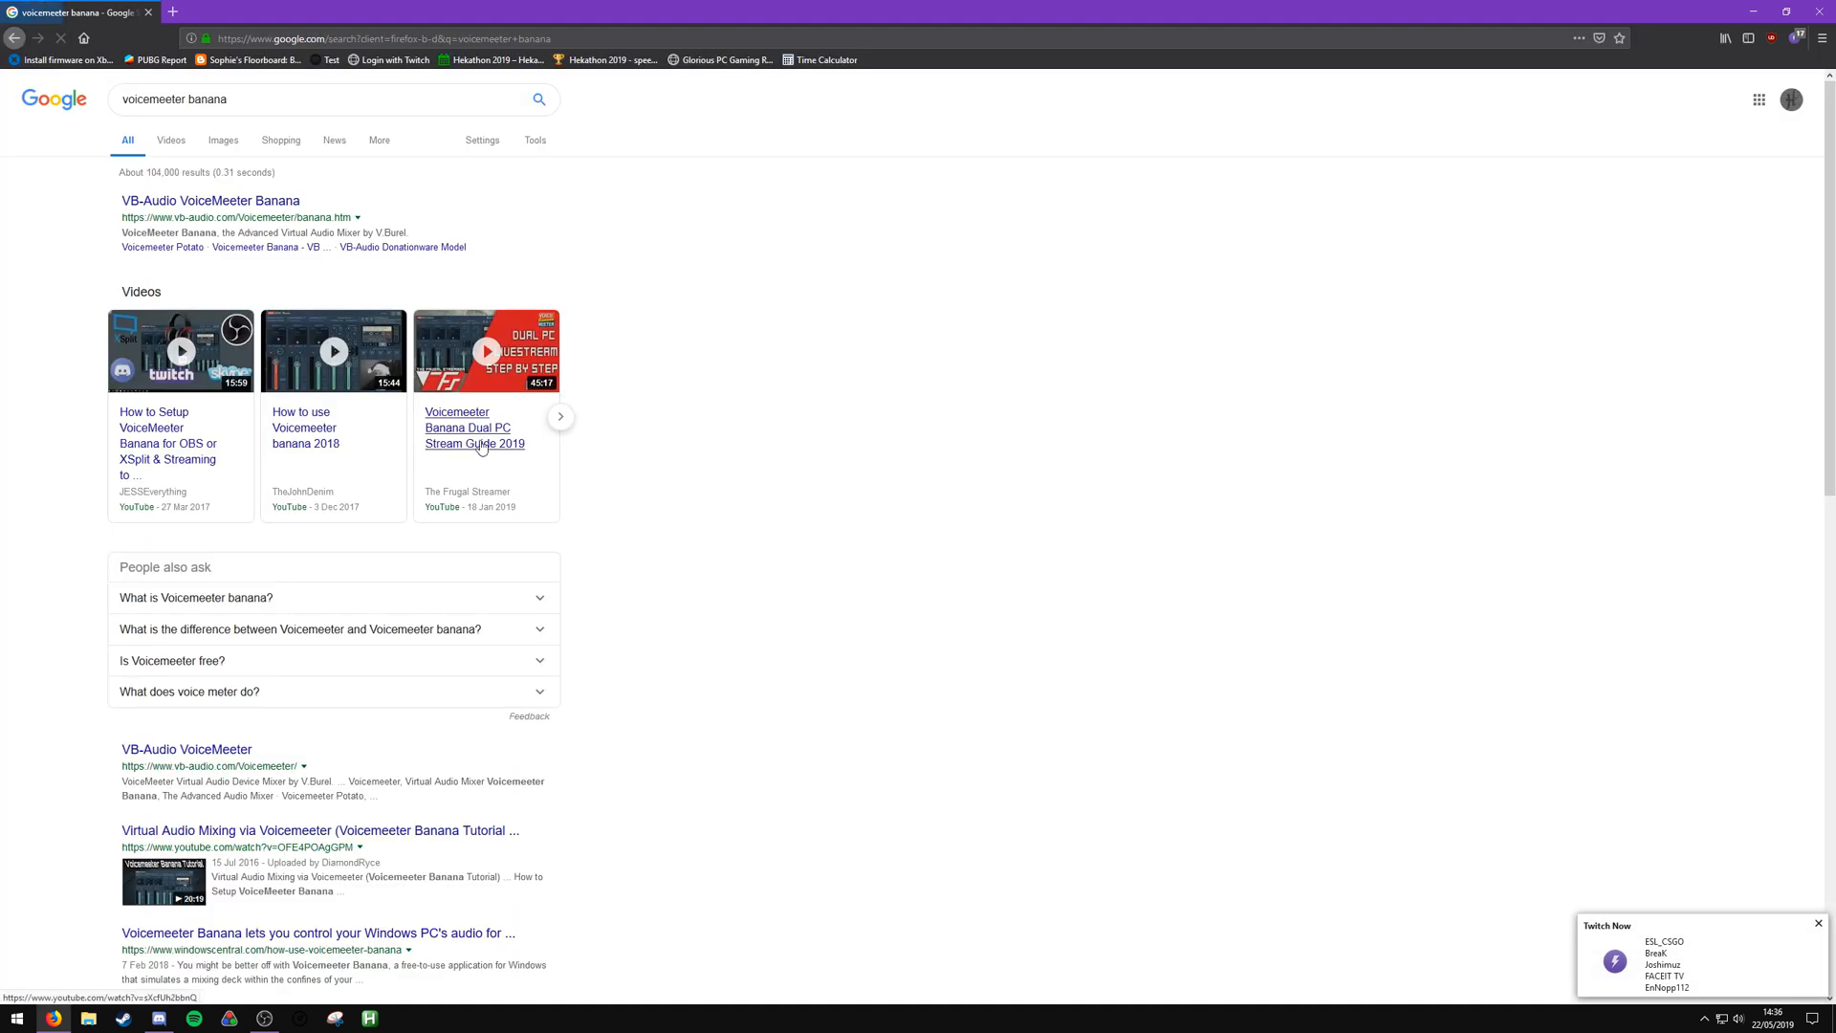
pyautogui.click(210, 201)
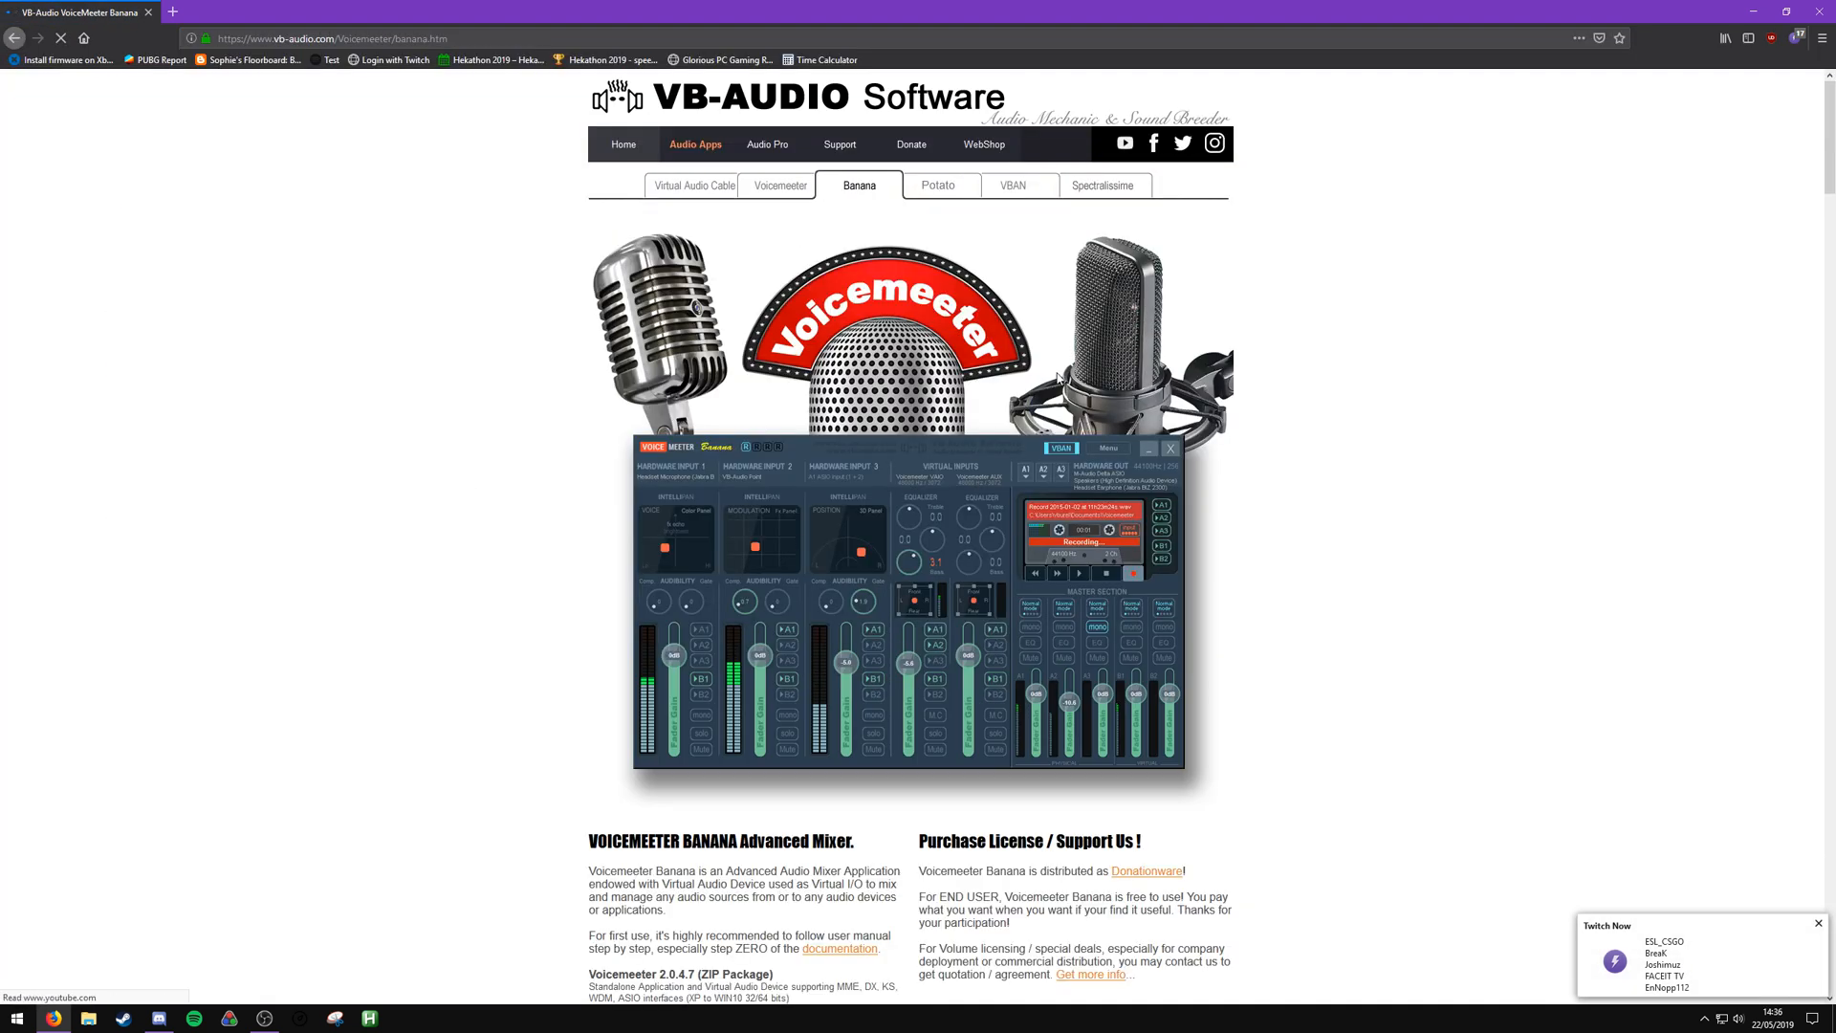
pyautogui.scroll(-3)
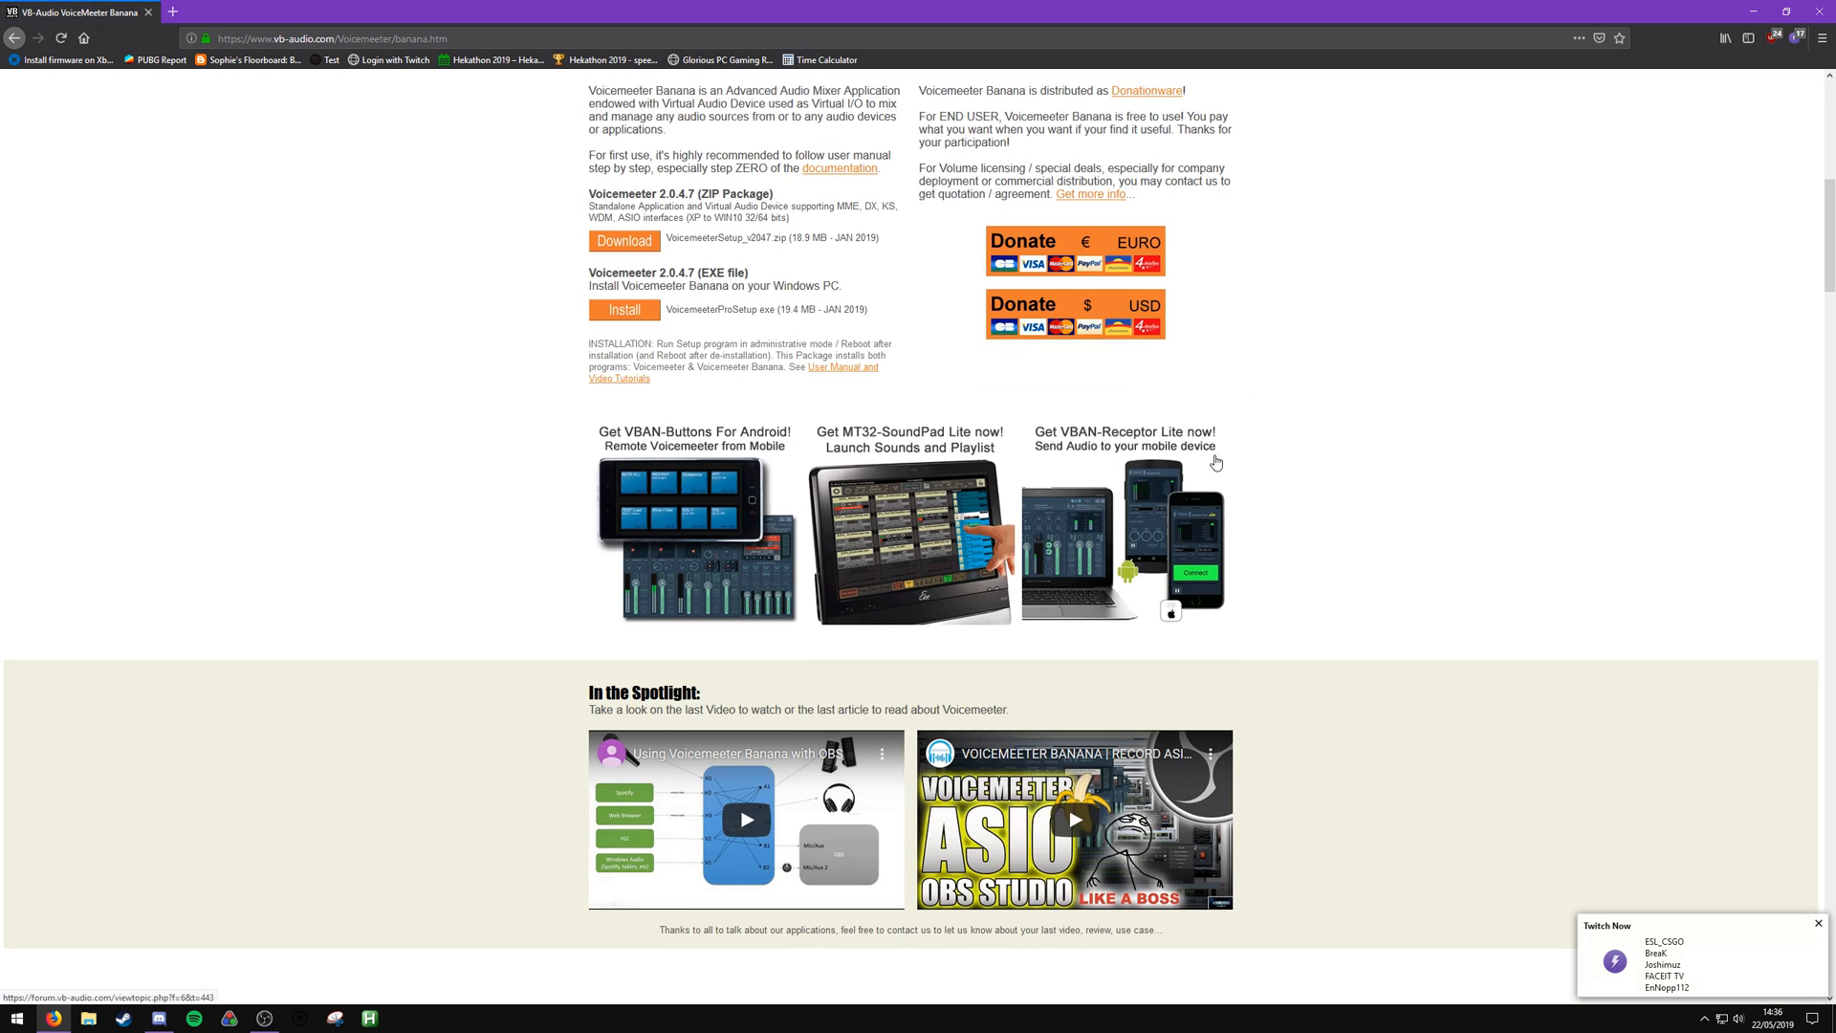
pyautogui.moveTo(620, 281)
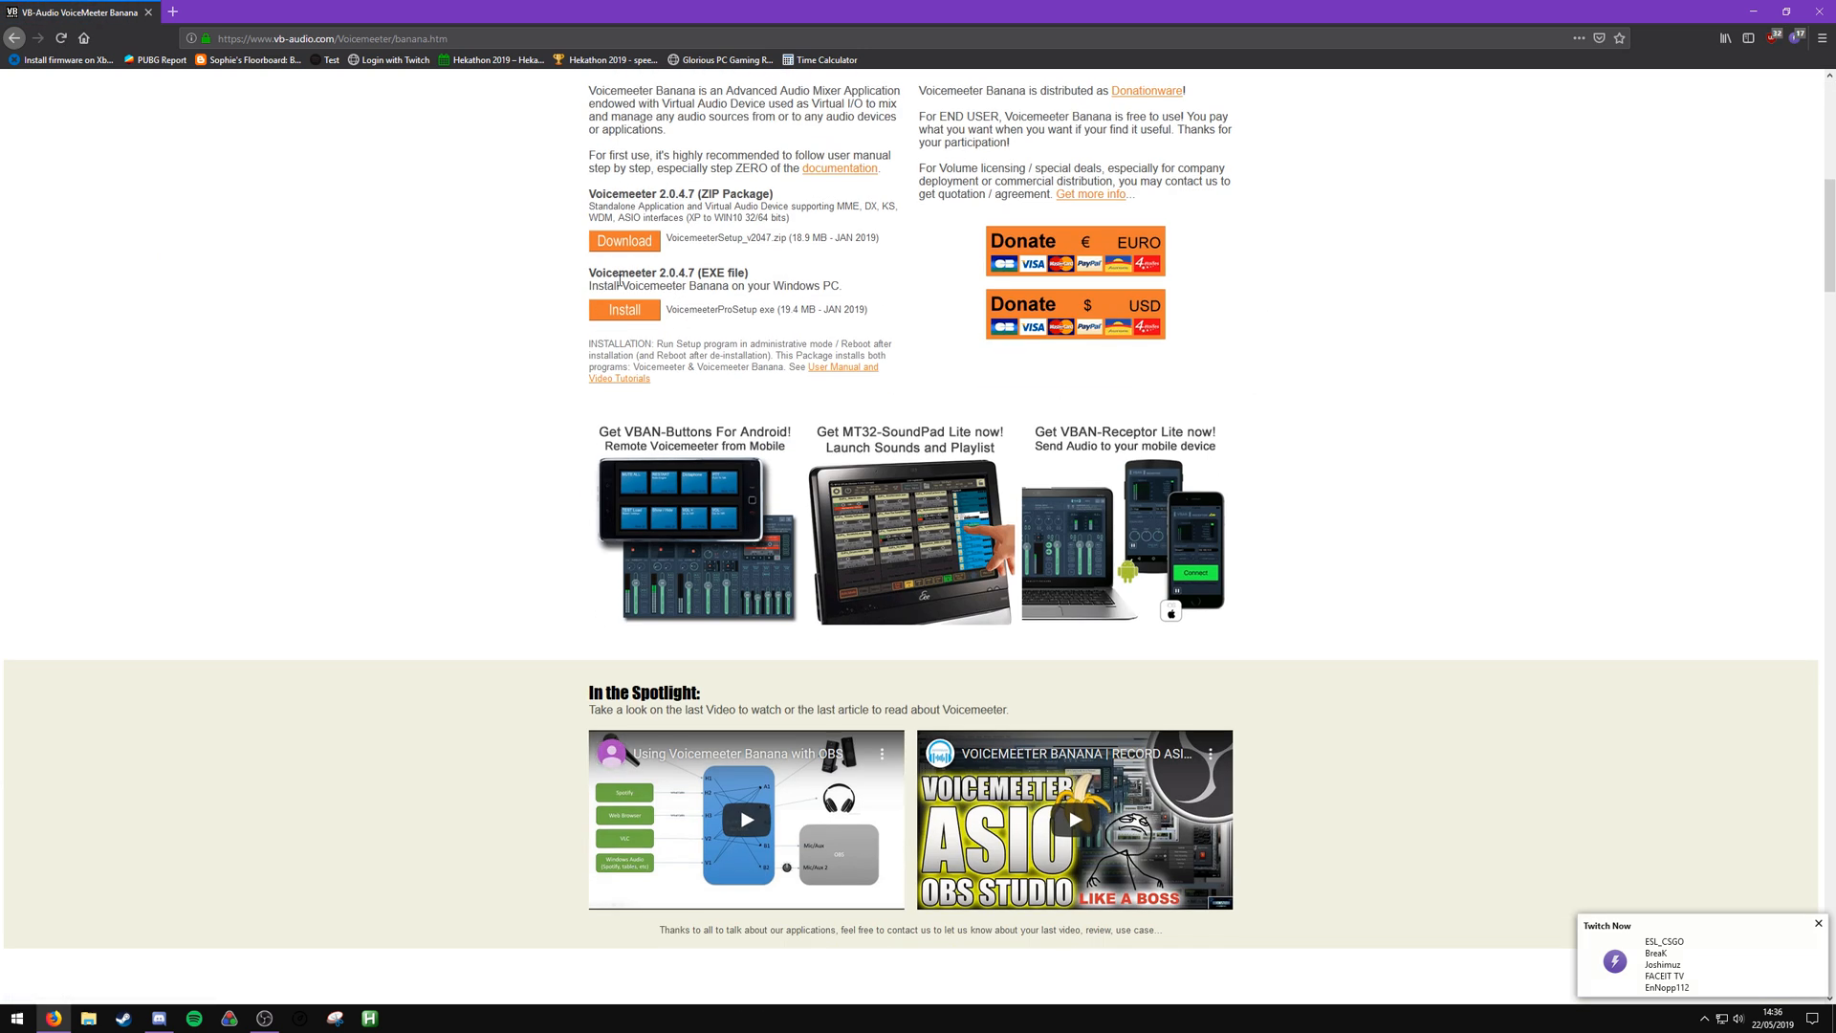
# Download the VoicemeeterProSetup.exe installer and save the file to disk
pyautogui.click(623, 310)
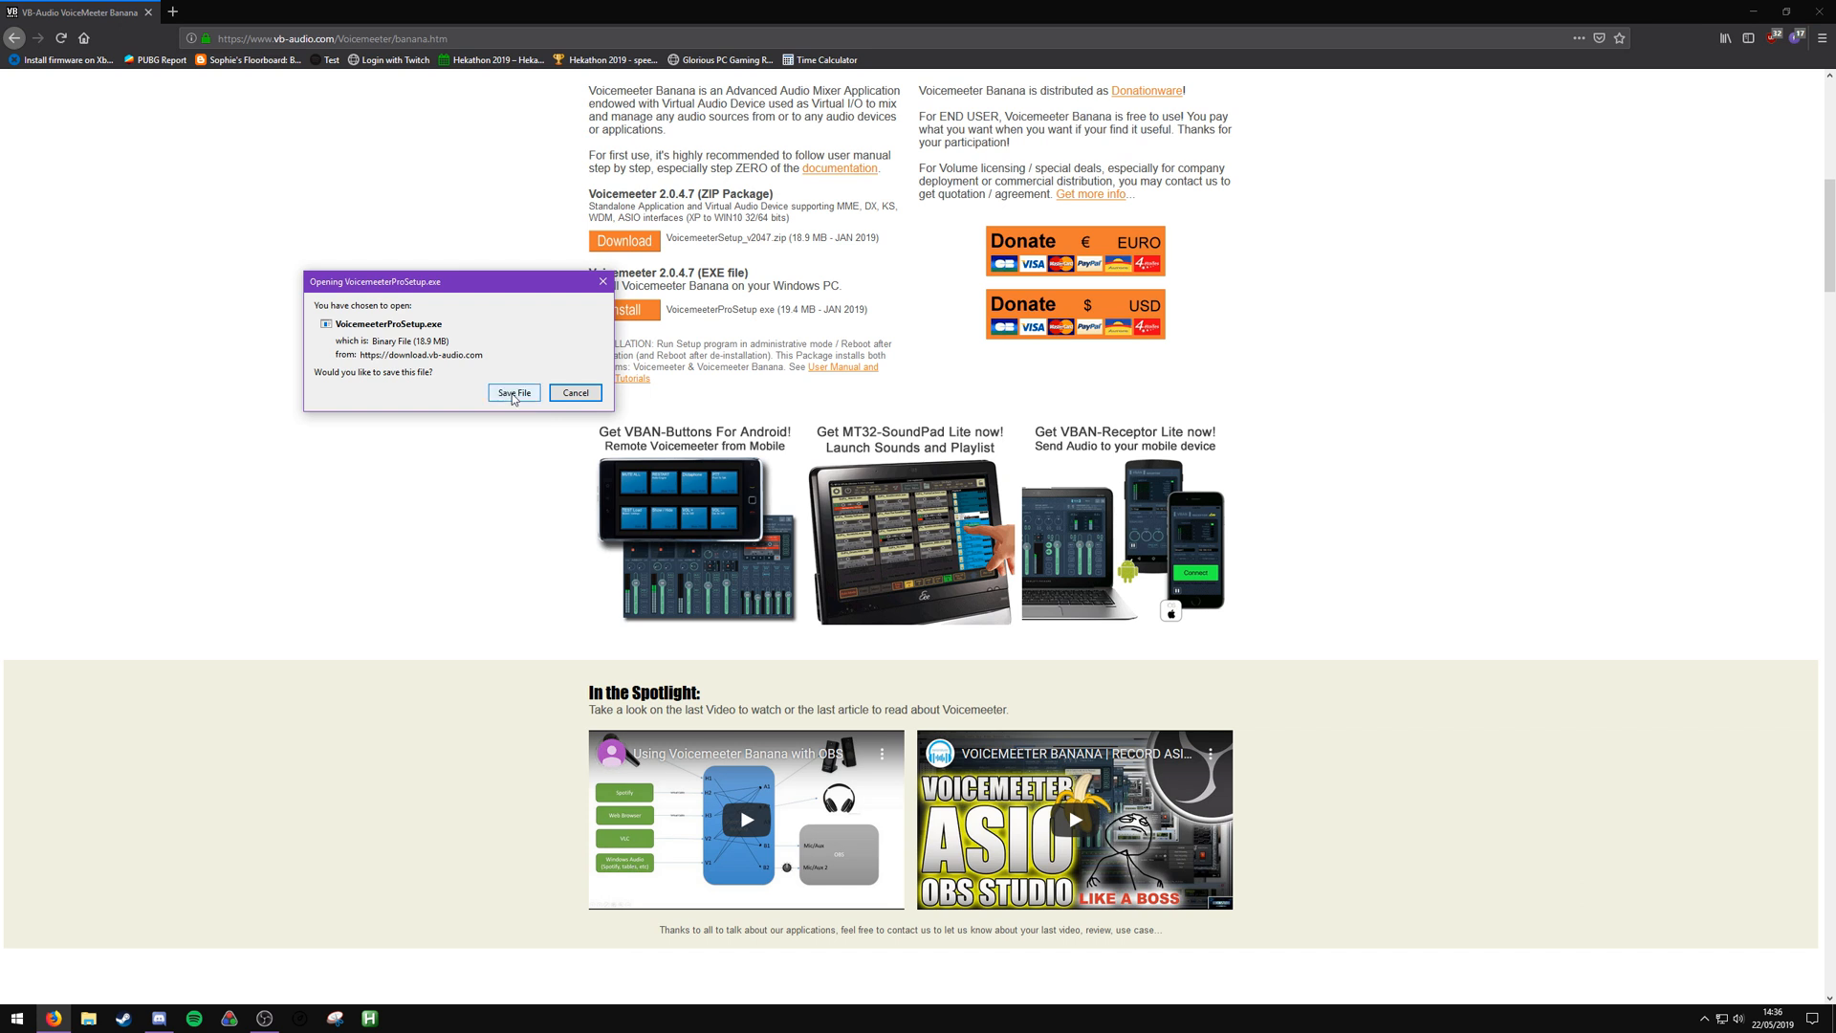
pyautogui.click(513, 392)
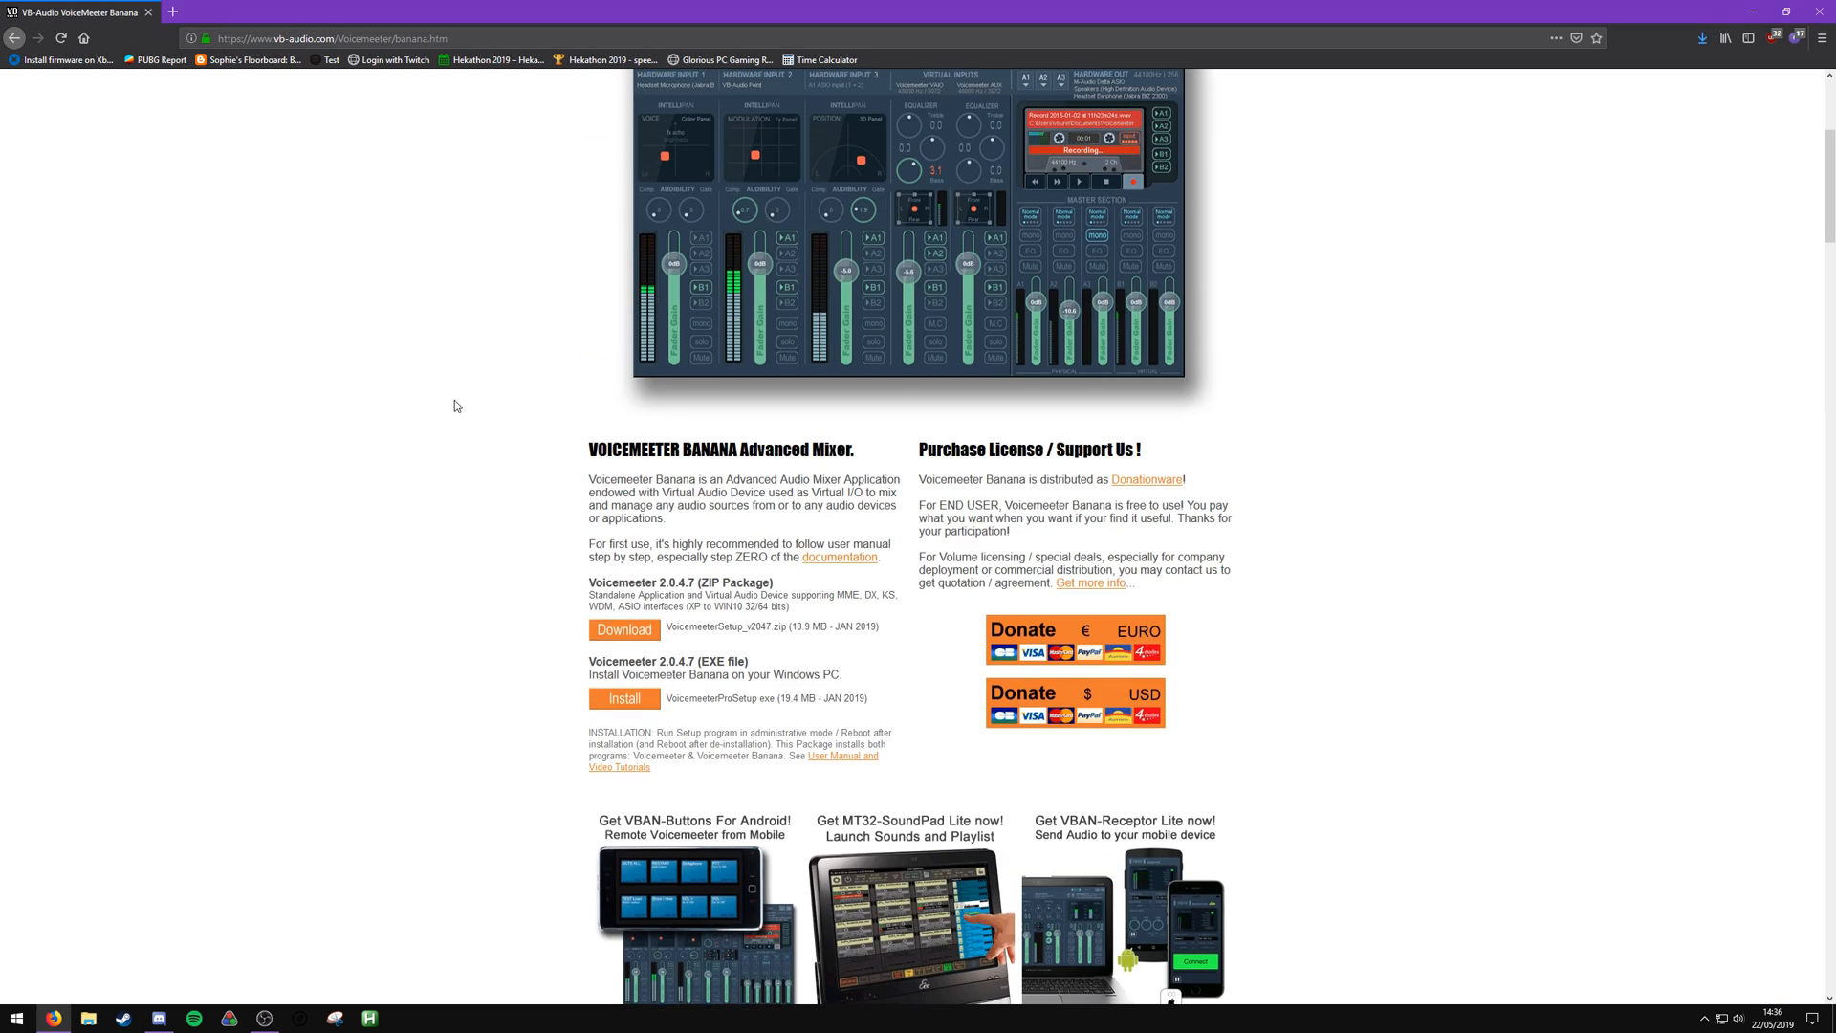
pyautogui.scroll(3)
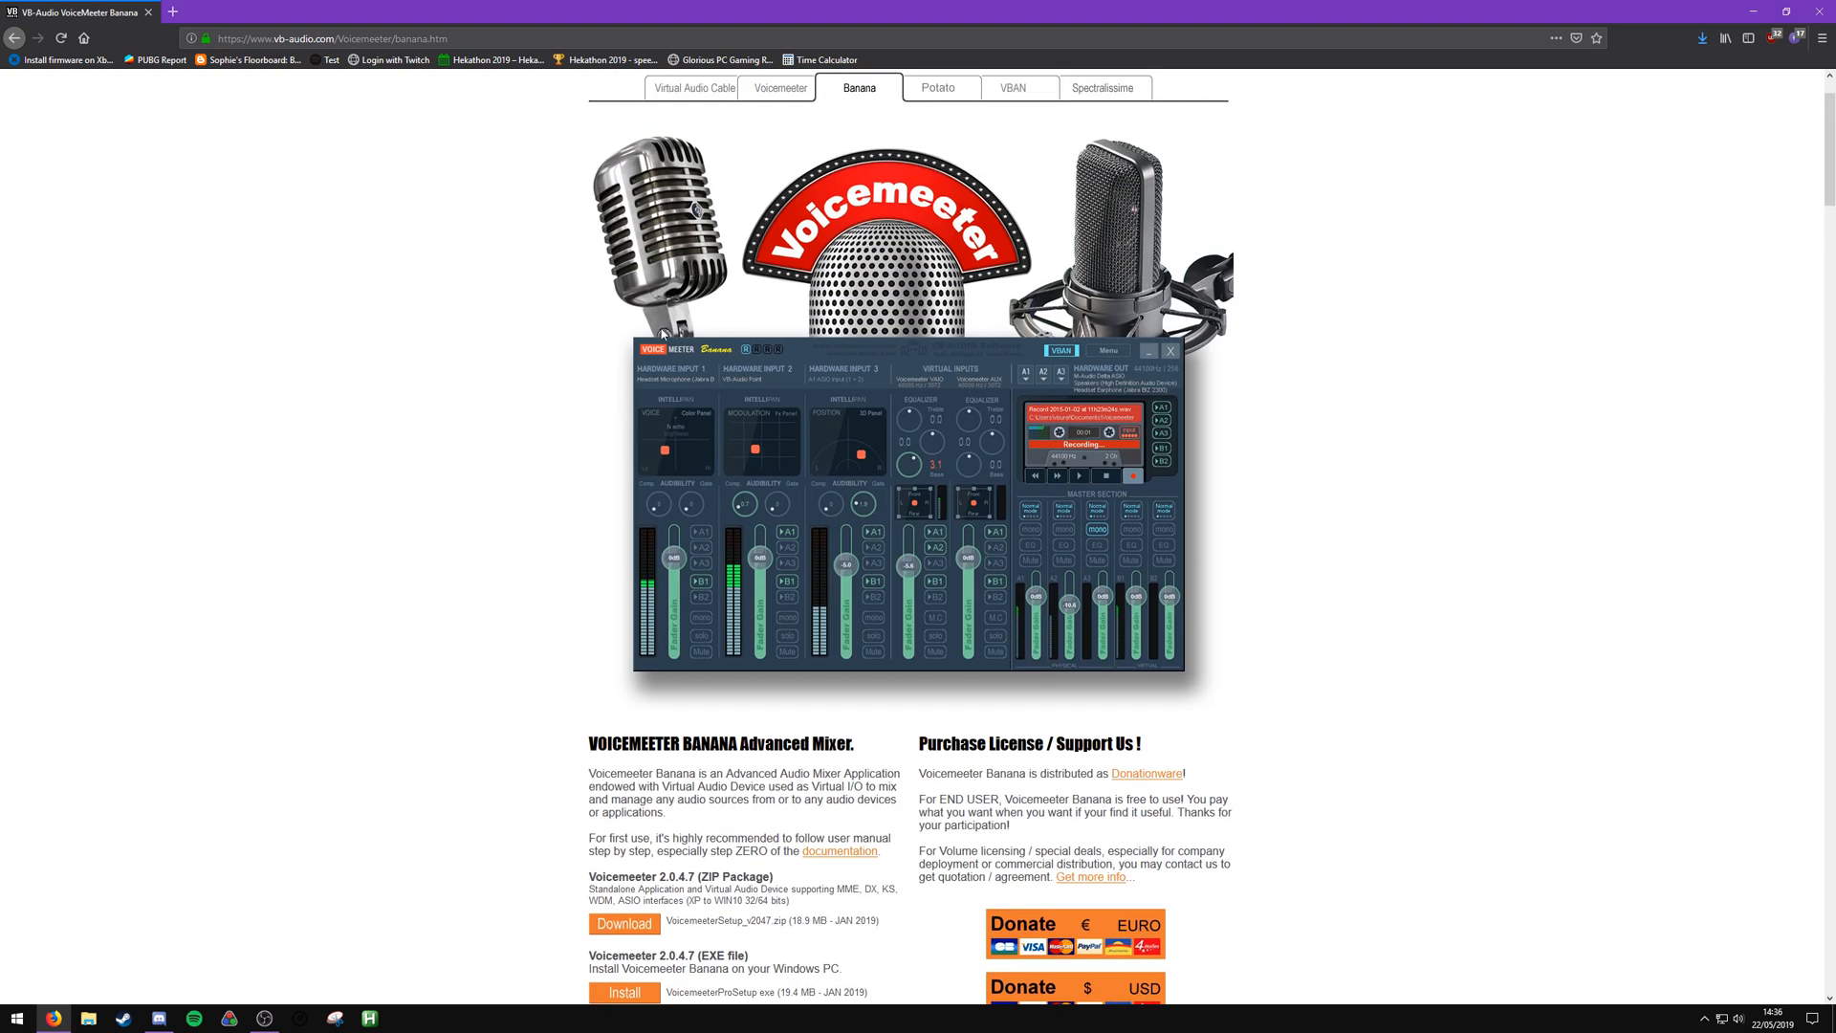
pyautogui.scroll(3)
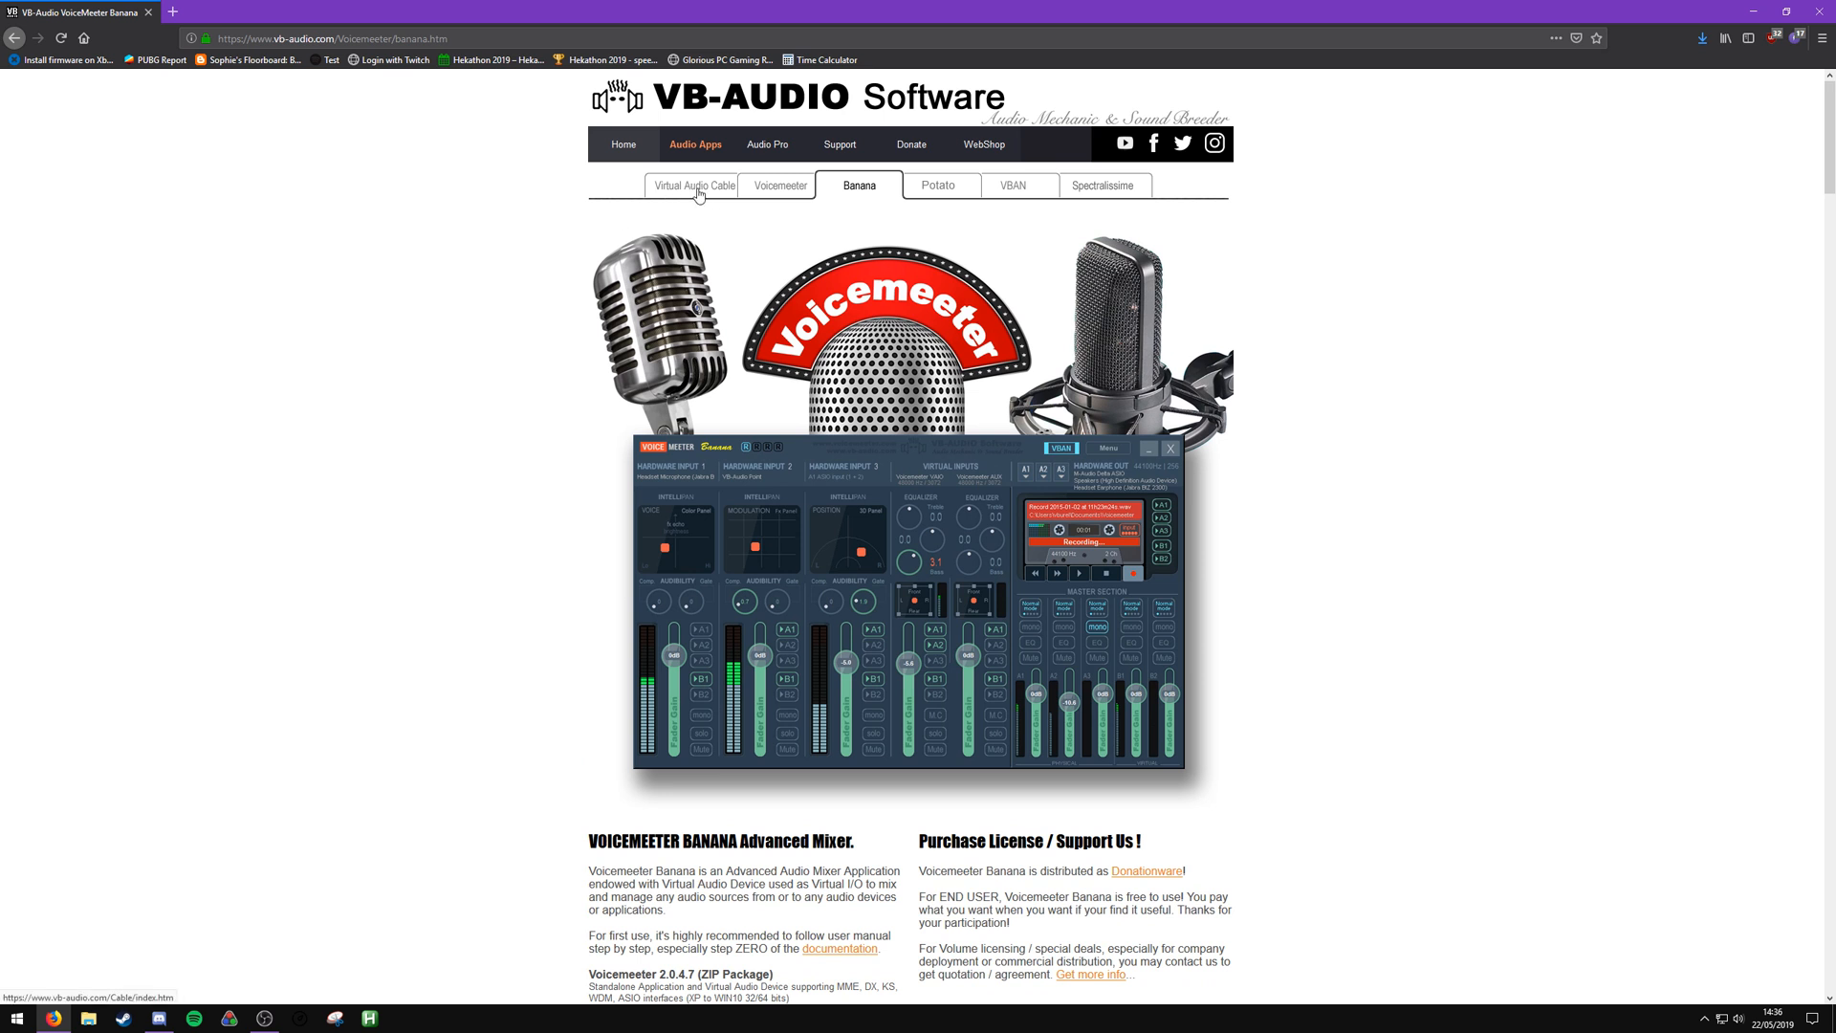
# Download the VBCABLE_Driver_Pack43.zip from the Virtual Audio Cable page
pyautogui.click(692, 186)
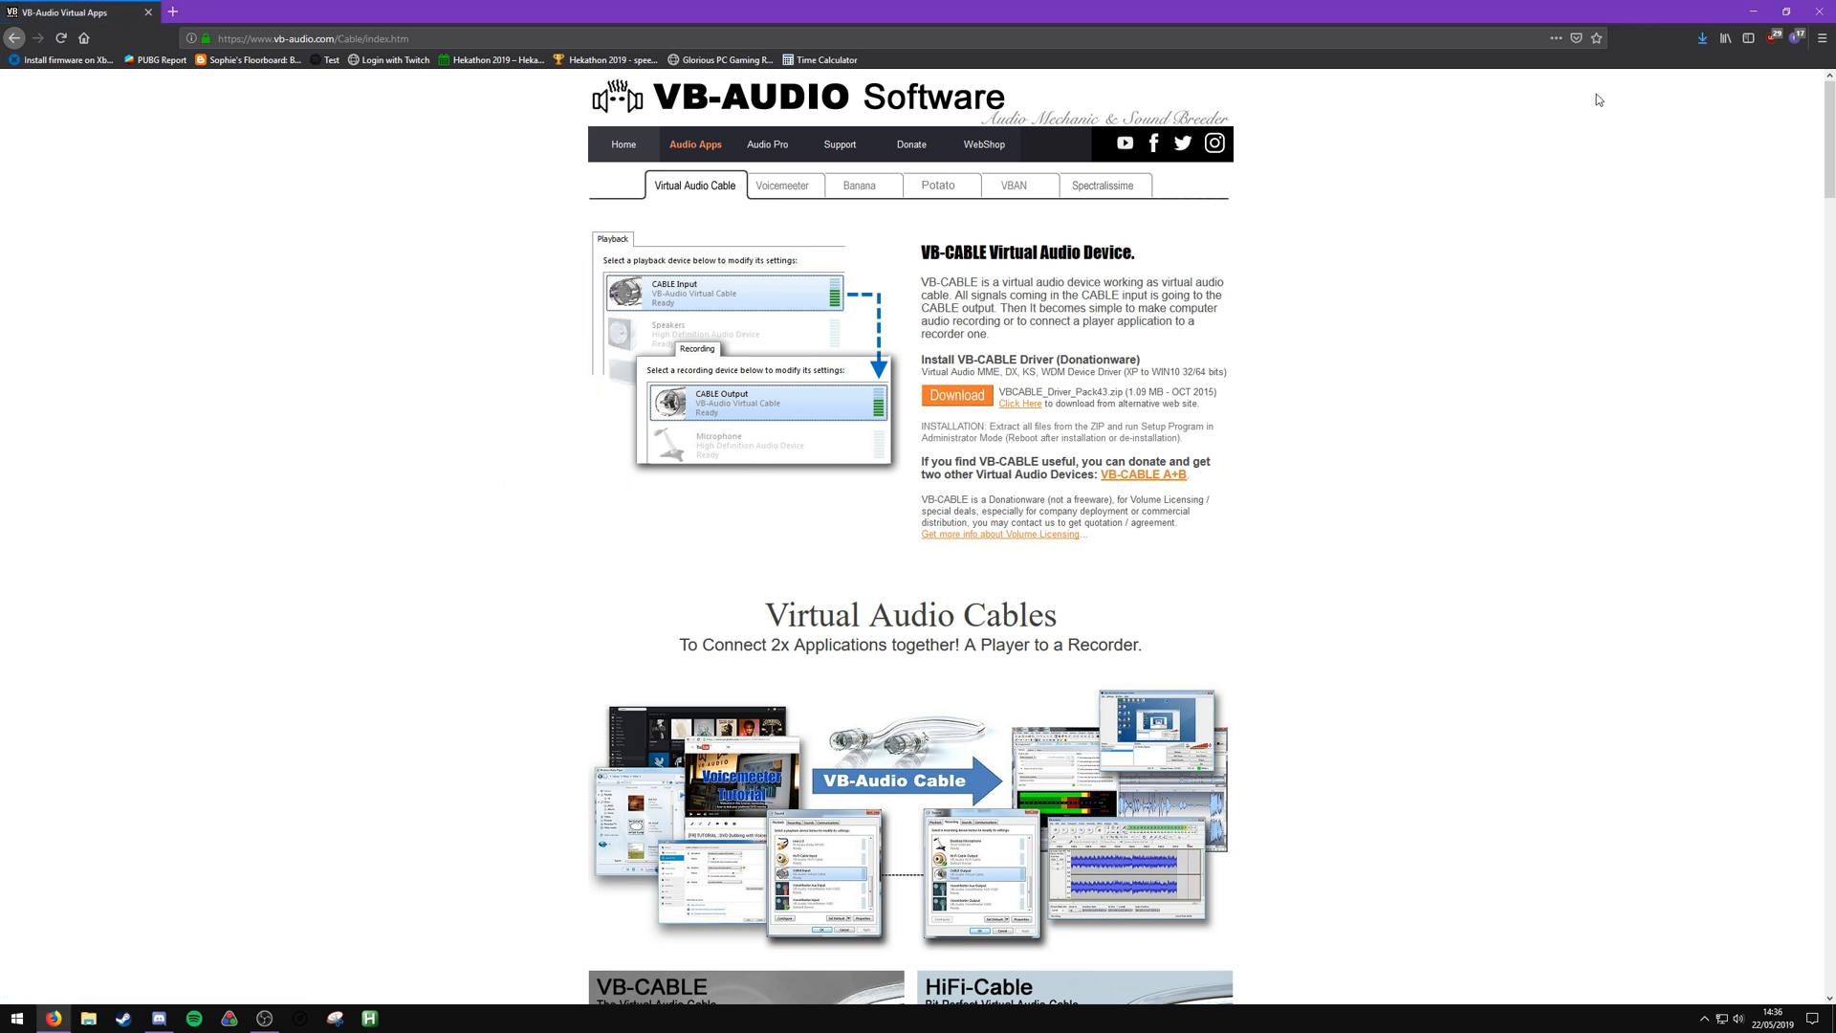
pyautogui.click(1709, 39)
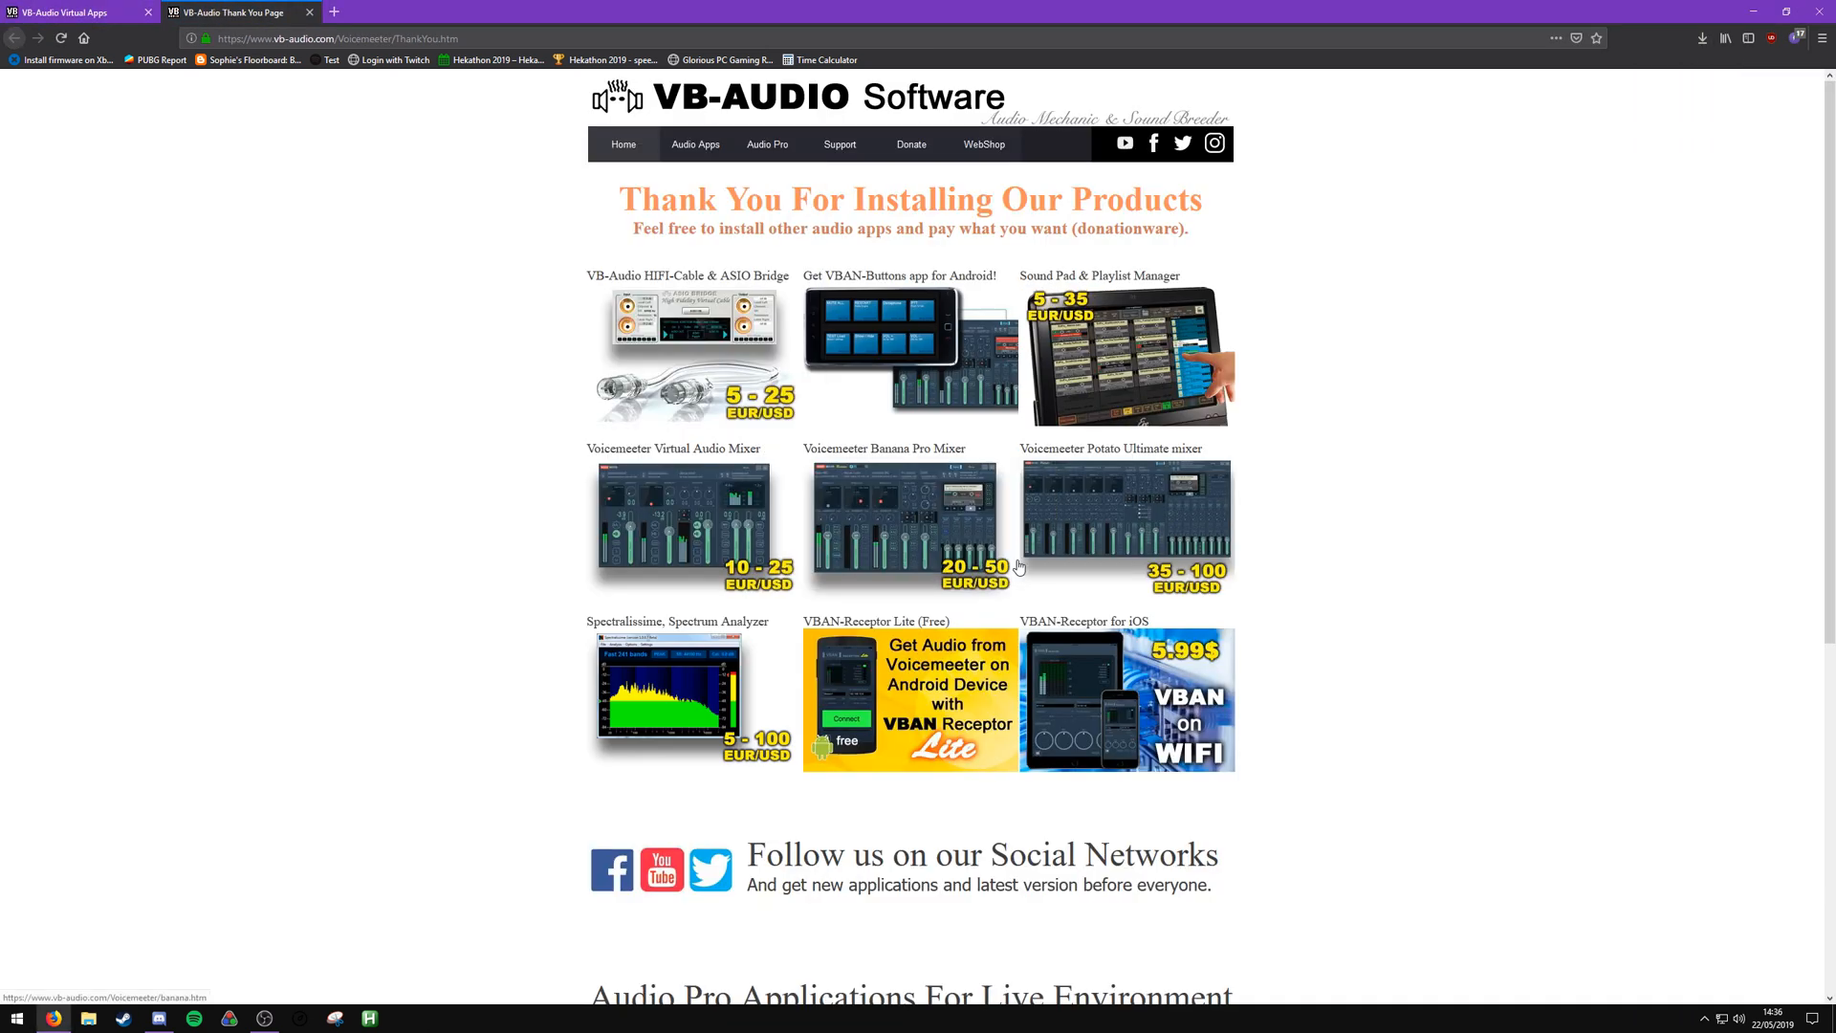
pyautogui.moveTo(1510, 149)
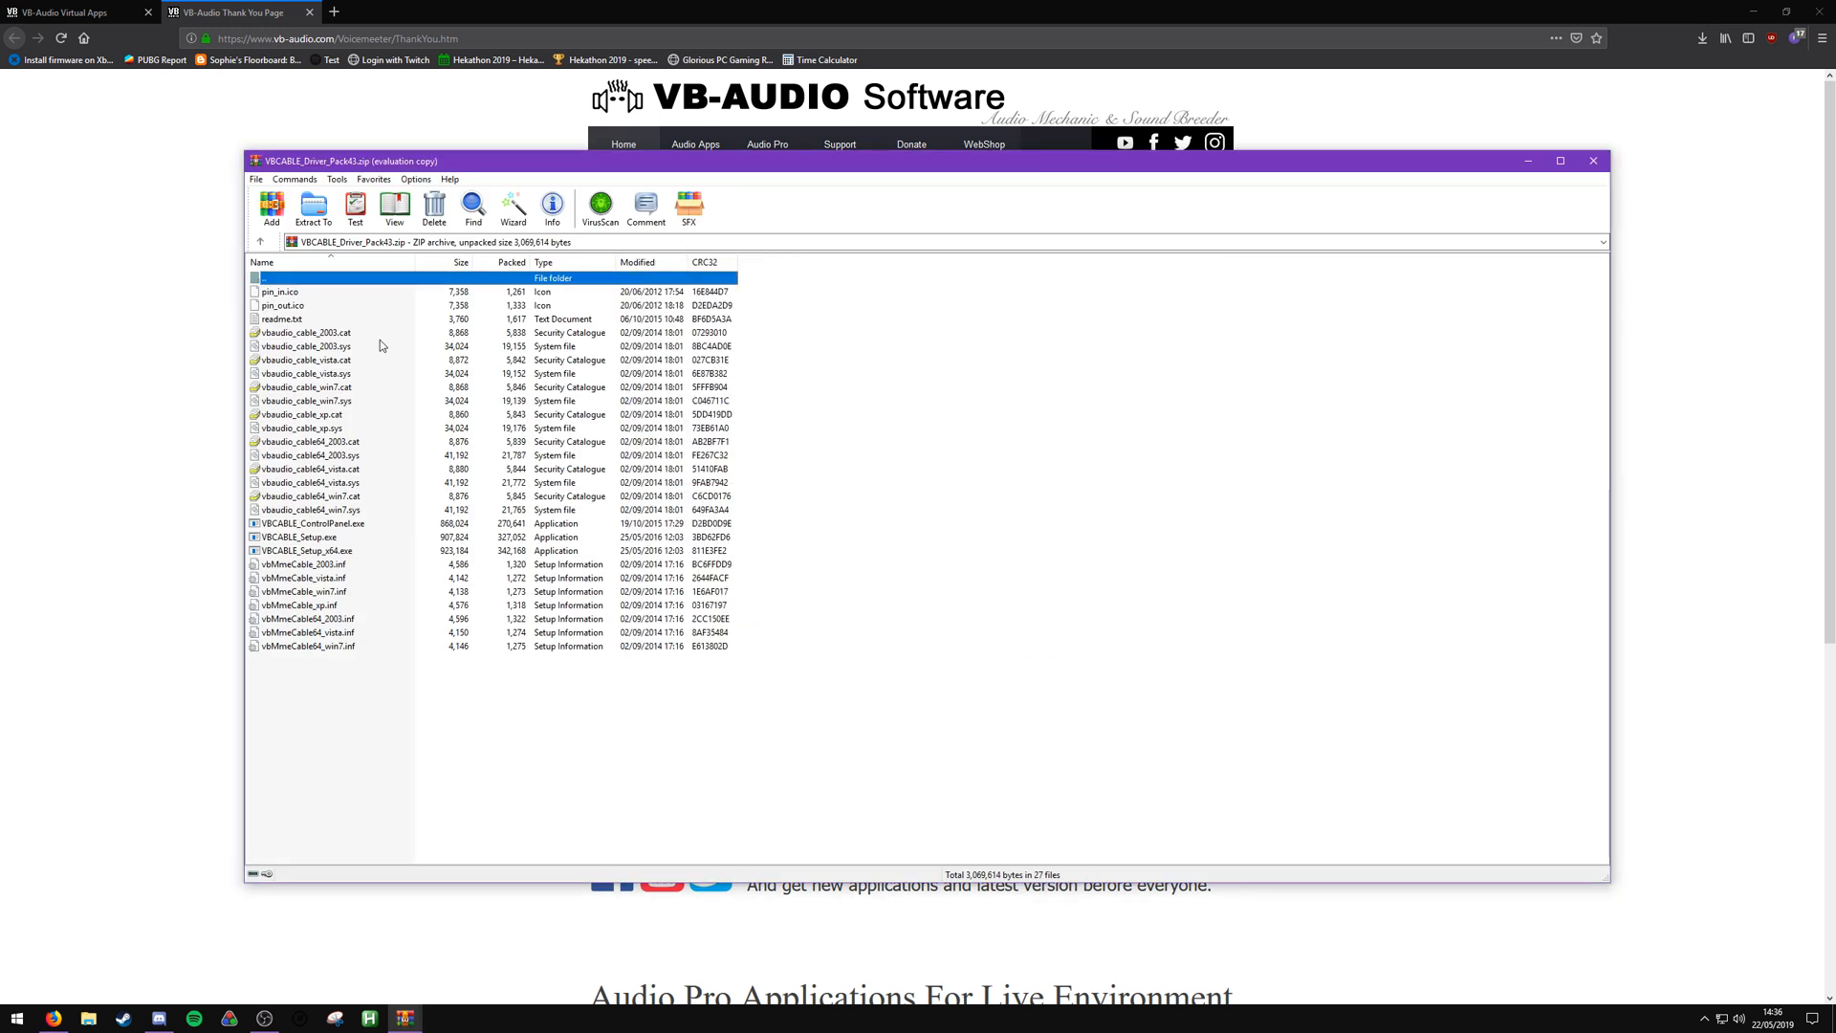
# Extract all VB-CABLE driver pack files from the archive onto the Desktop
pyautogui.click(312, 208)
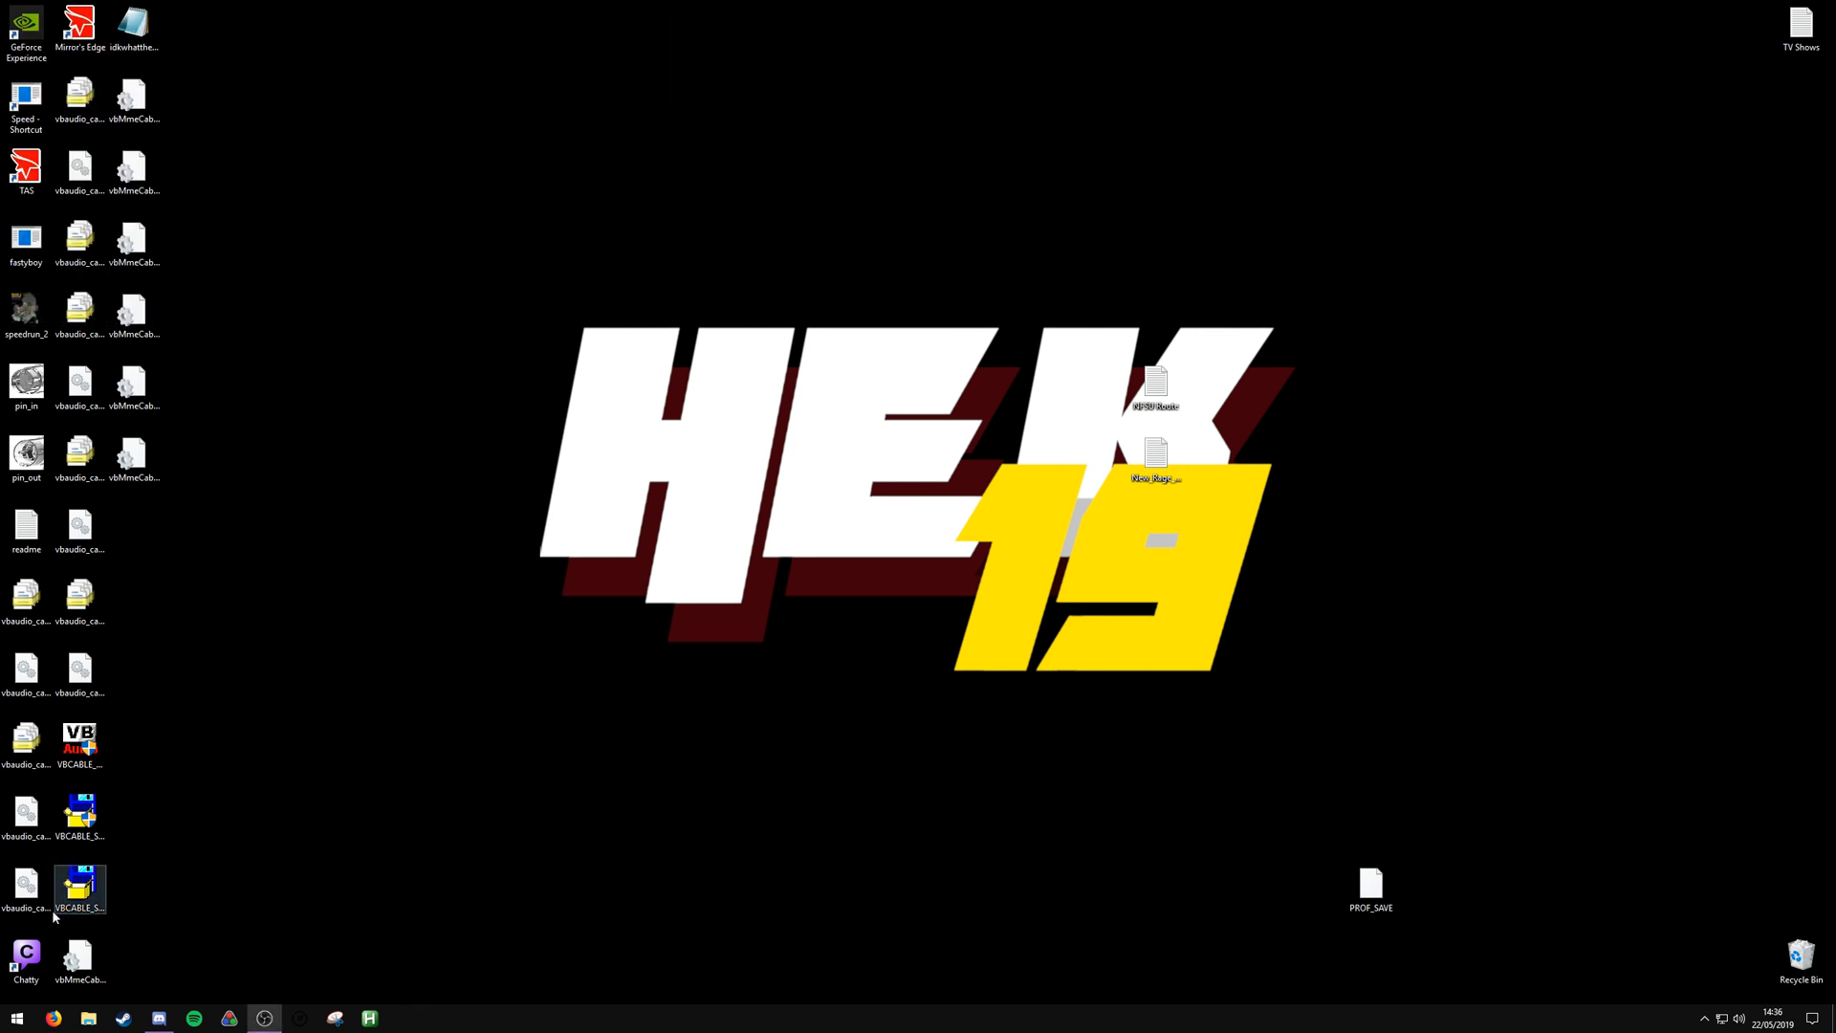
# Run the 64-bit VBCABLE setup as administrator and install the virtual cable driver
pyautogui.rightClick(78, 888)
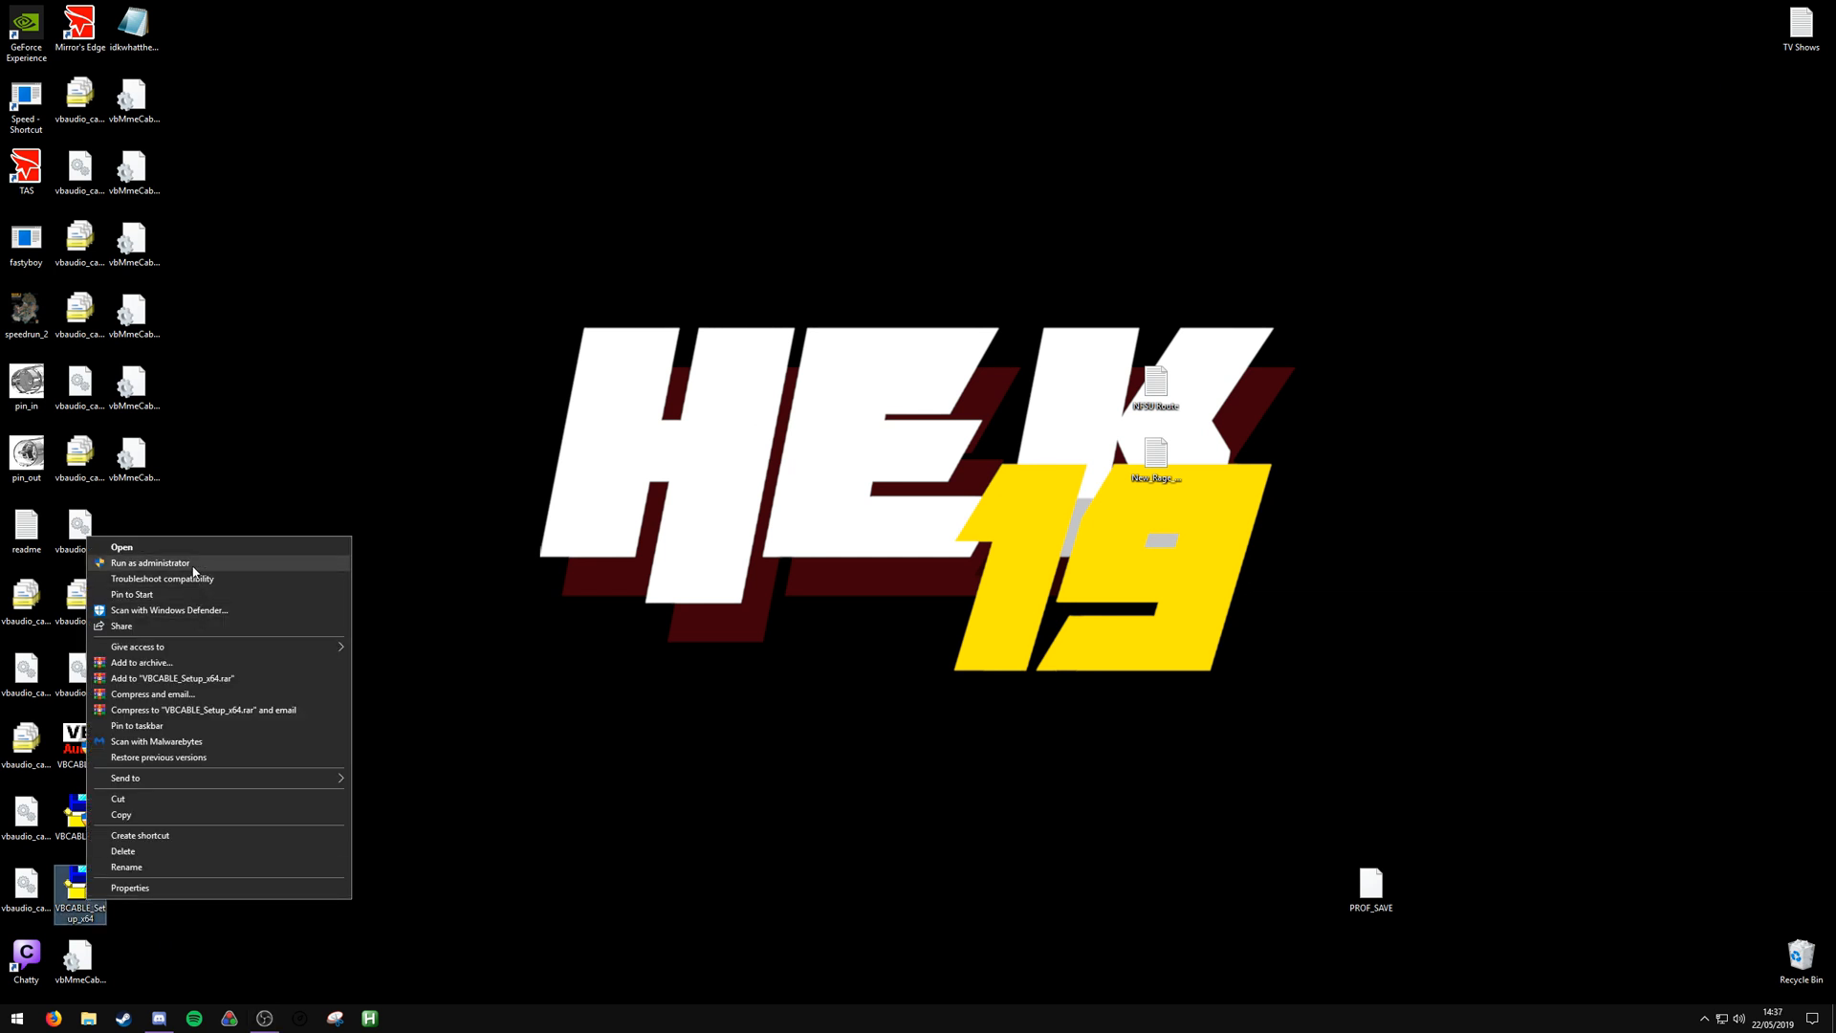
pyautogui.click(150, 562)
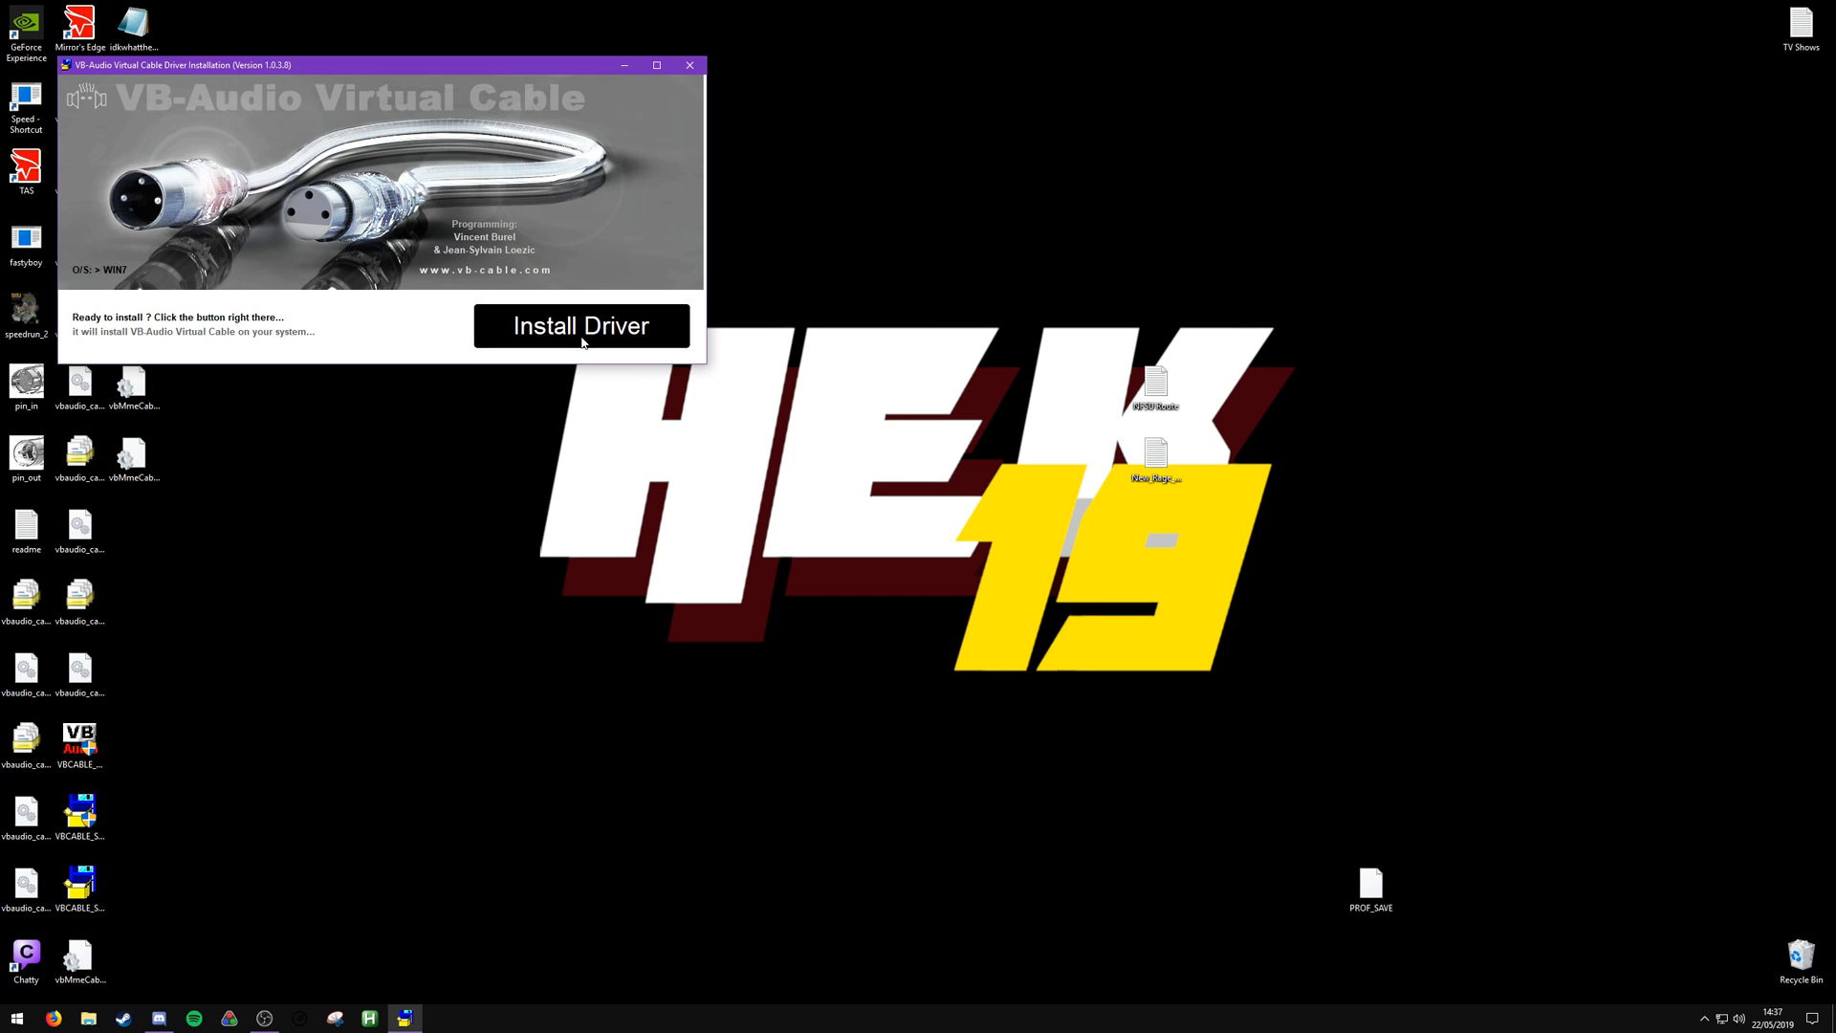
pyautogui.click(581, 325)
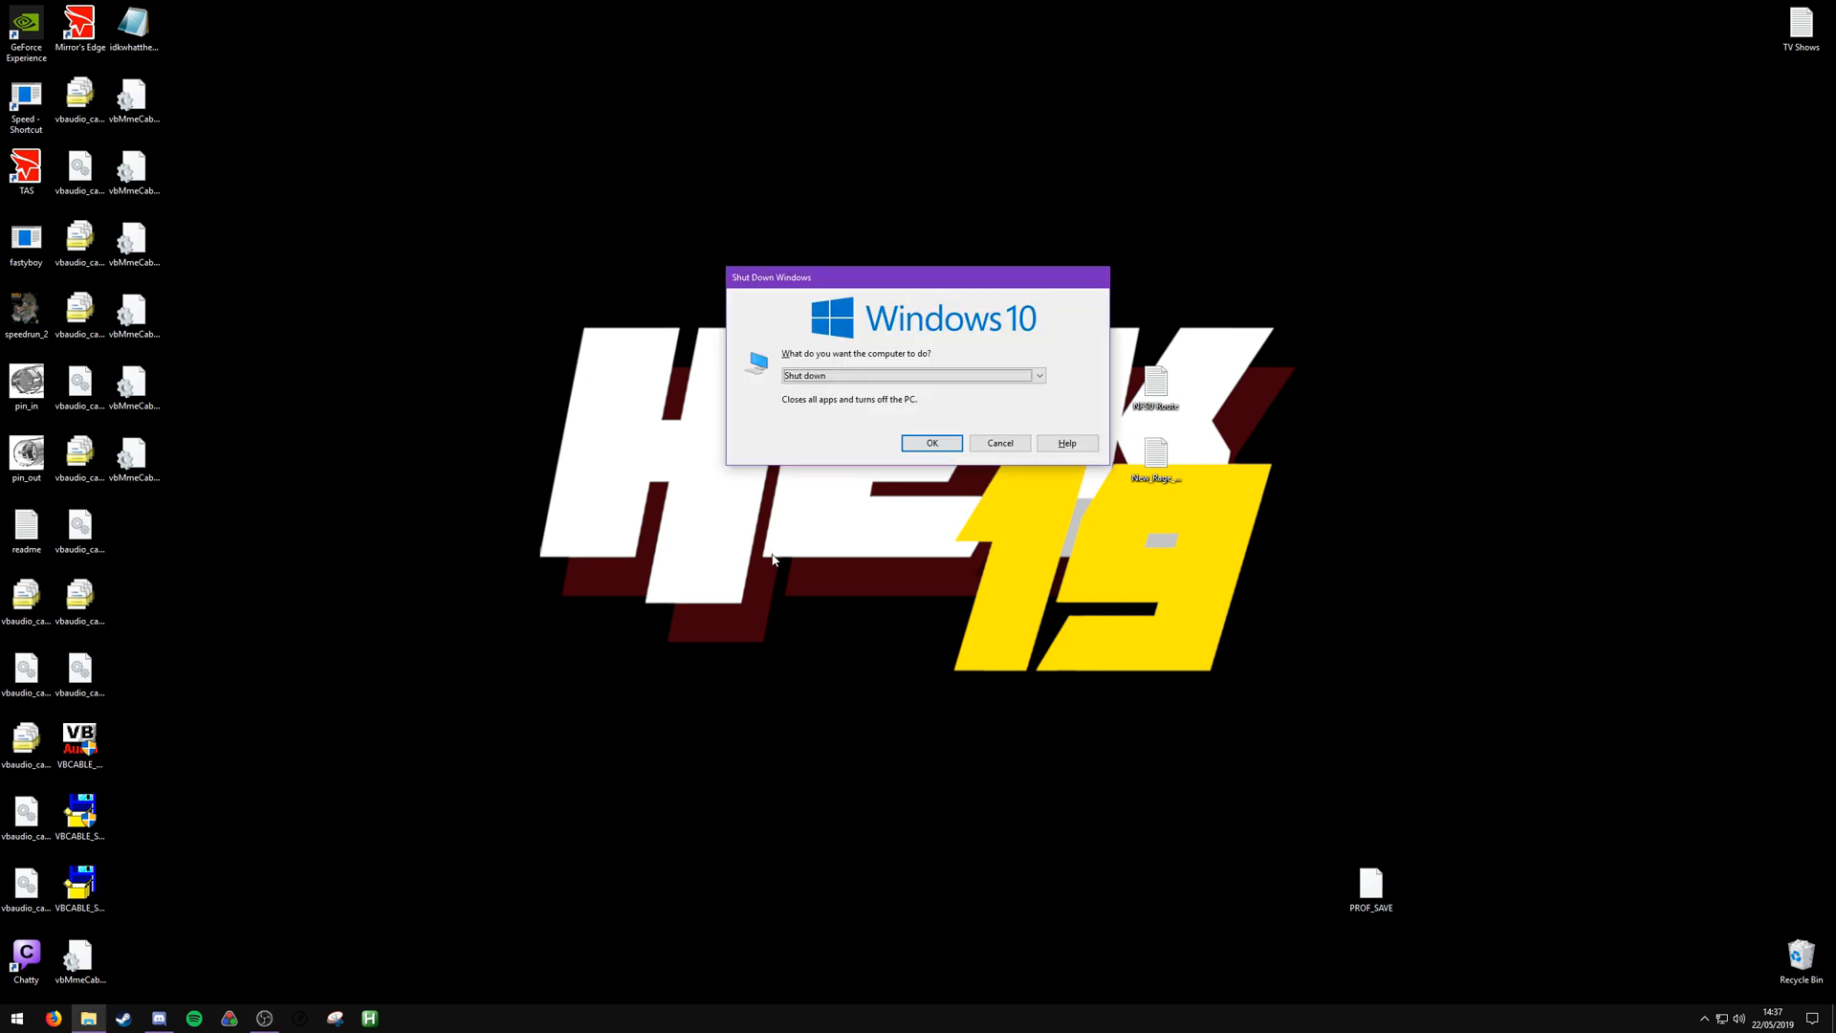
# Restart the computer from the Shut Down Windows dialog
pyautogui.click(1035, 375)
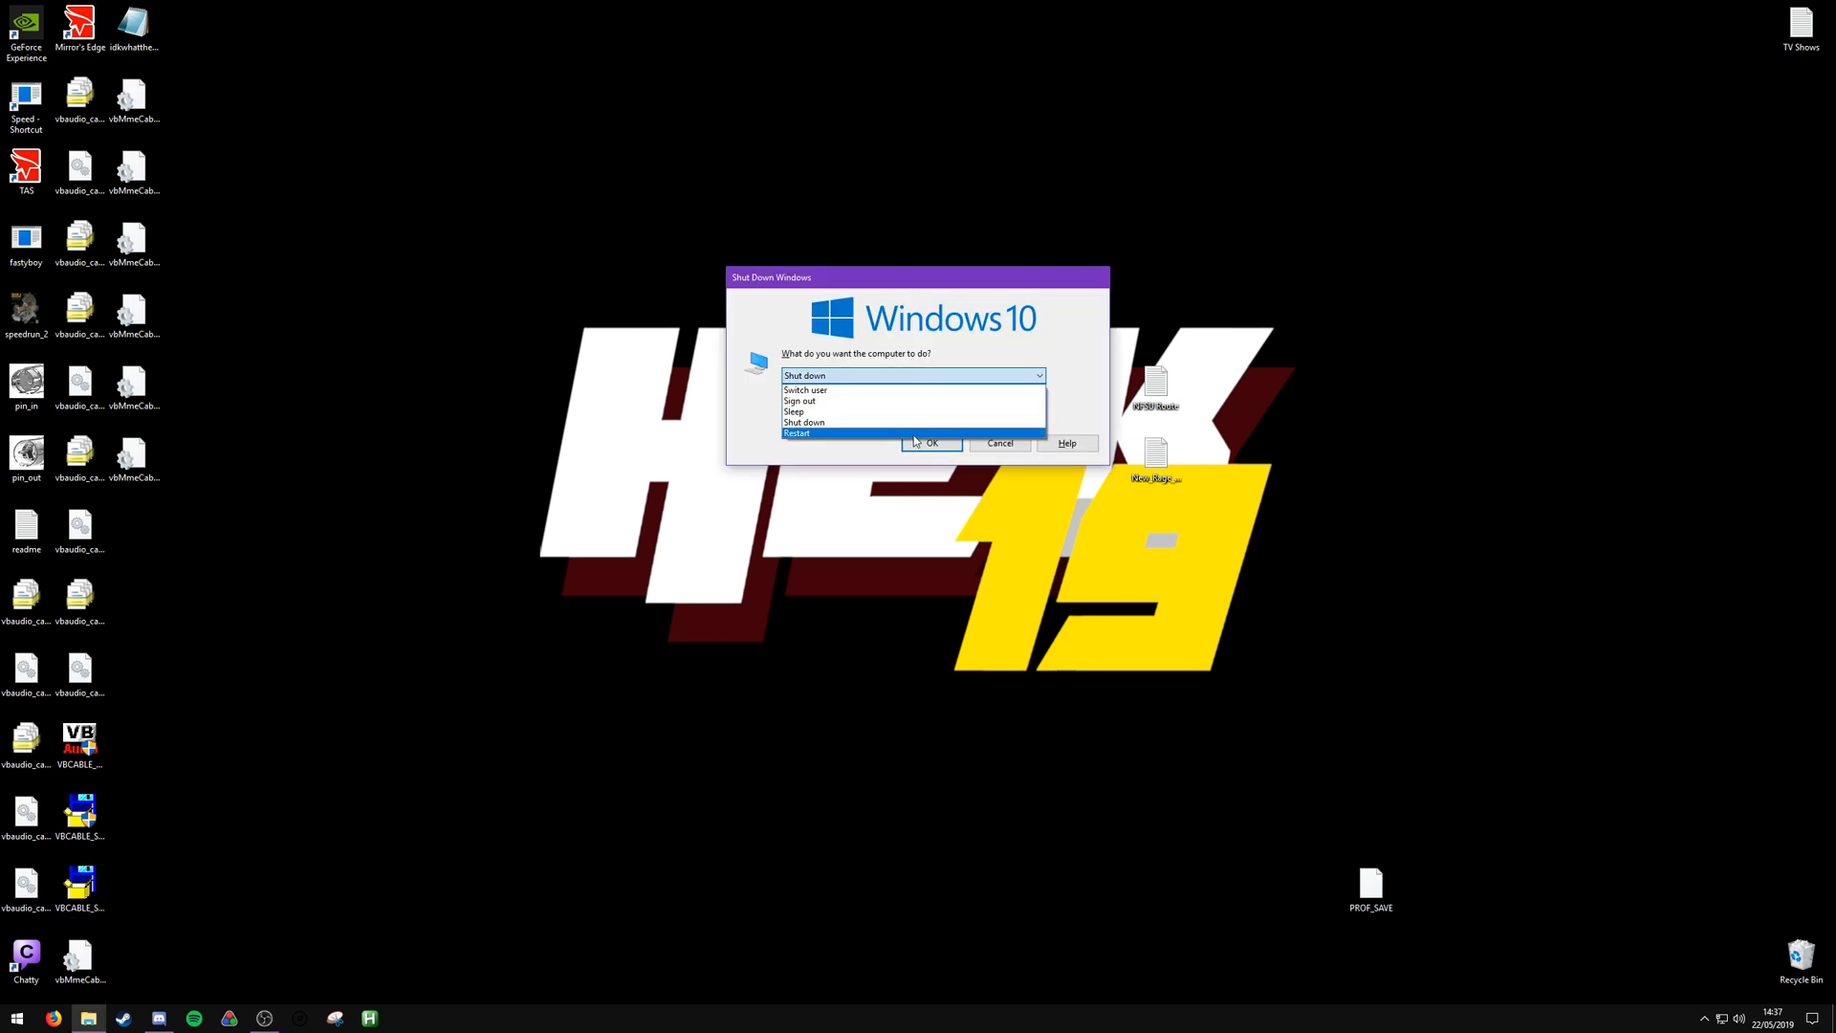
pyautogui.click(800, 432)
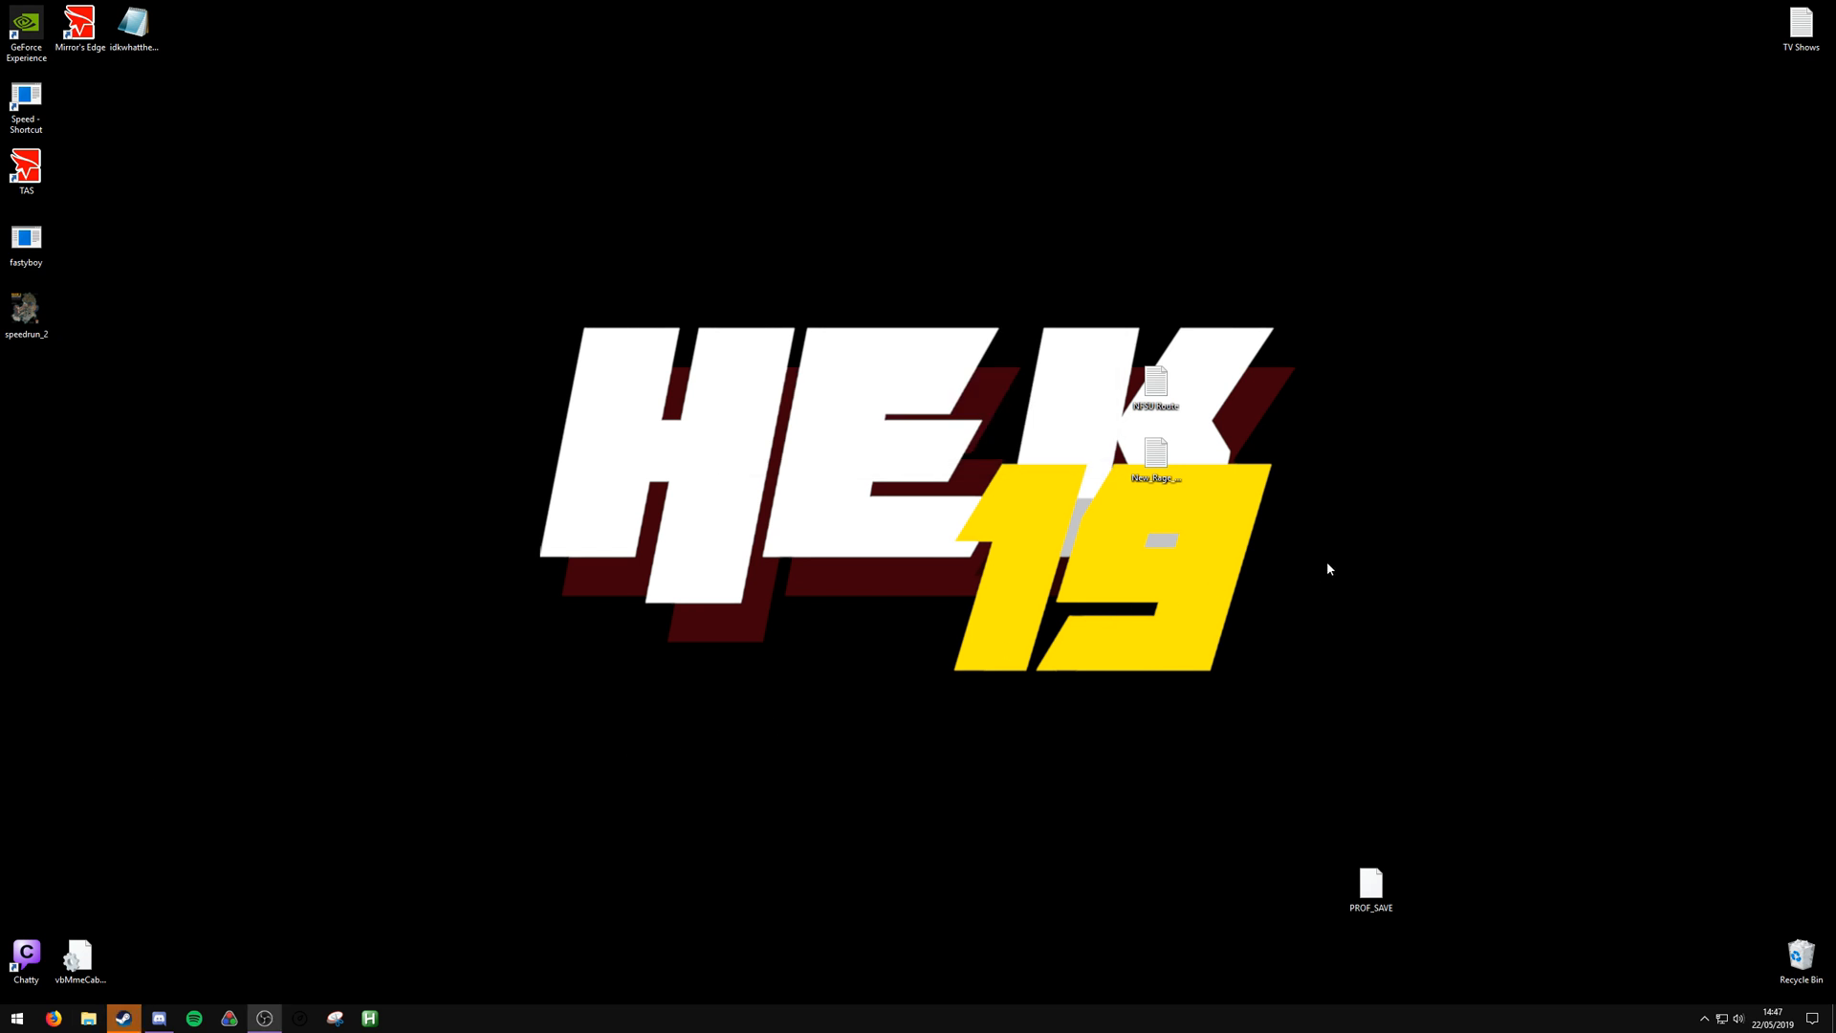
# Launch Voicemeeter Banana from the Start menu tile
pyautogui.click(15, 1016)
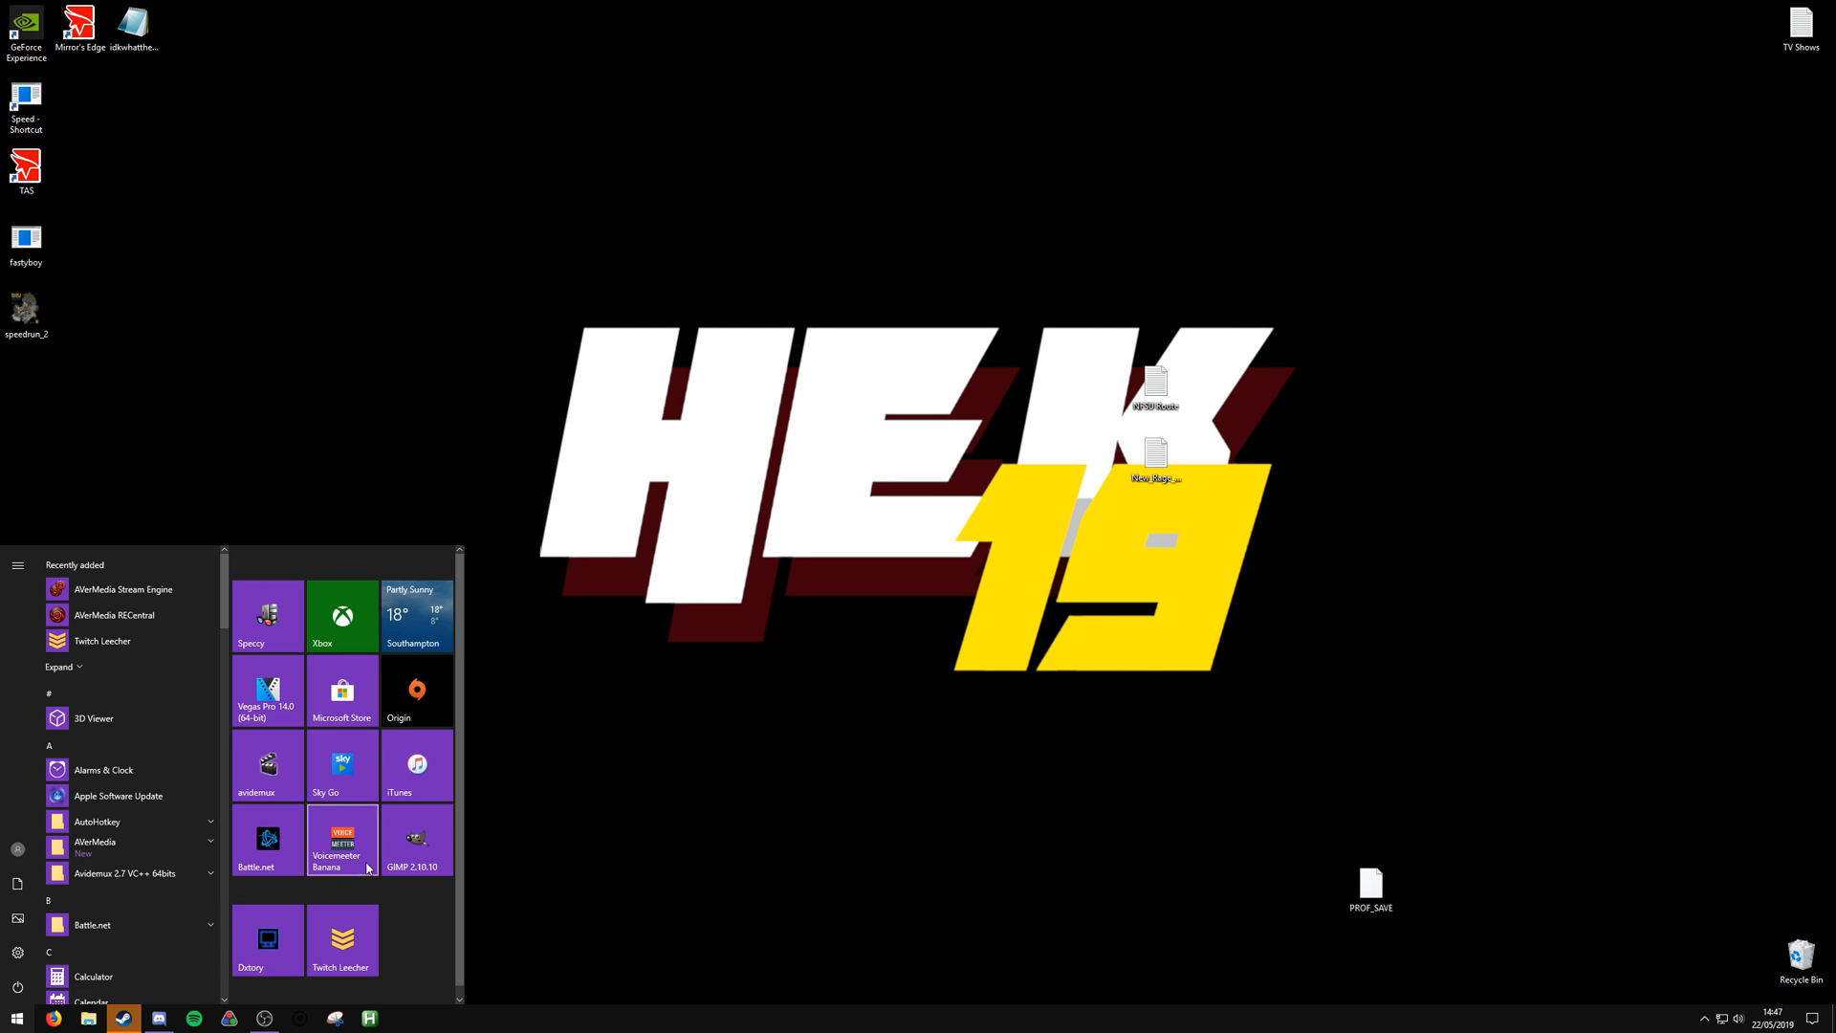
pyautogui.click(341, 840)
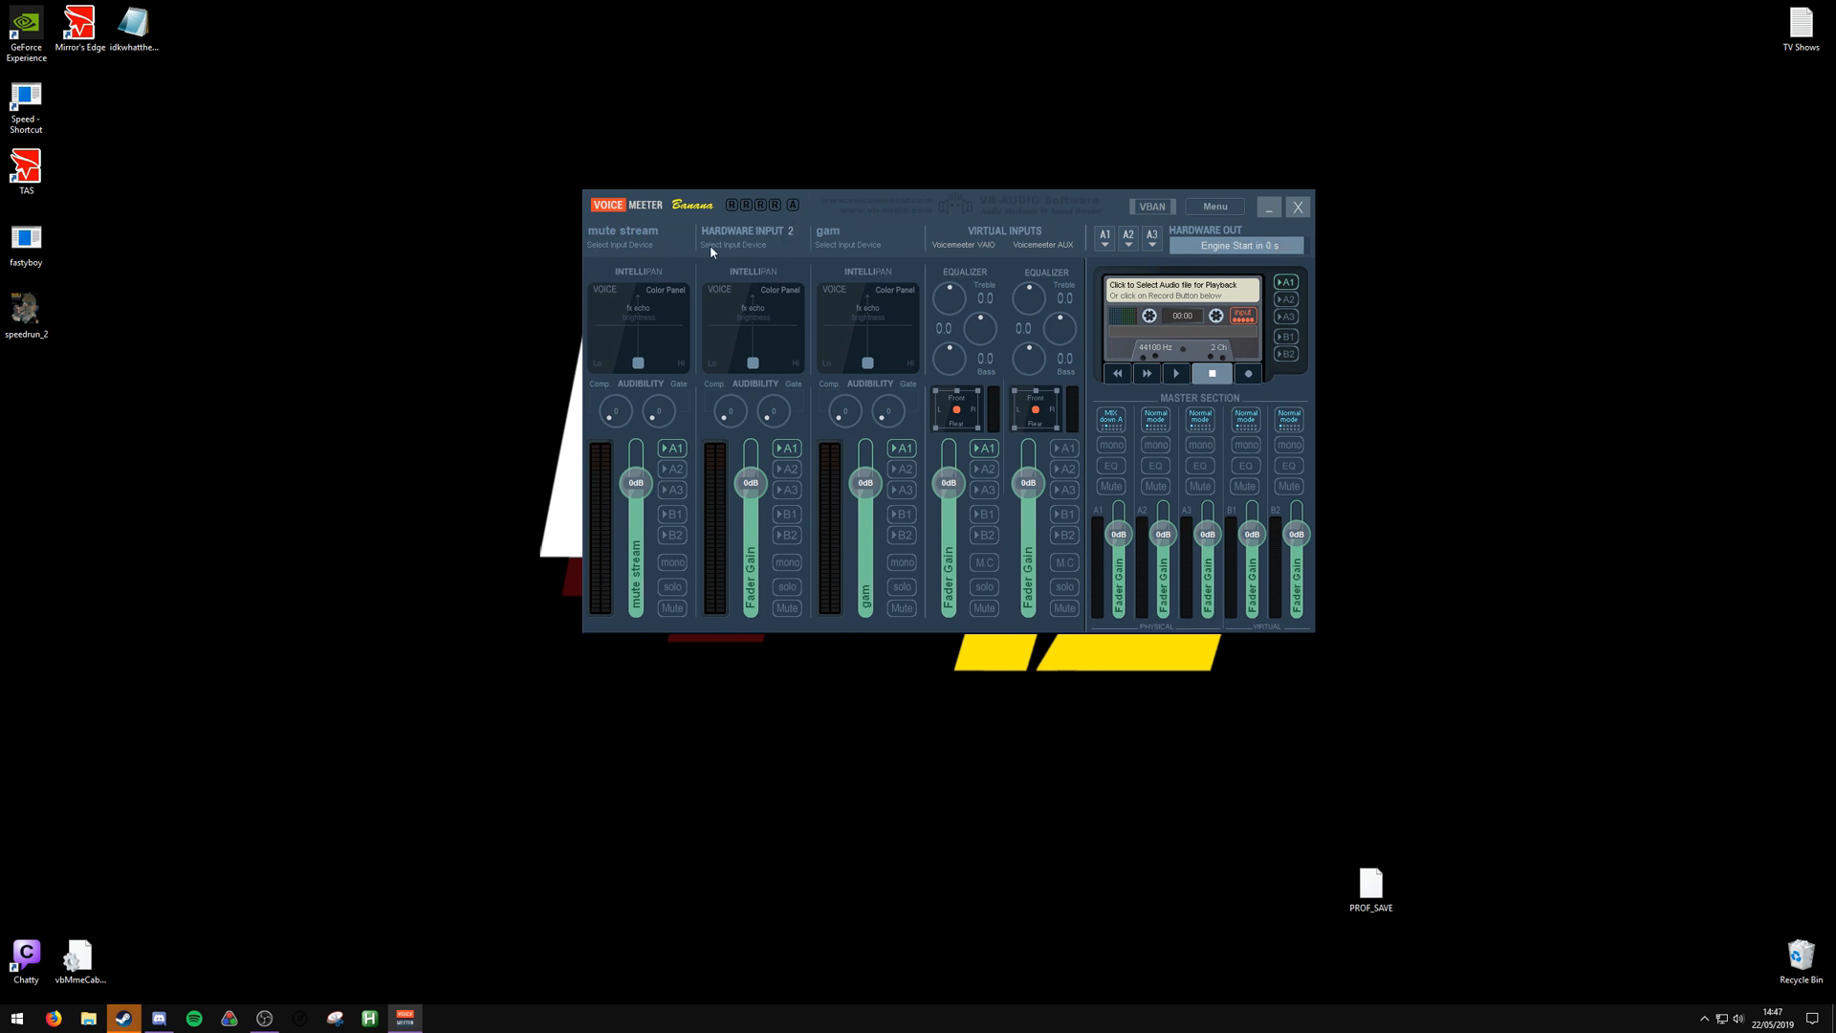
# Set bus A1 to WDM: SPDIF Interface (FiiO USB DAC-E10) and list devices for the gam strip
pyautogui.click(1234, 247)
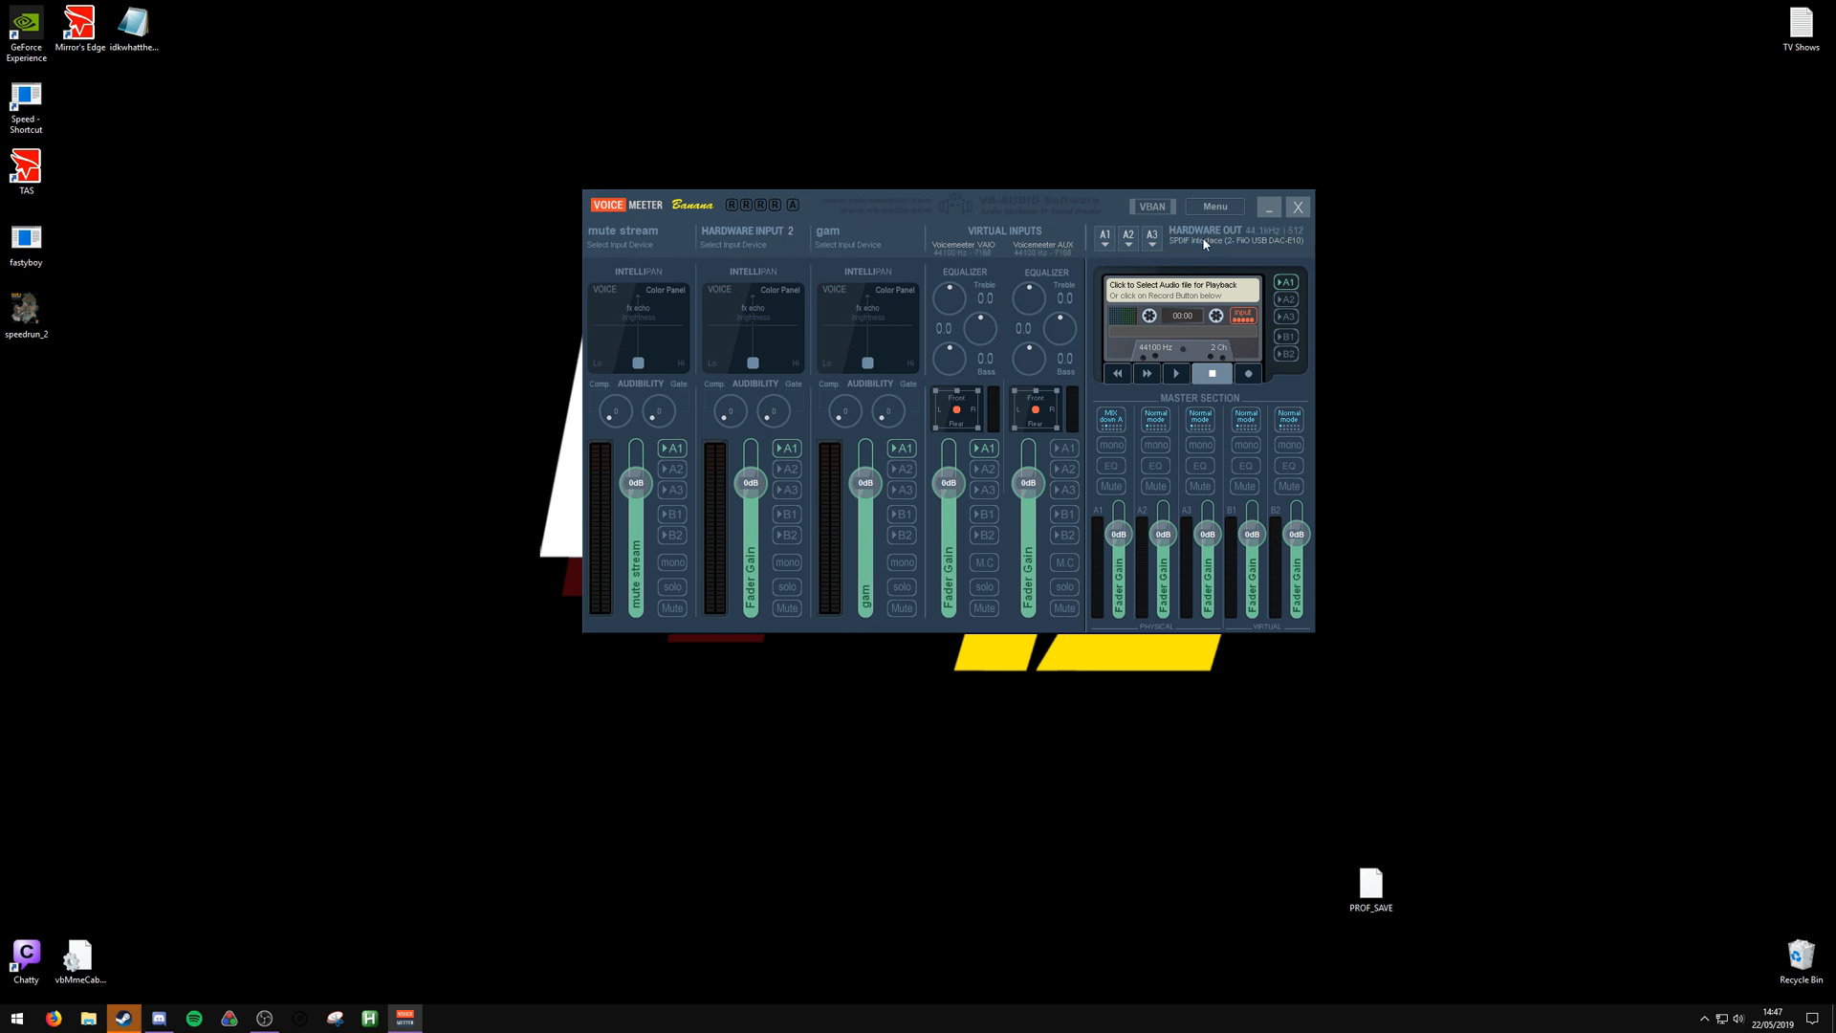
pyautogui.moveTo(1102, 243)
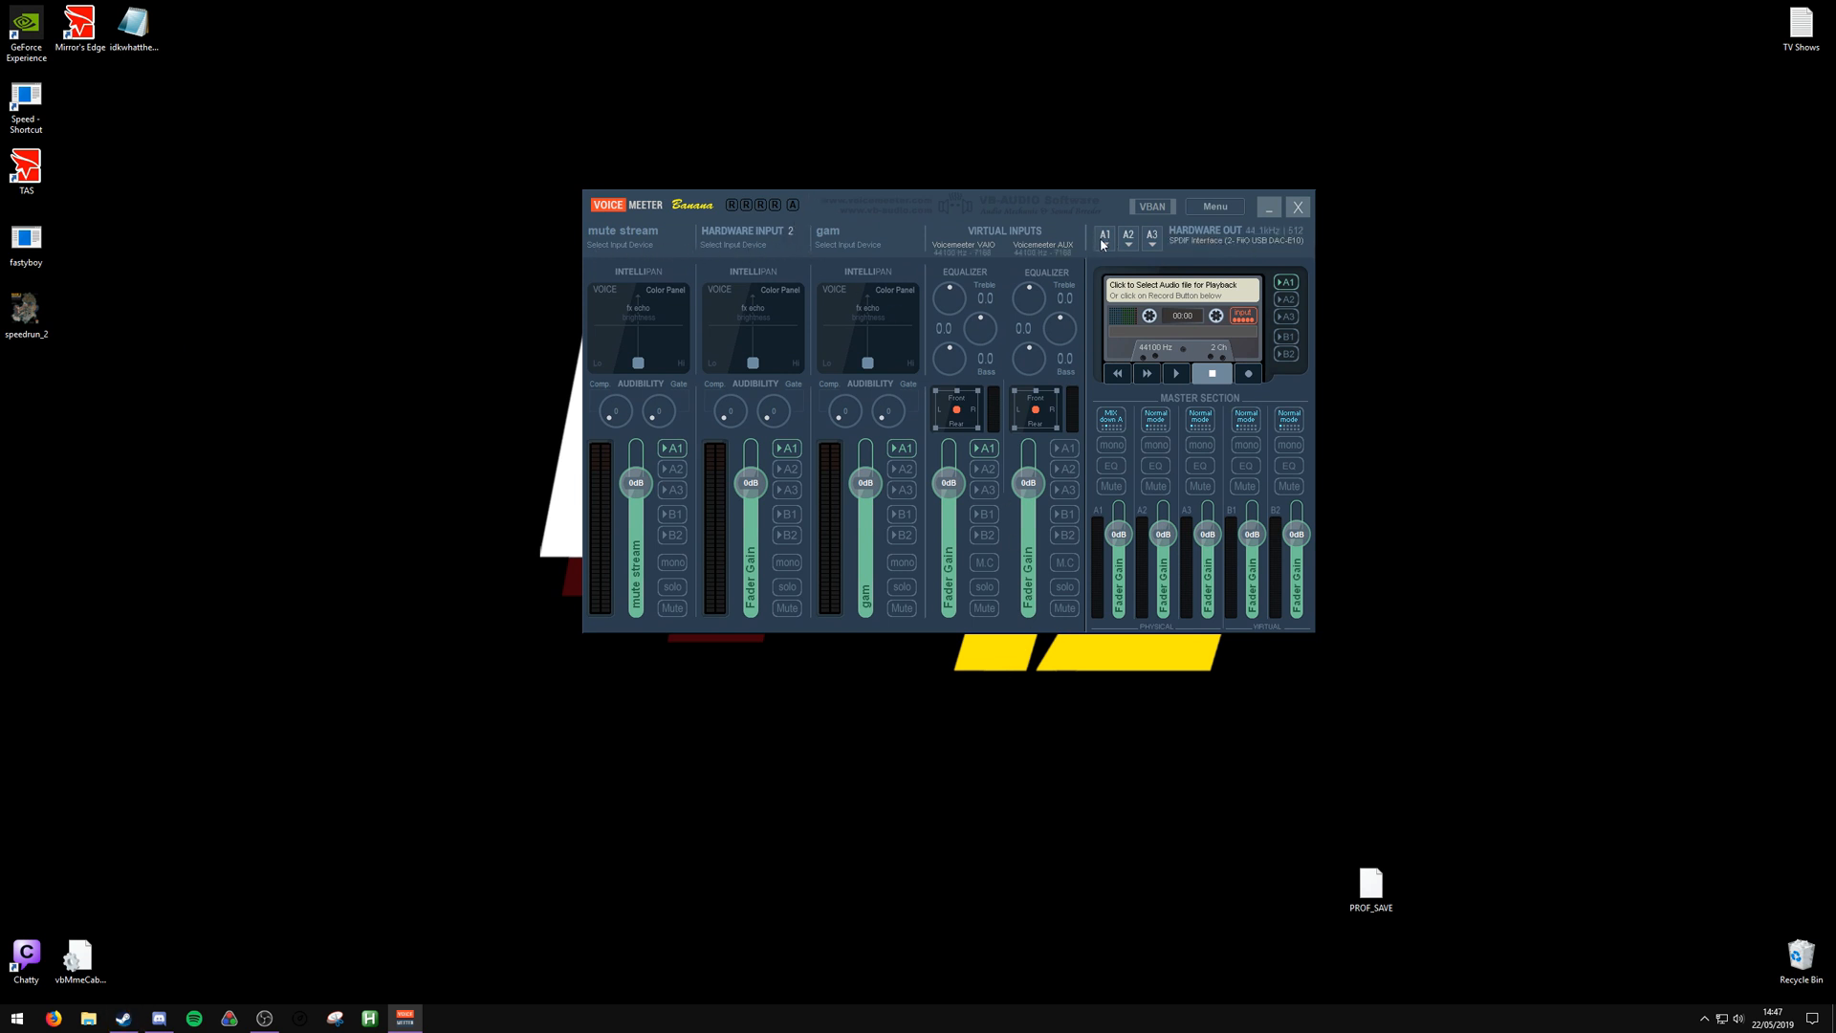
pyautogui.click(1104, 235)
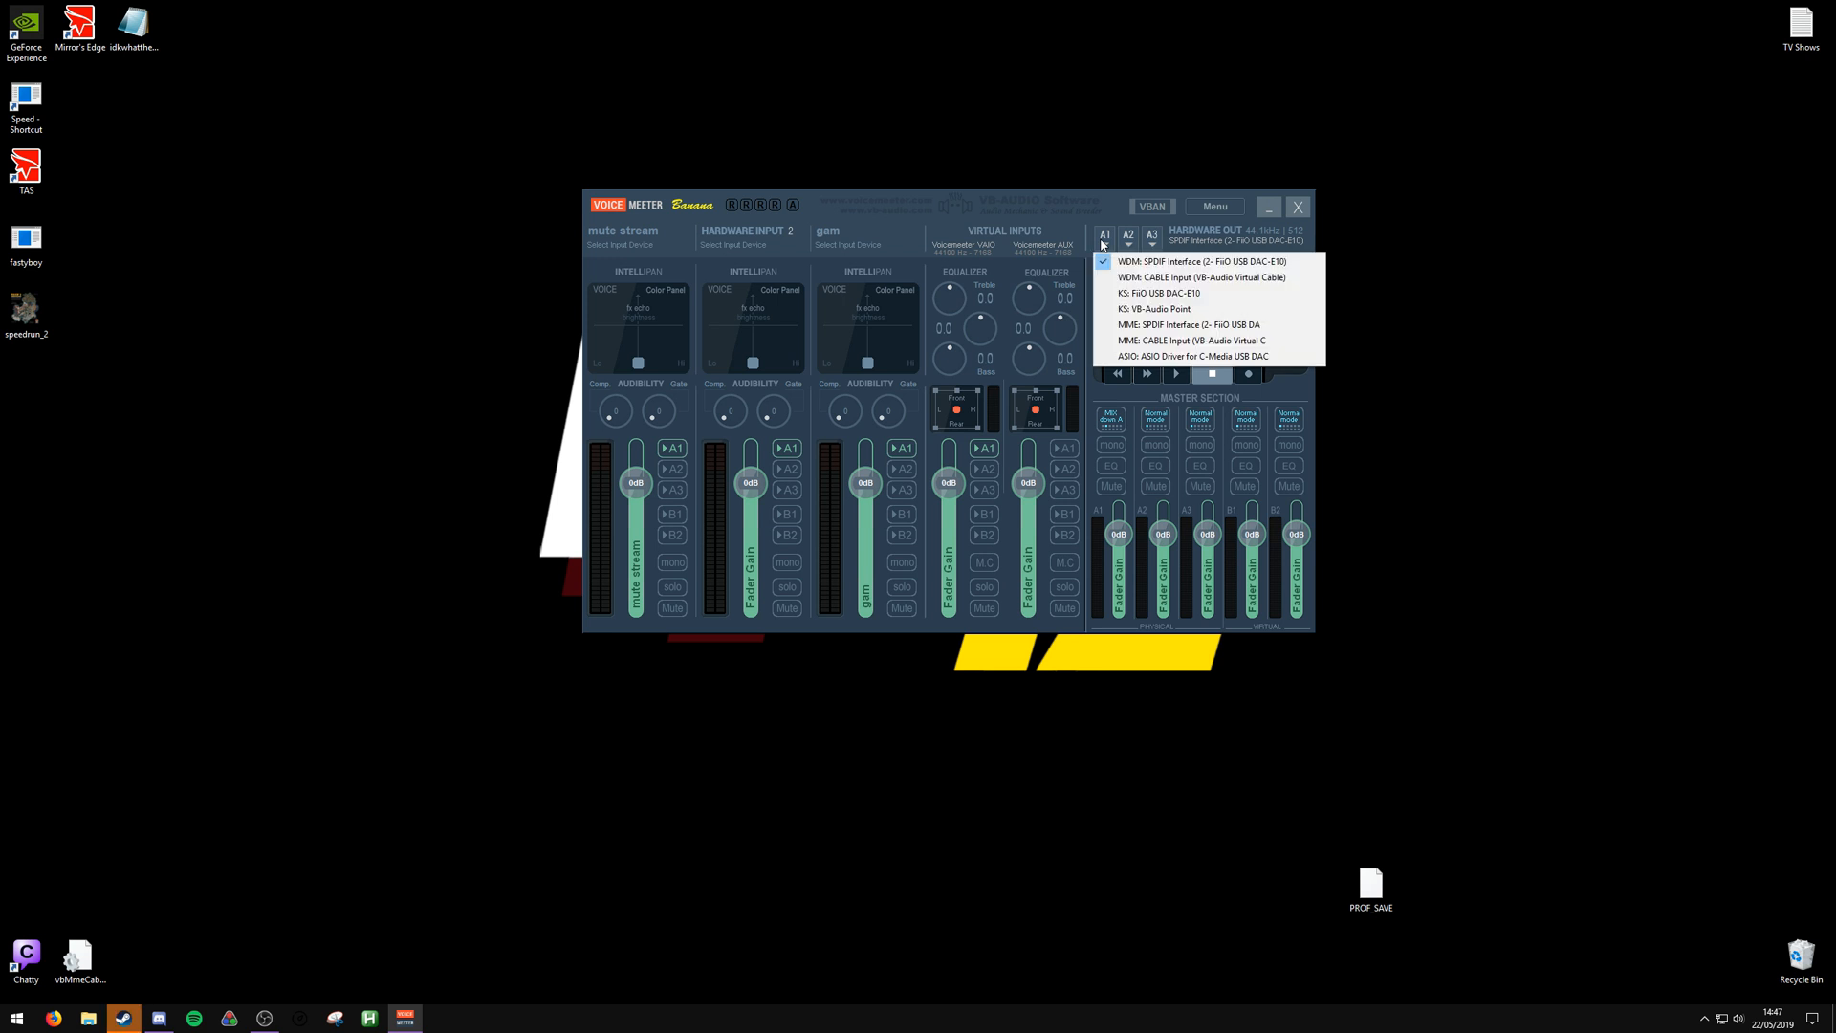
pyautogui.moveTo(1207, 262)
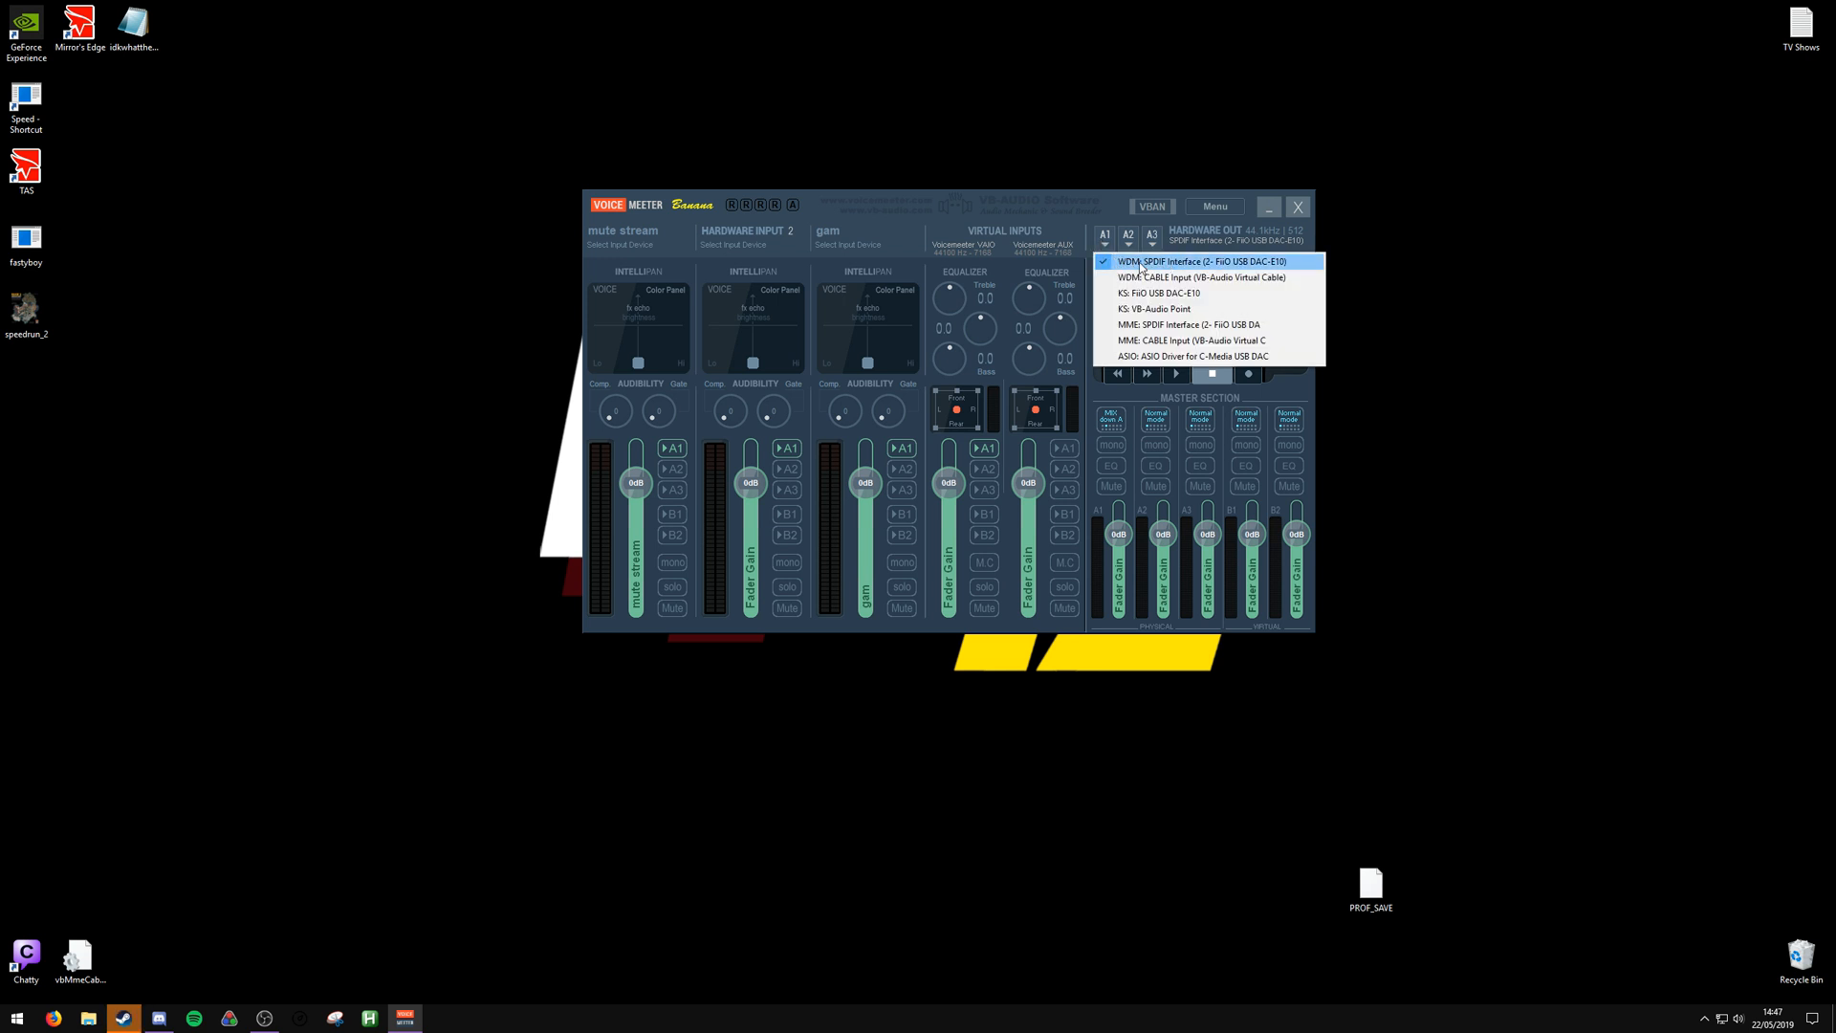
pyautogui.moveTo(1220, 264)
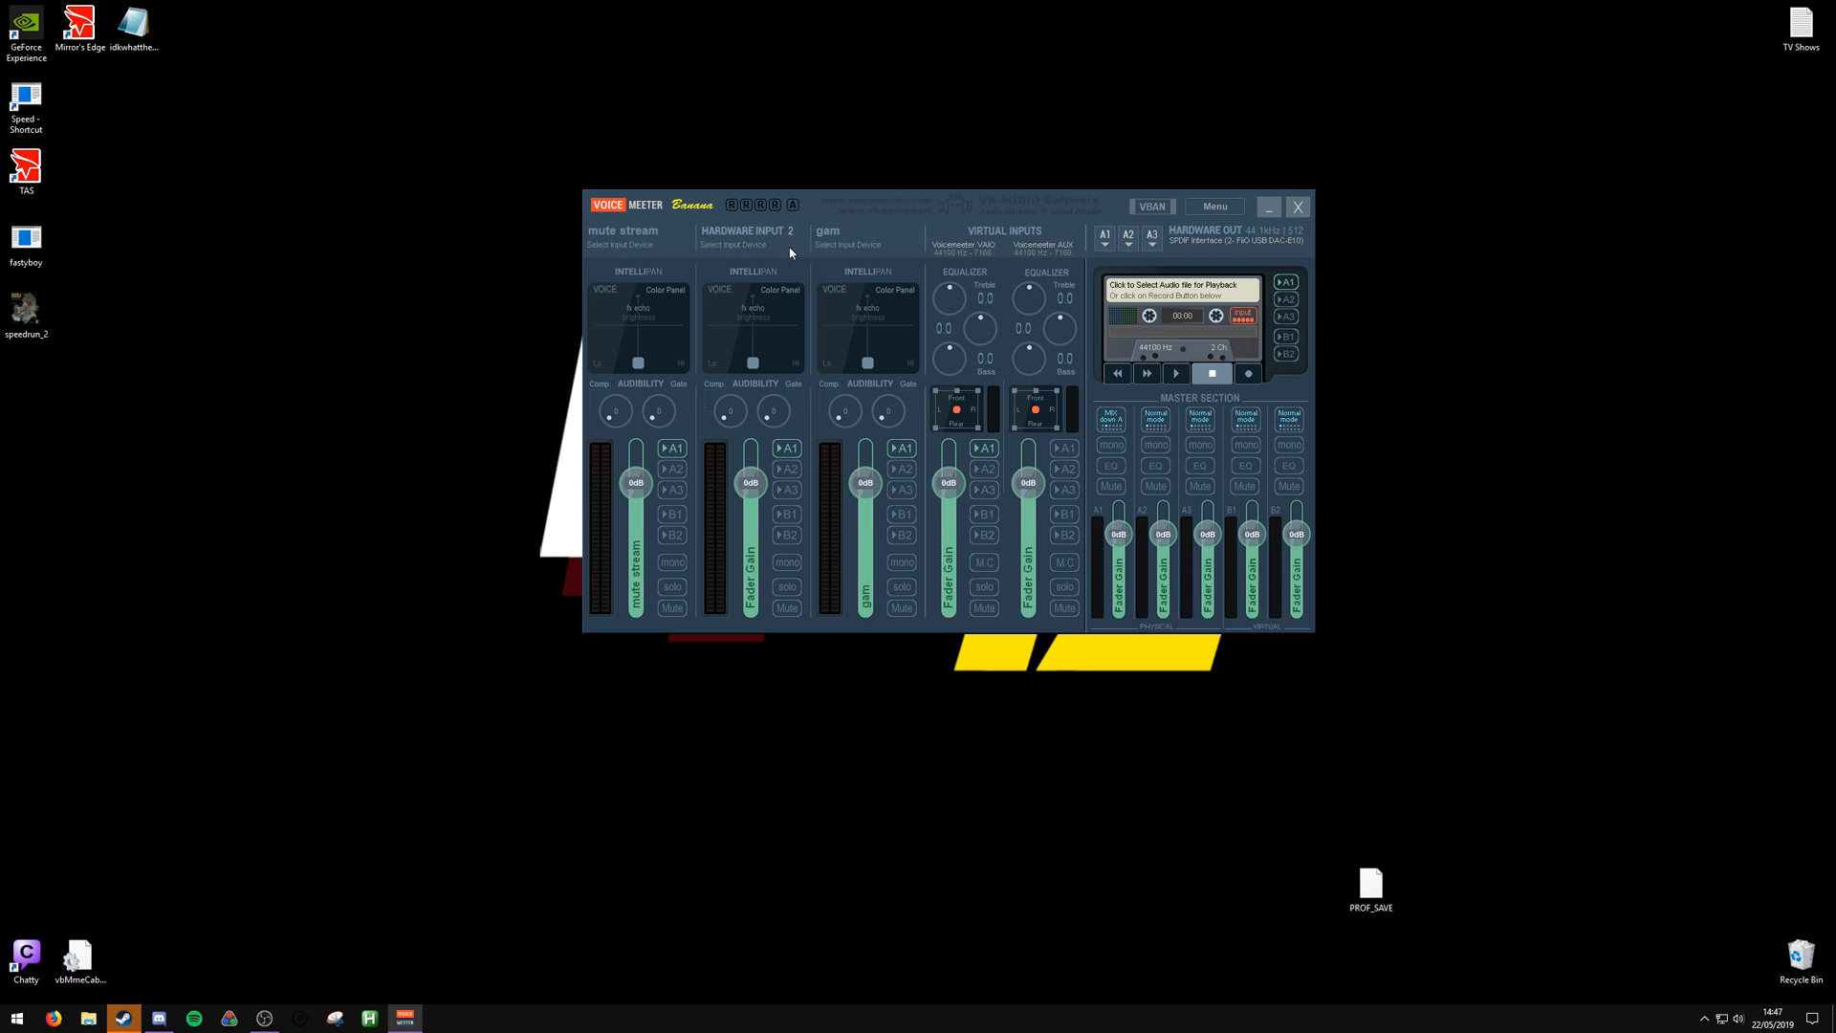
pyautogui.moveTo(842, 249)
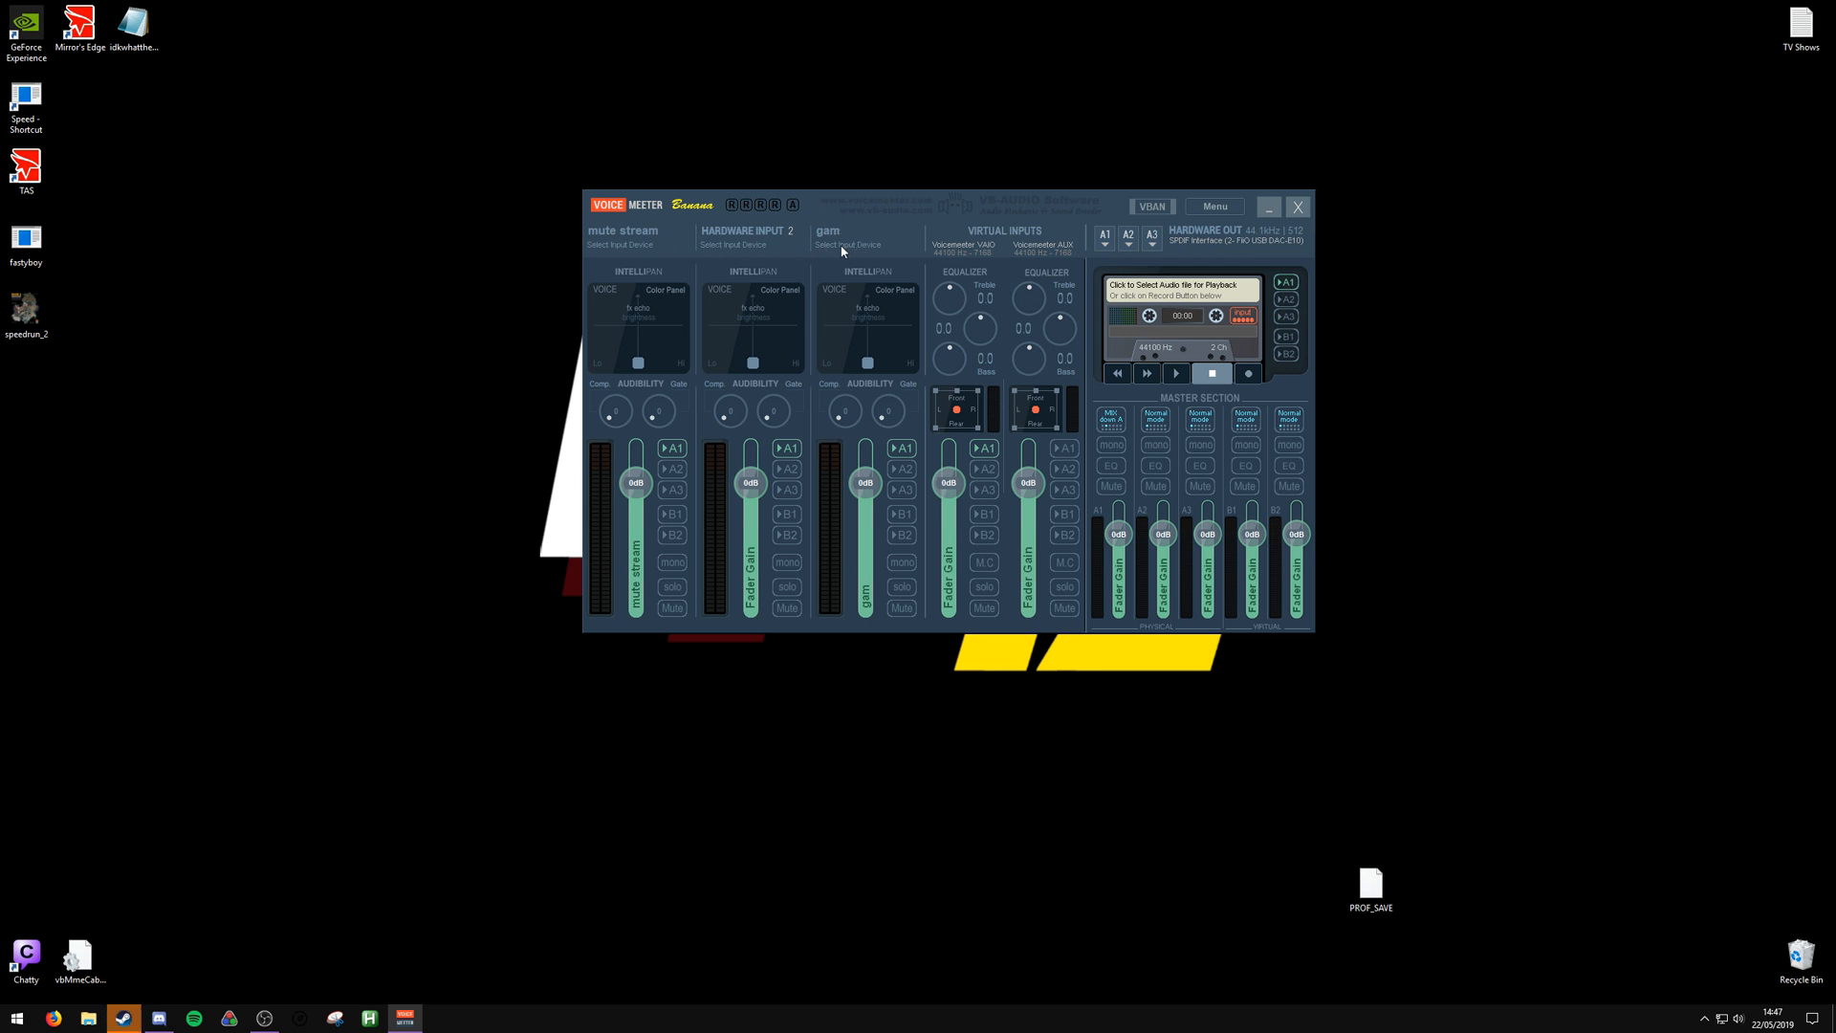
pyautogui.click(849, 243)
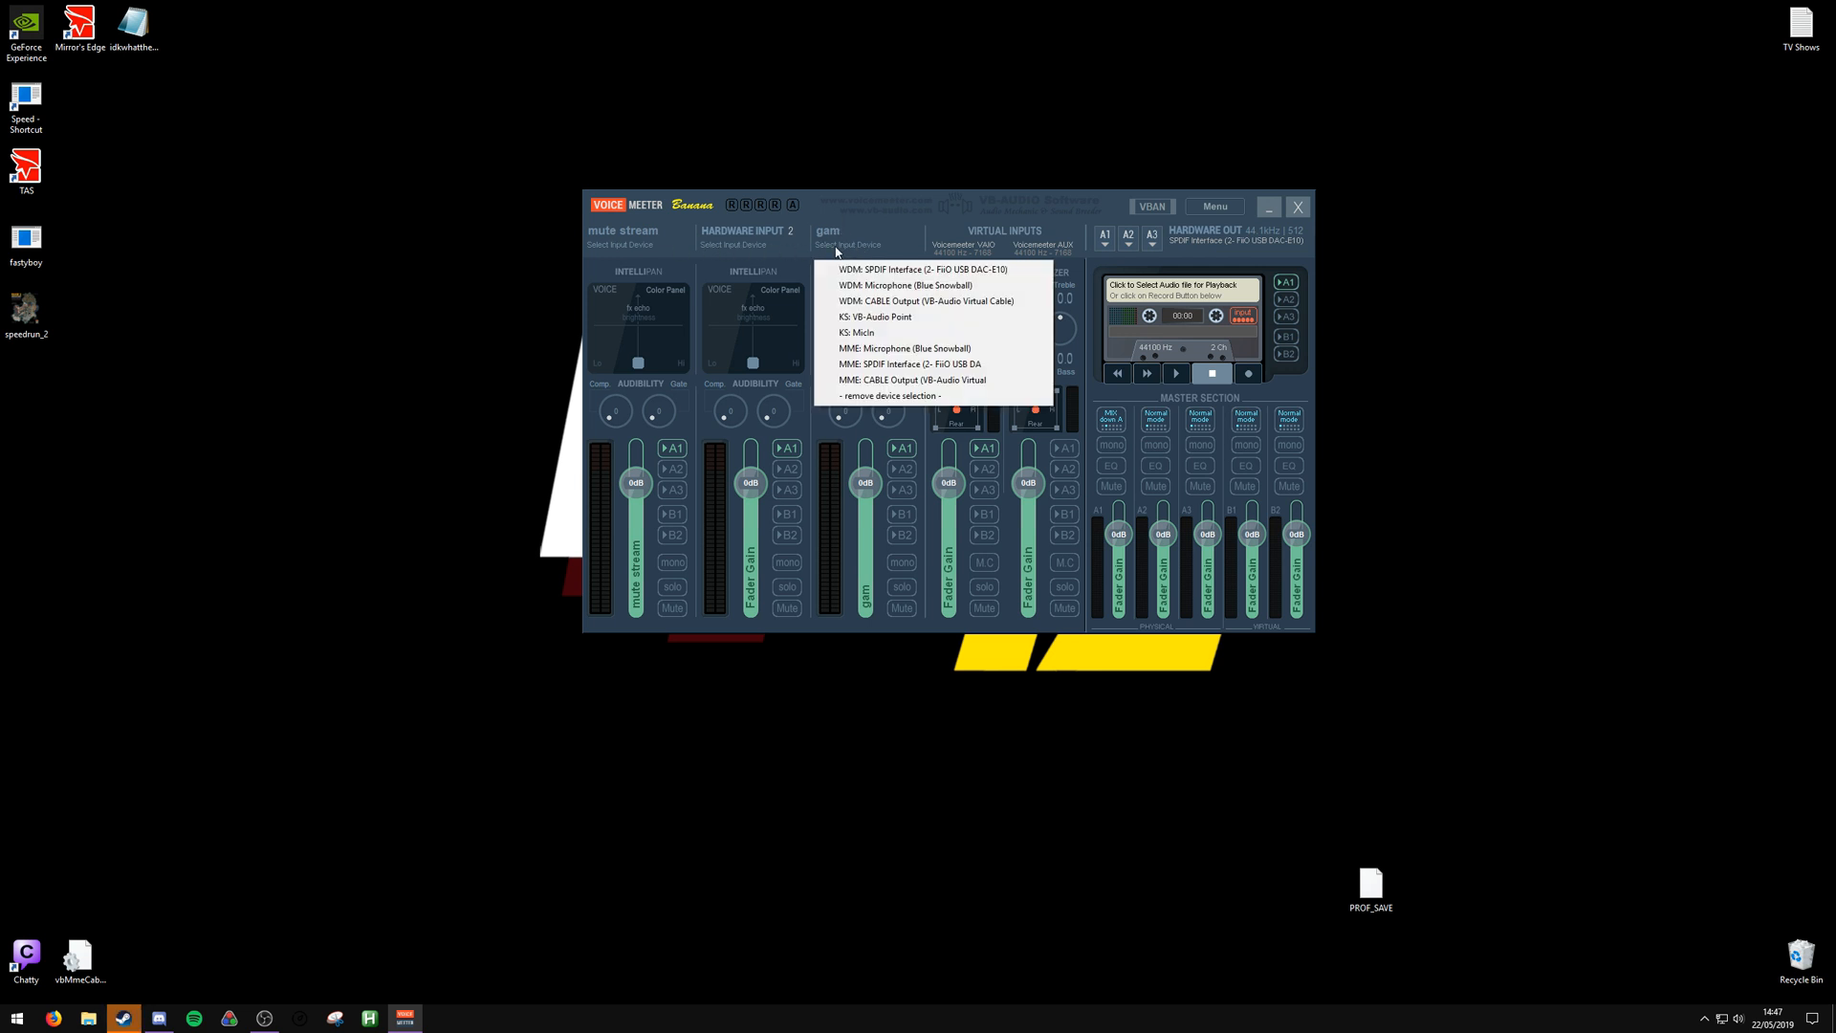
pyautogui.moveTo(876, 252)
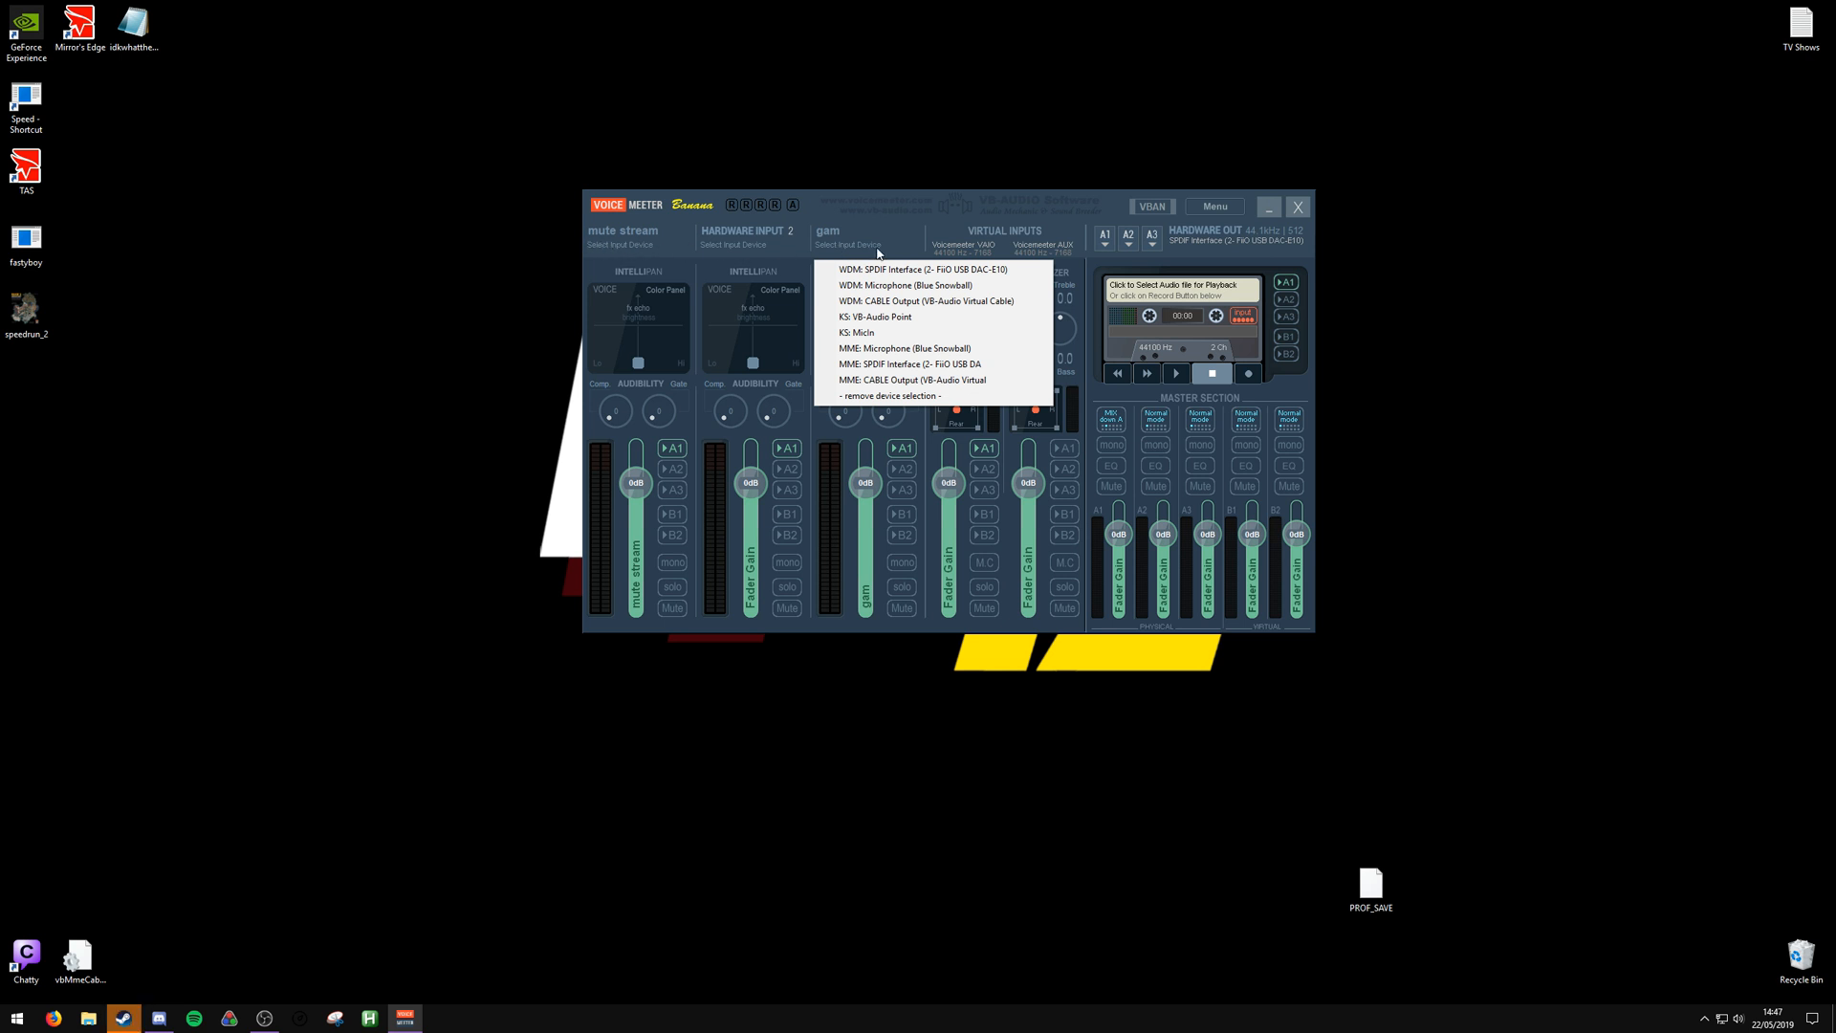
pyautogui.moveTo(926, 300)
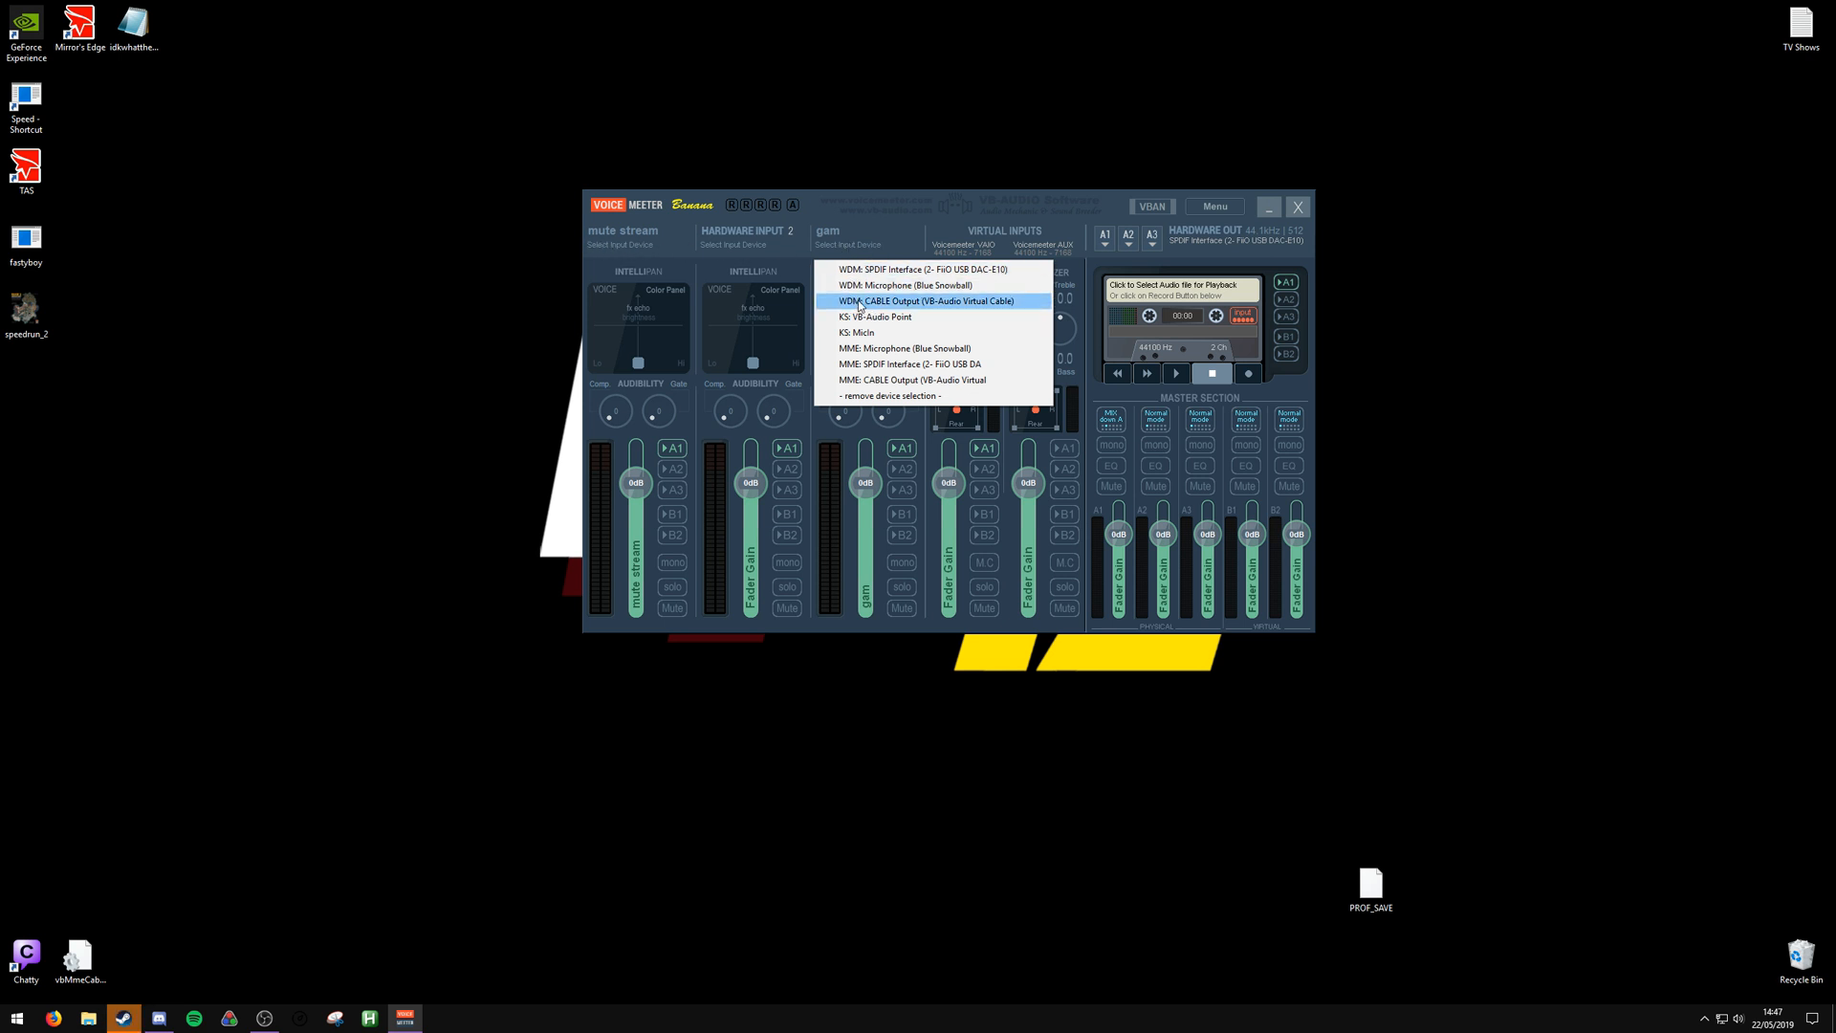
# Feed WDM: CABLE Output into the gam strip and go to the Windows Sound settings
pyautogui.click(928, 300)
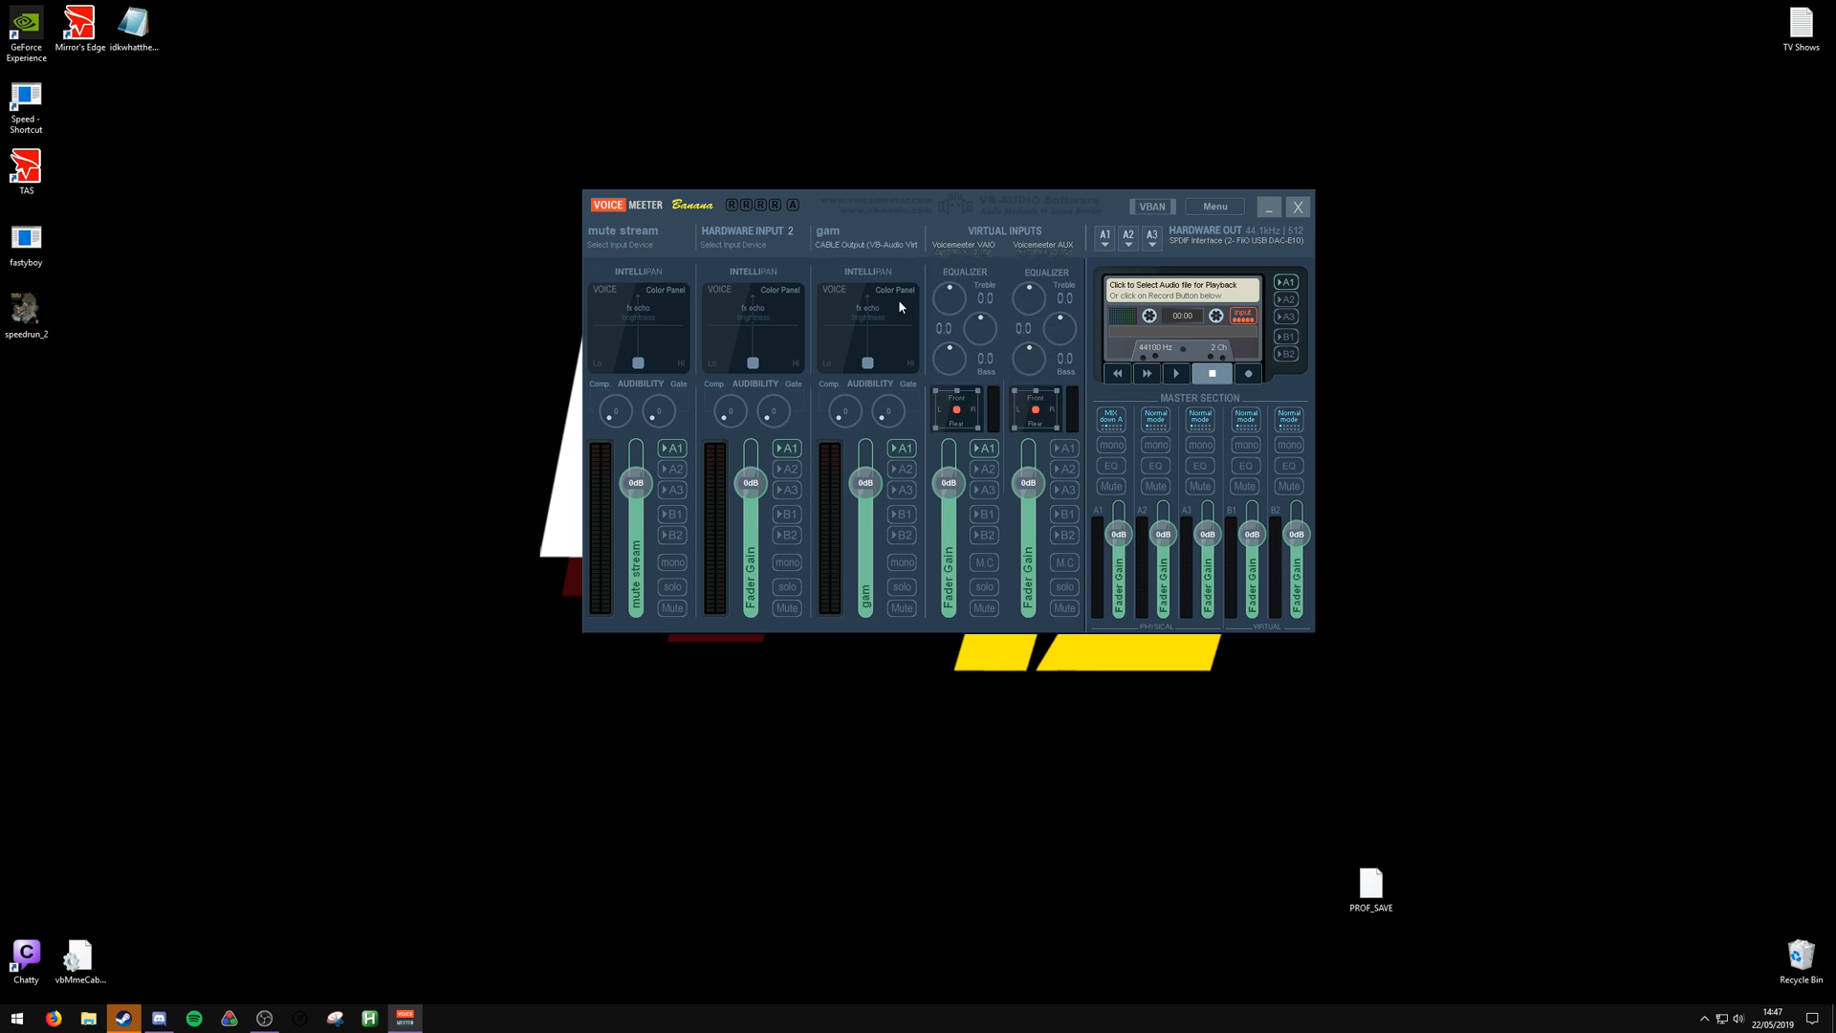
pyautogui.rightClick(1741, 1017)
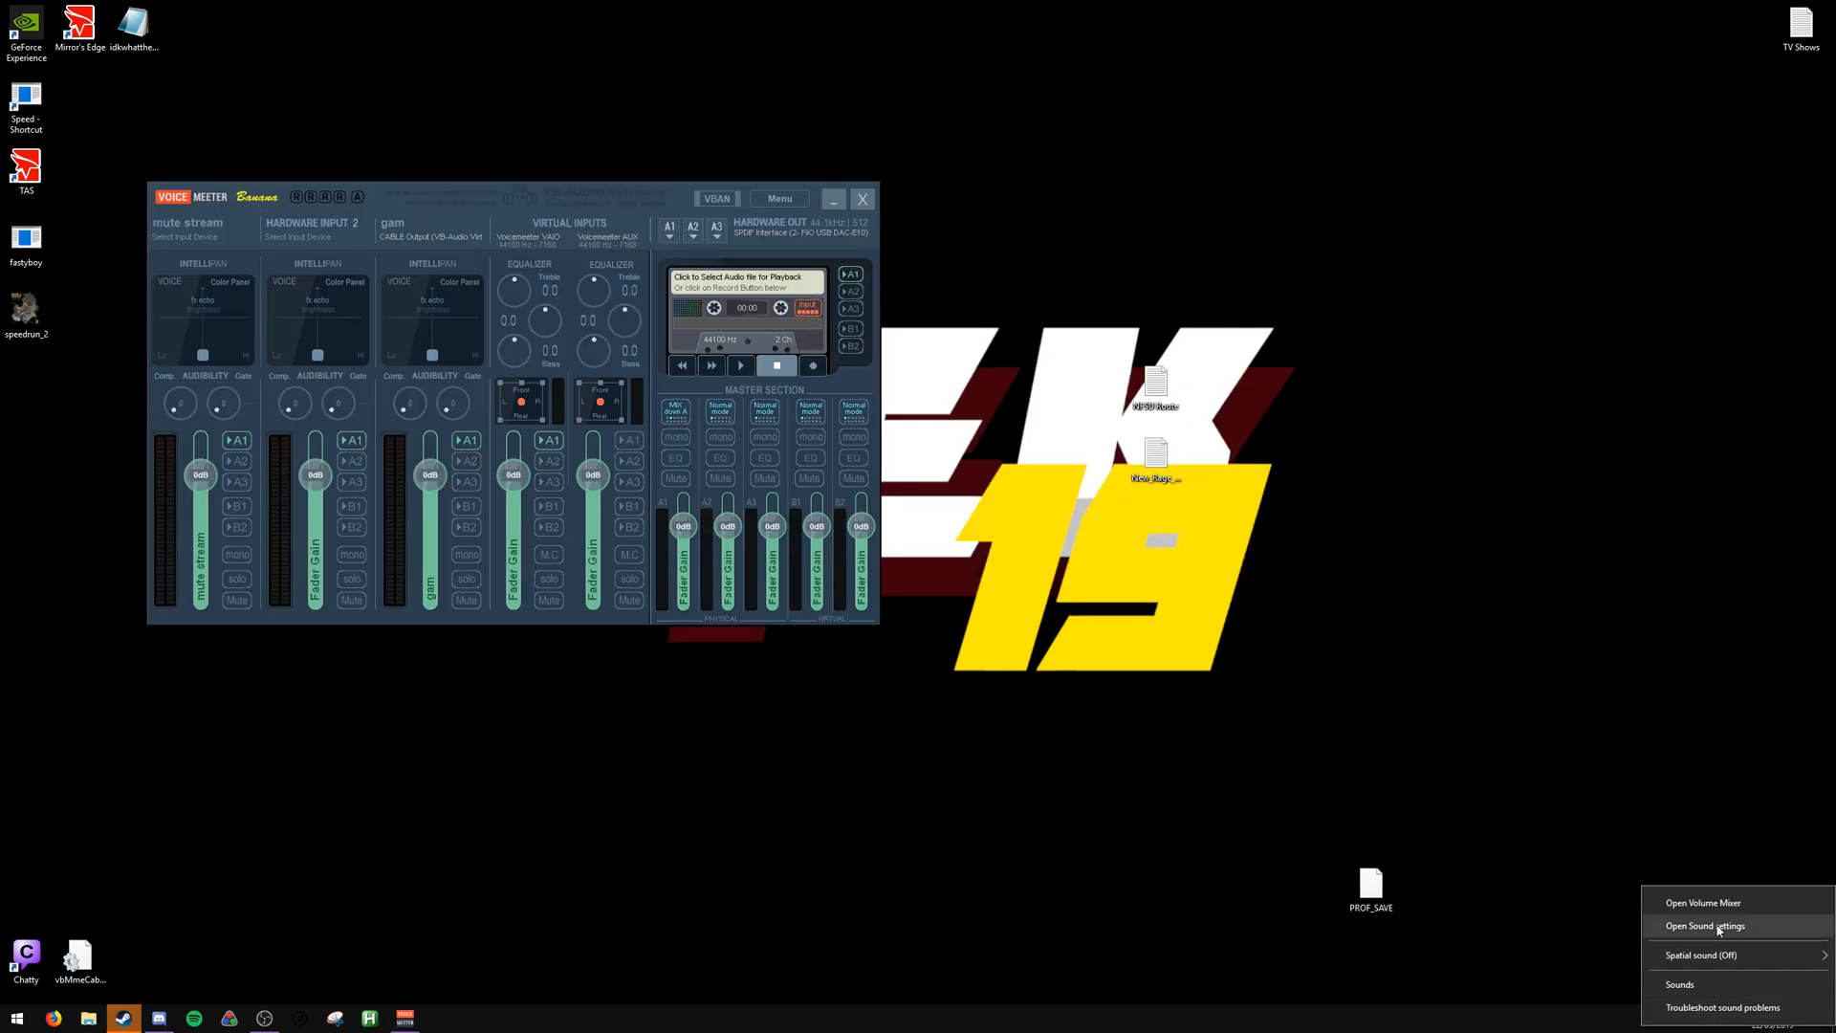
pyautogui.click(1705, 926)
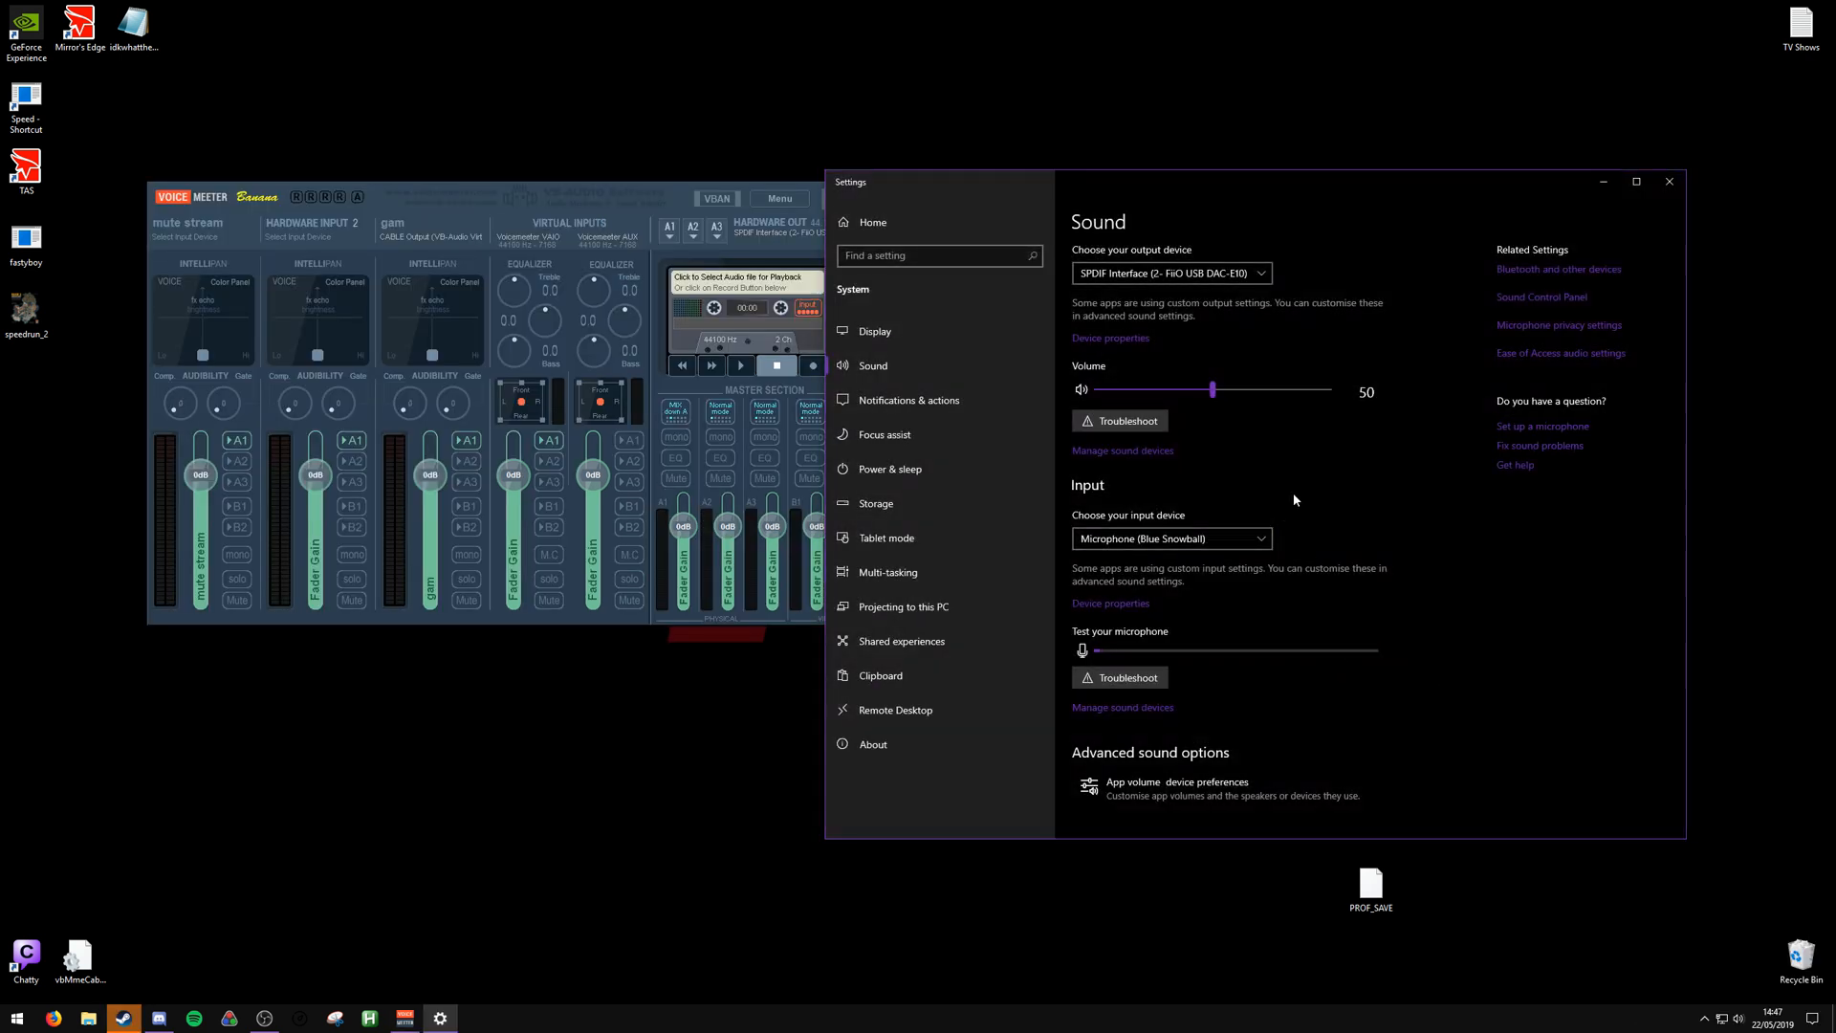
# Make VoiceMeeter Input the default output device and check its volume at 100
pyautogui.click(1171, 273)
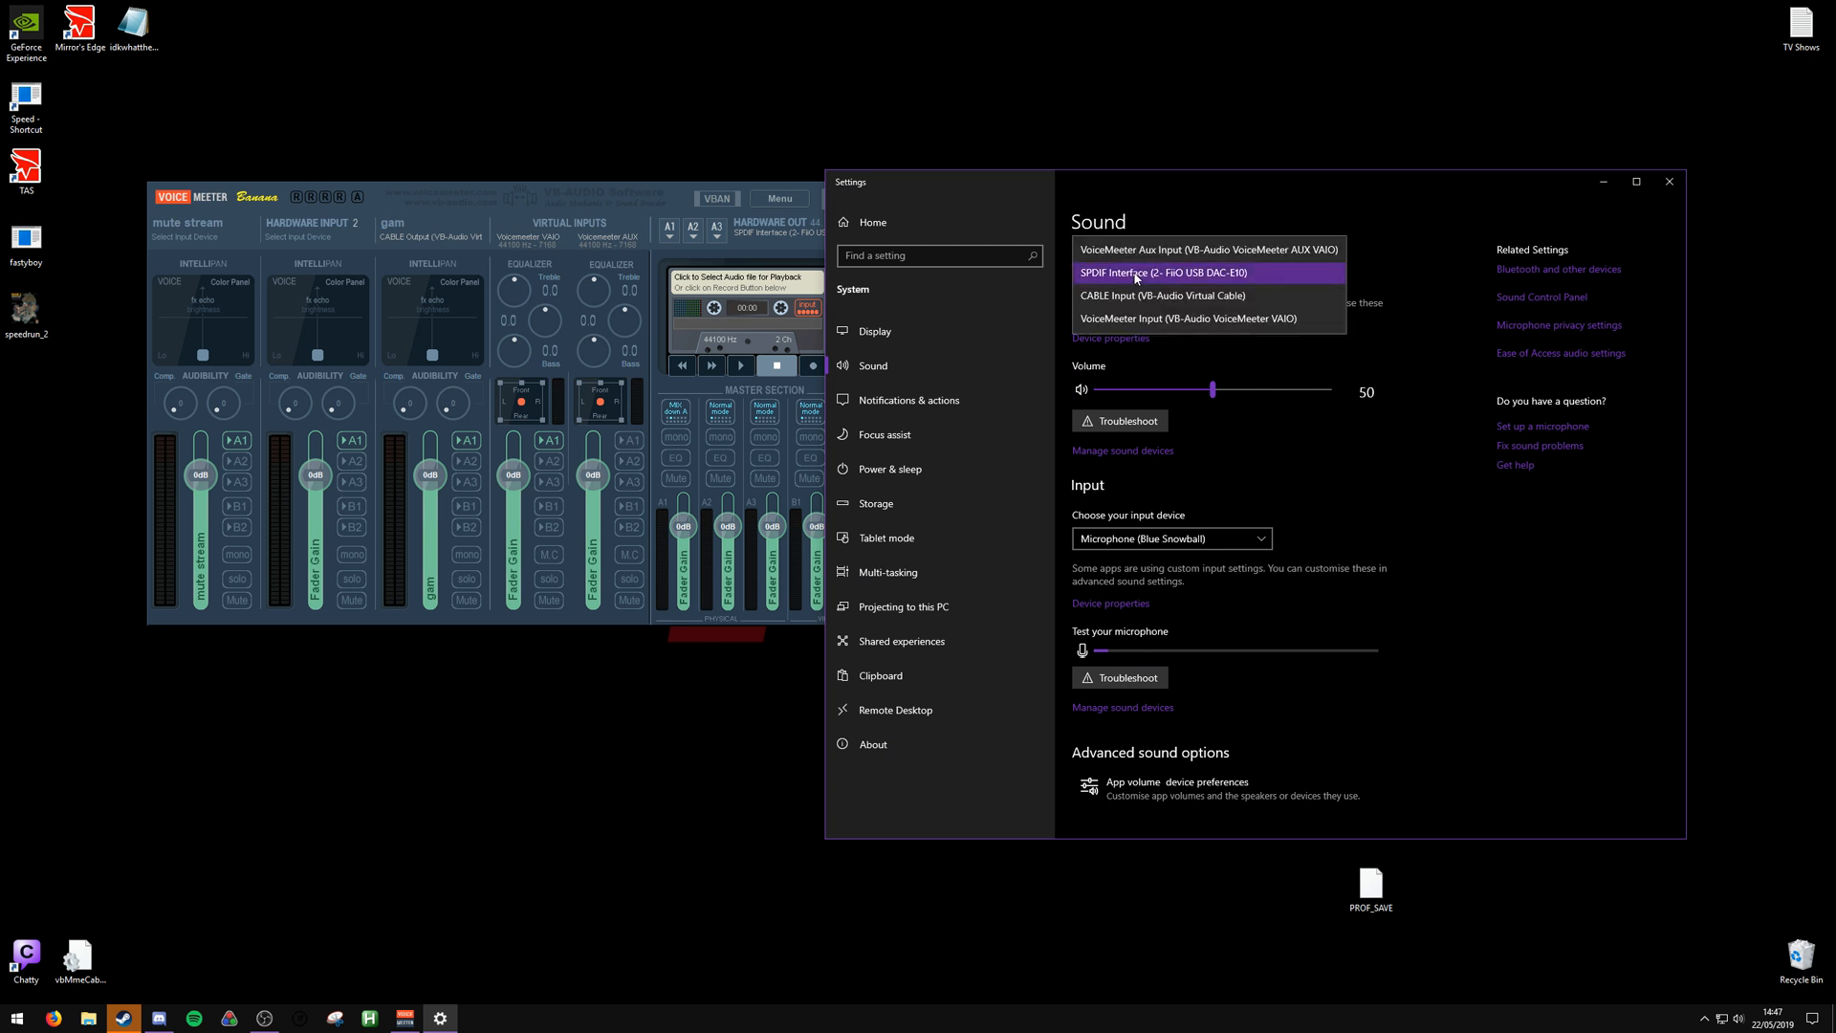
pyautogui.moveTo(1188, 320)
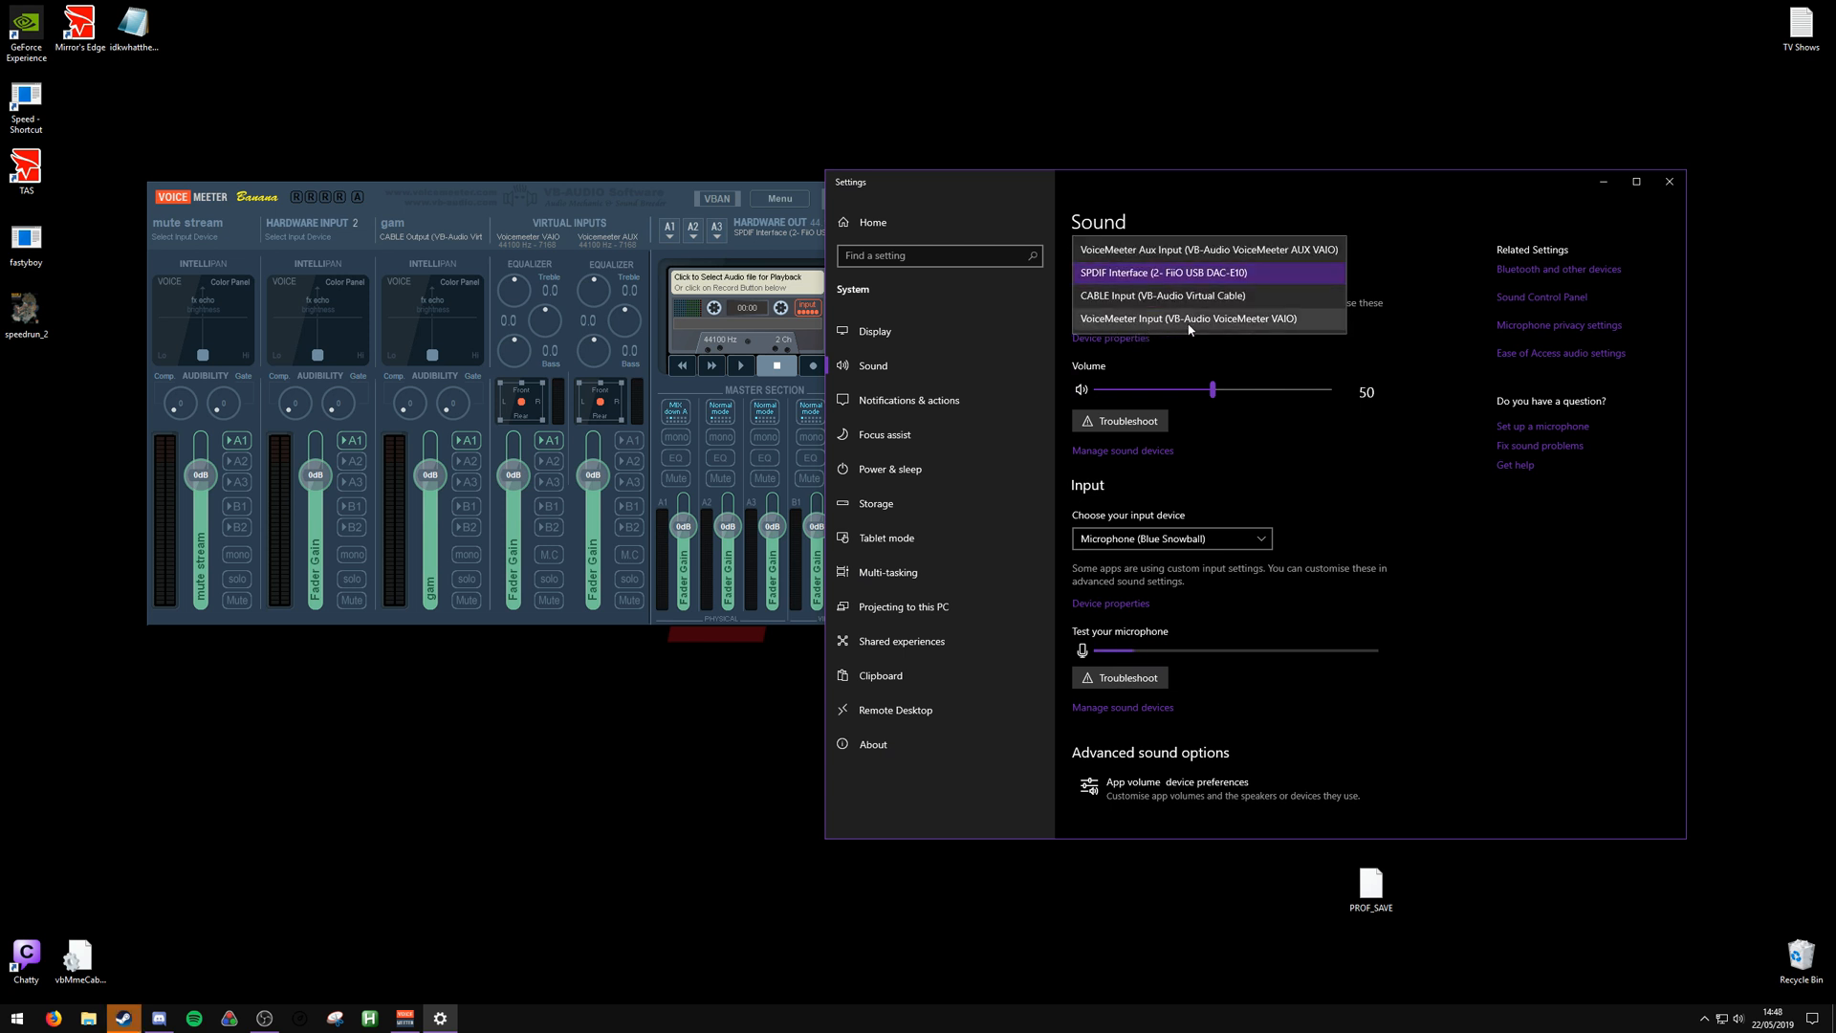
pyautogui.moveTo(1189, 327)
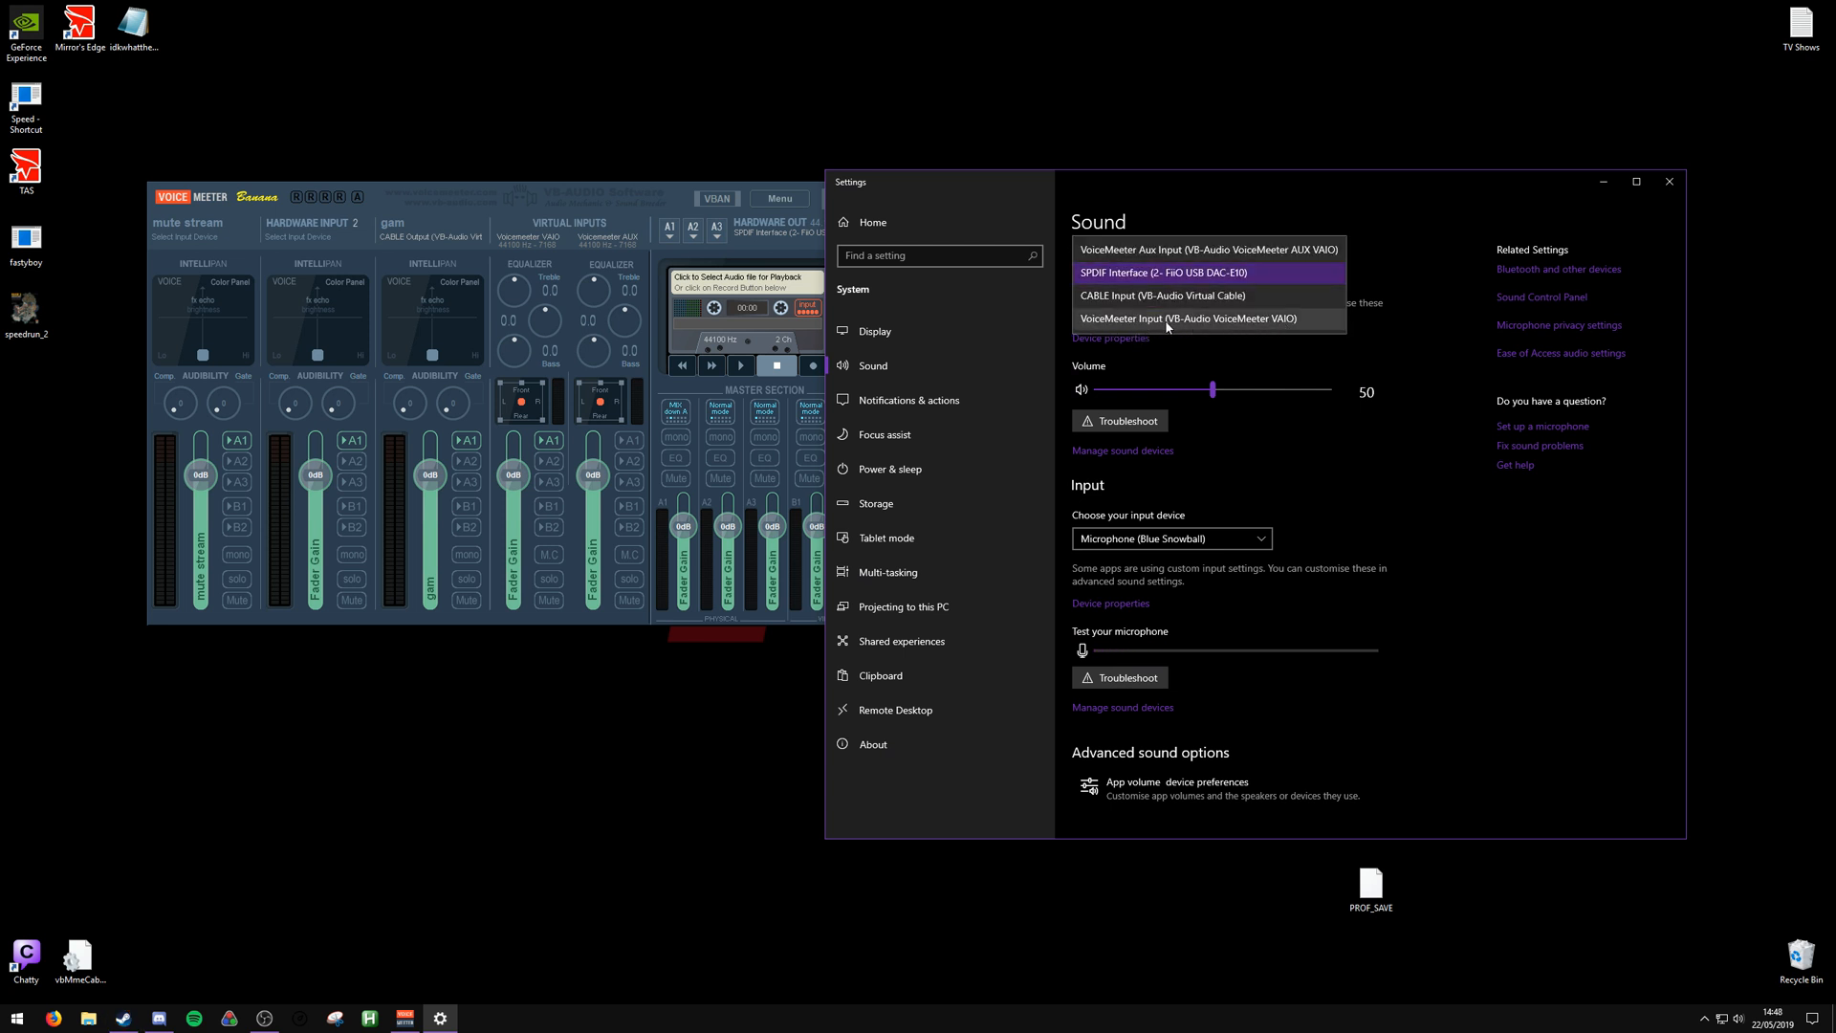
pyautogui.click(1188, 319)
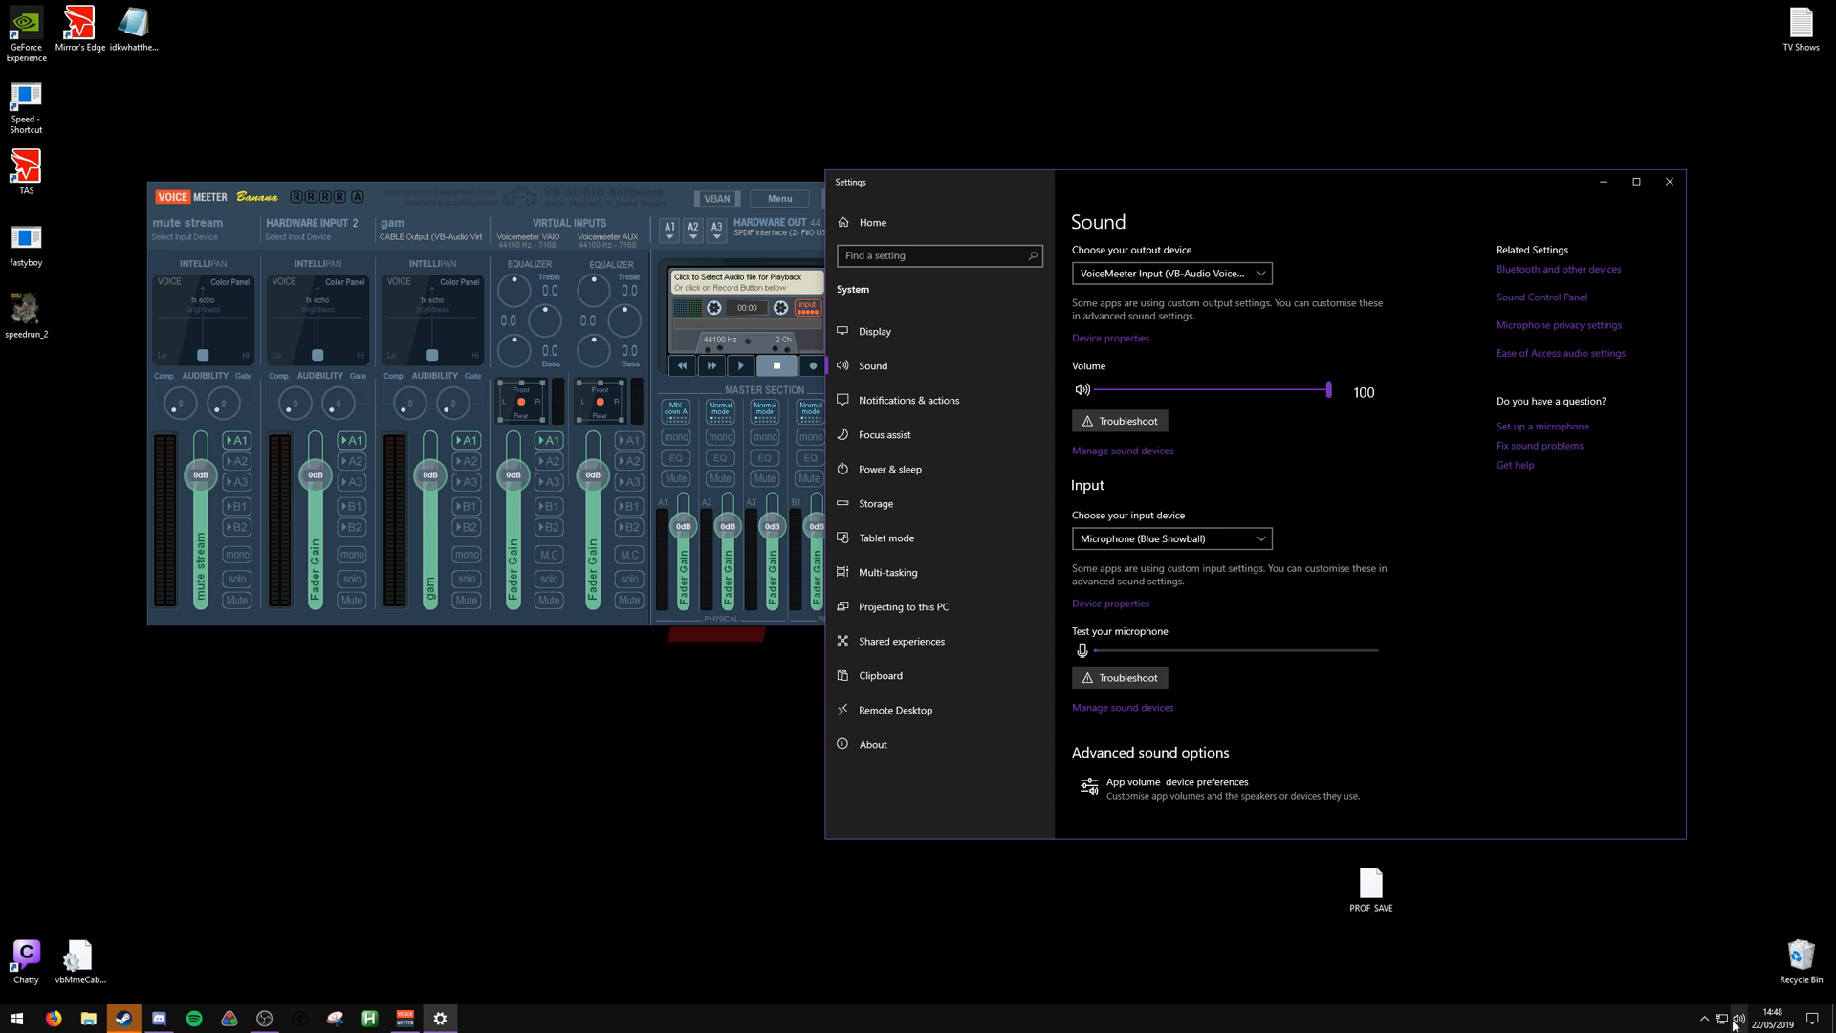
pyautogui.click(1745, 1018)
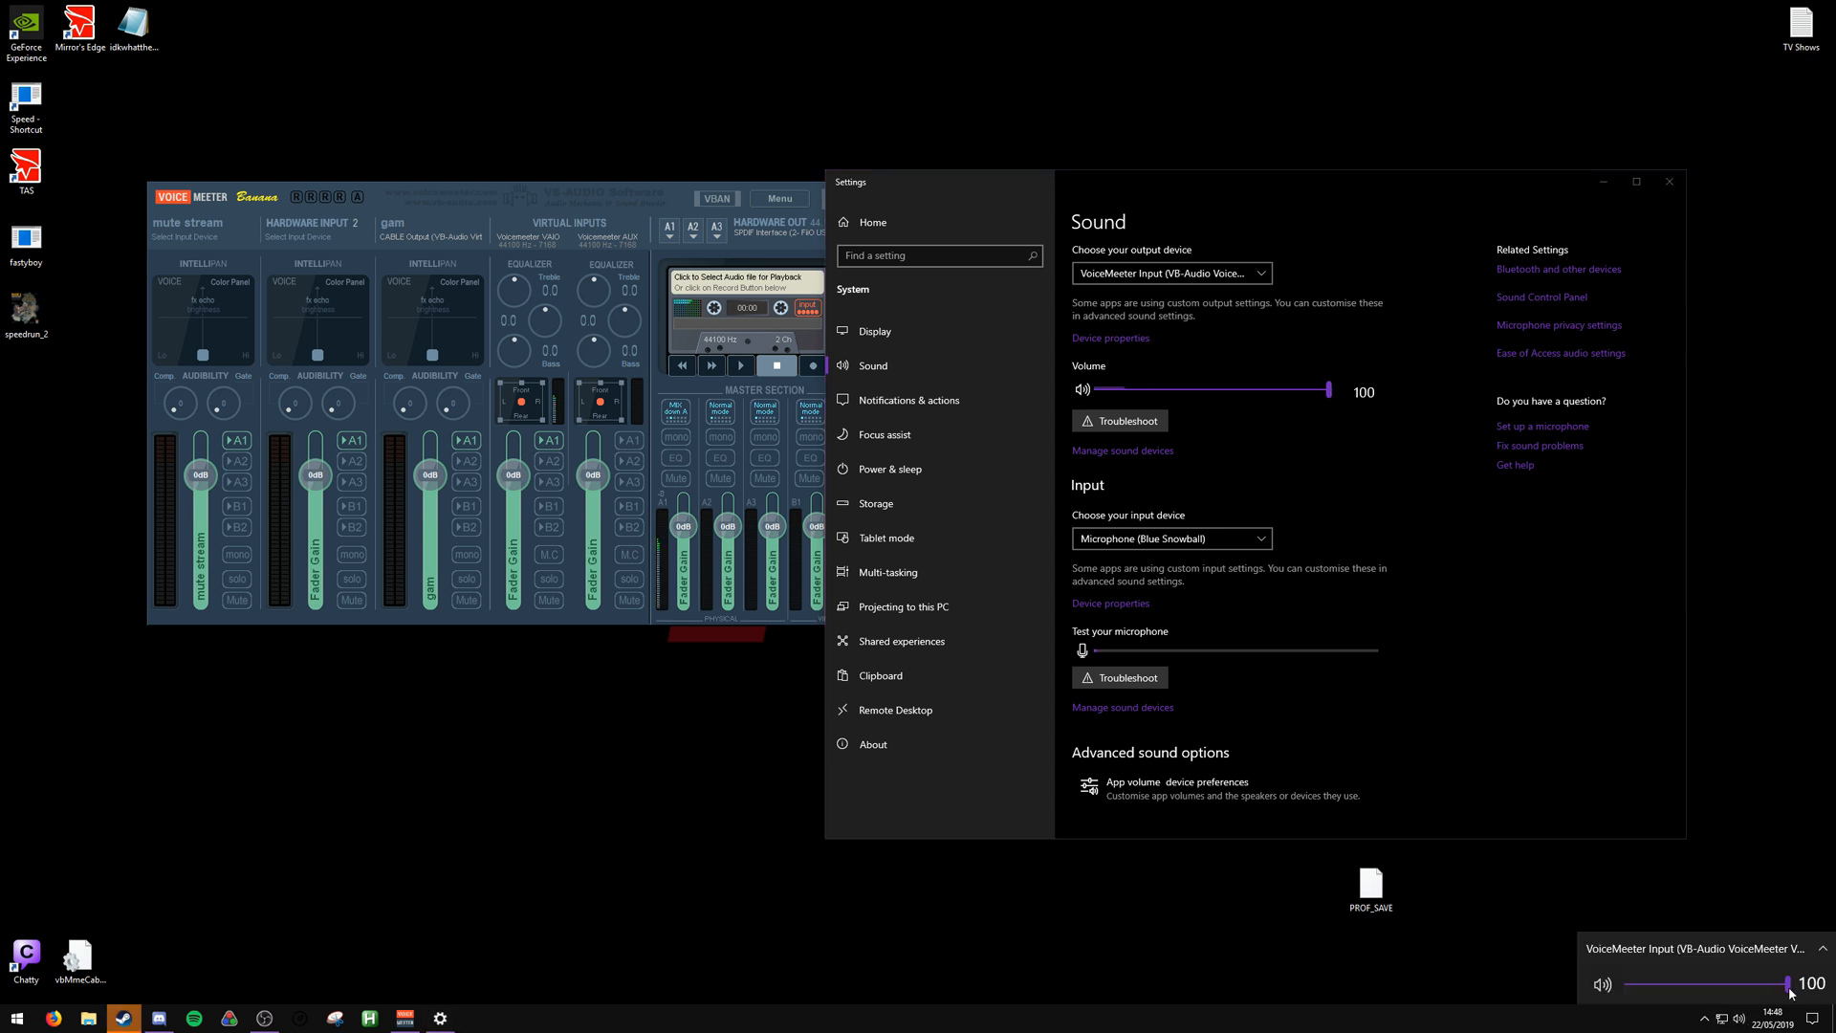
pyautogui.click(1177, 787)
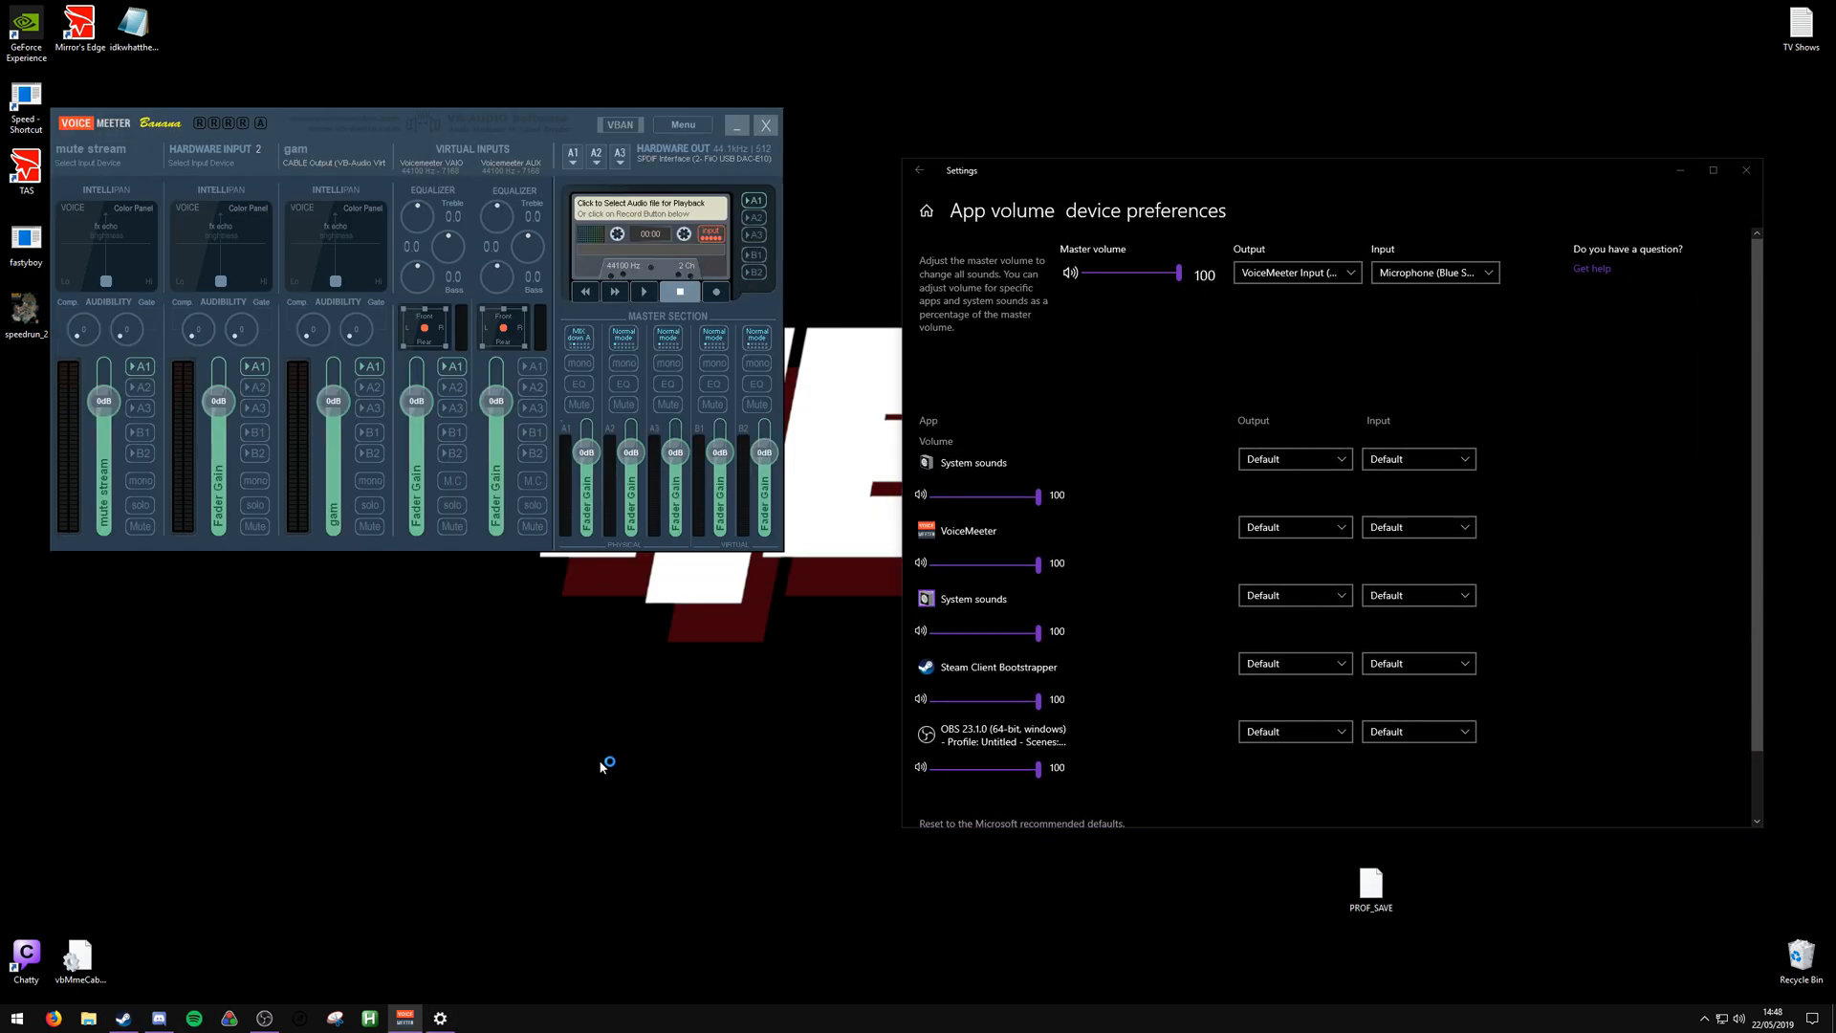
# Route Spotify's output to CABLE Input (VB-Audio Virtual Cable) in App volume preferences and close Settings
pyautogui.click(176, 1016)
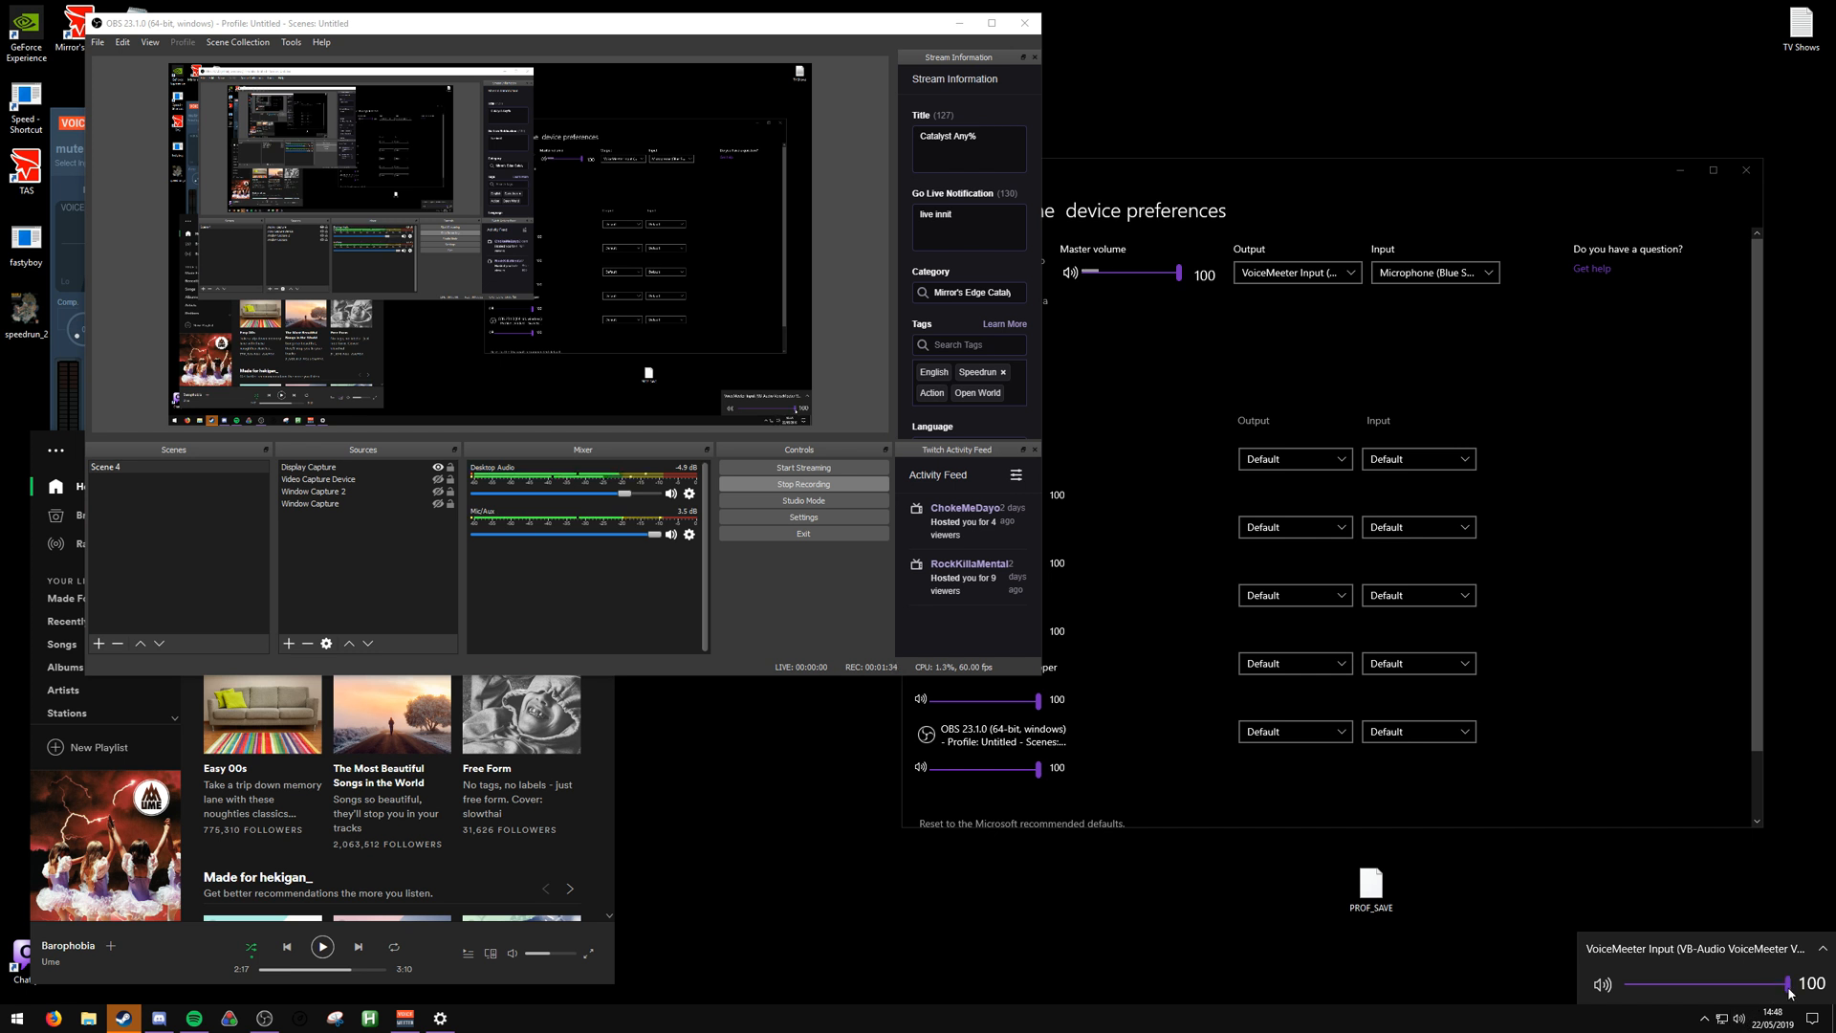
pyautogui.moveTo(614, 857)
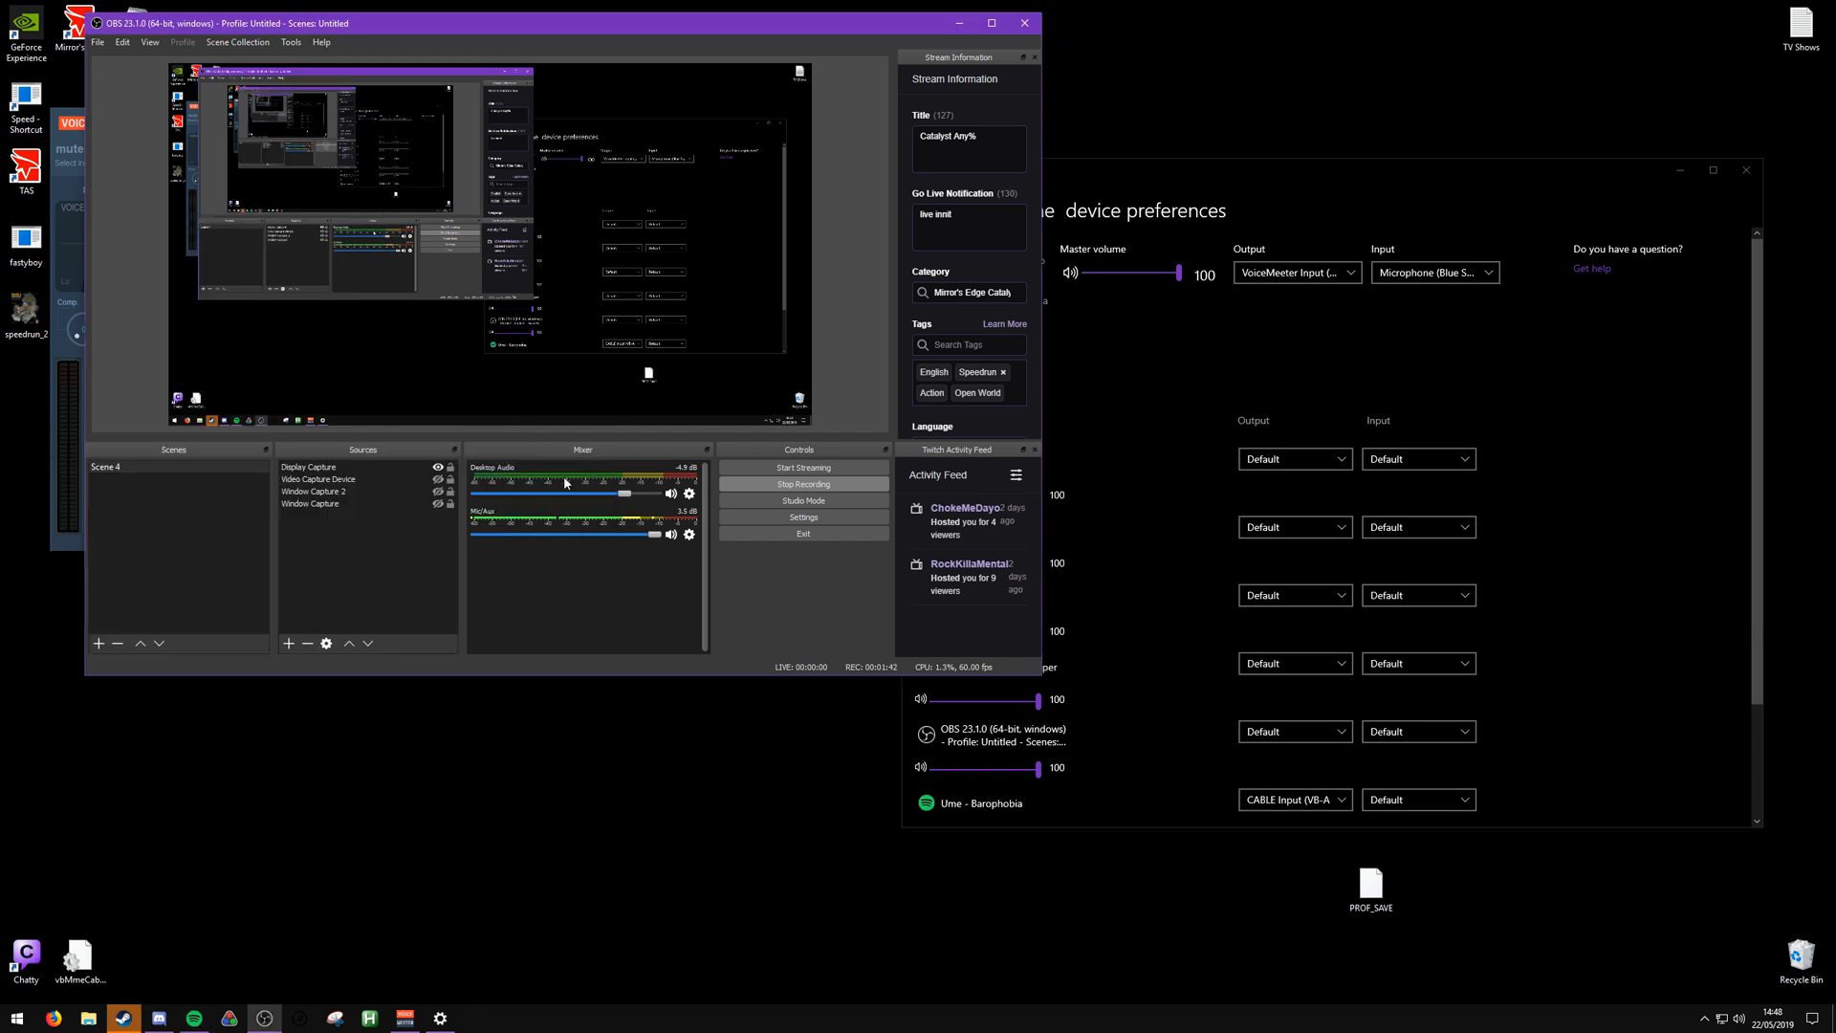
pyautogui.scroll(-3)
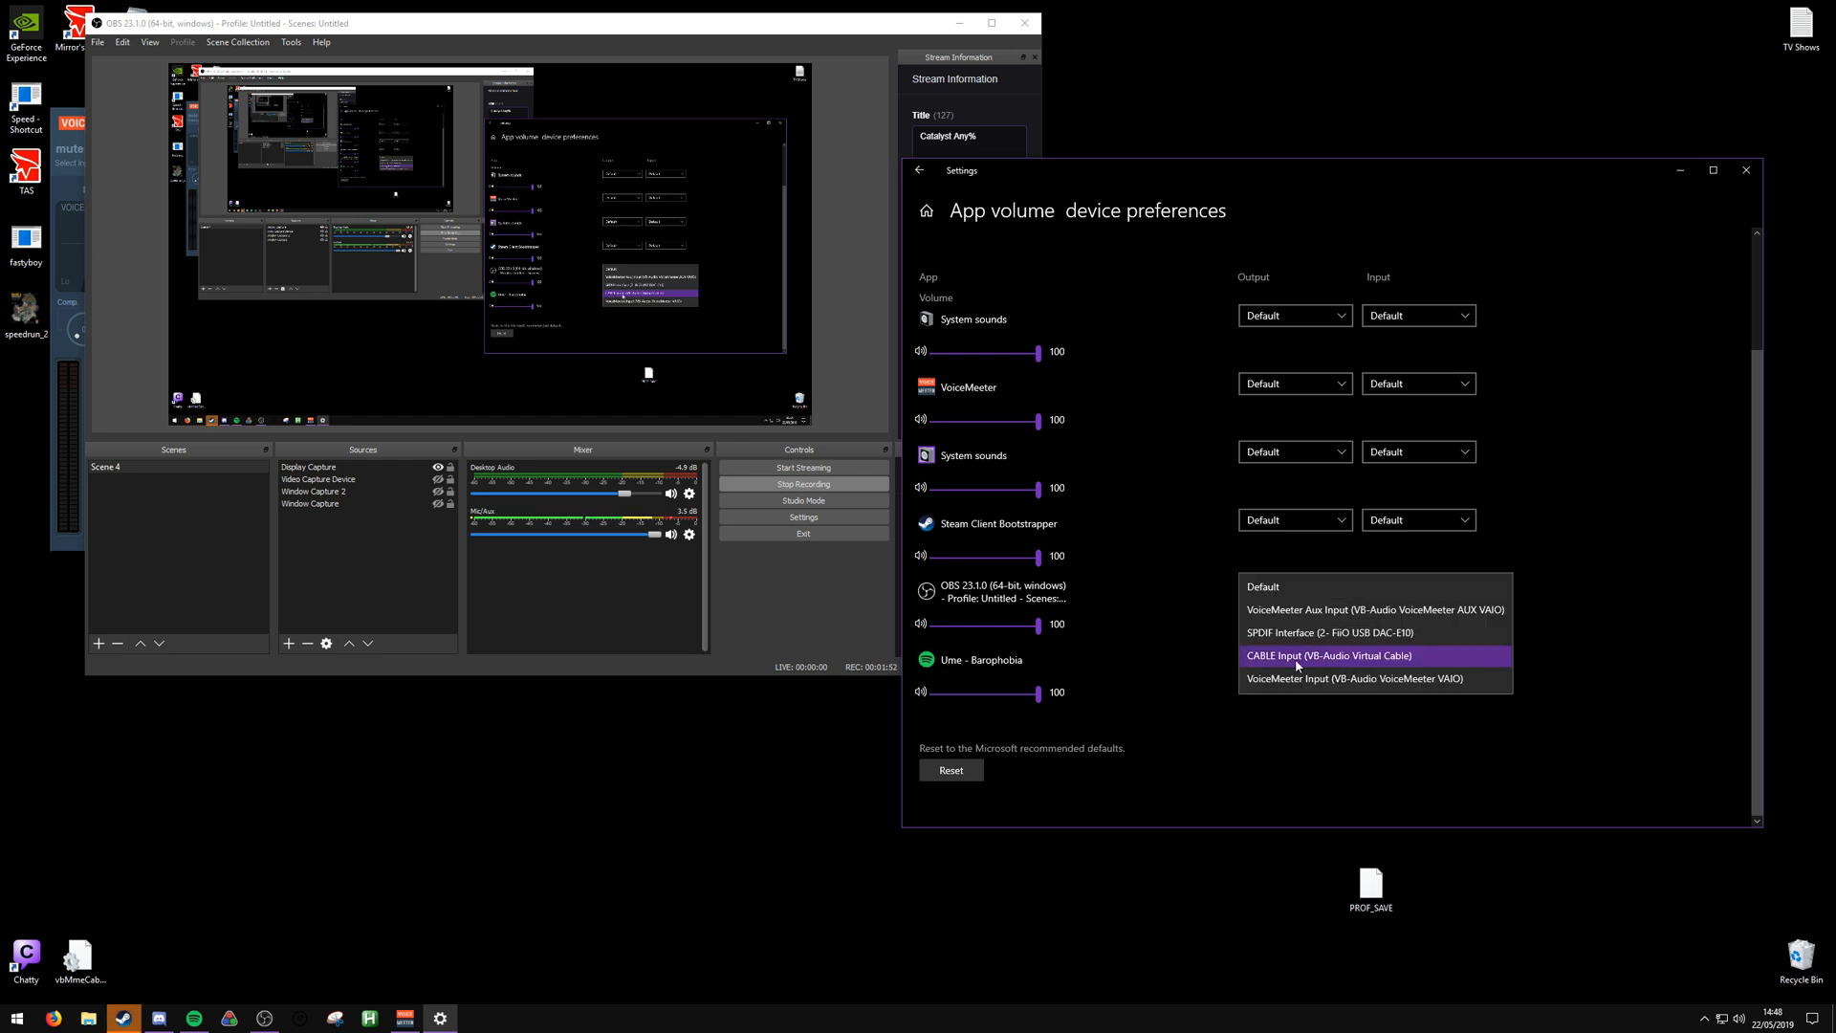
pyautogui.moveTo(1327, 665)
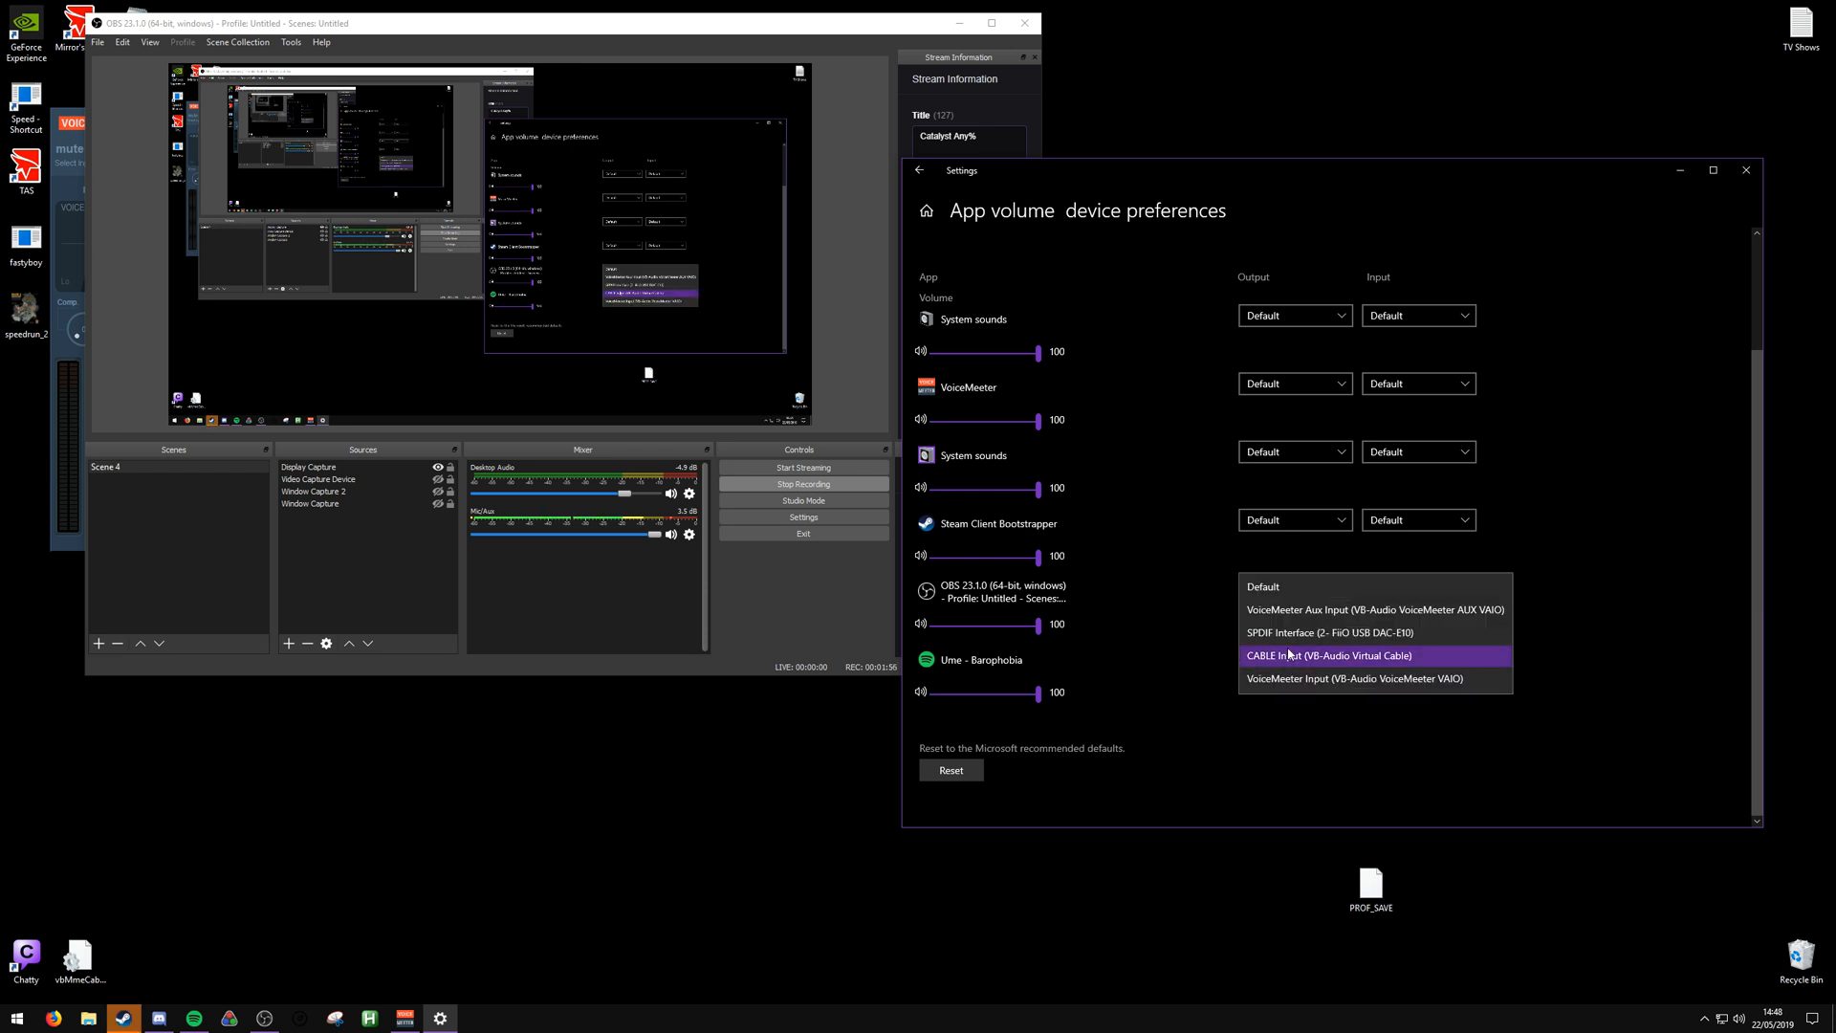
pyautogui.moveTo(1287, 587)
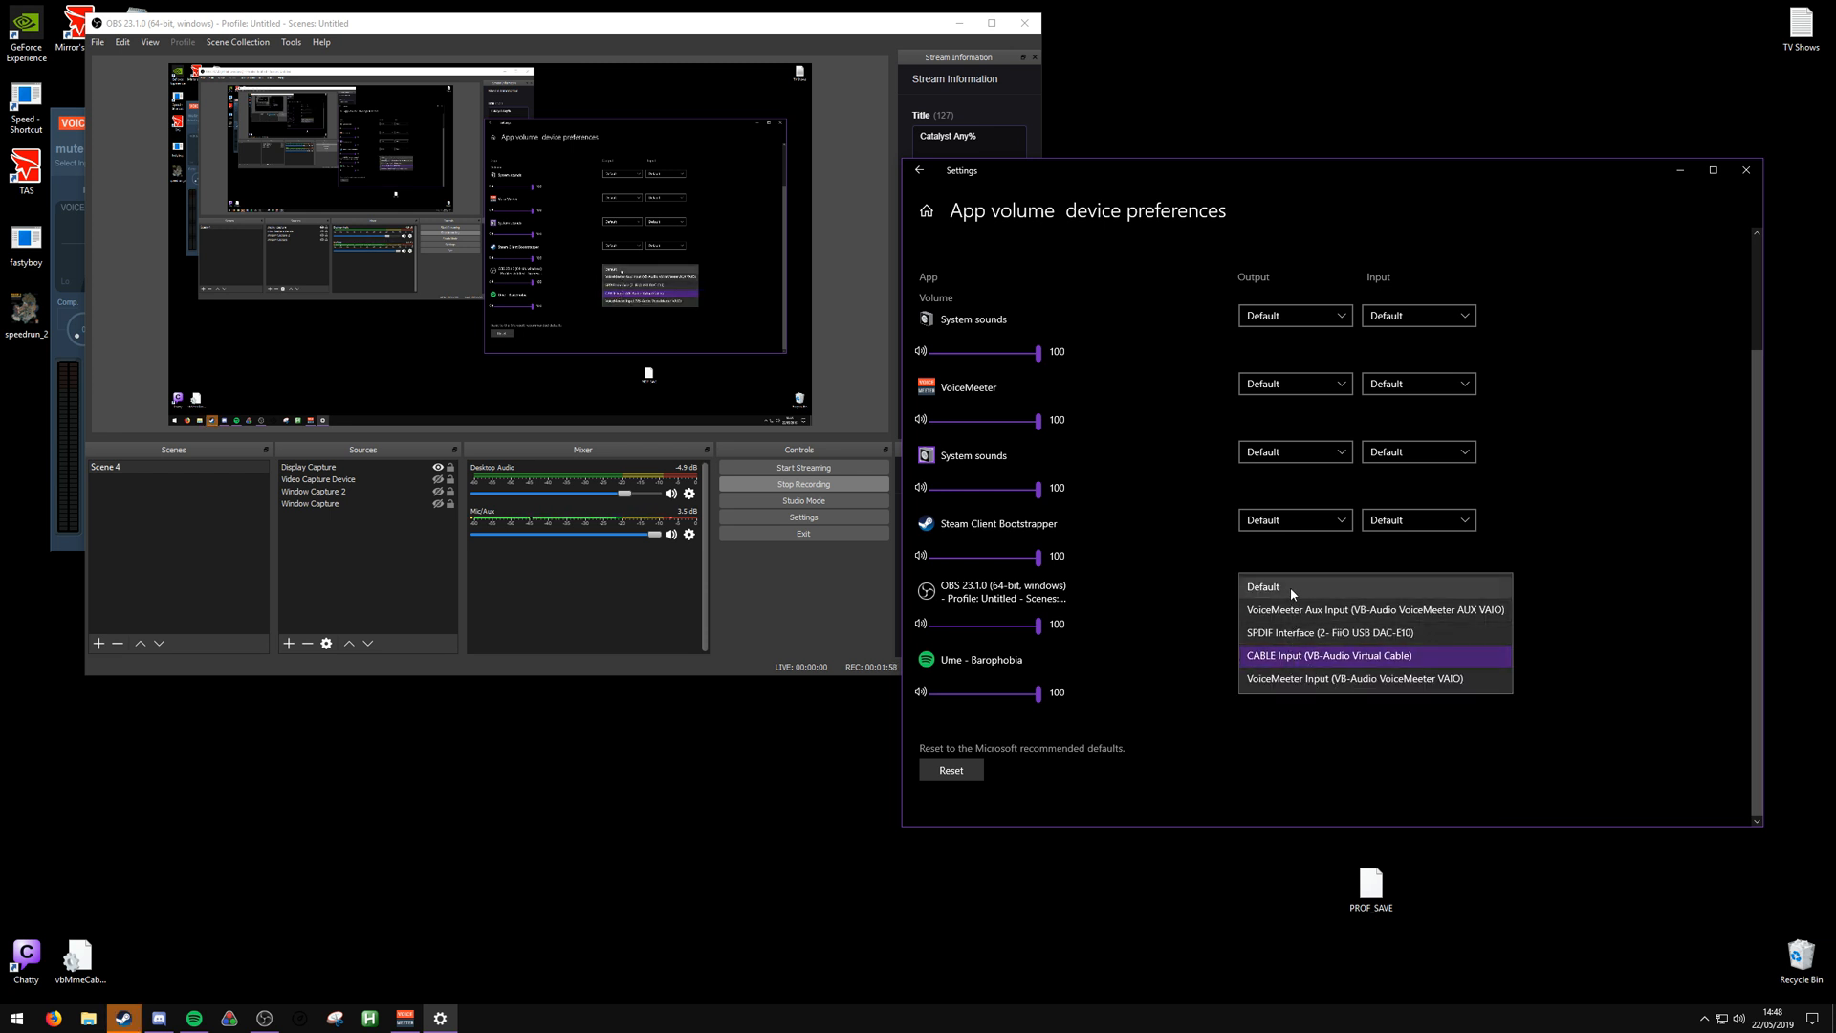
pyautogui.click(1262, 586)
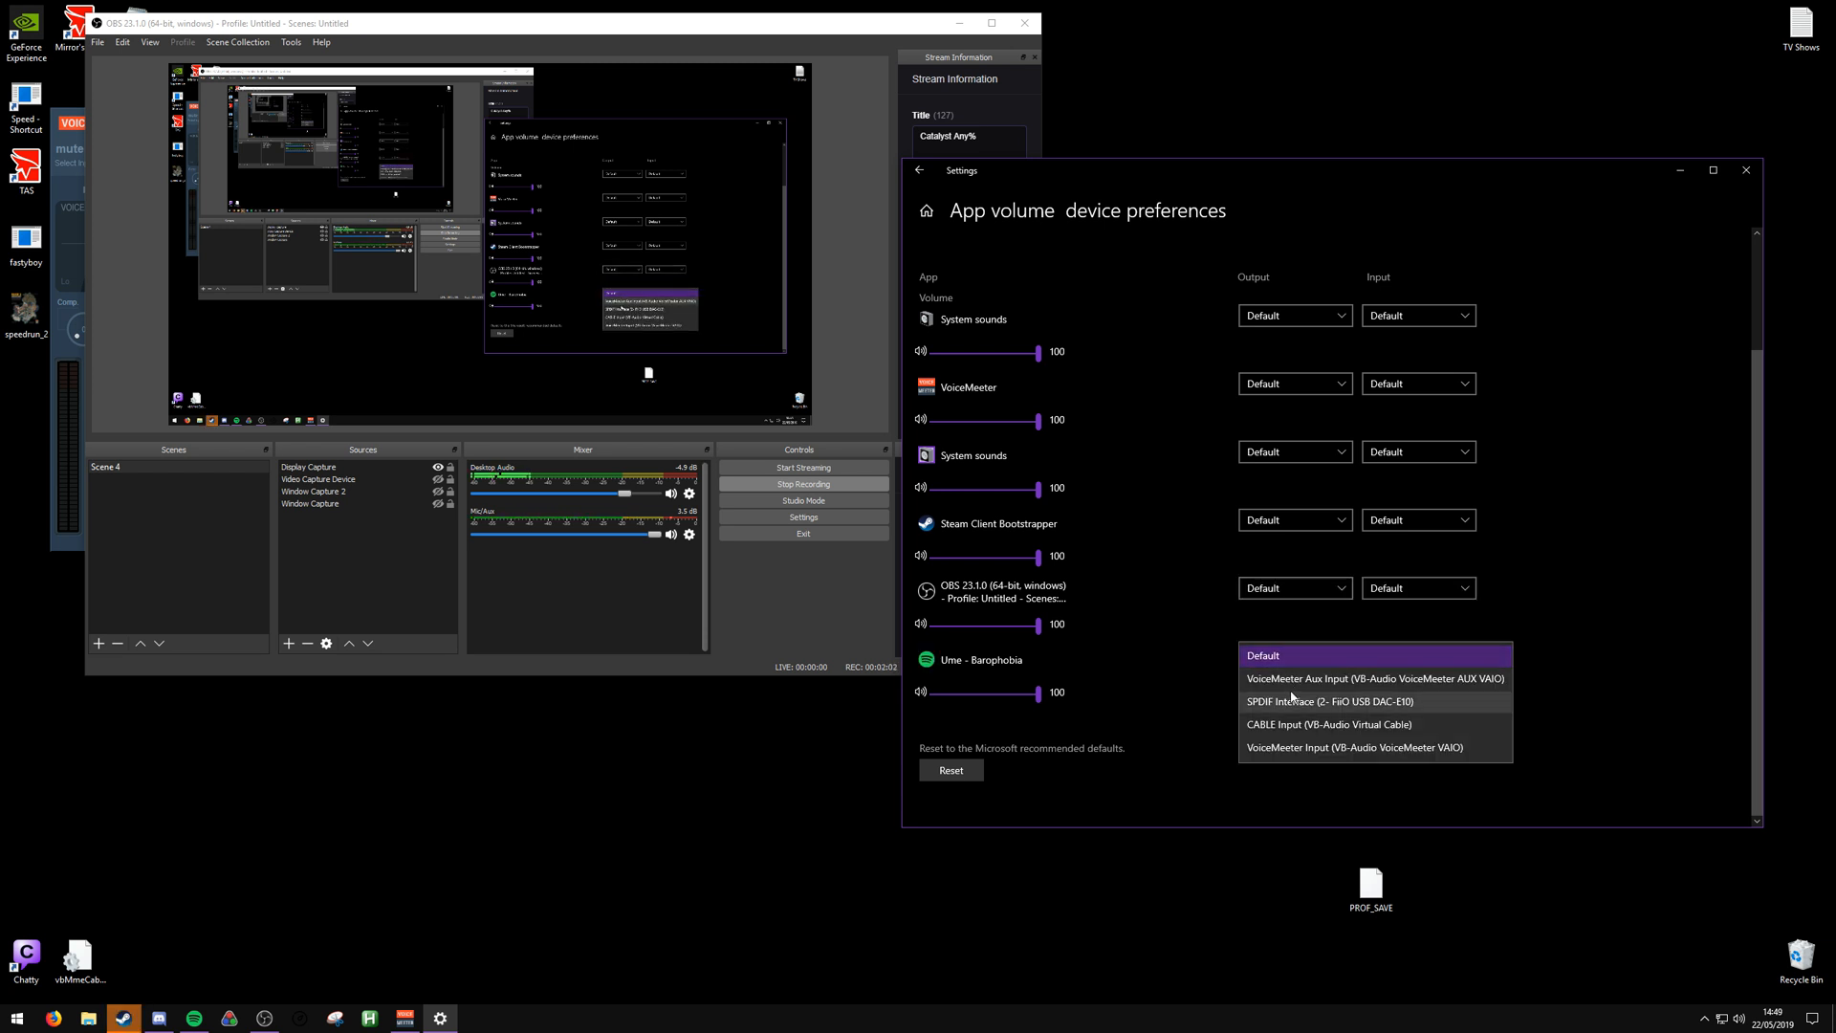
pyautogui.click(1328, 723)
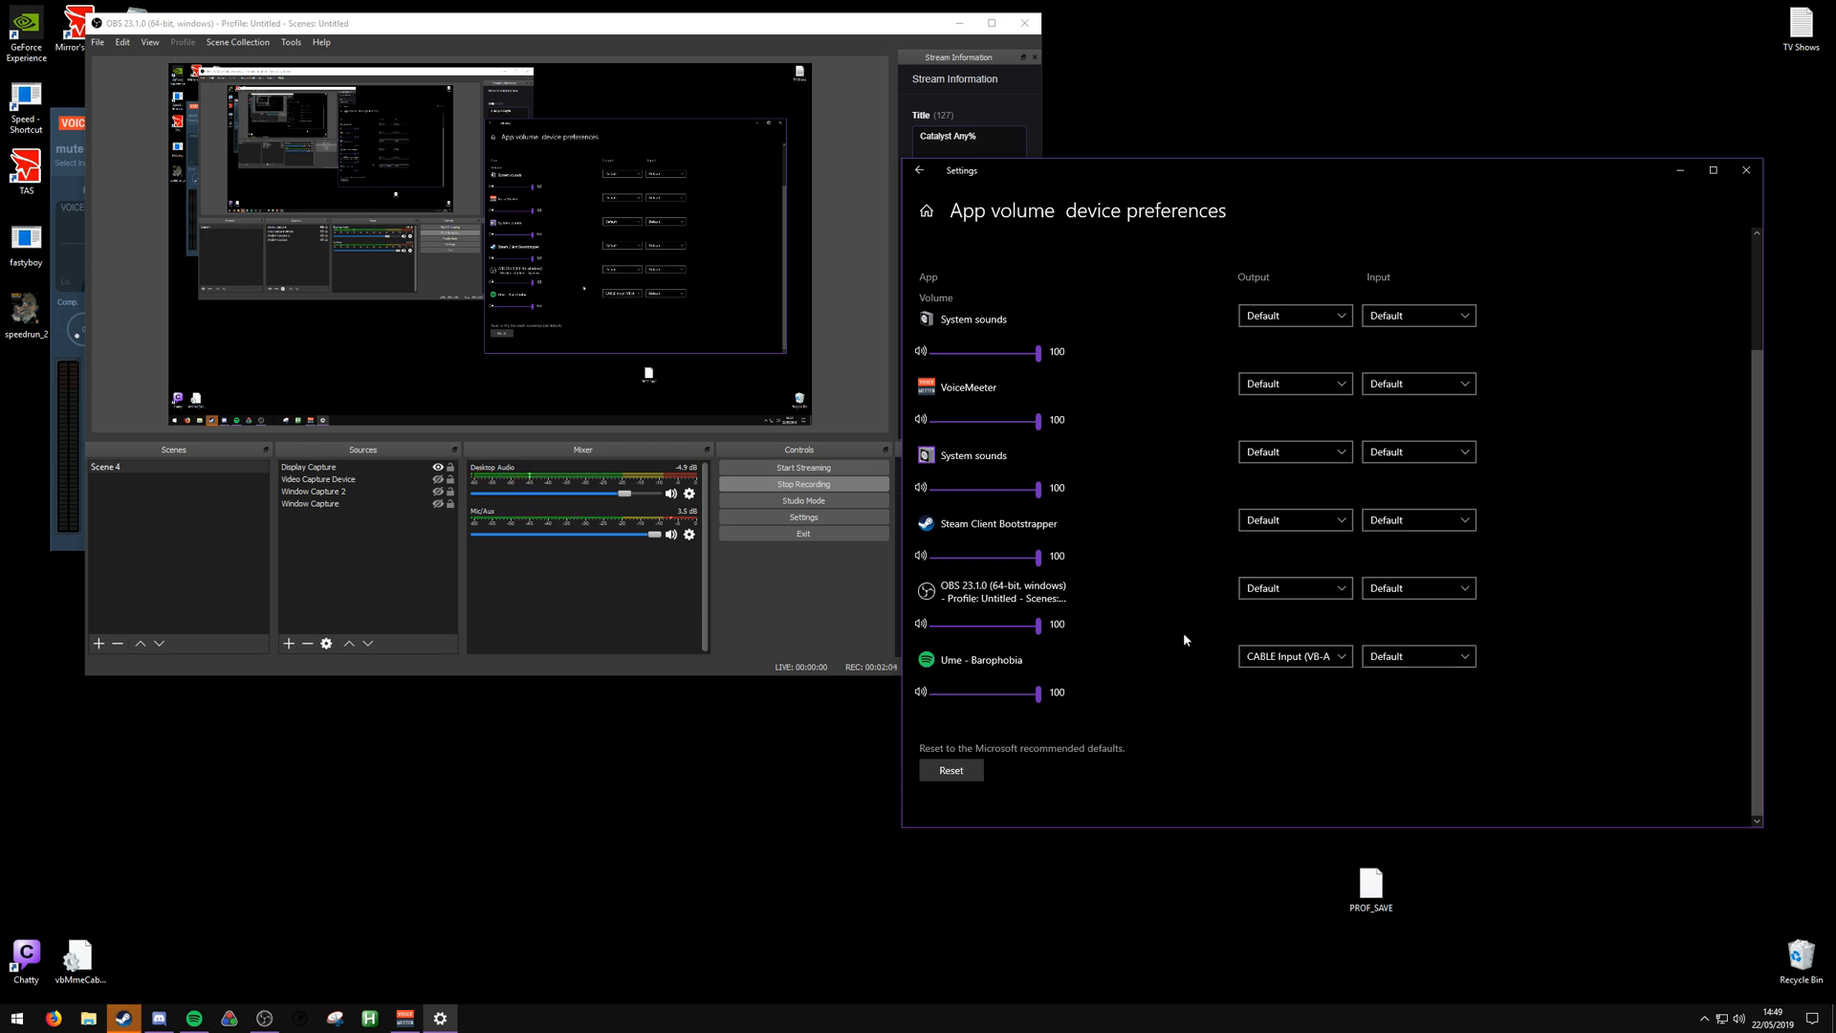
pyautogui.moveTo(1747, 171)
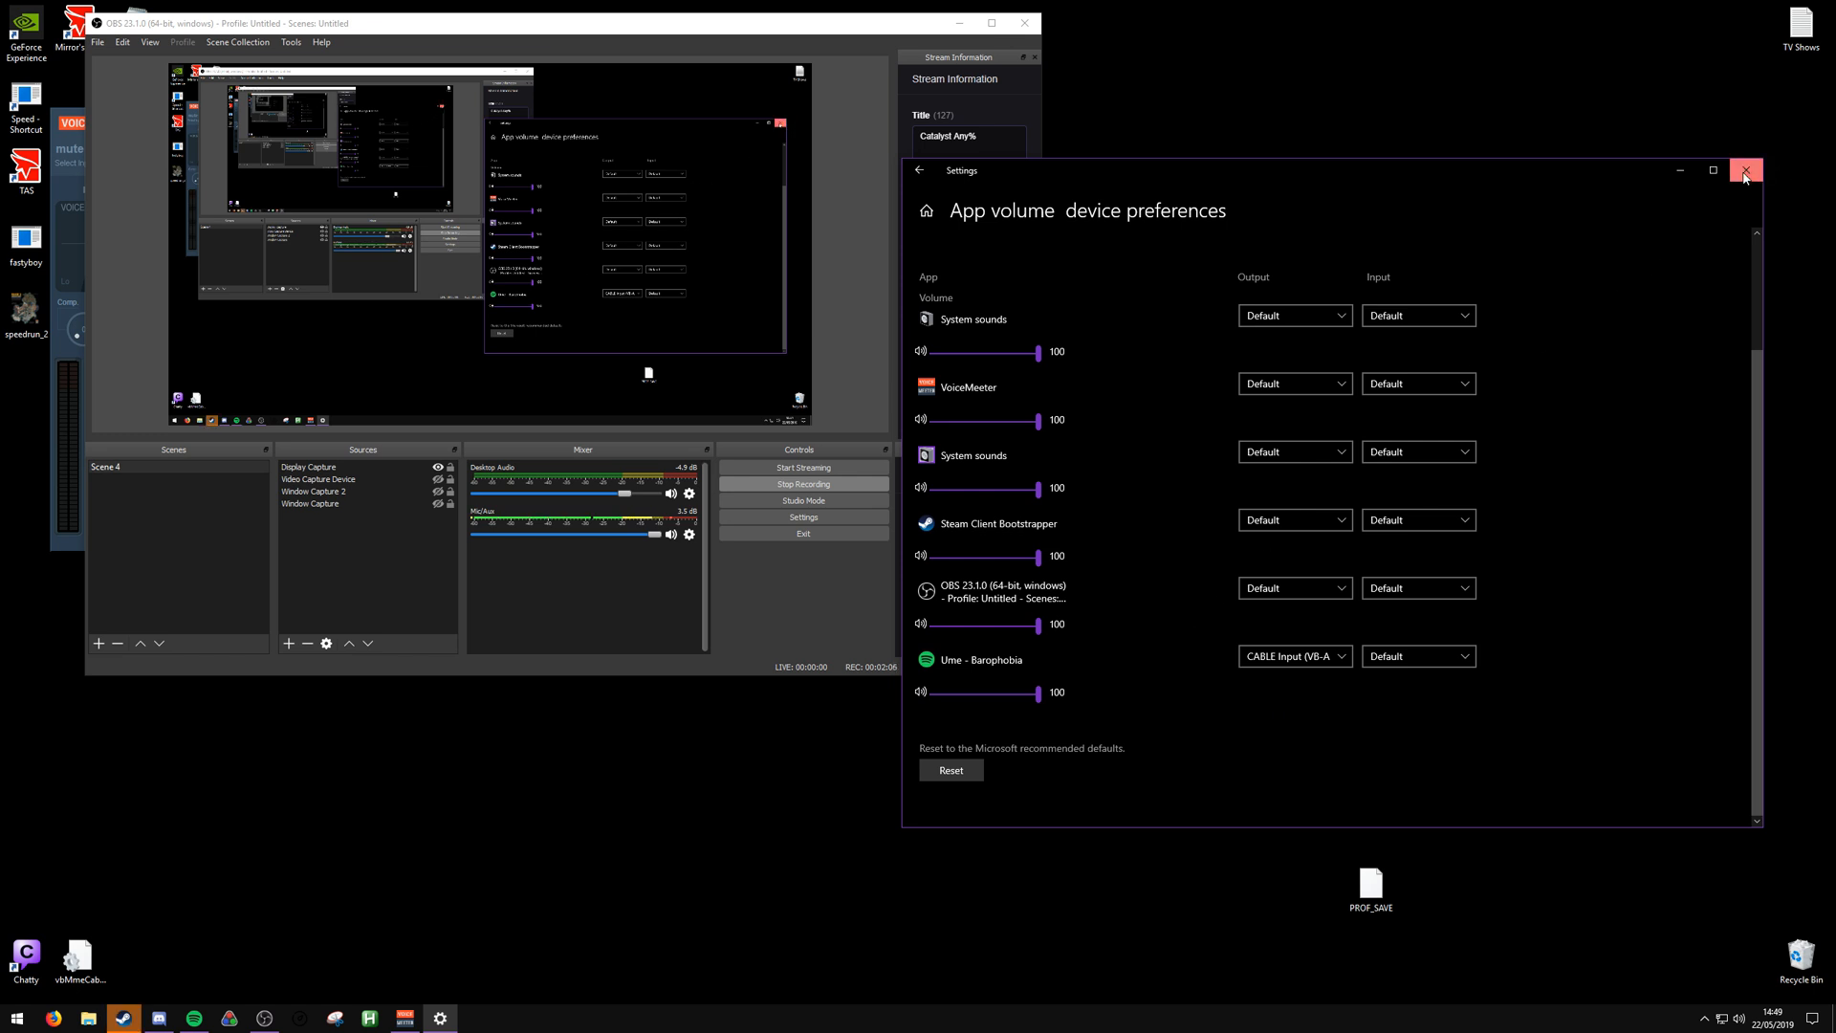
pyautogui.click(1745, 171)
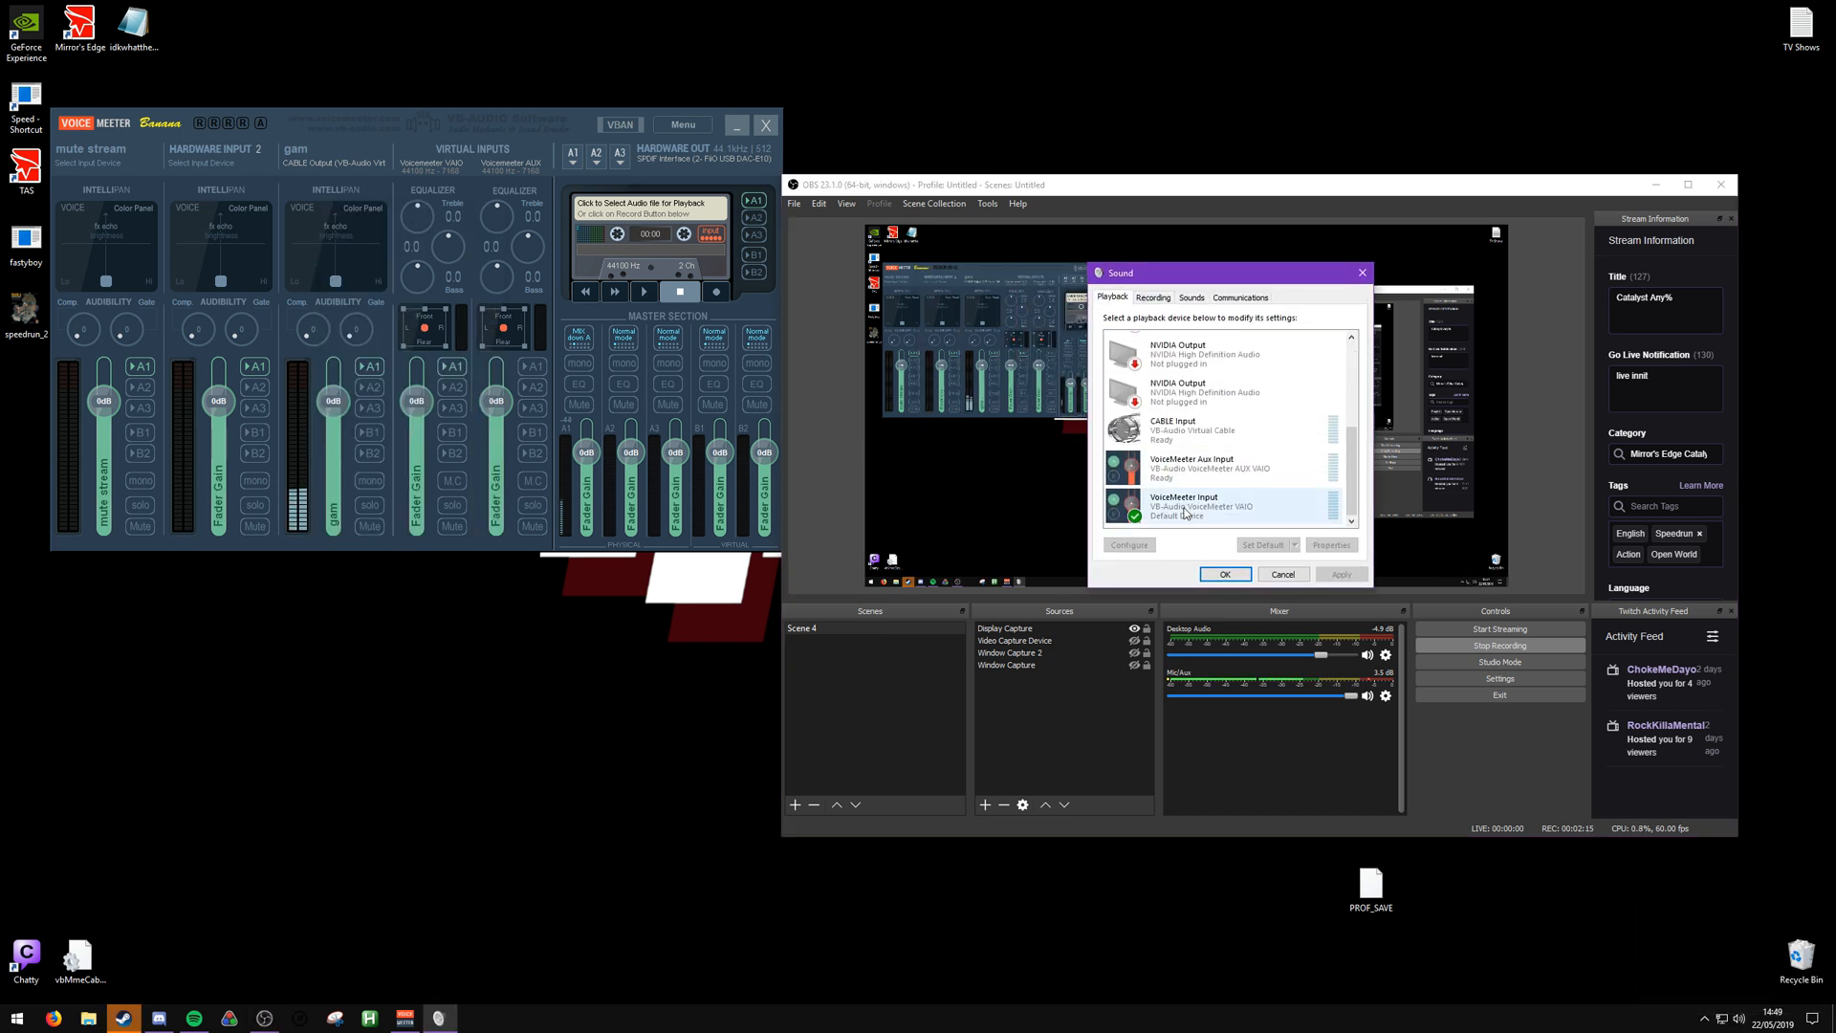
# Set VoiceMeeter Input and CABLE Input playback devices to 24 bit, 44100 Hz default format
pyautogui.click(1331, 543)
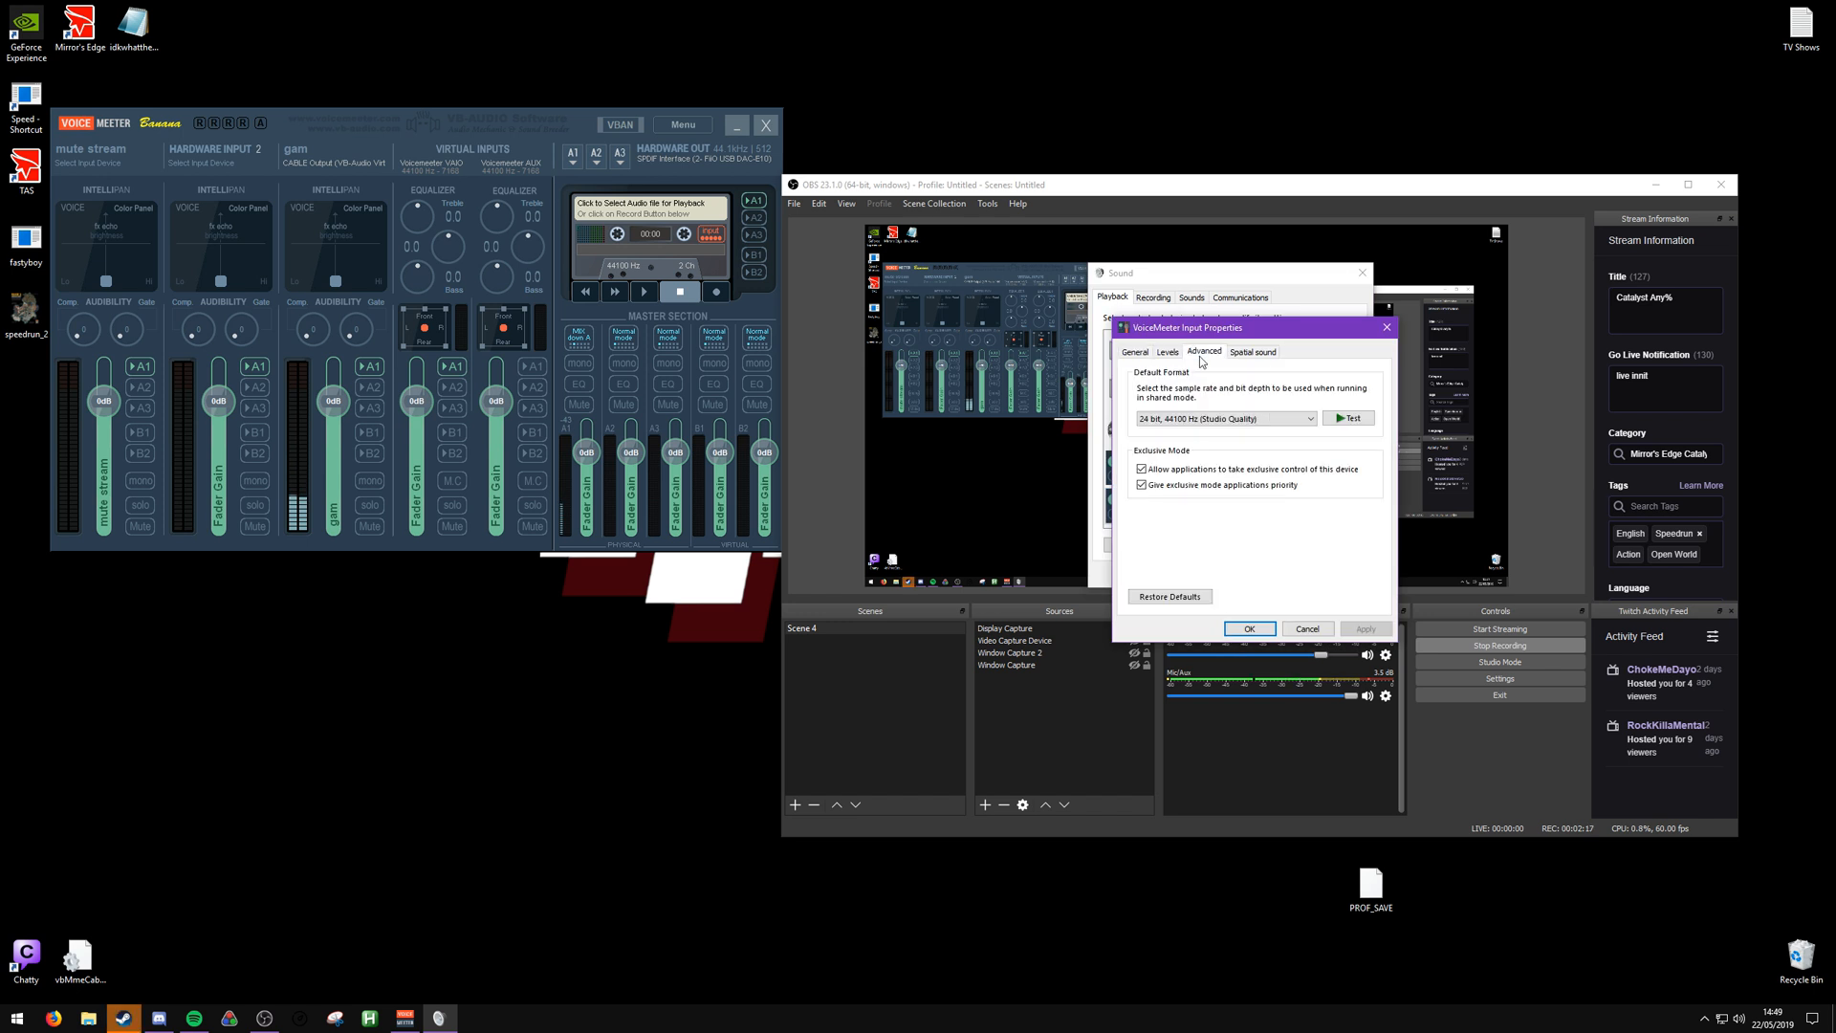
pyautogui.moveTo(1220, 394)
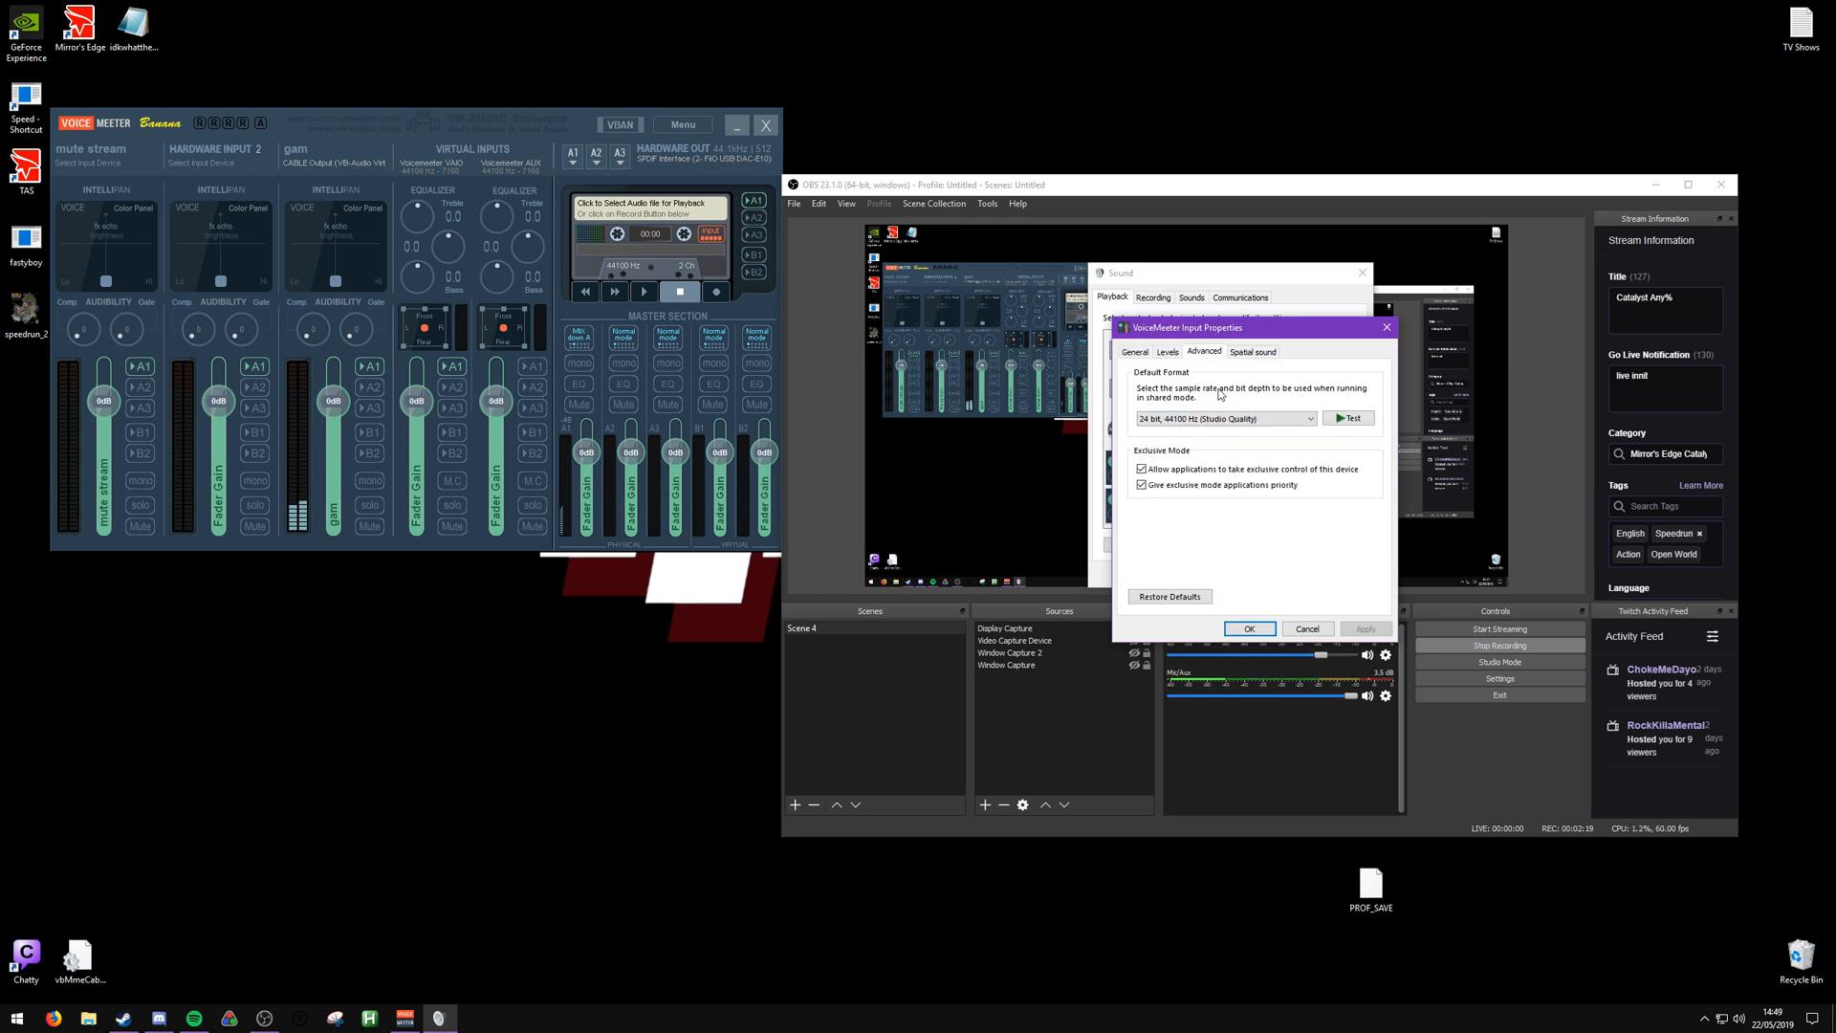
pyautogui.click(1307, 629)
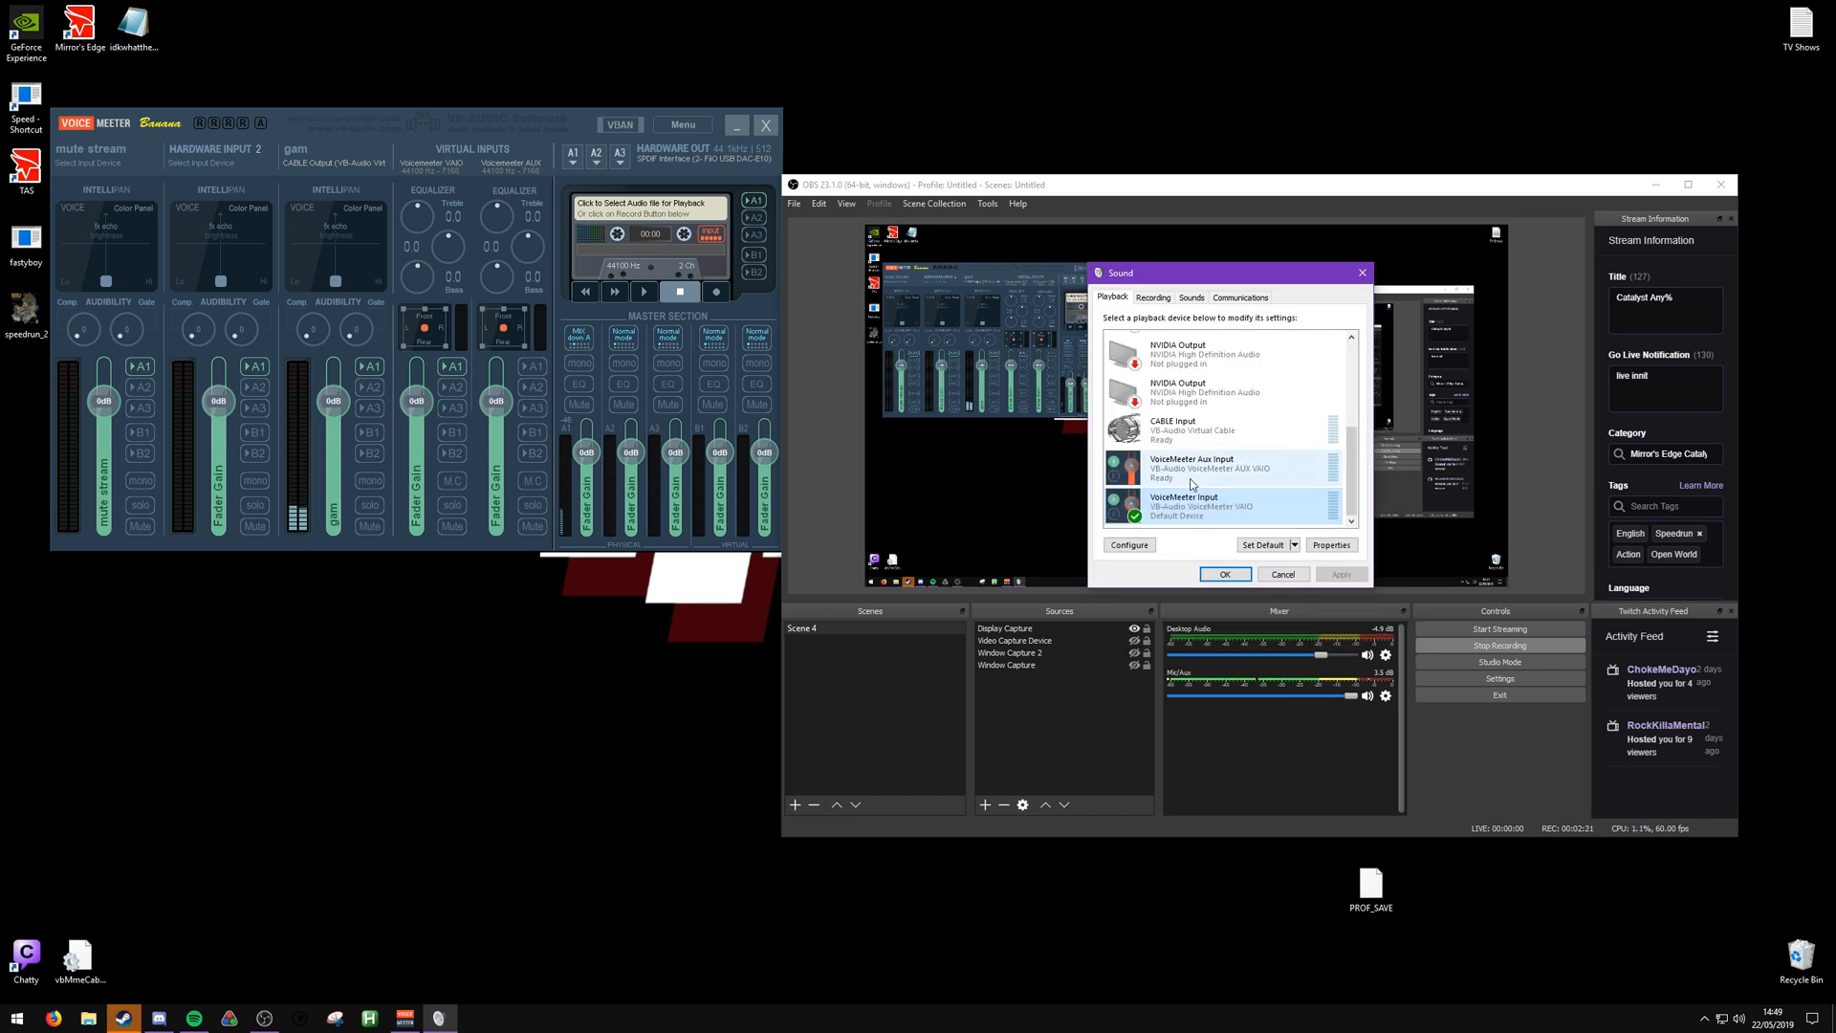
pyautogui.click(1331, 546)
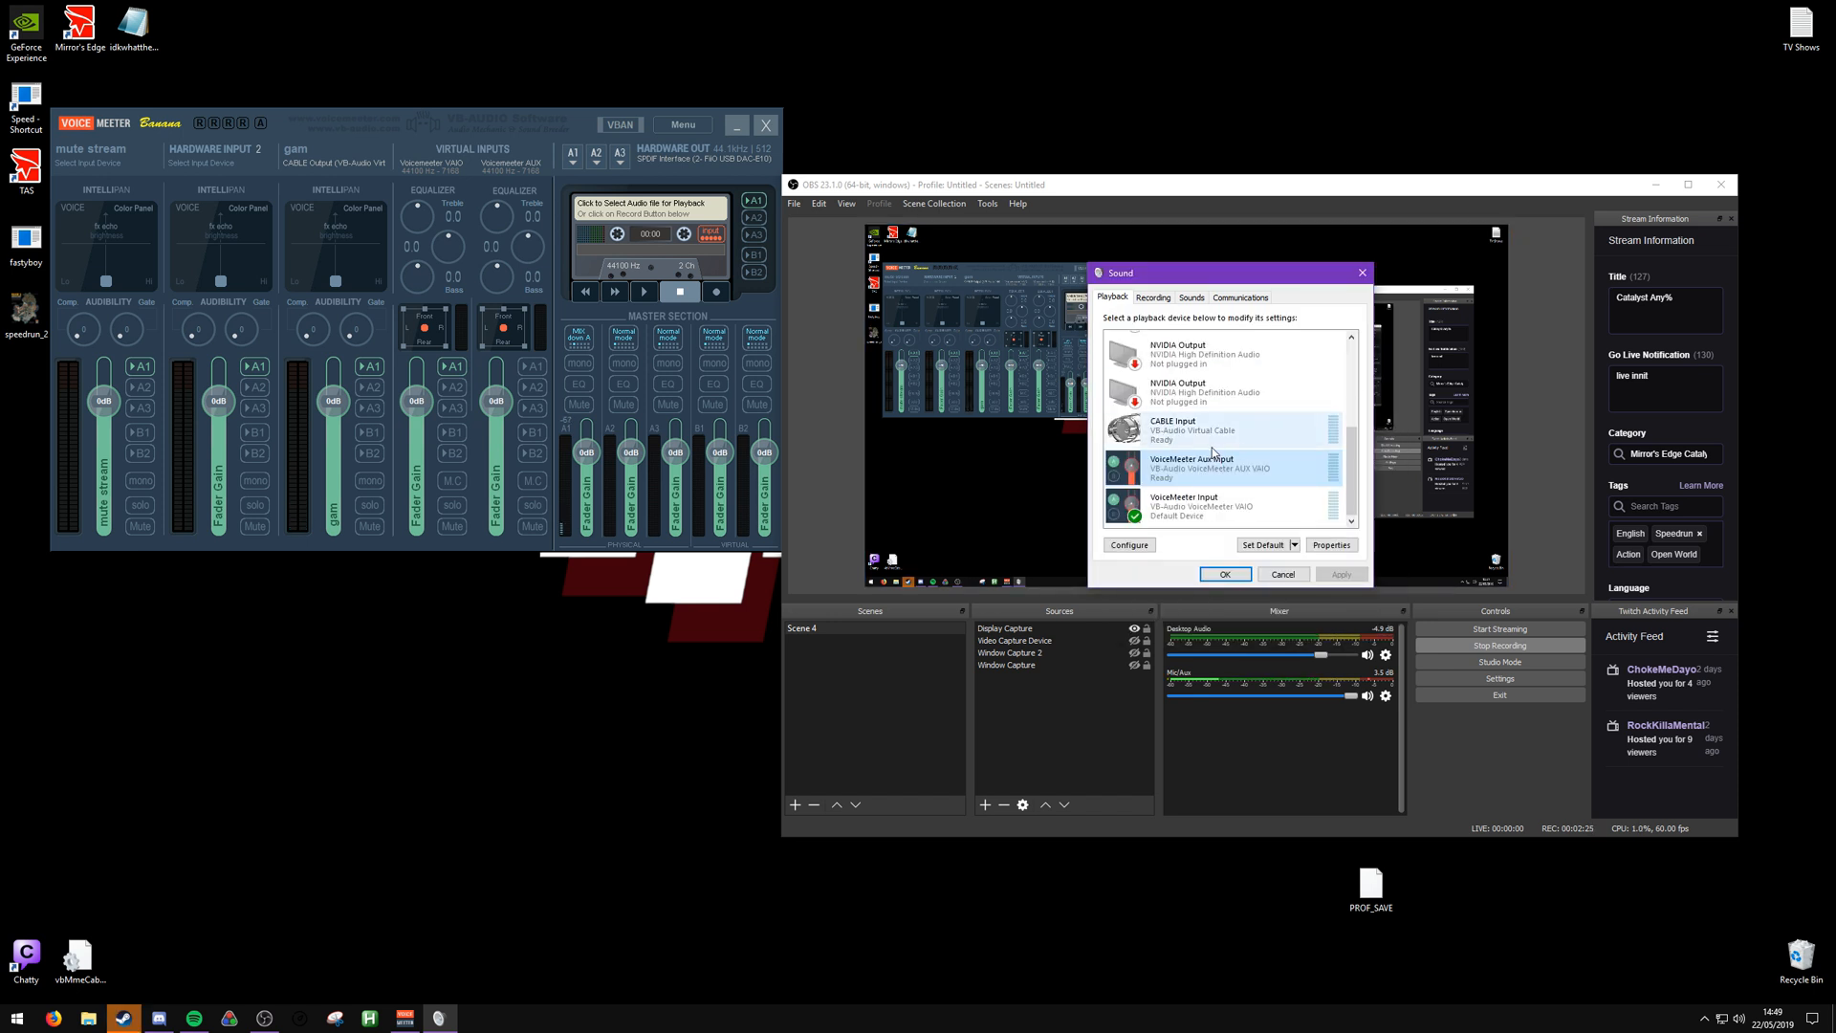
pyautogui.click(1331, 545)
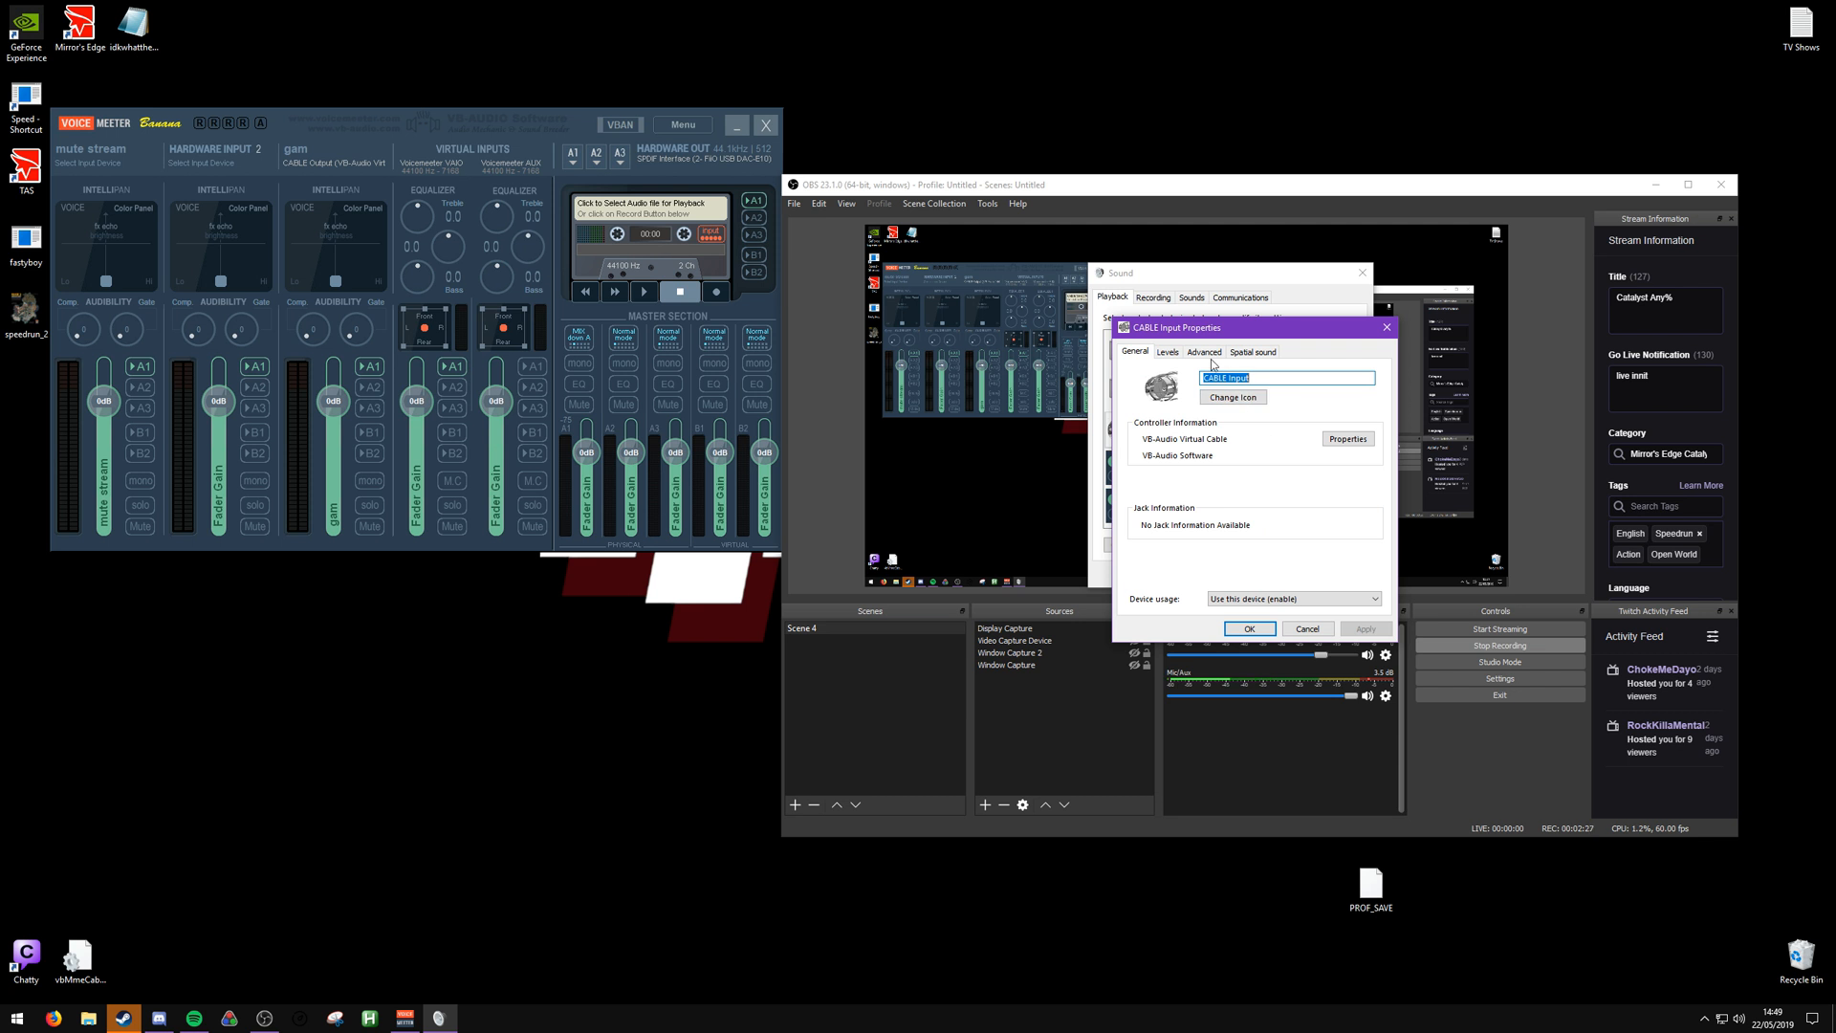
pyautogui.click(1203, 352)
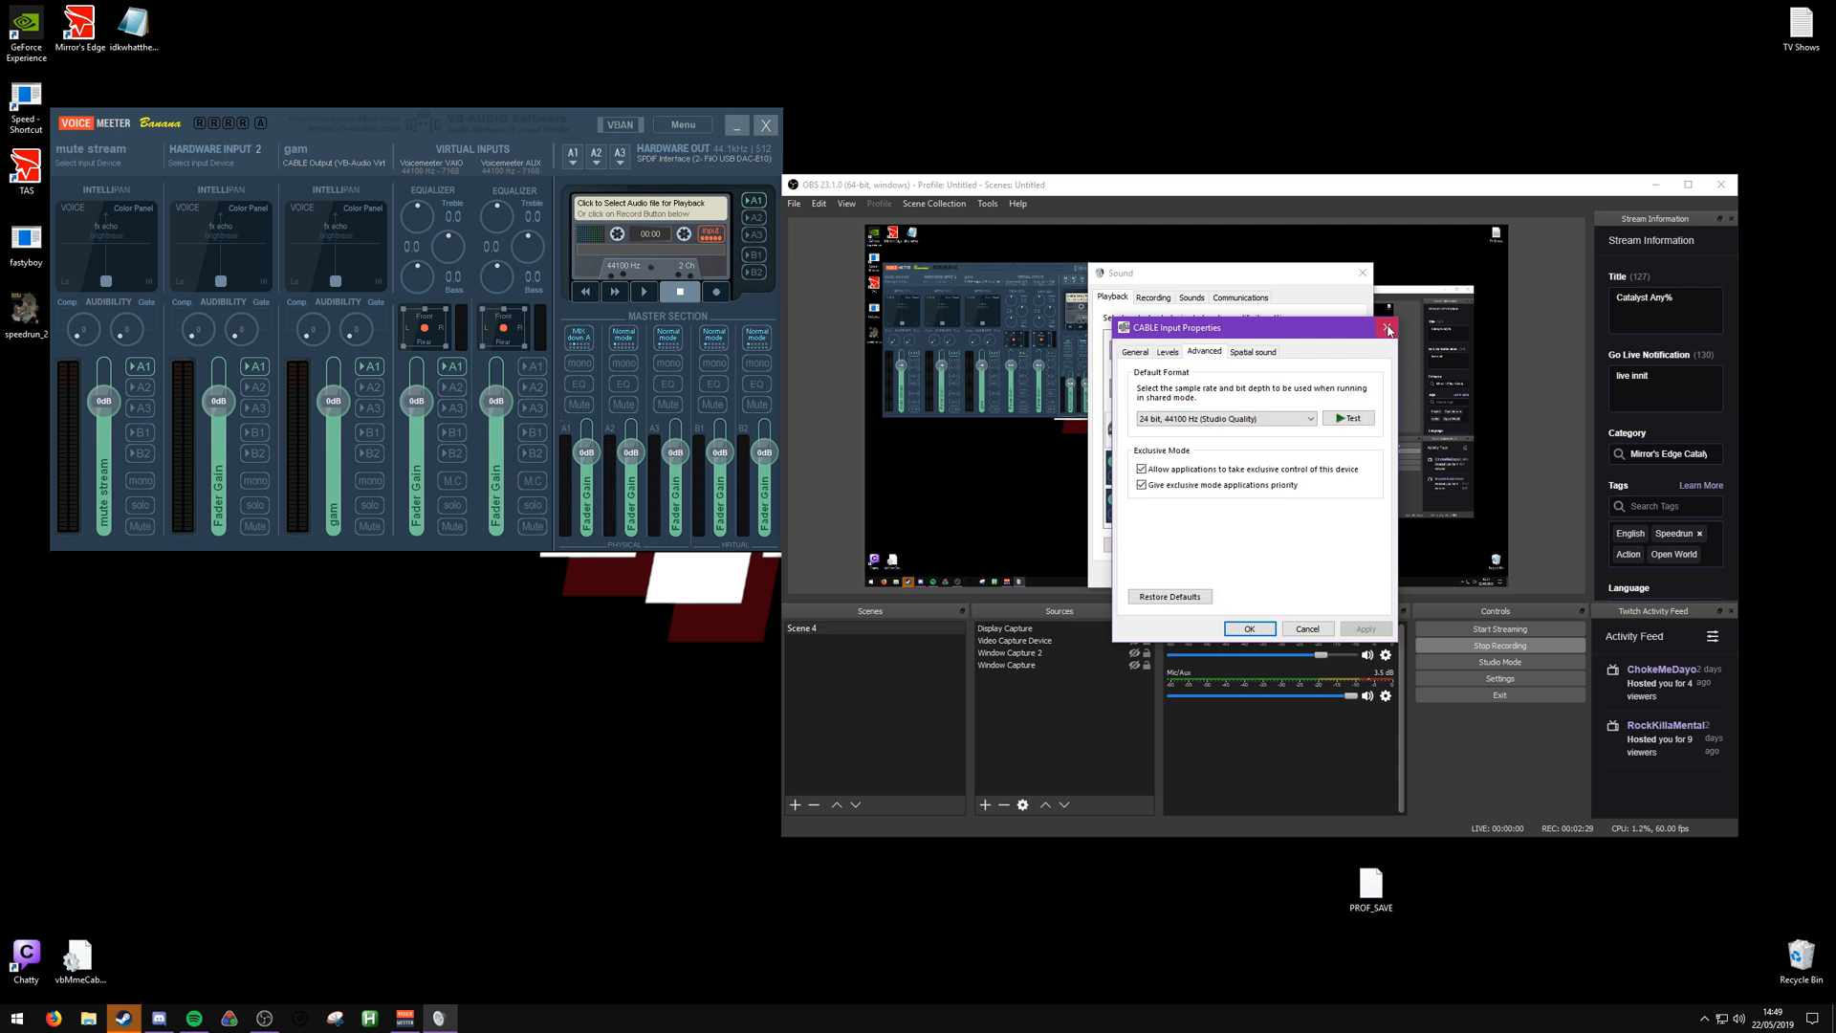
pyautogui.click(1389, 327)
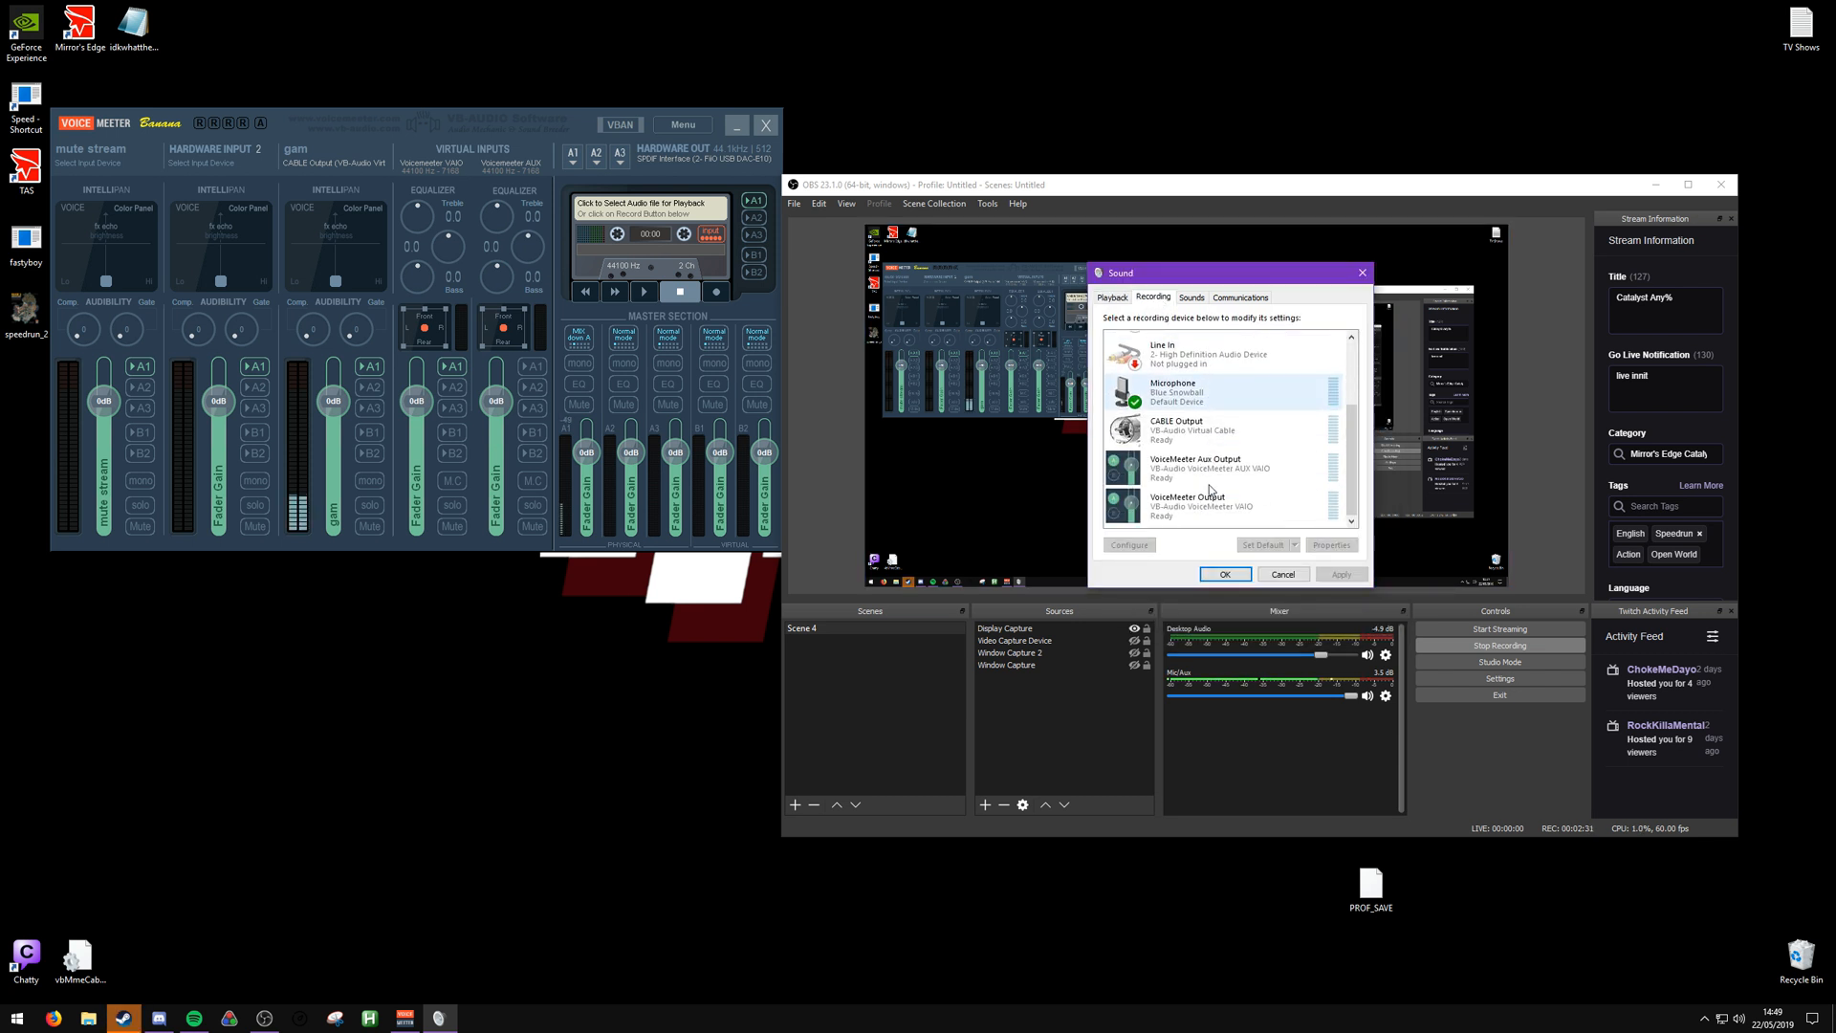
# Set the VoiceMeeter Output recording device to 24 bit, 44100 Hz default format
pyautogui.rightClick(1188, 503)
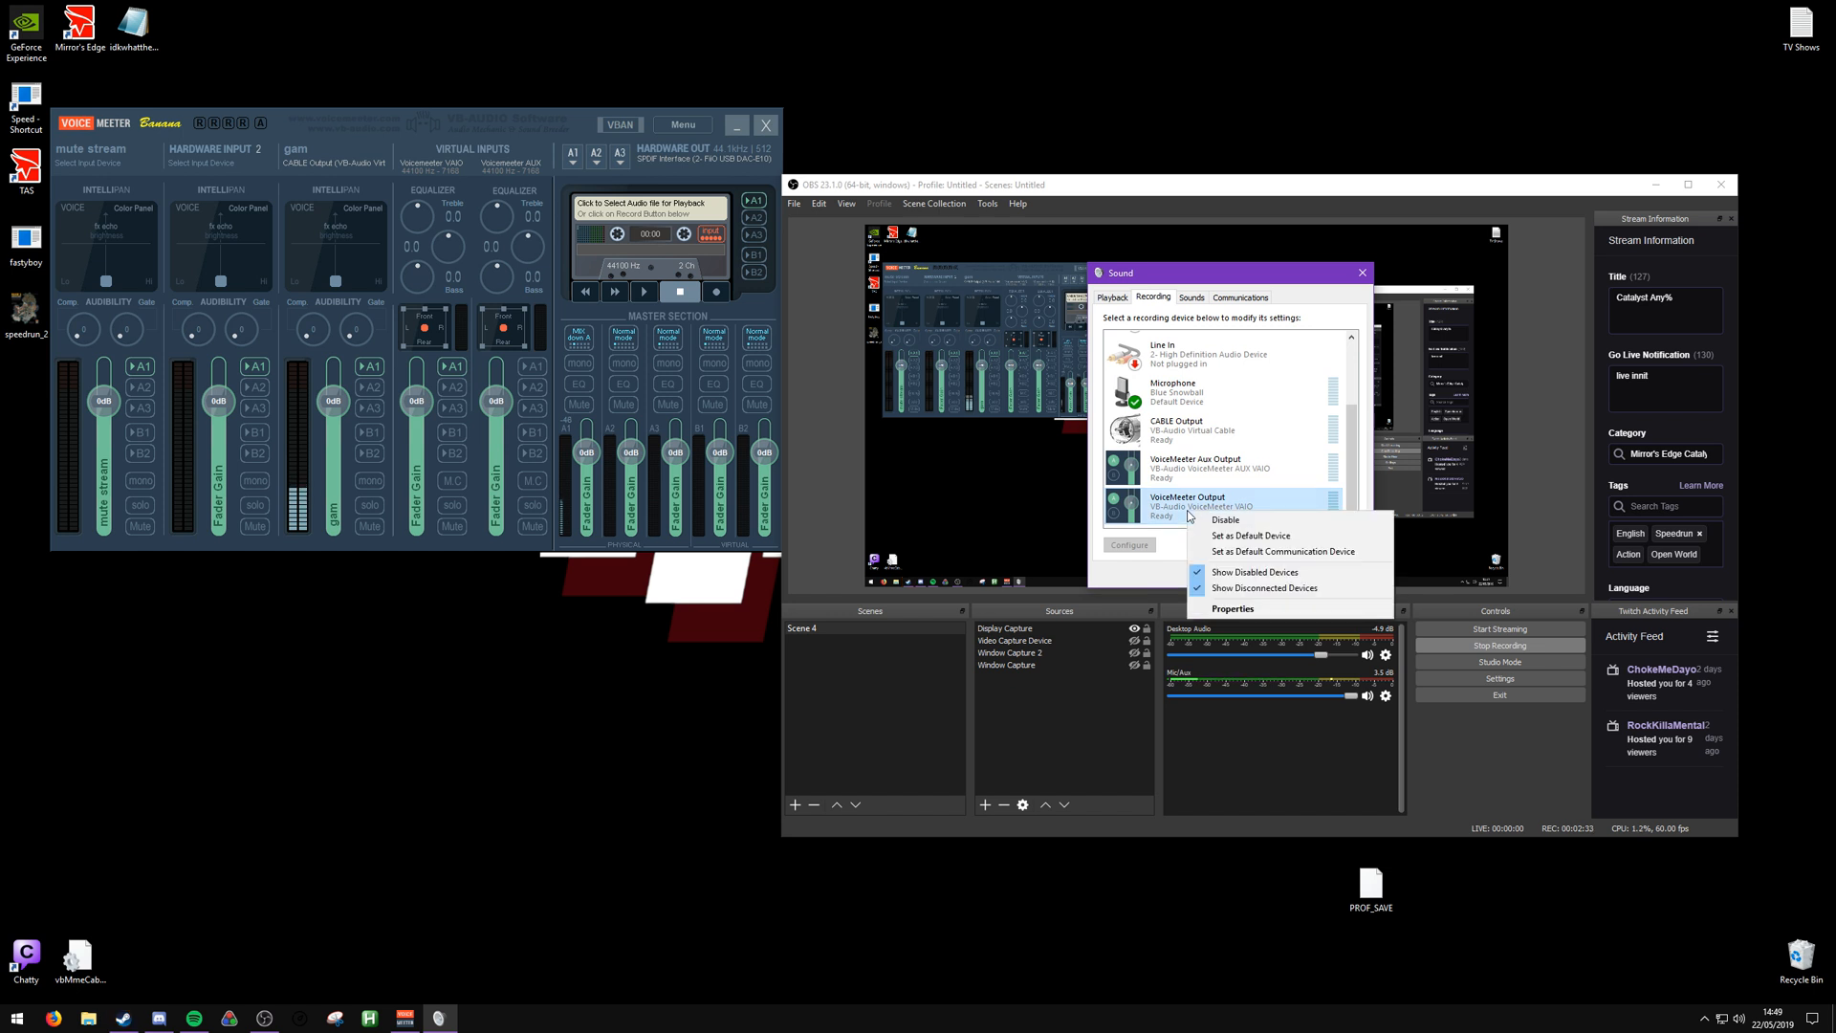
pyautogui.click(1232, 608)
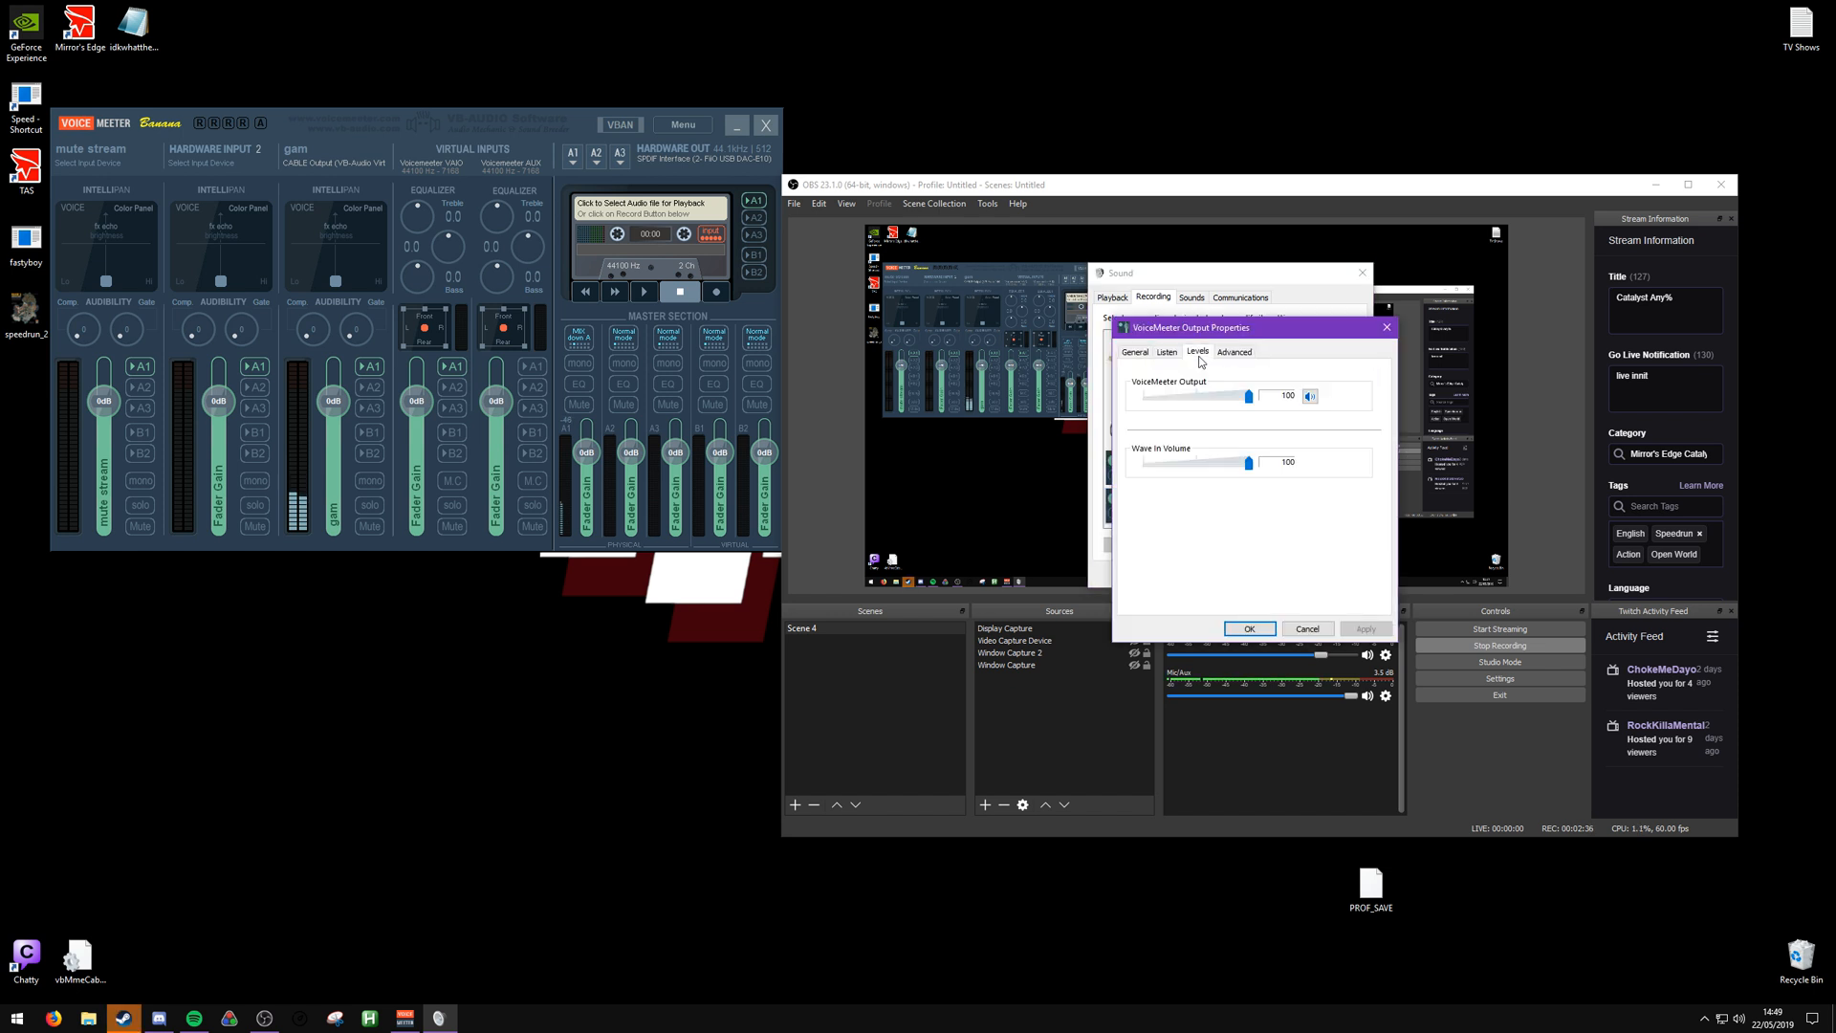
pyautogui.click(1234, 352)
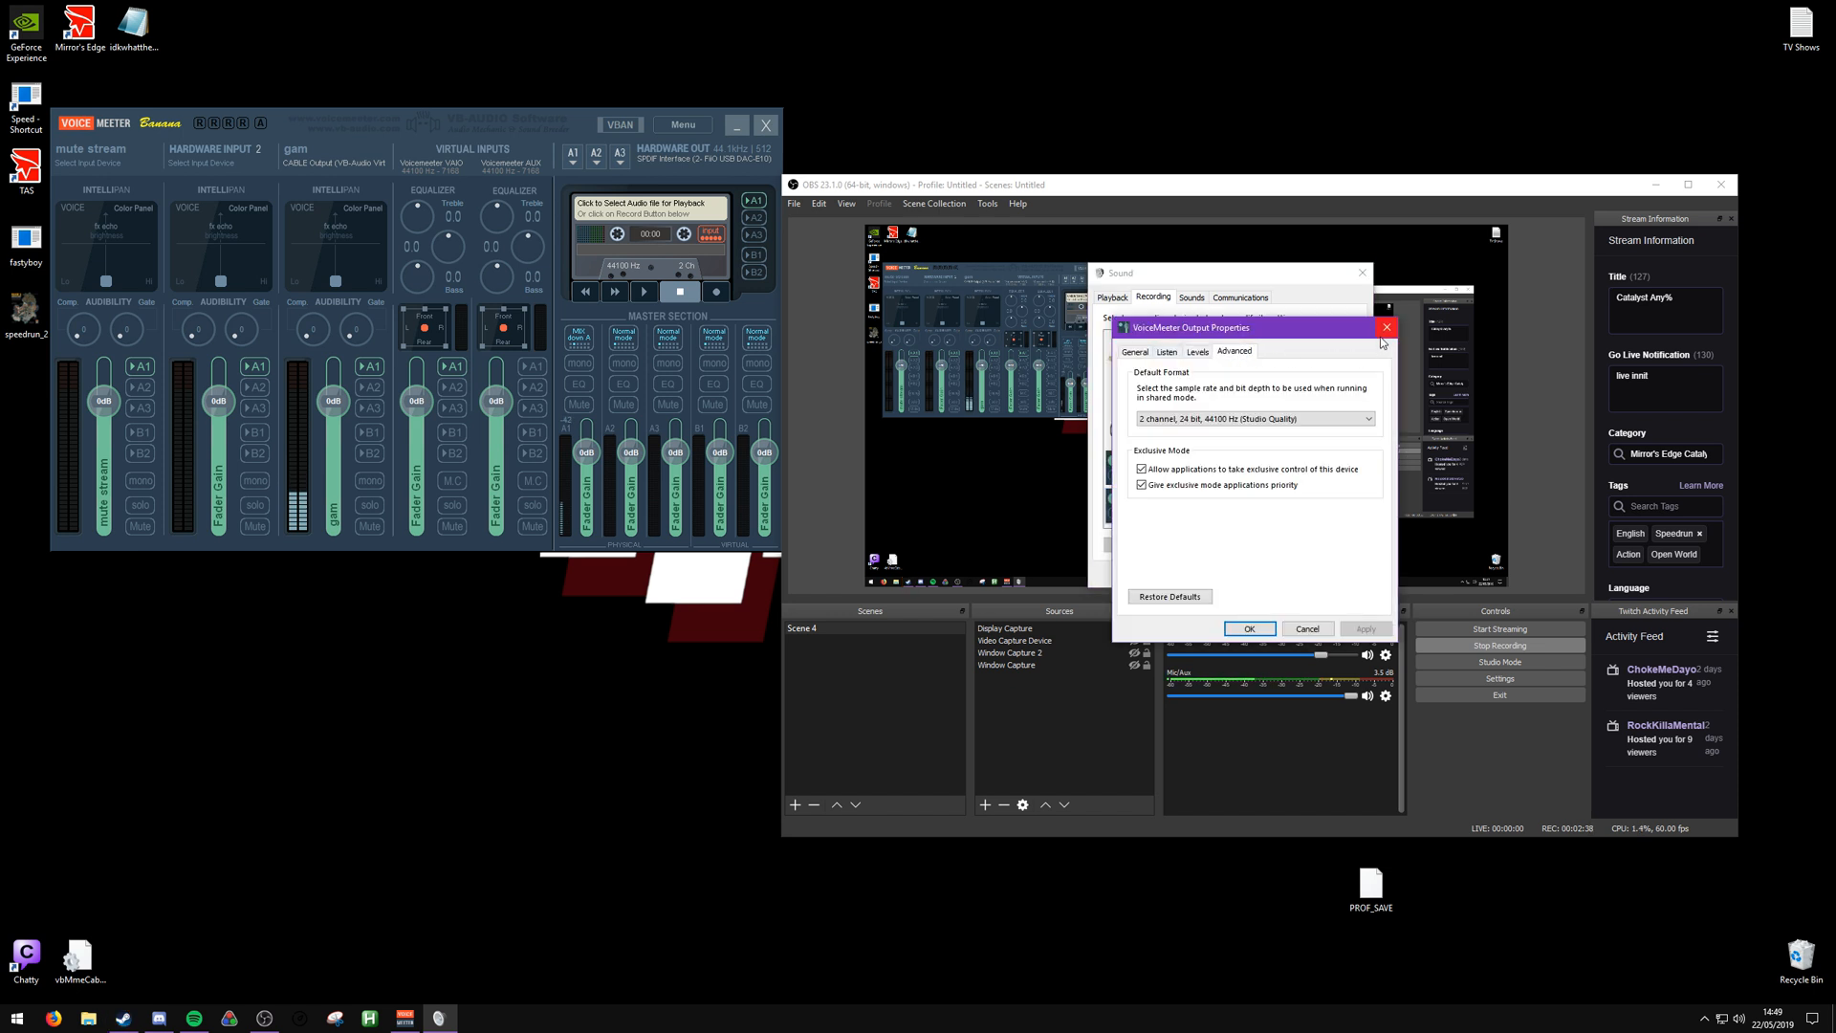
pyautogui.rightClick(1186, 463)
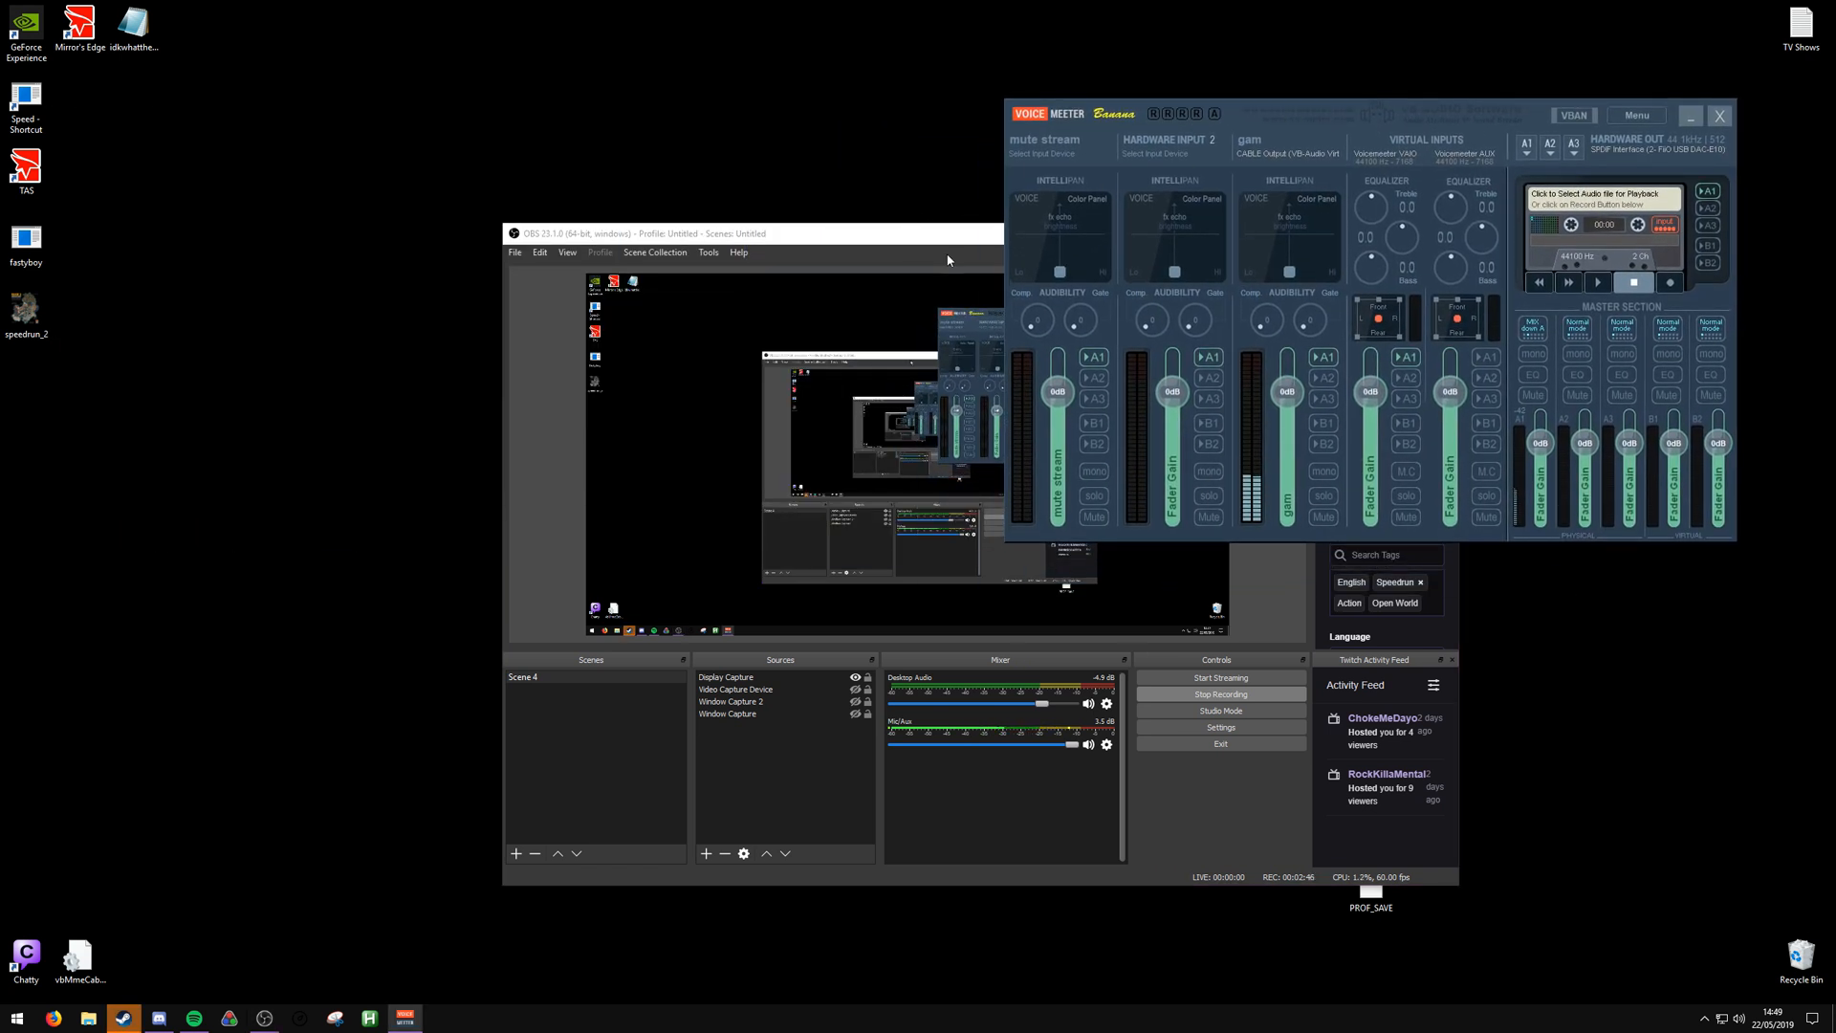
# Reinitialise the Voicemeeter audio engine from the Menu and minimise the mixer
pyautogui.click(1635, 115)
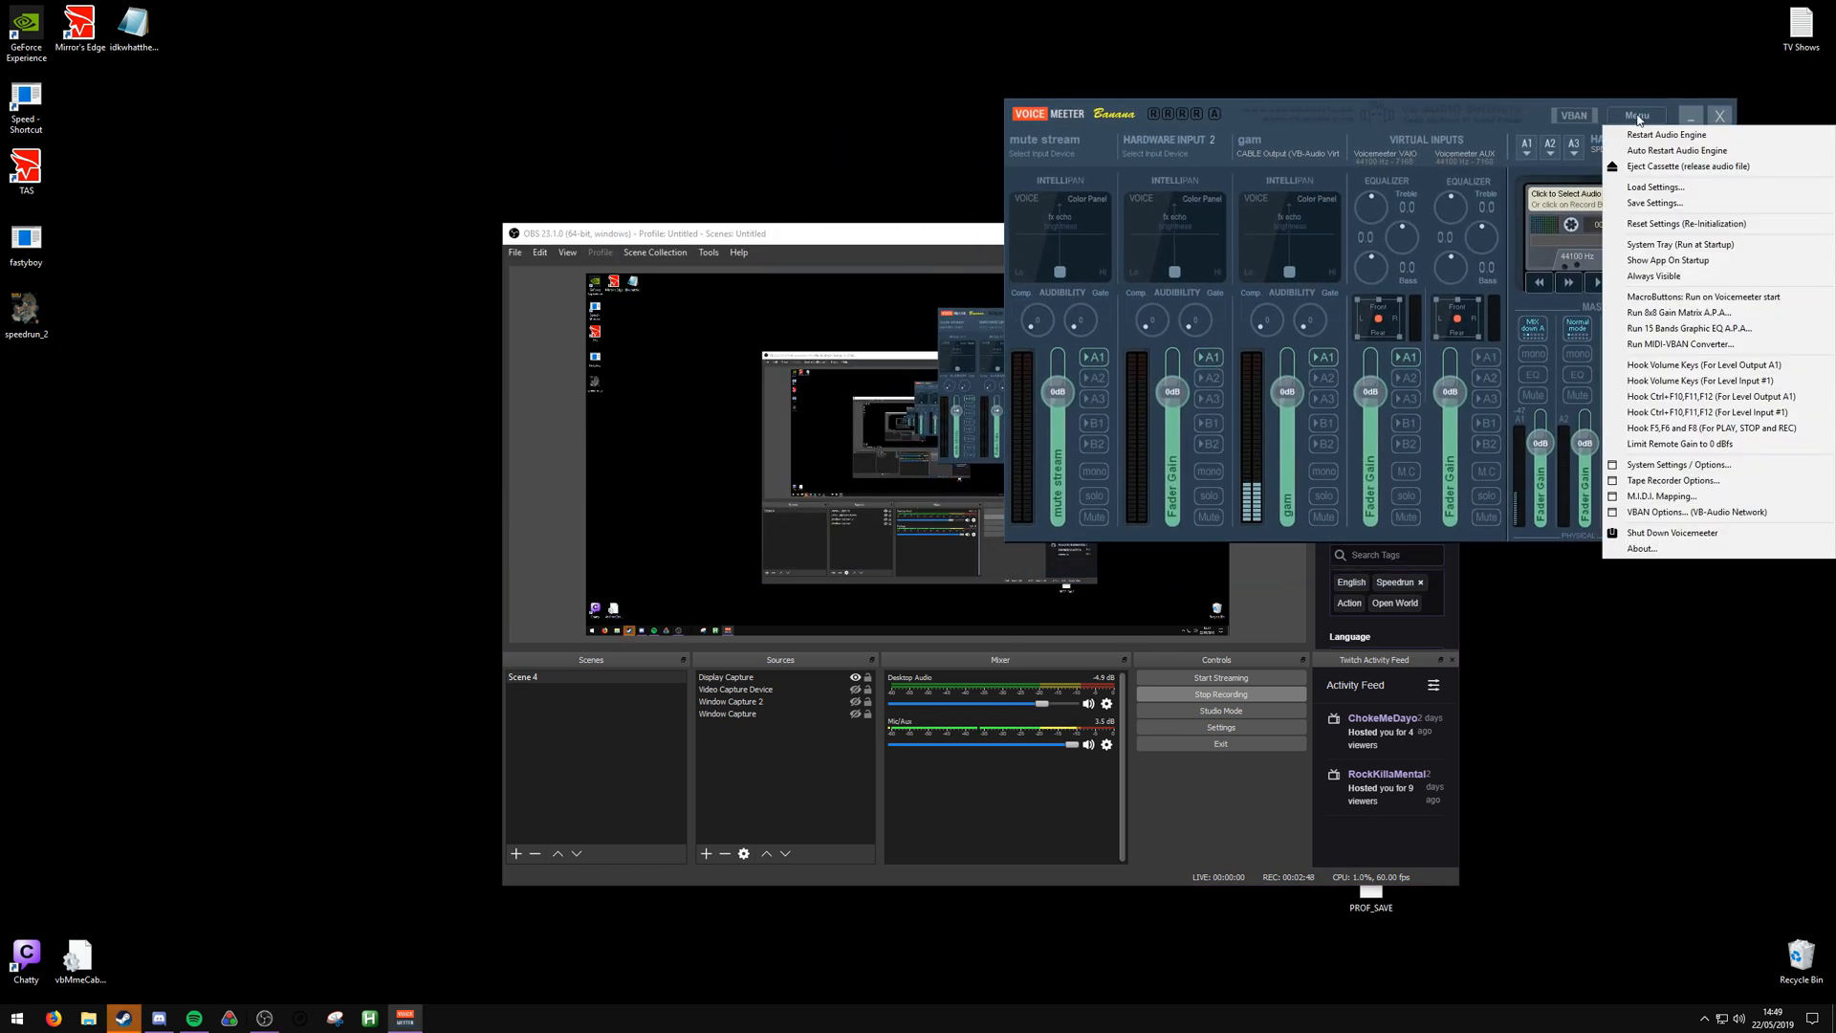
pyautogui.moveTo(1687, 224)
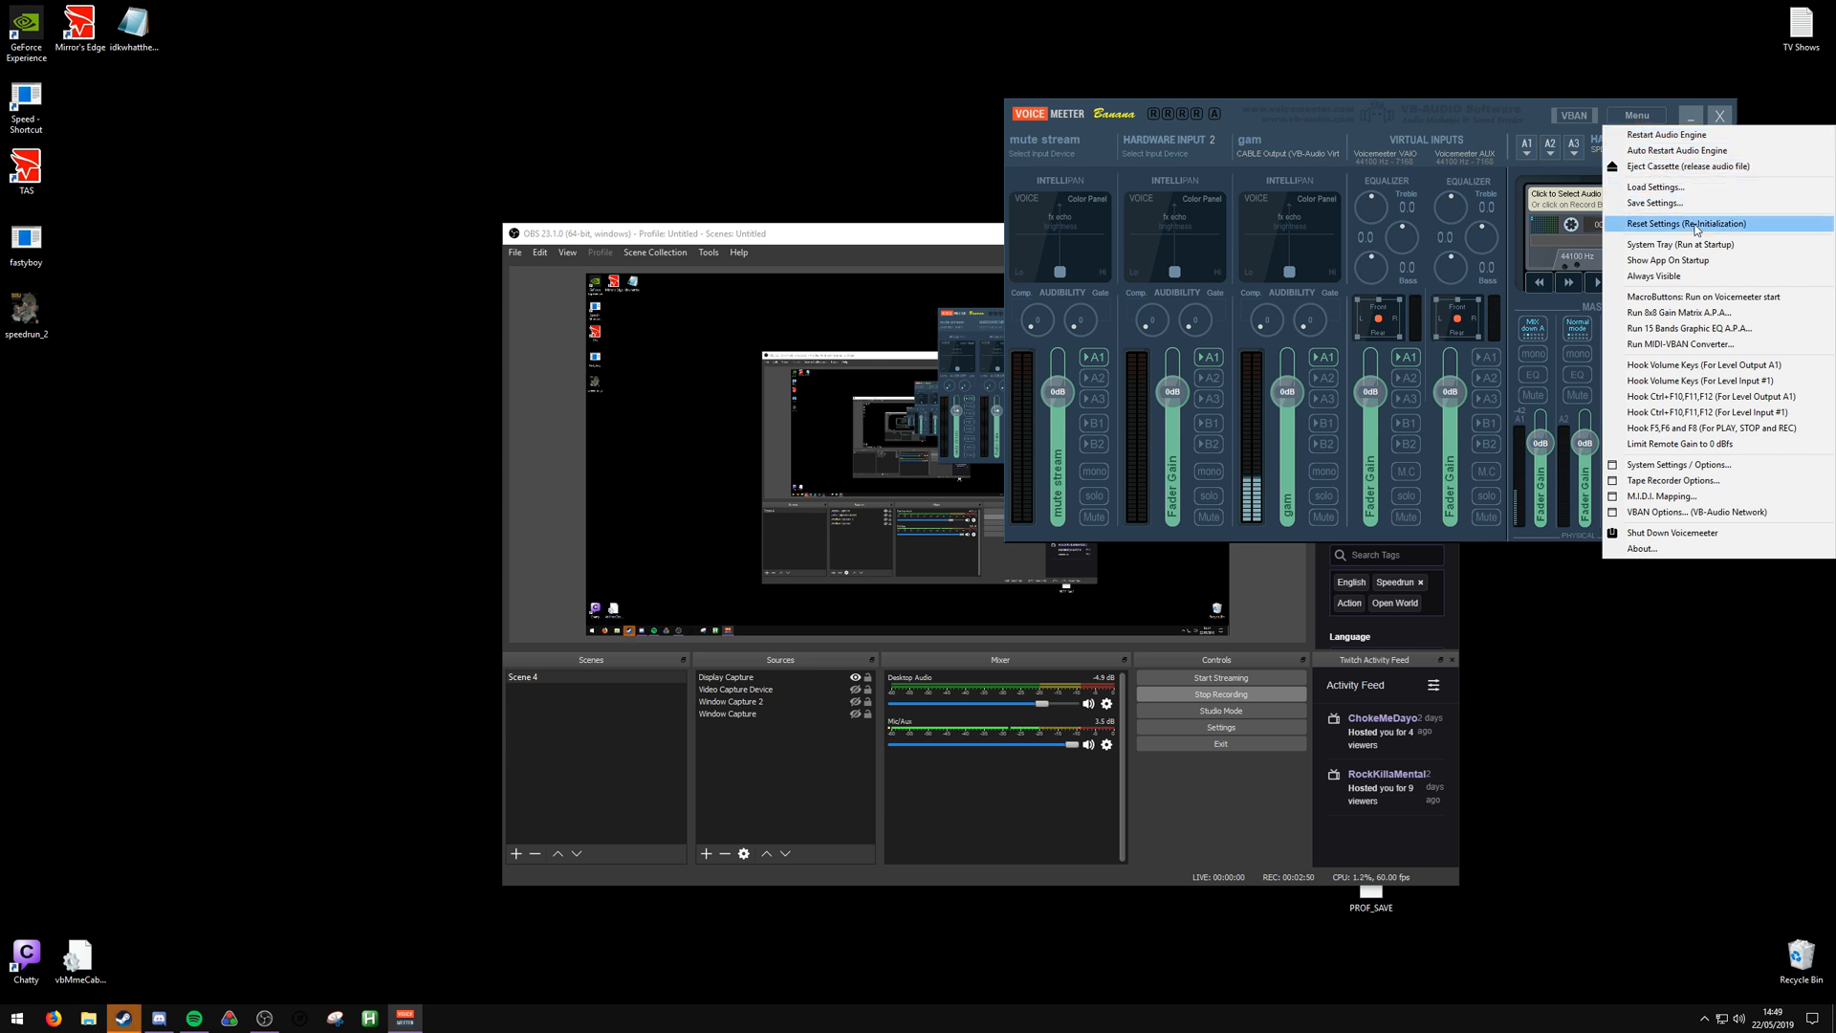
pyautogui.click(1684, 222)
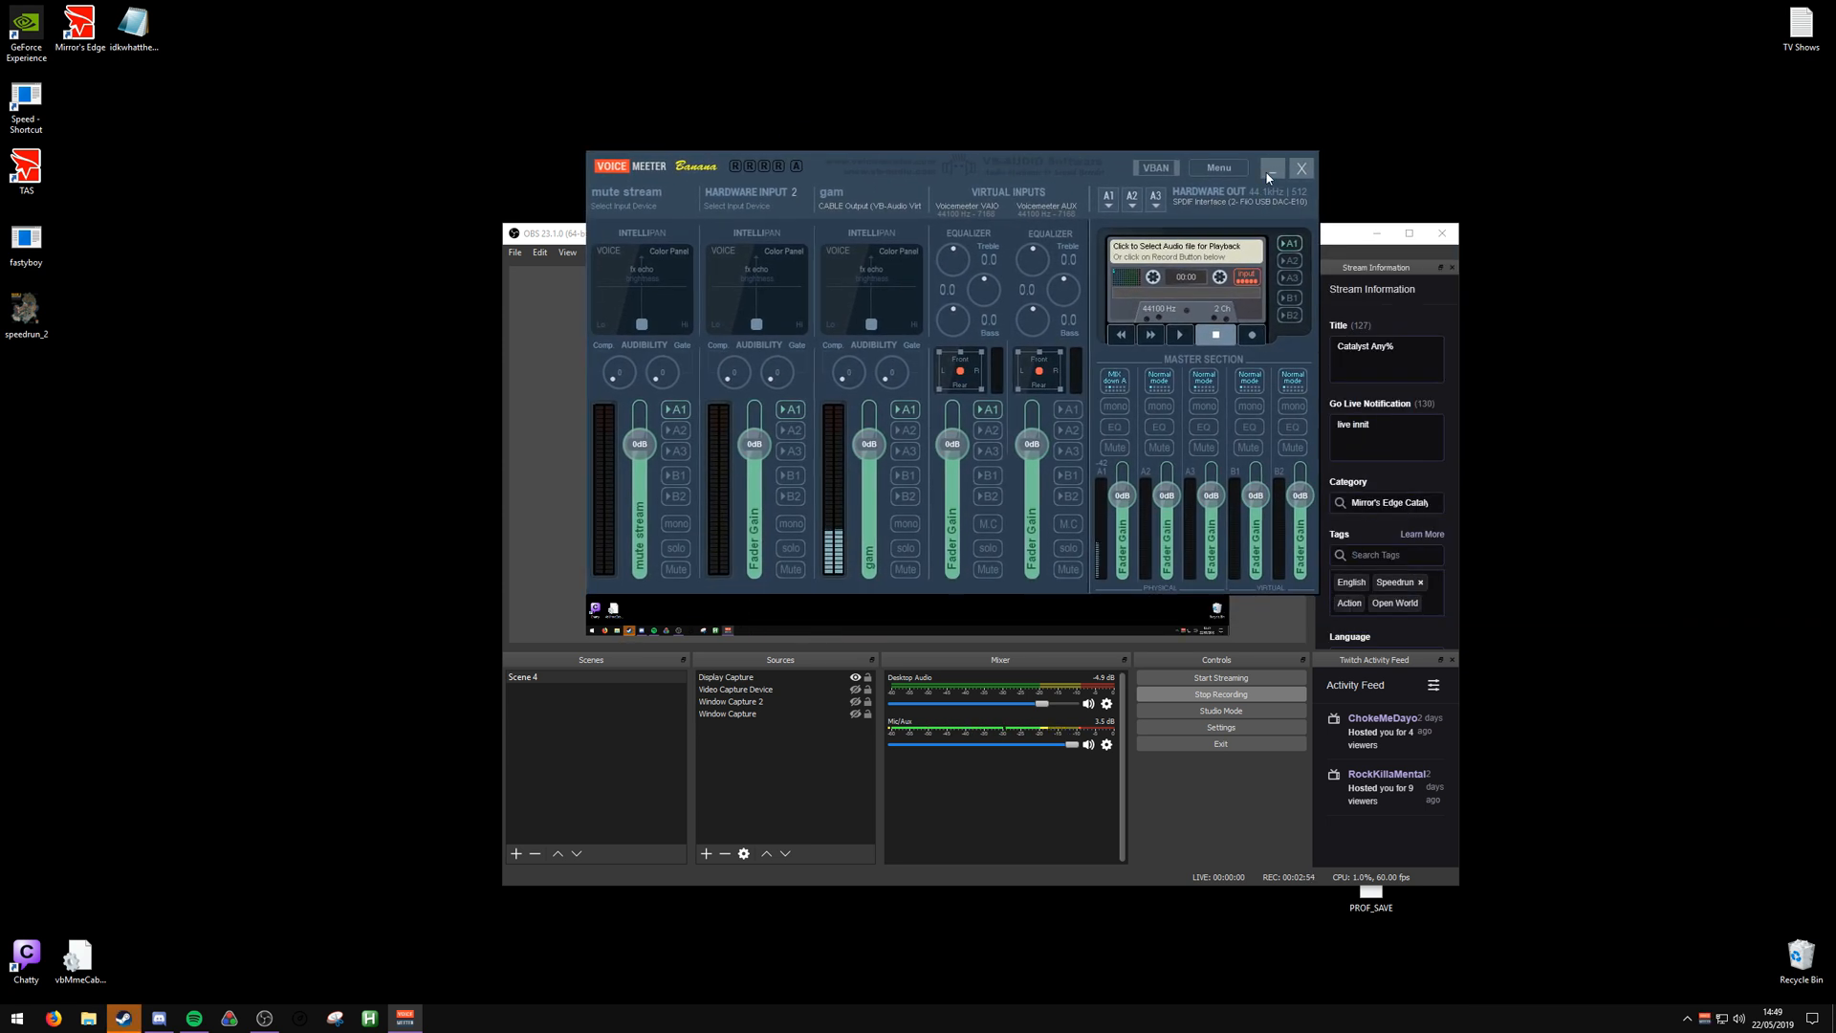
pyautogui.click(1274, 169)
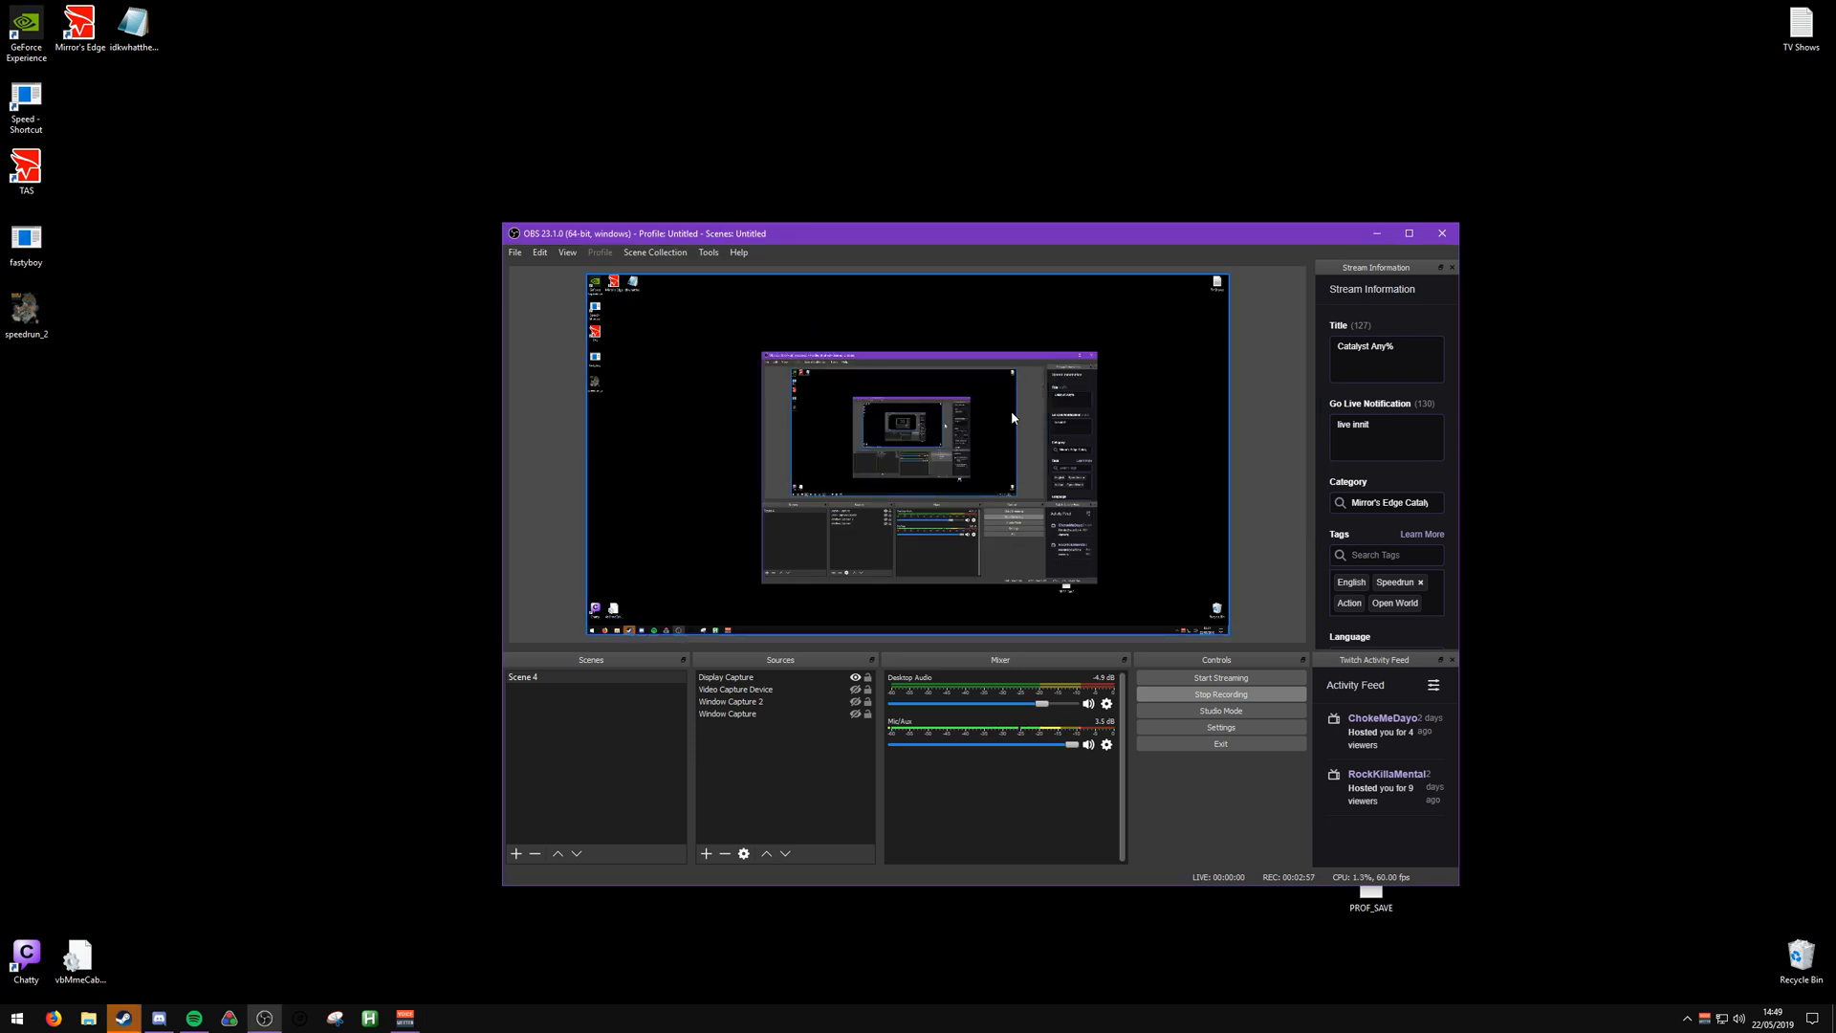
# Reach the Windows Sound settings page from the tray speaker's quick sound options
pyautogui.rightClick(1723, 1018)
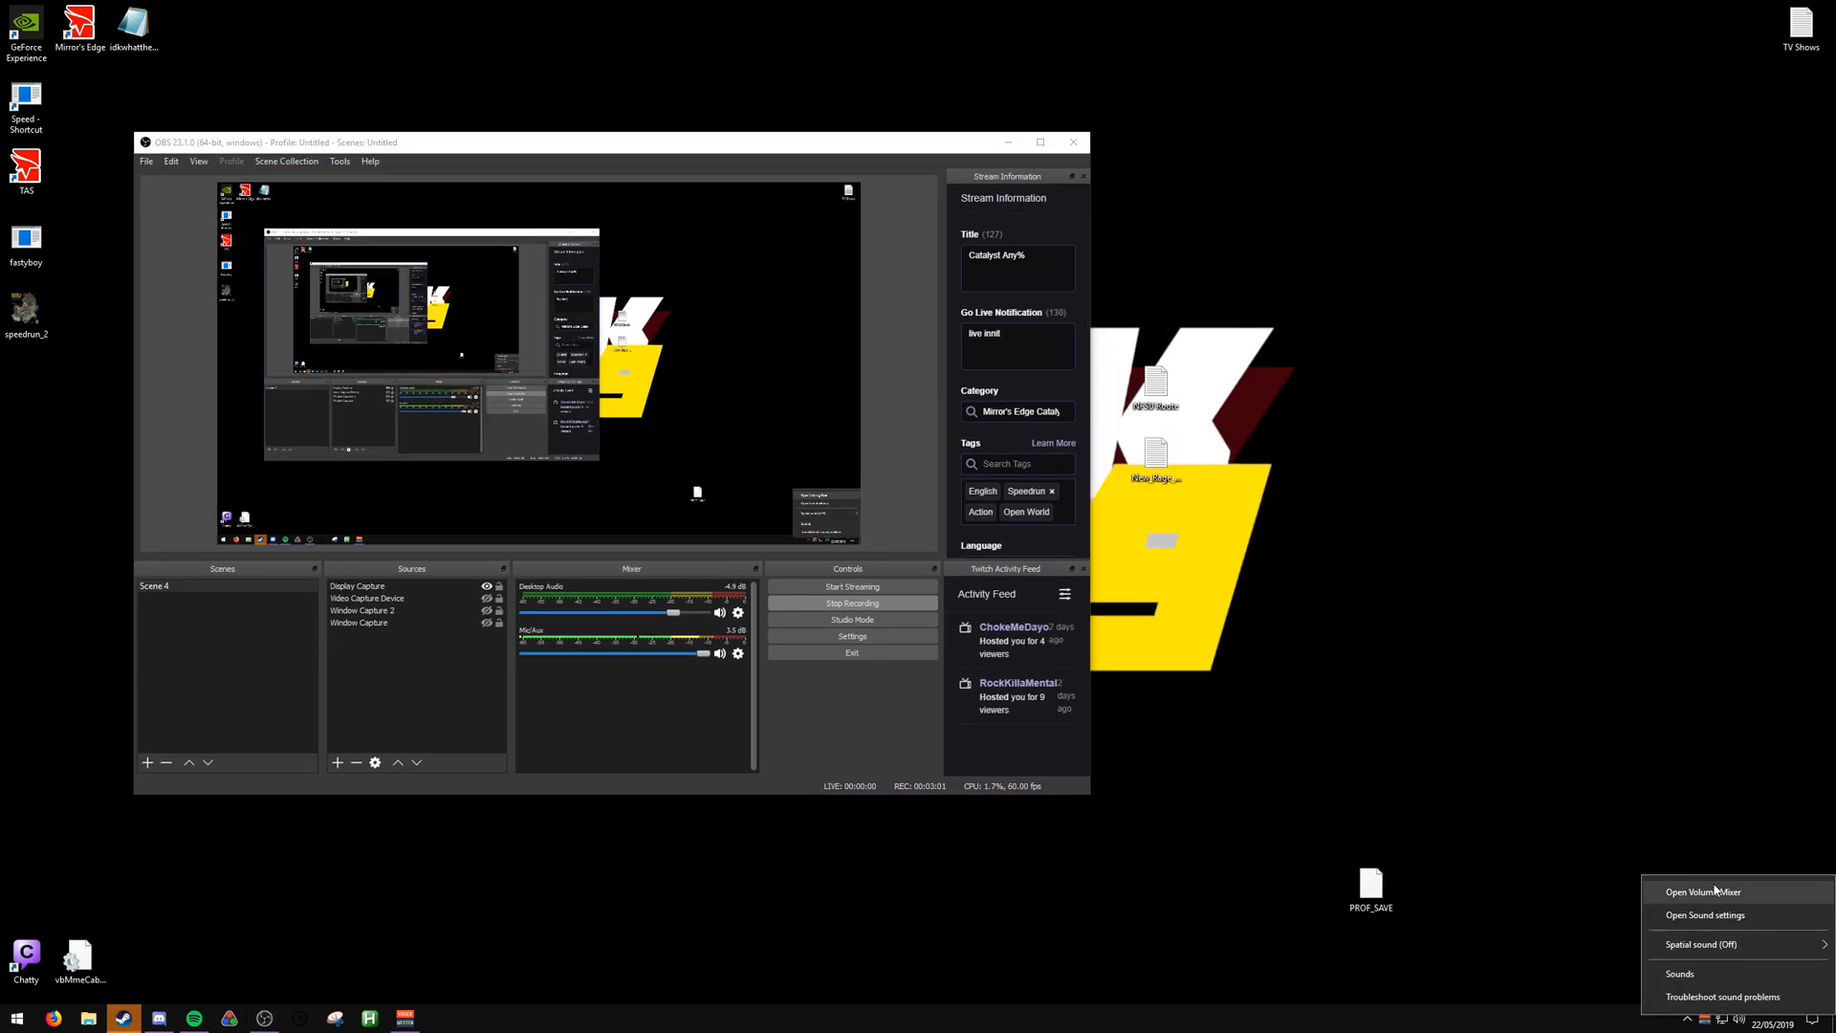
pyautogui.moveTo(1706, 914)
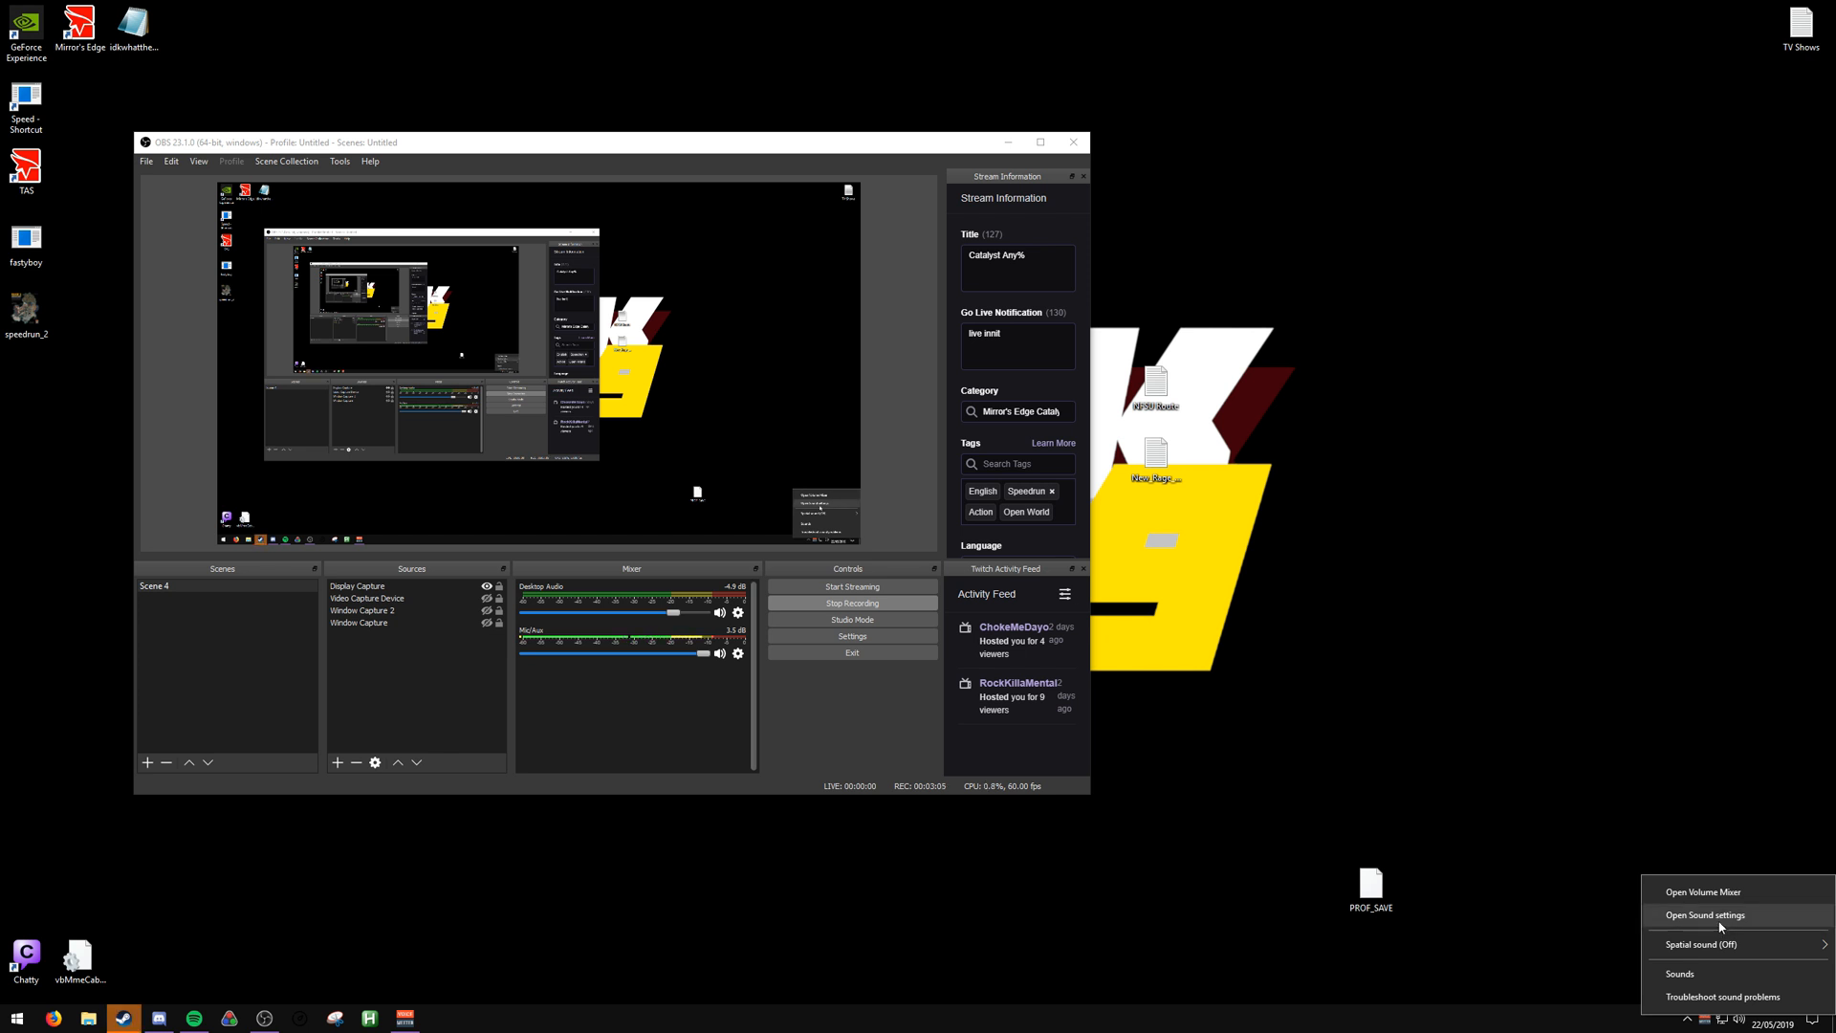
pyautogui.moveTo(1710, 893)
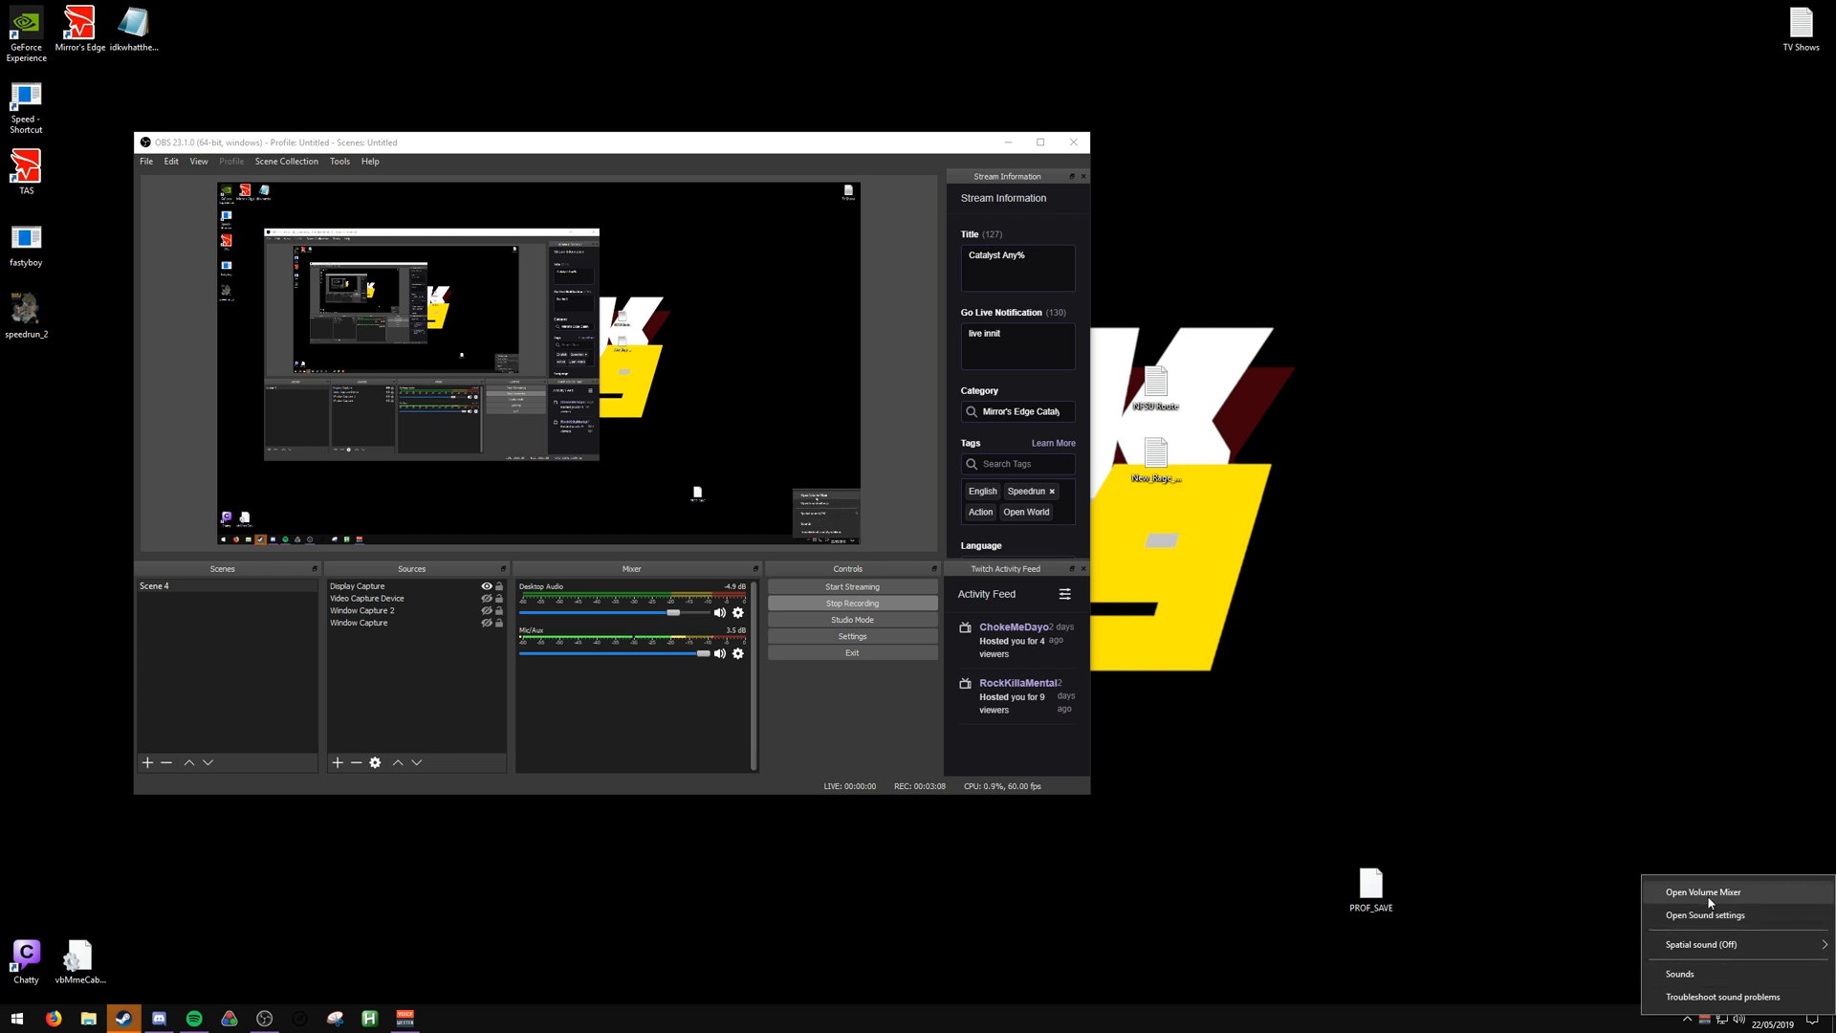
pyautogui.click(1678, 974)
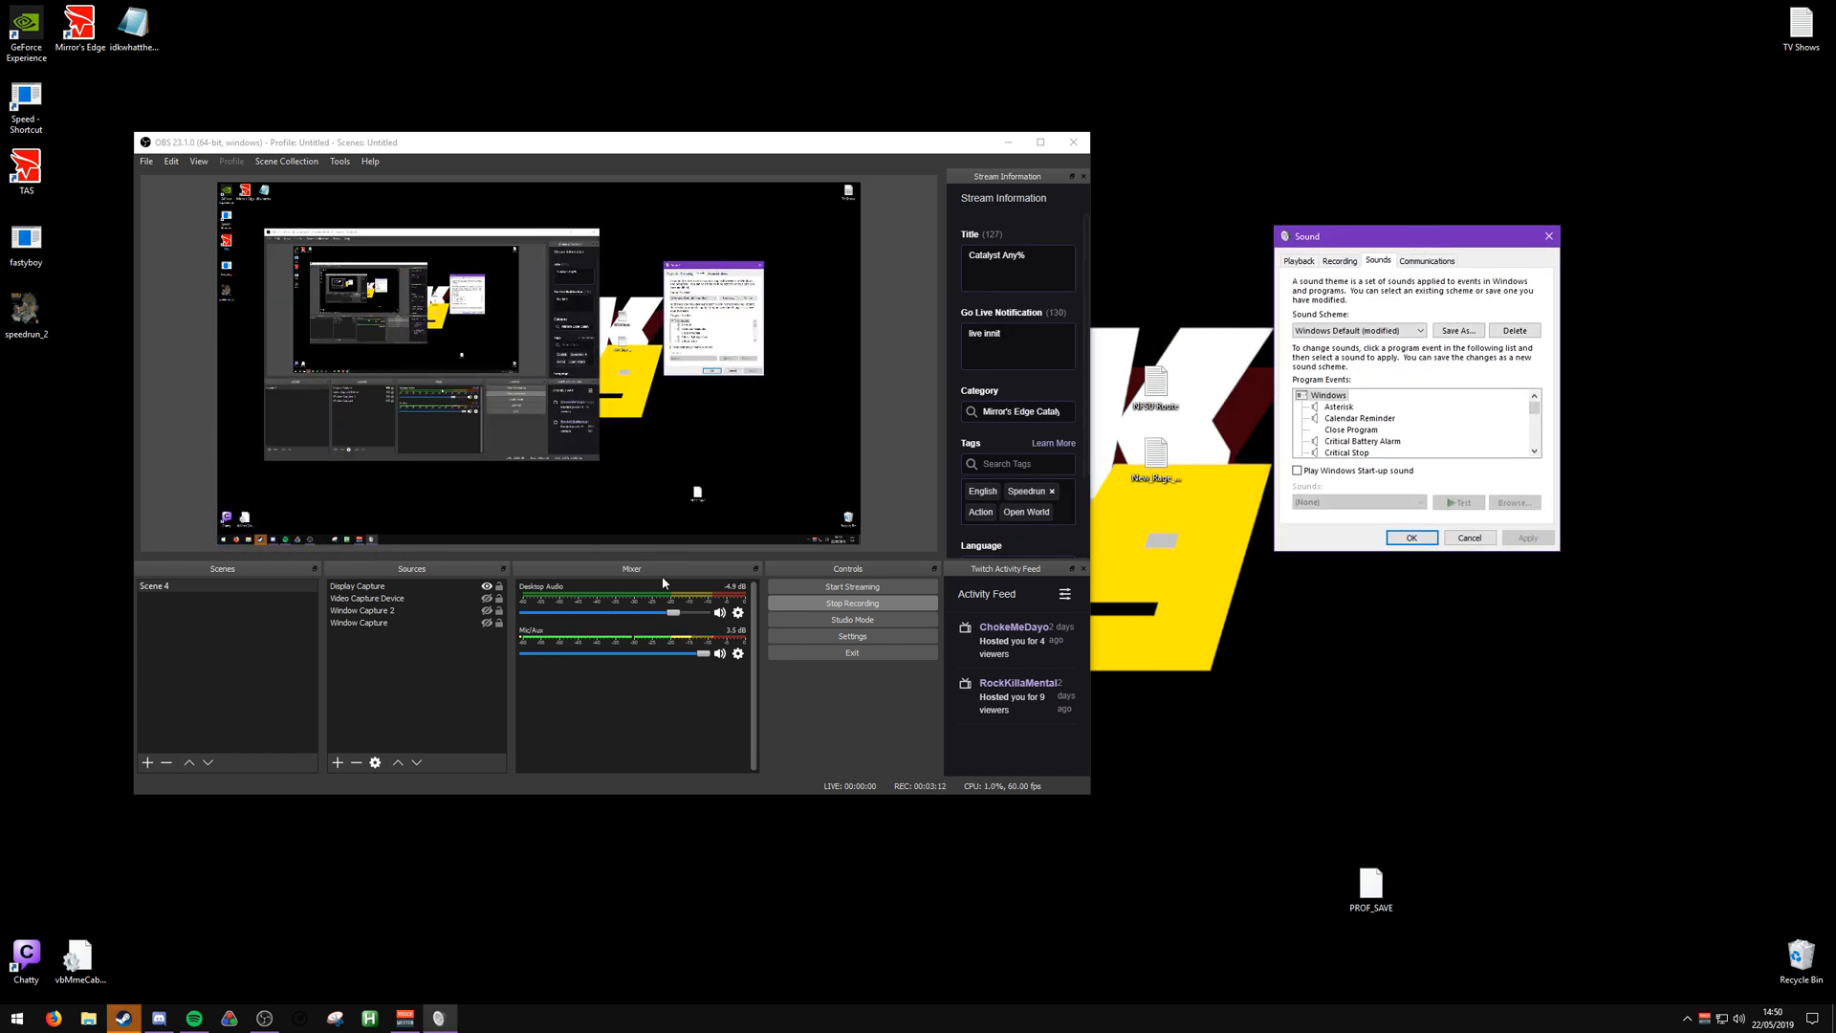
pyautogui.click(1299, 262)
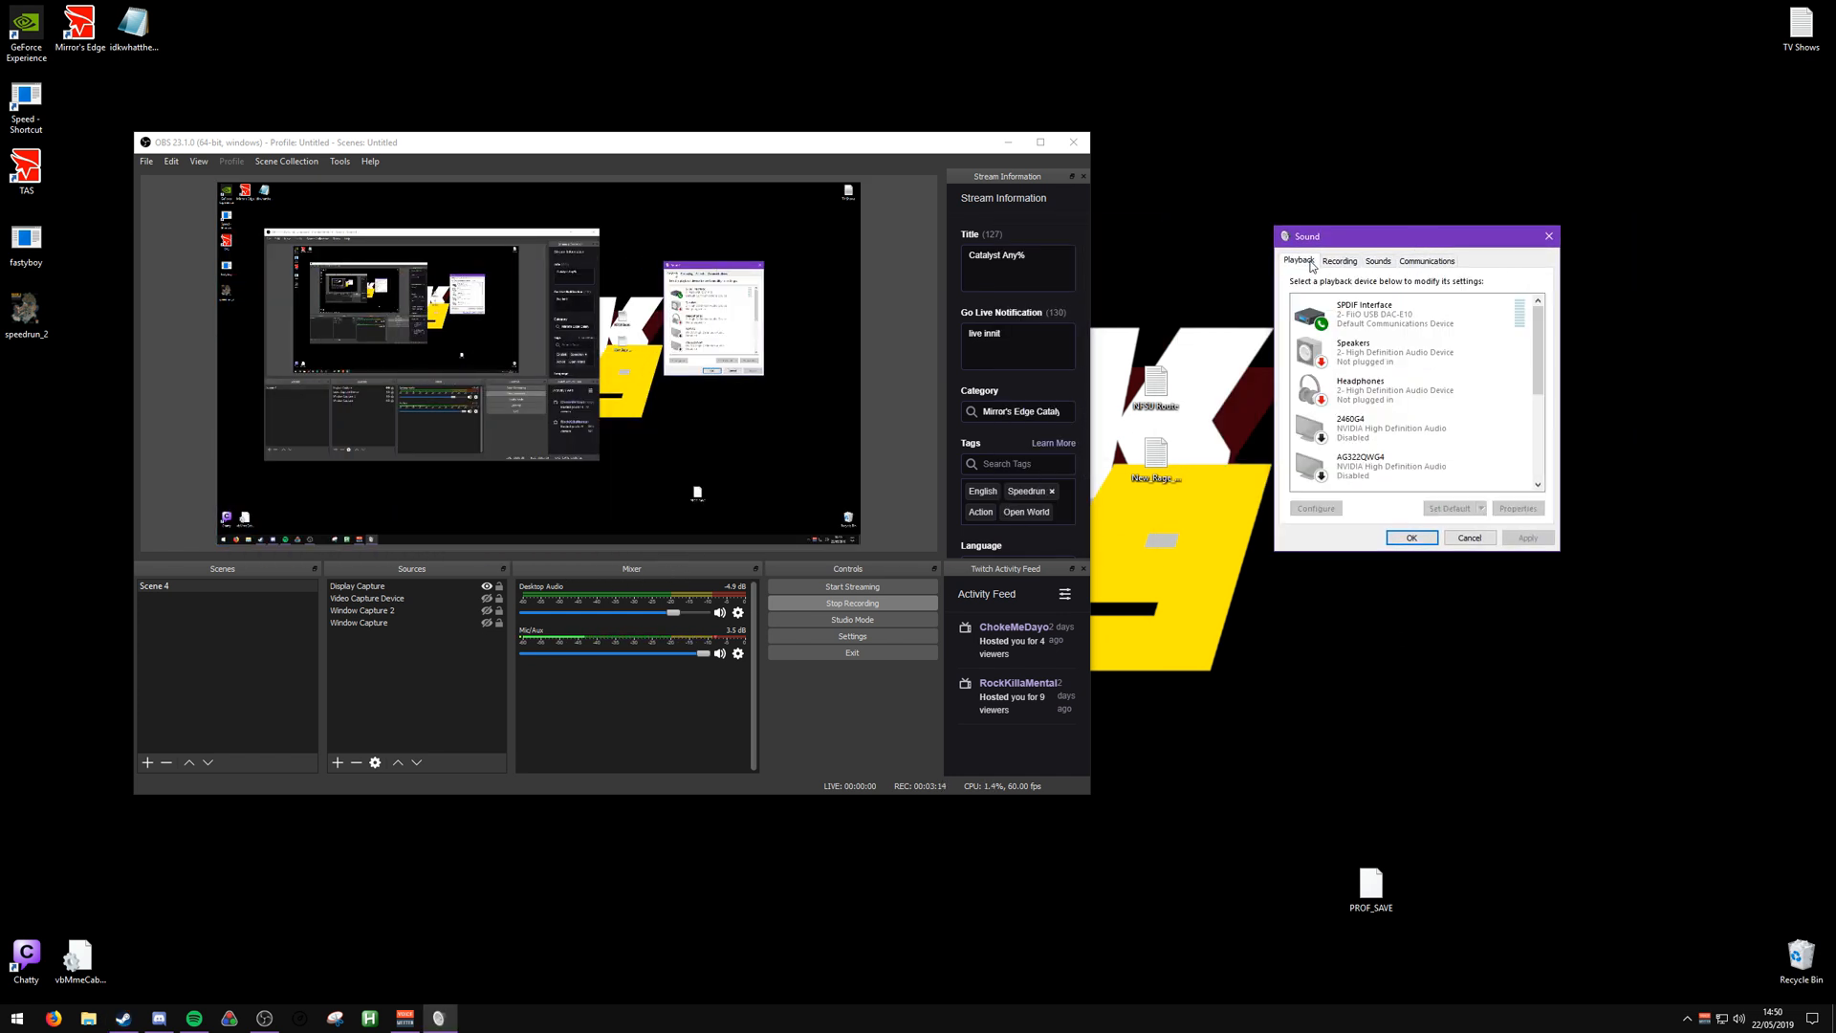
pyautogui.rightClick(1710, 1017)
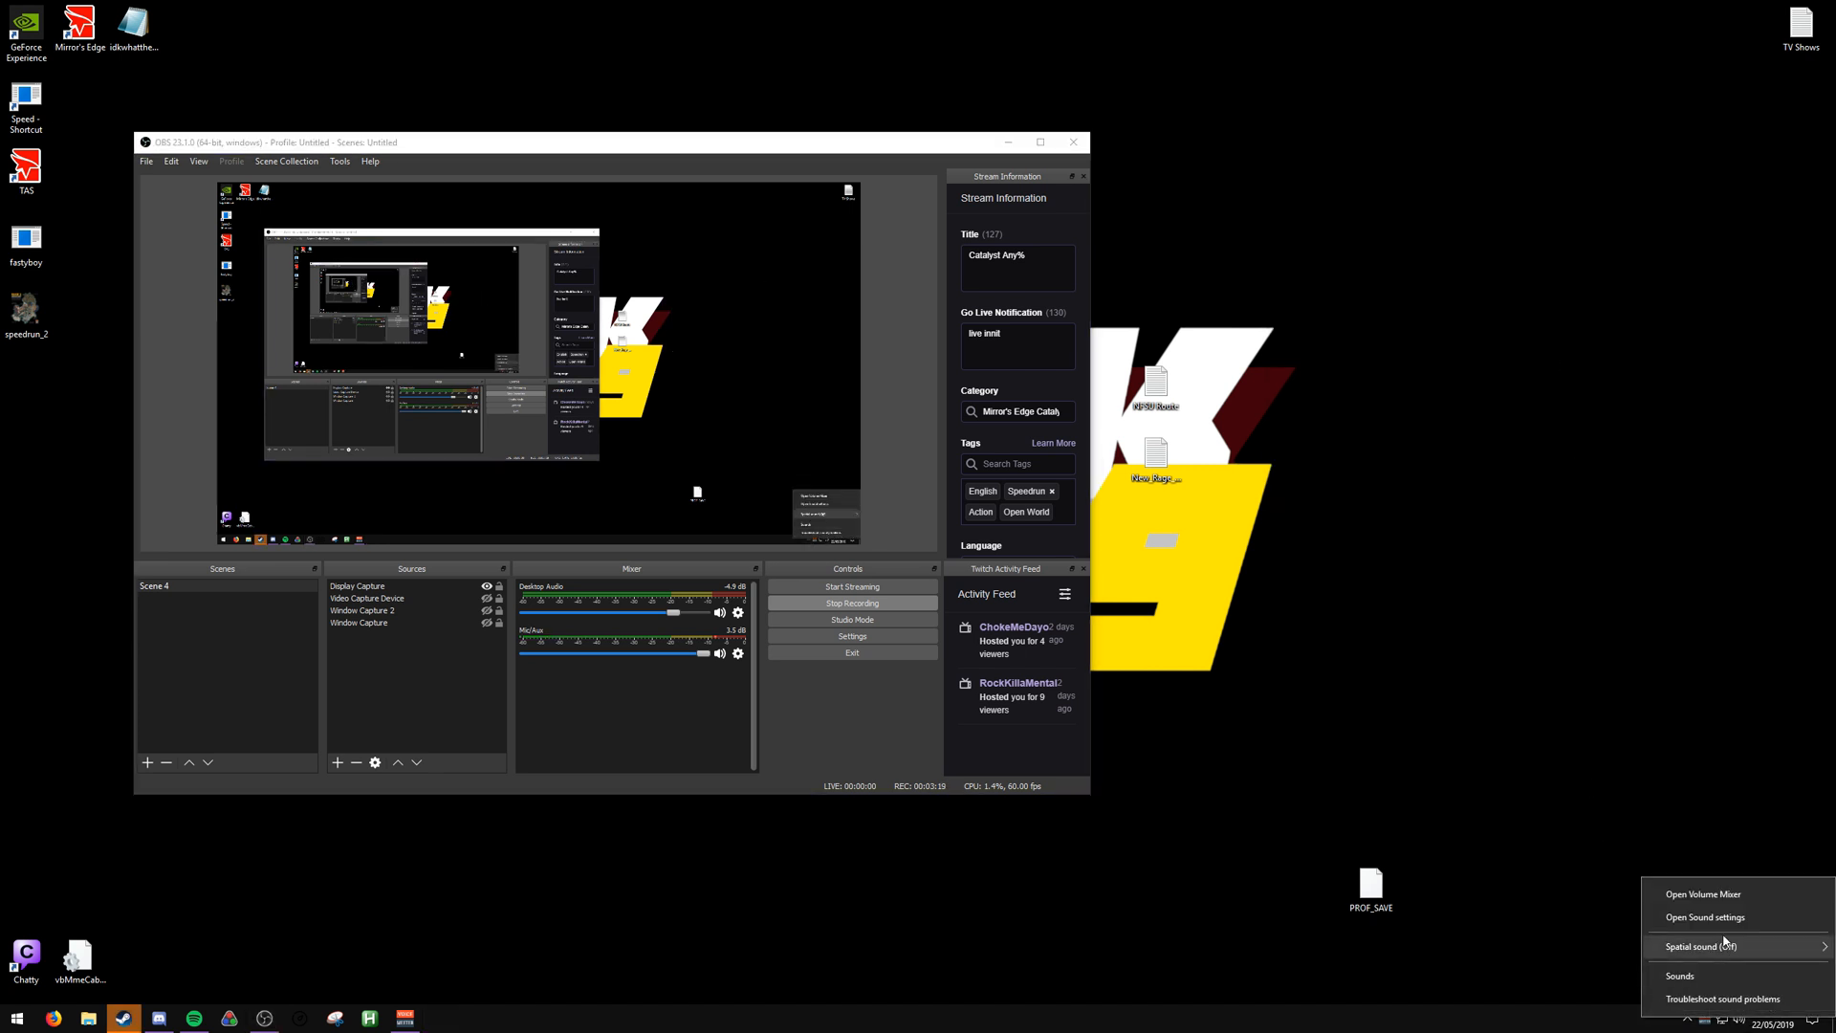
pyautogui.click(1705, 916)
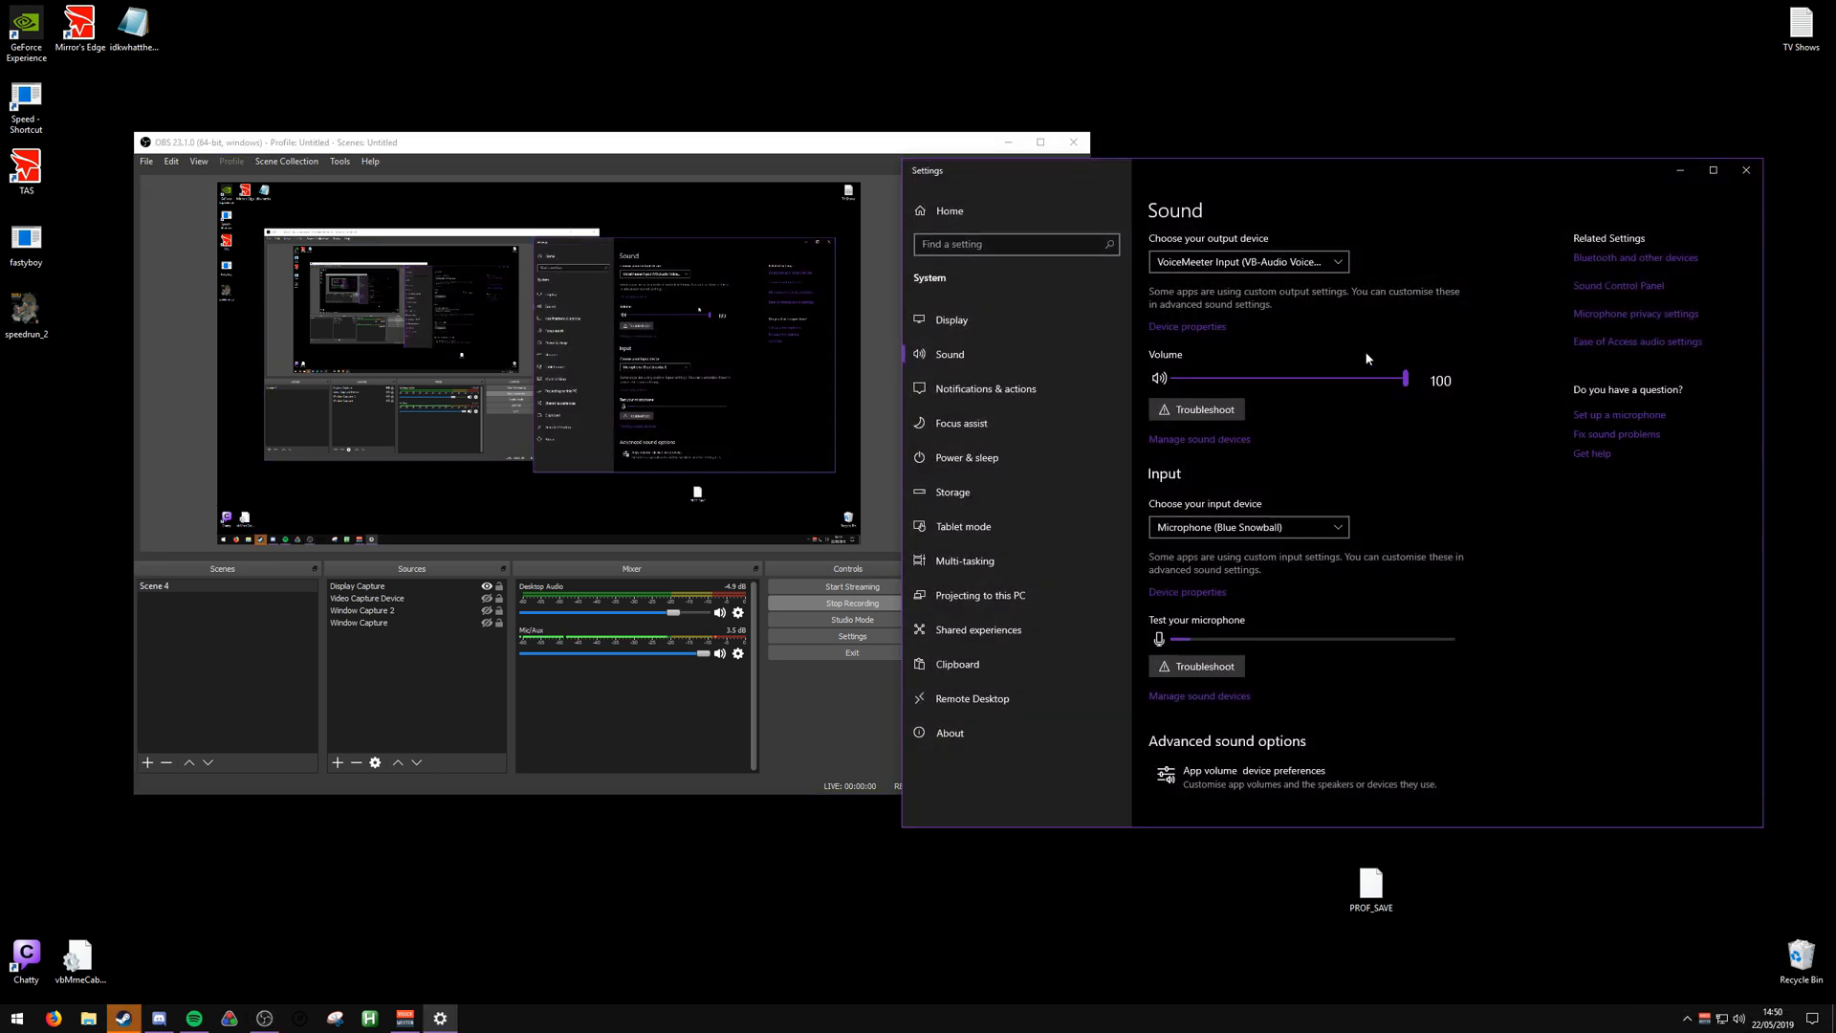
# Select VoiceMeeter Input (VB-Audio VoiceMeeter VAIO) as the system output device, then return to Discord
pyautogui.click(1247, 262)
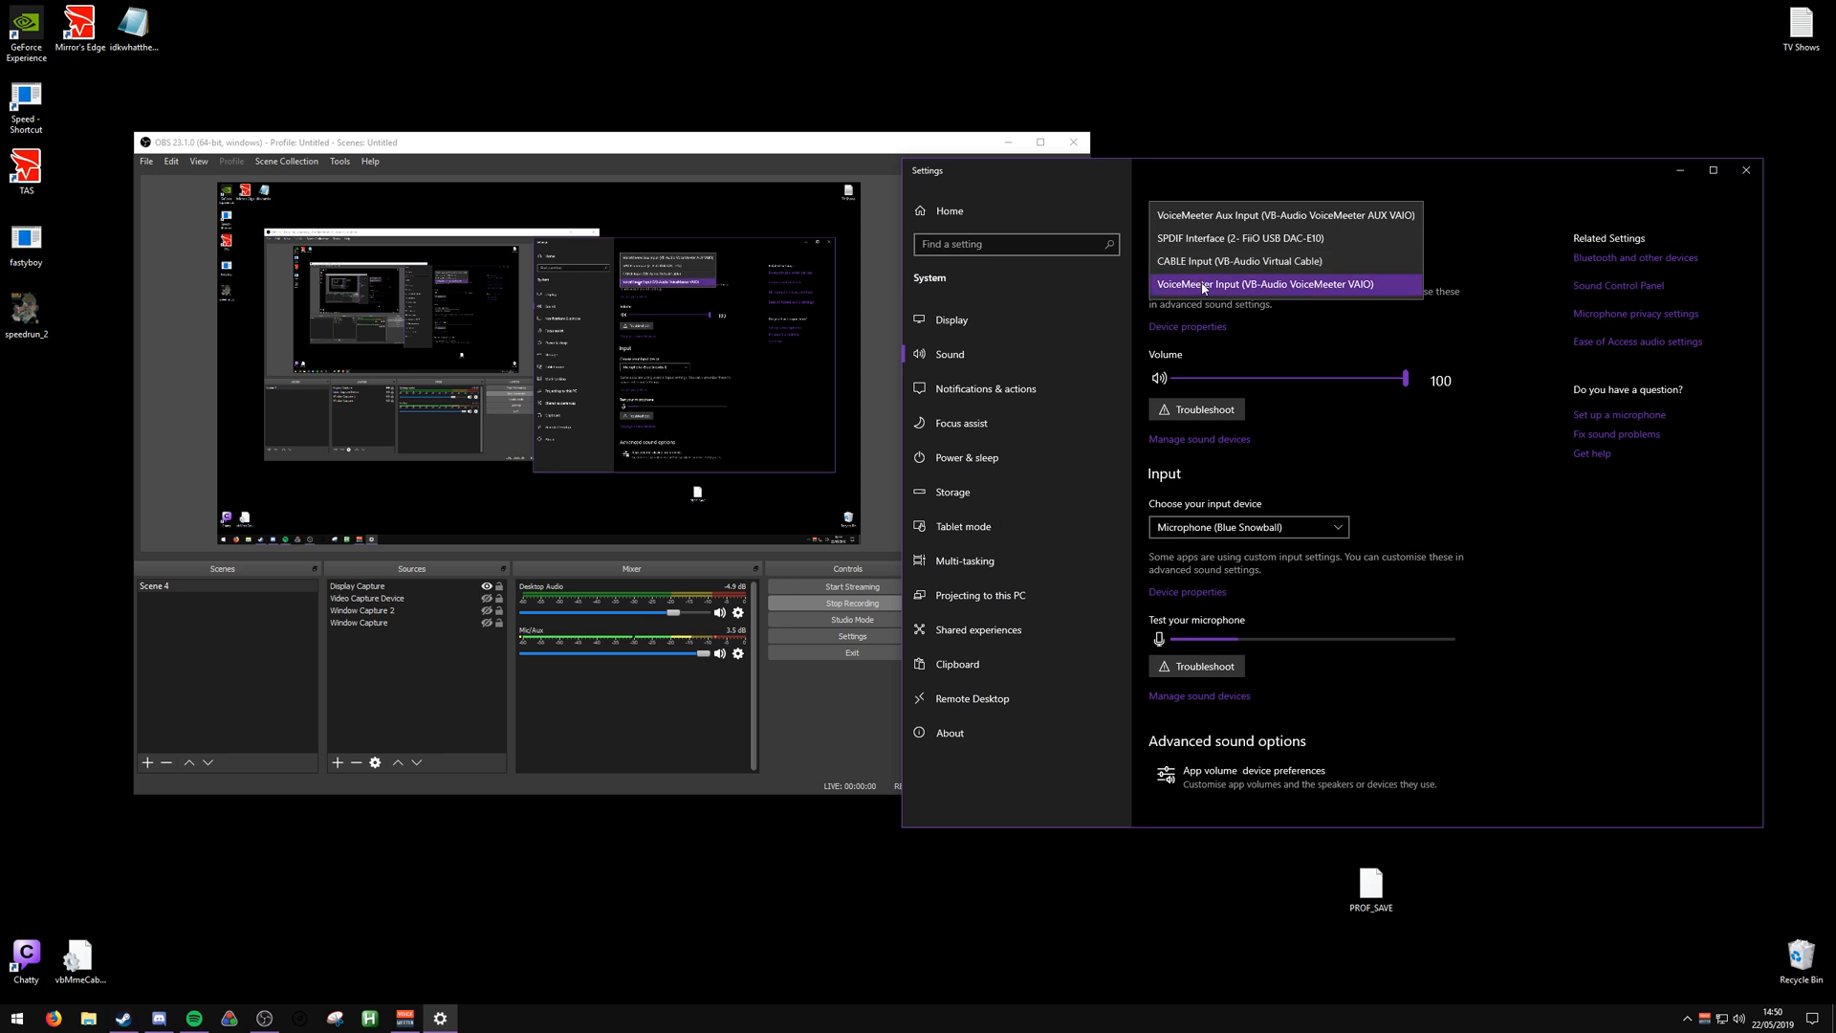
pyautogui.click(1747, 170)
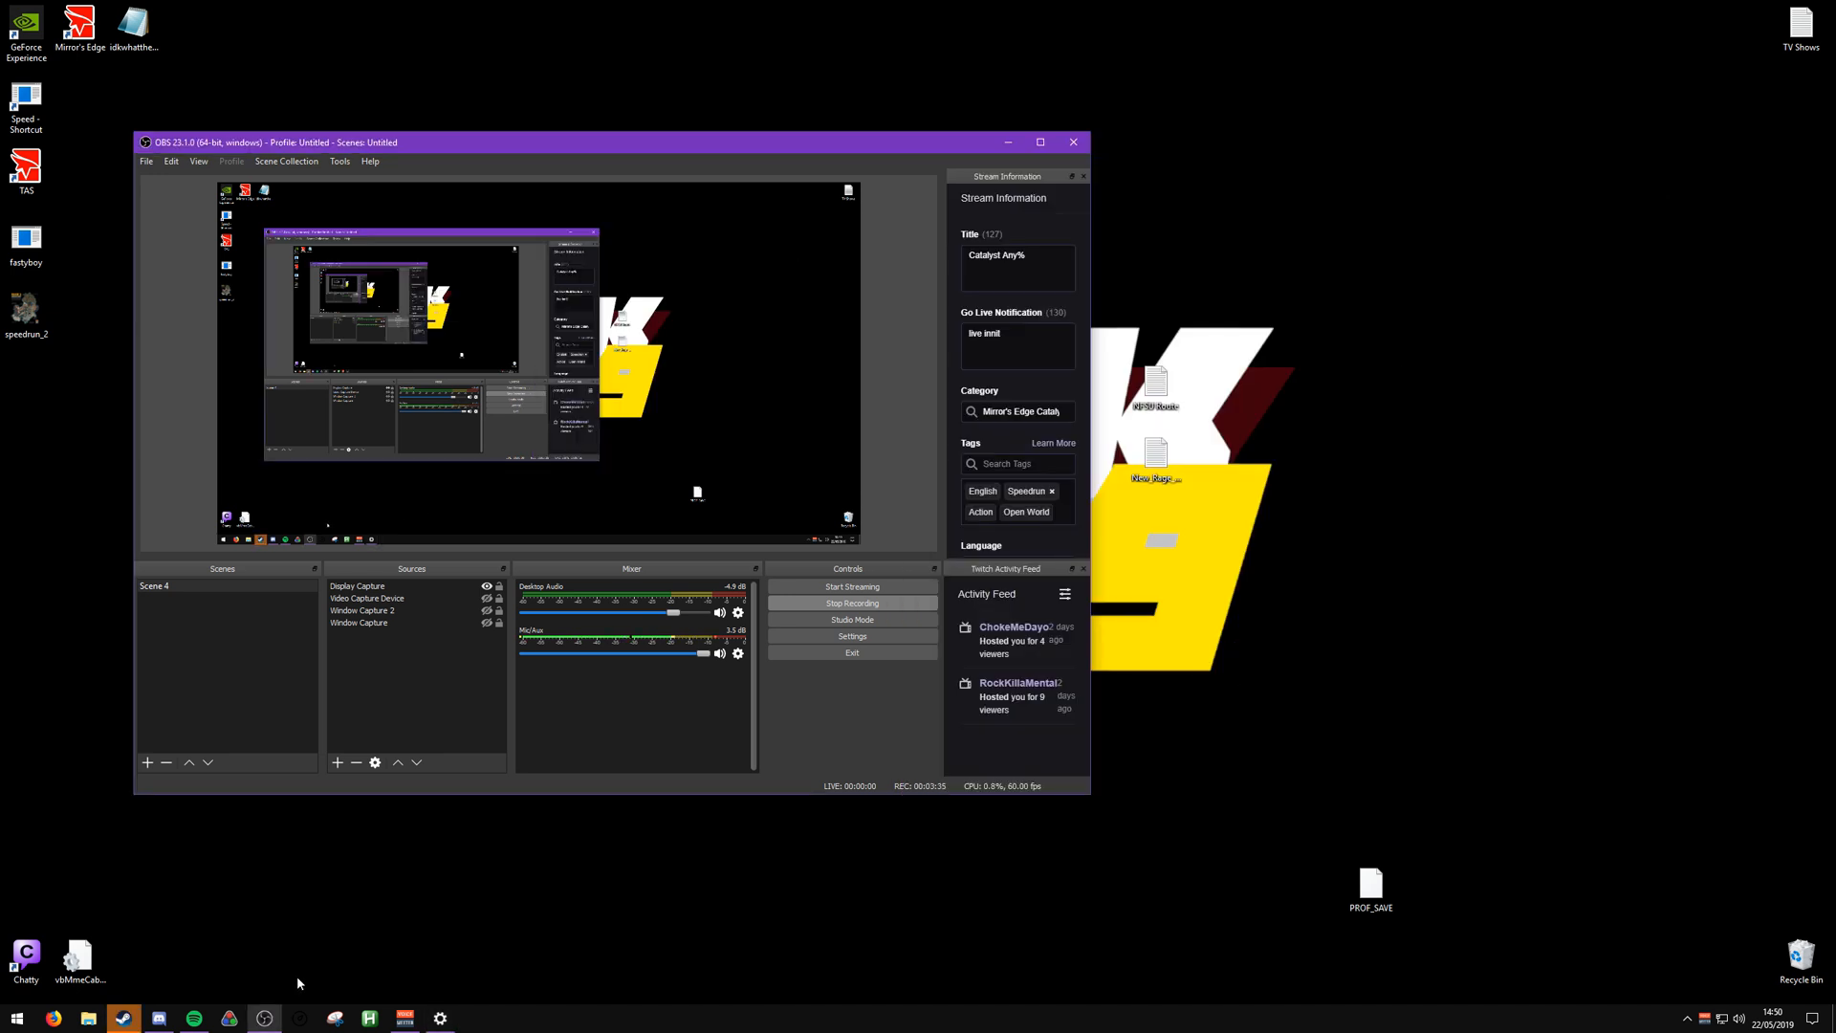
pyautogui.click(122, 1016)
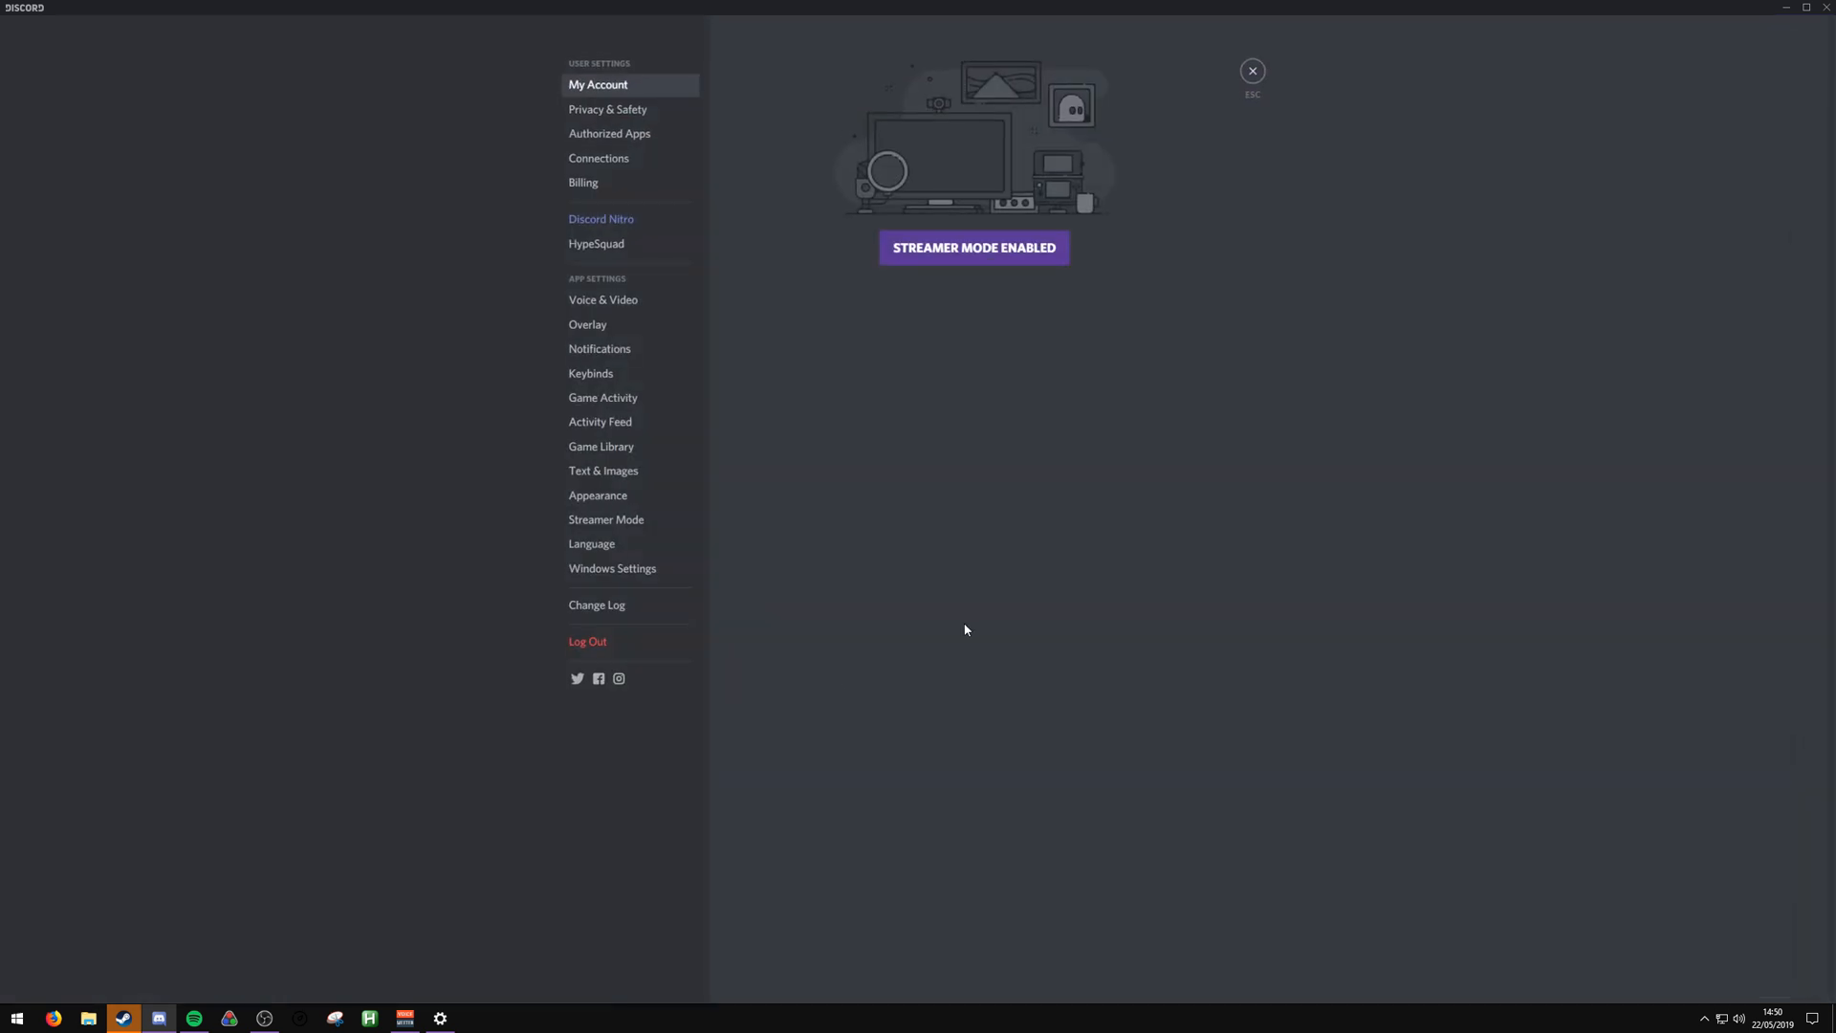
# In Voice & Video, set Discord's output device to VoiceMeeter Aux Input and reopen the device list
pyautogui.click(603, 300)
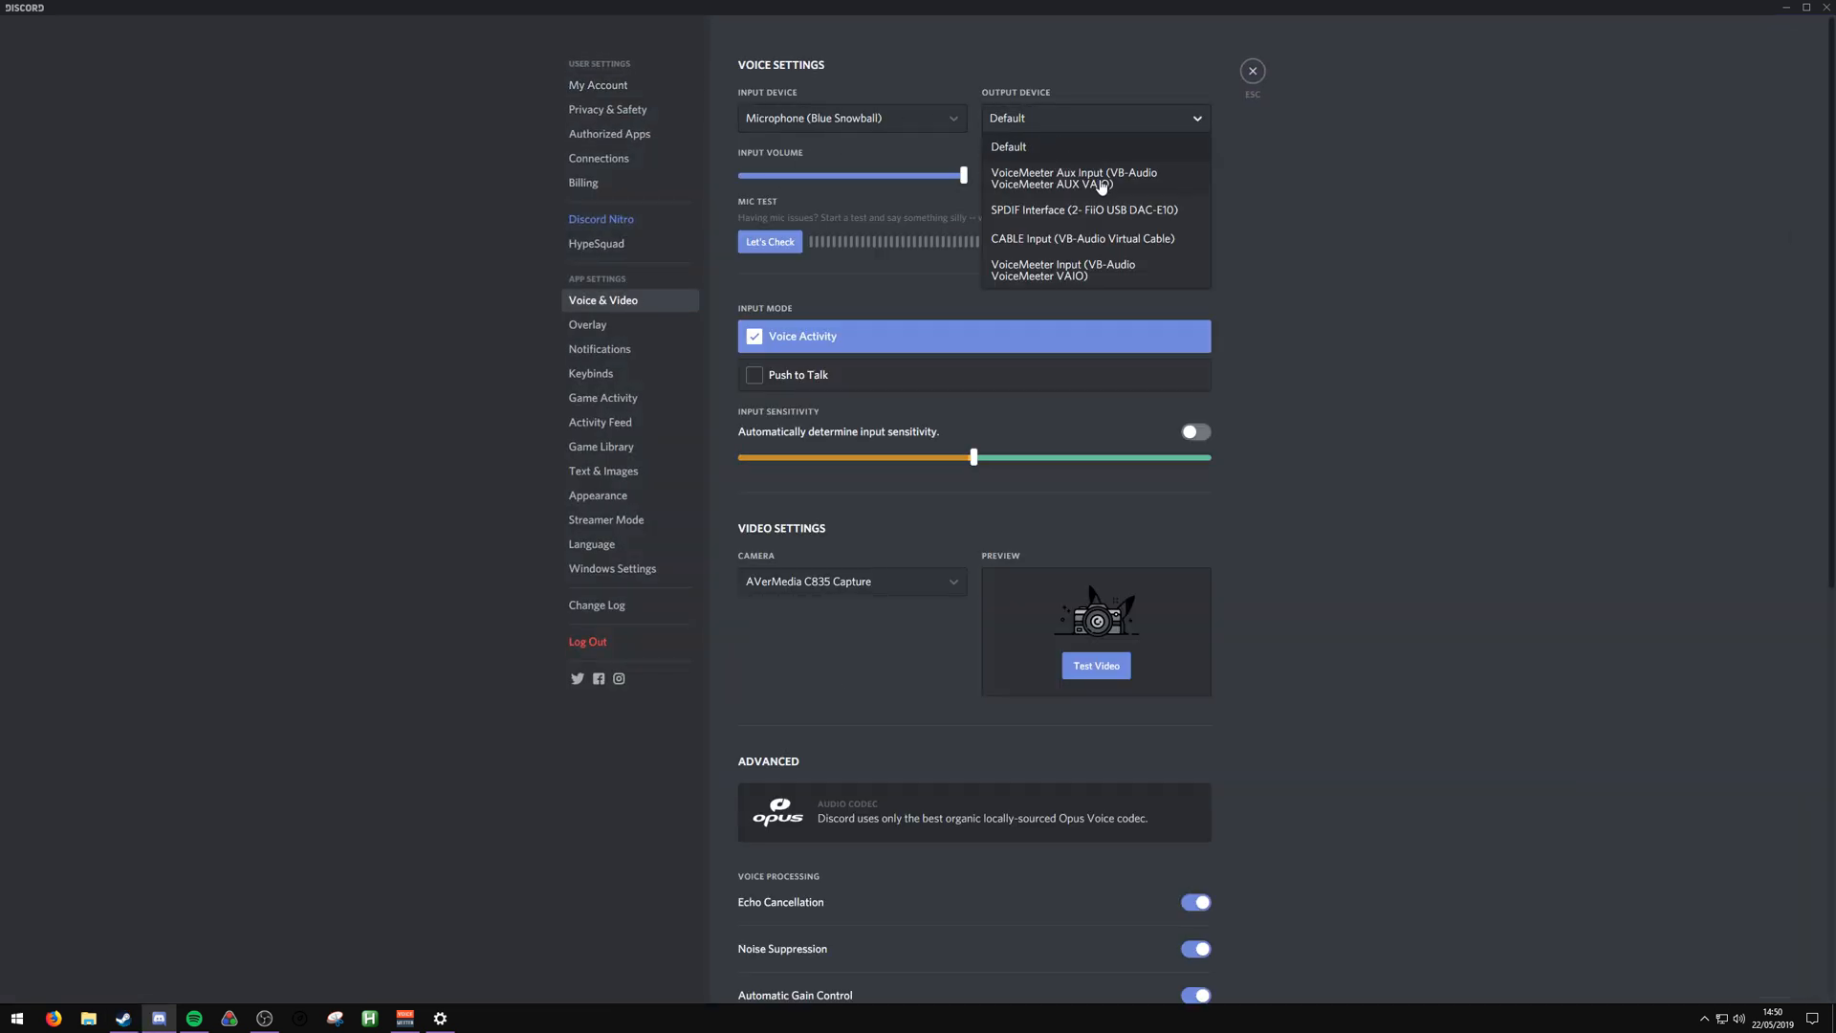
pyautogui.click(1073, 178)
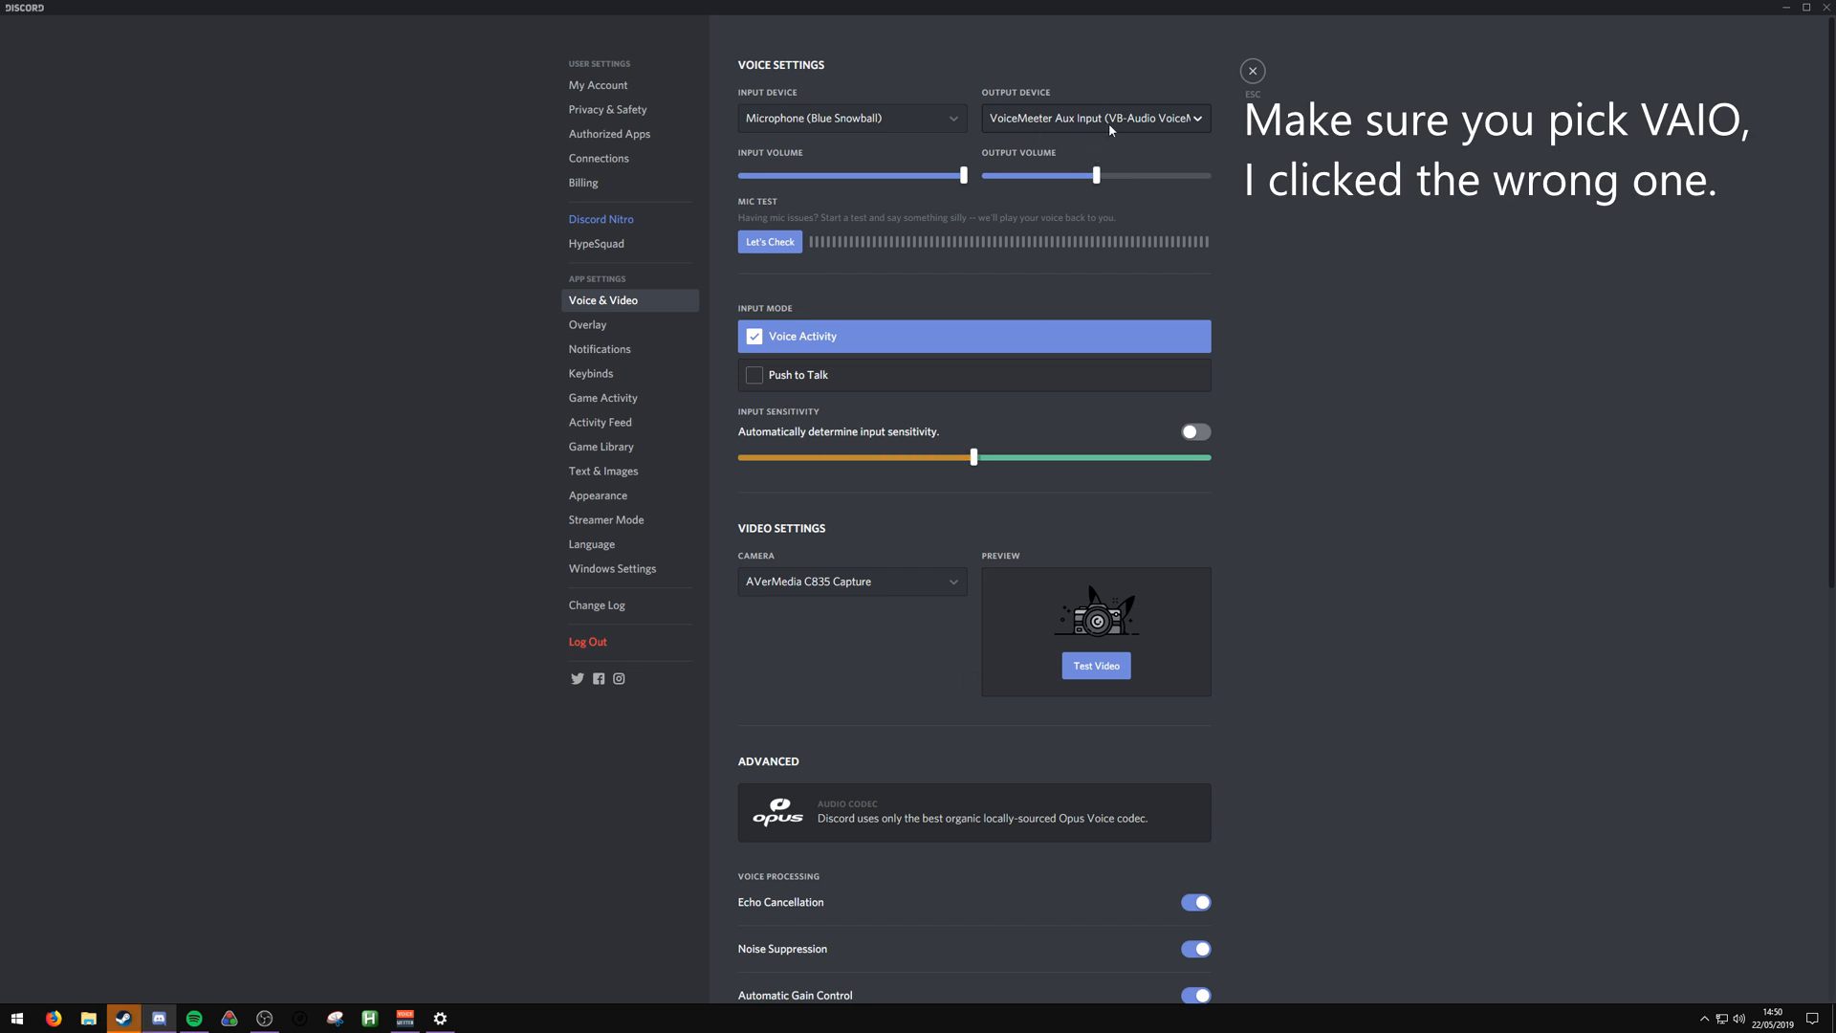
pyautogui.click(1094, 117)
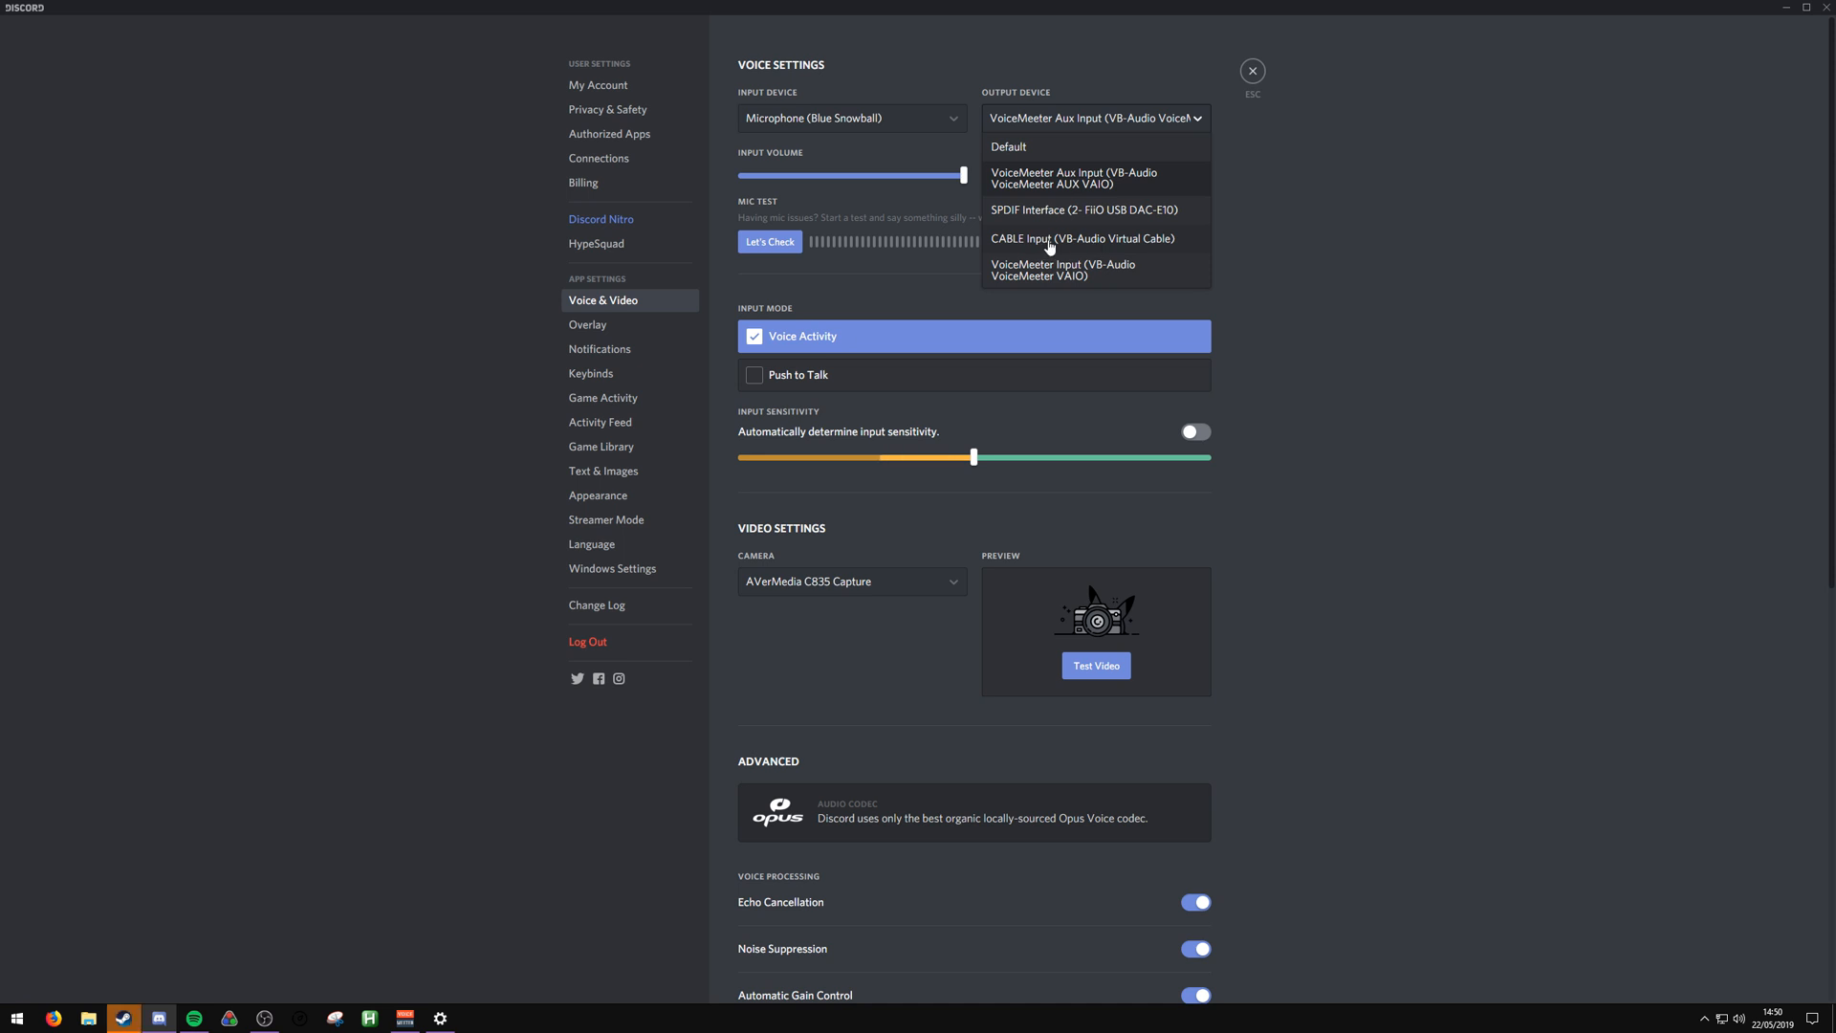